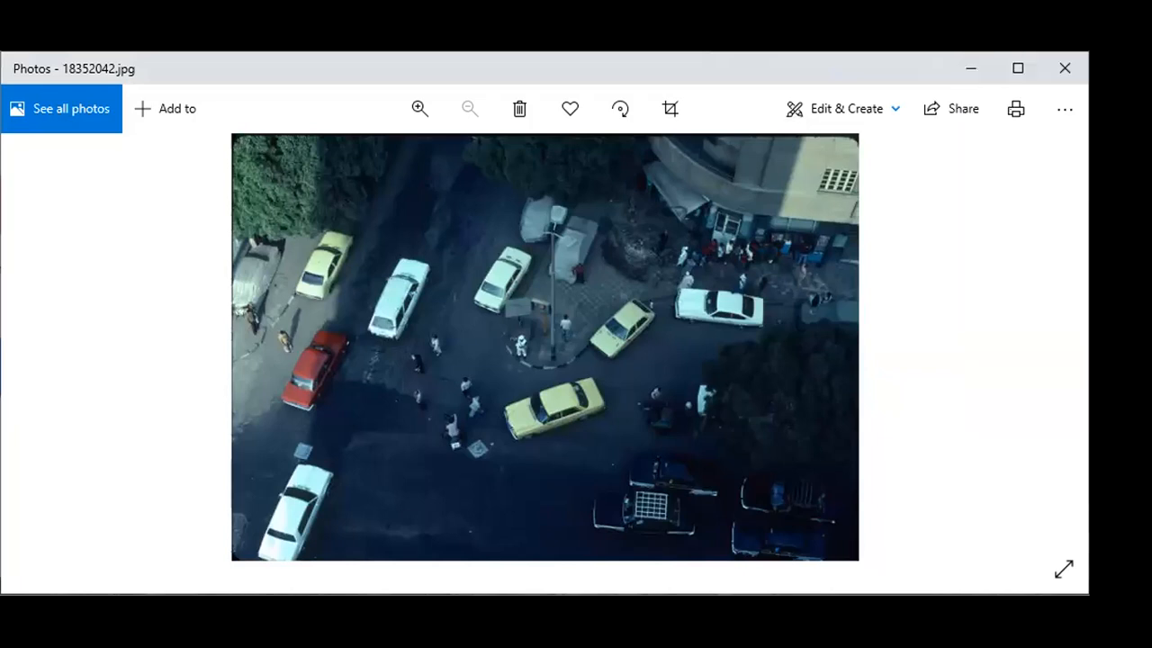
pyautogui.moveTo(1015, 108)
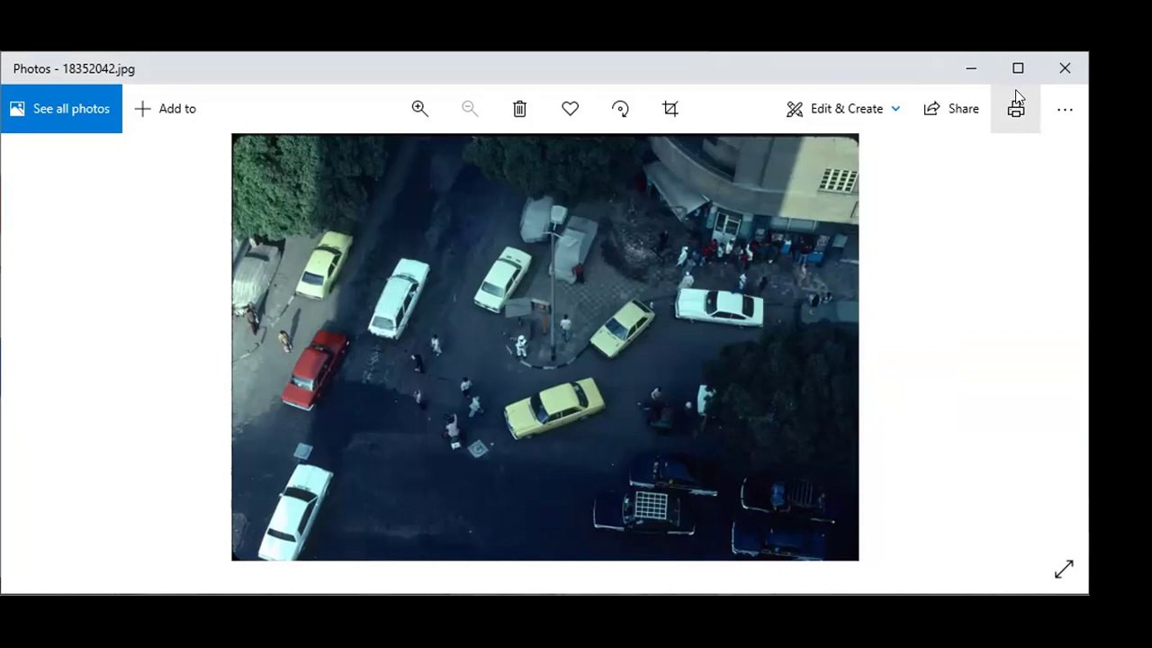
pyautogui.moveTo(1017, 68)
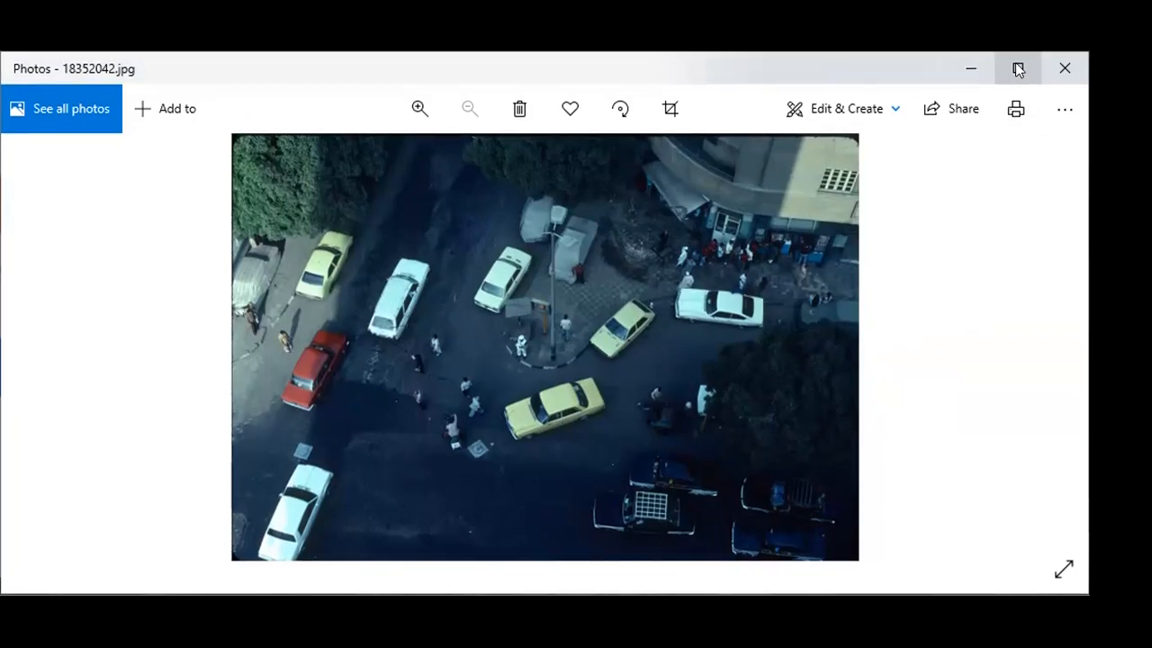
# - Maximize the viewer so the overhead street photo with yellow taxis fills the screen
pyautogui.click(1019, 69)
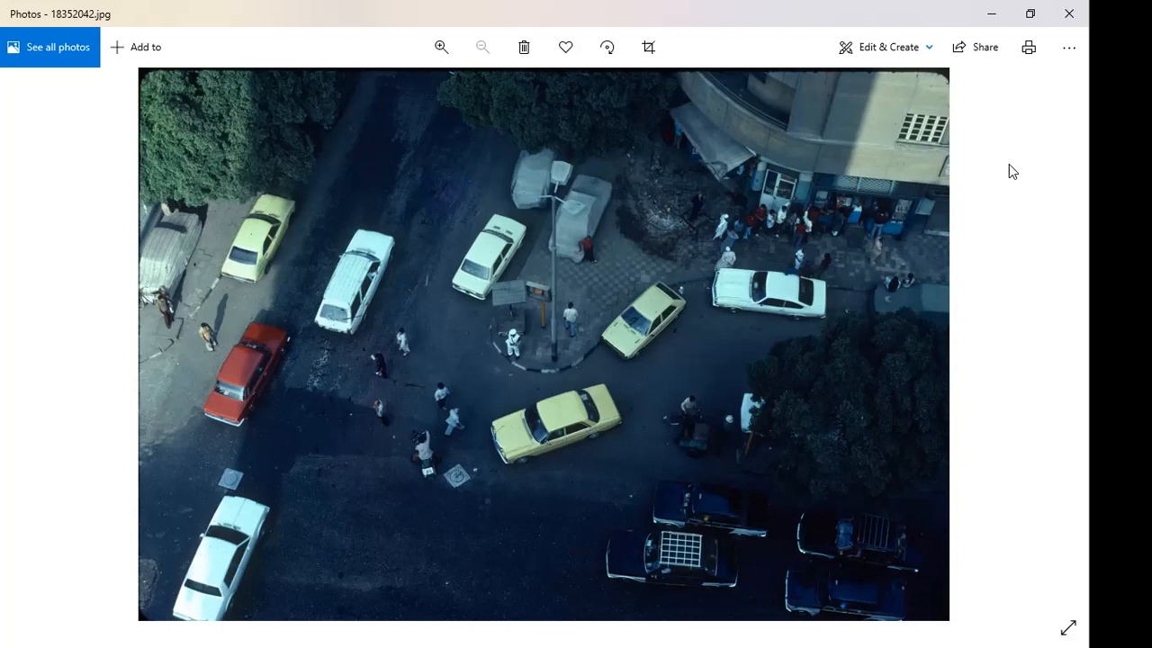
pyautogui.moveTo(759, 205)
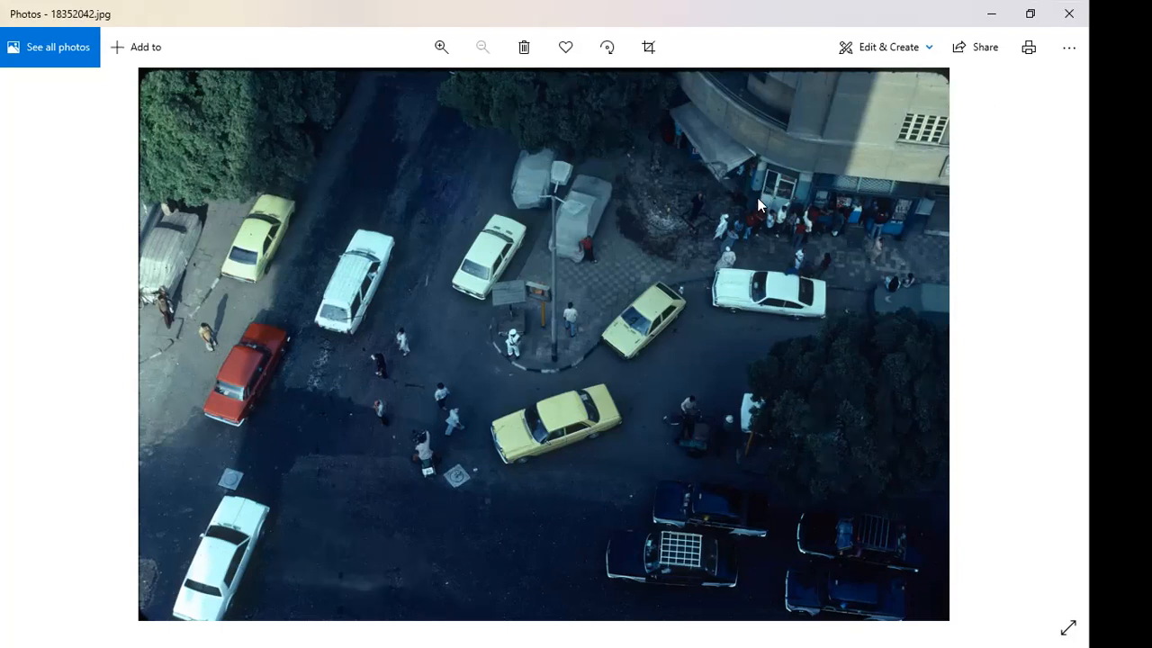
pyautogui.moveTo(664, 212)
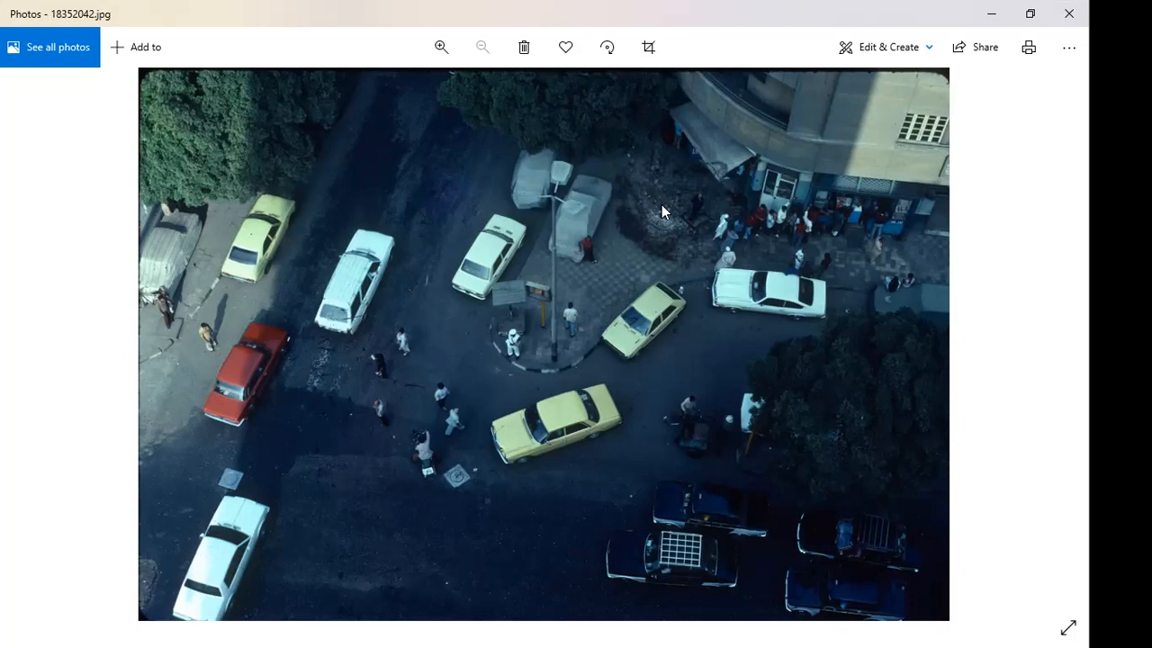
pyautogui.moveTo(734, 207)
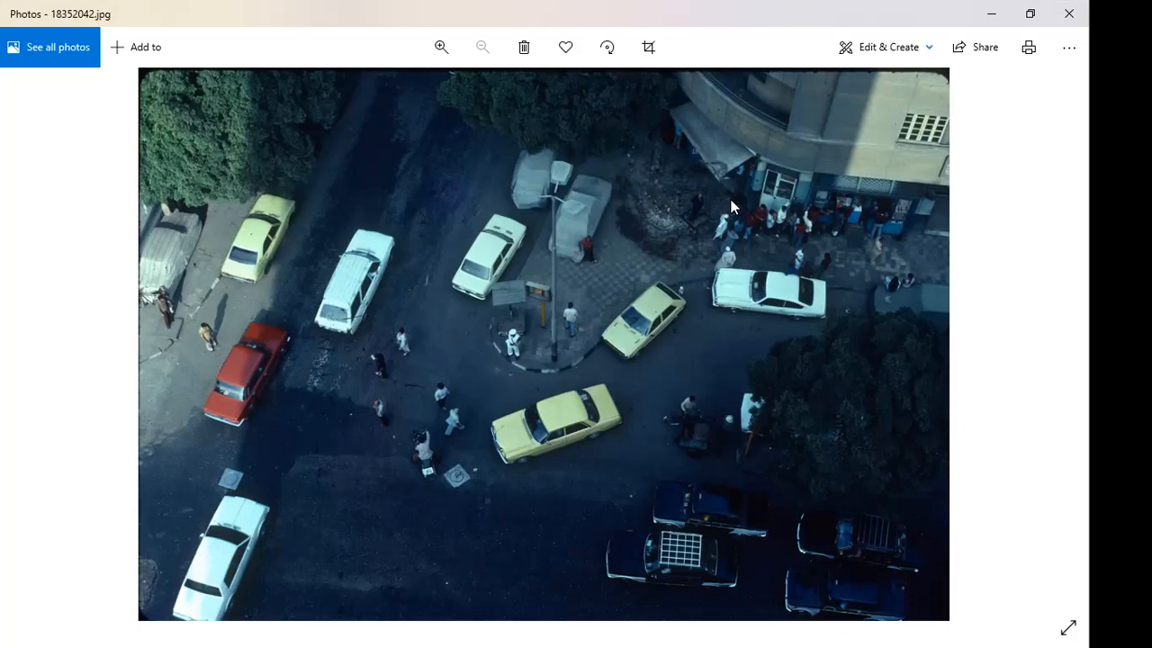
pyautogui.moveTo(742, 205)
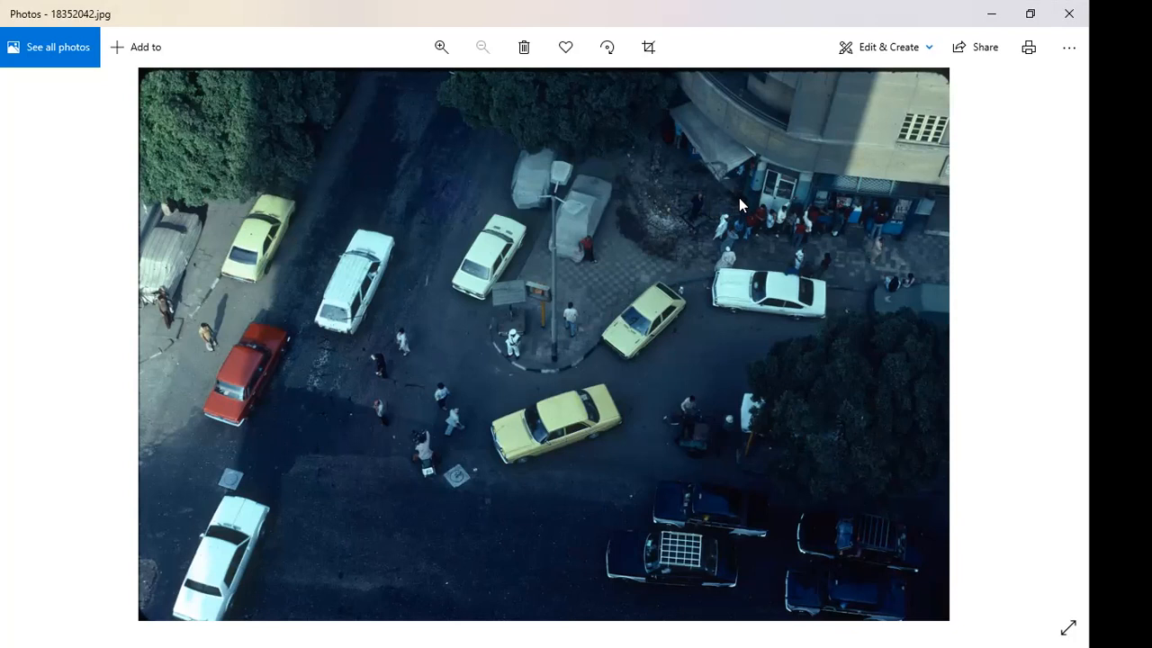
pyautogui.moveTo(1040, 338)
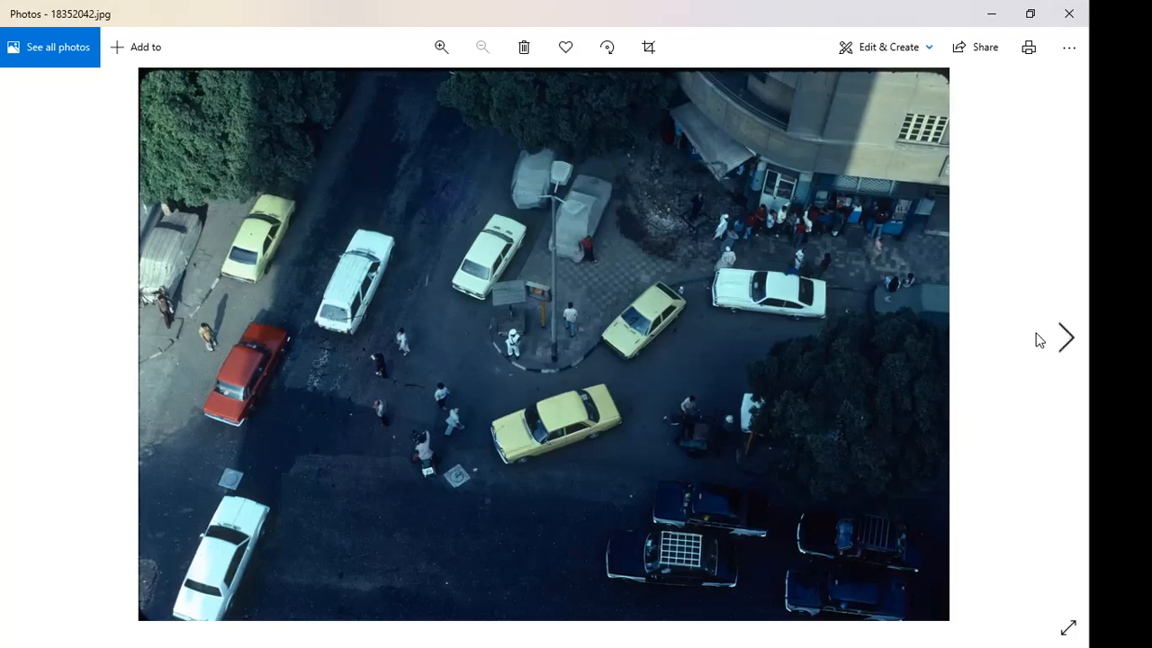
# - Advance to 18352043.jpg, the city view with buses on a square
pyautogui.click(1065, 338)
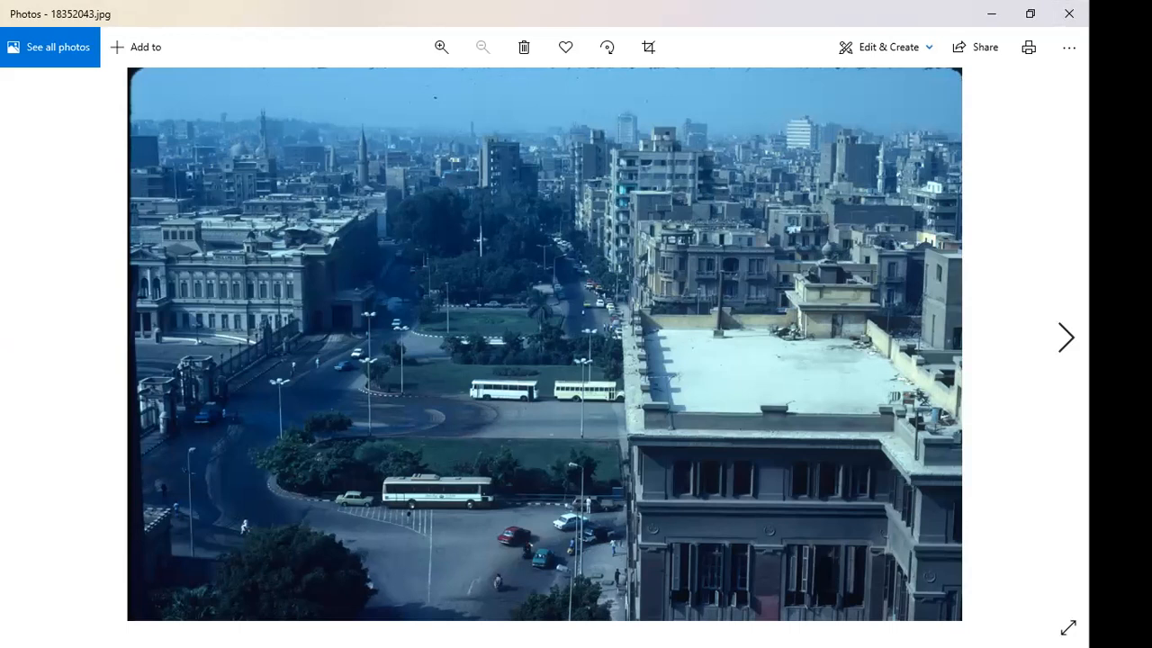
pyautogui.moveTo(478, 297)
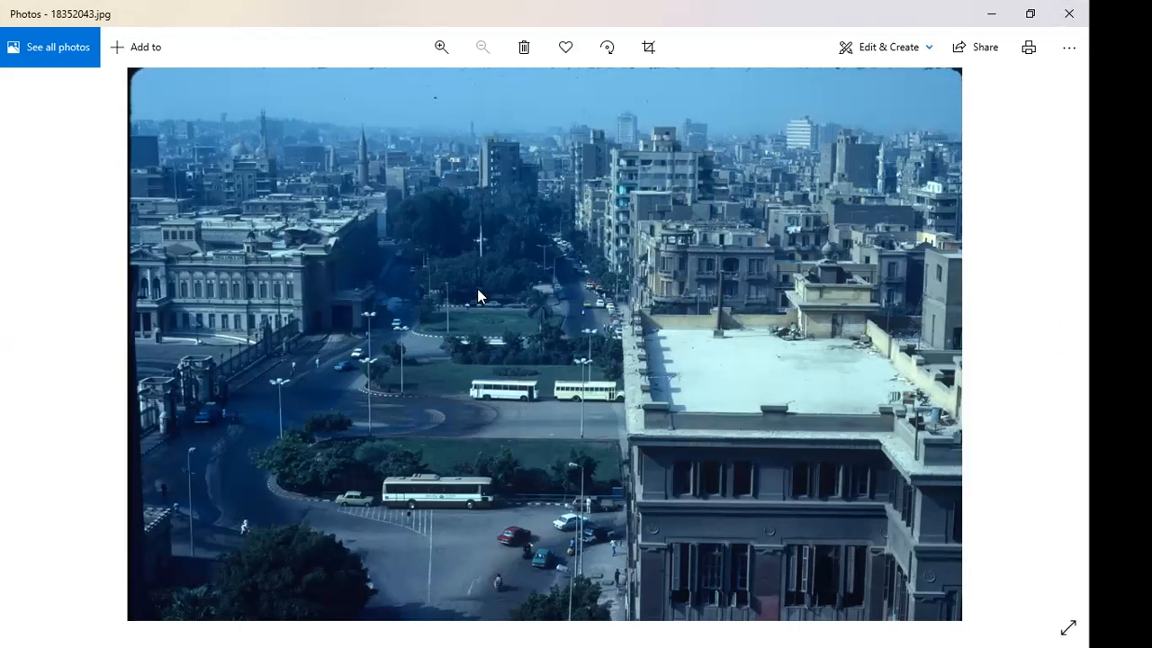
pyautogui.moveTo(306, 291)
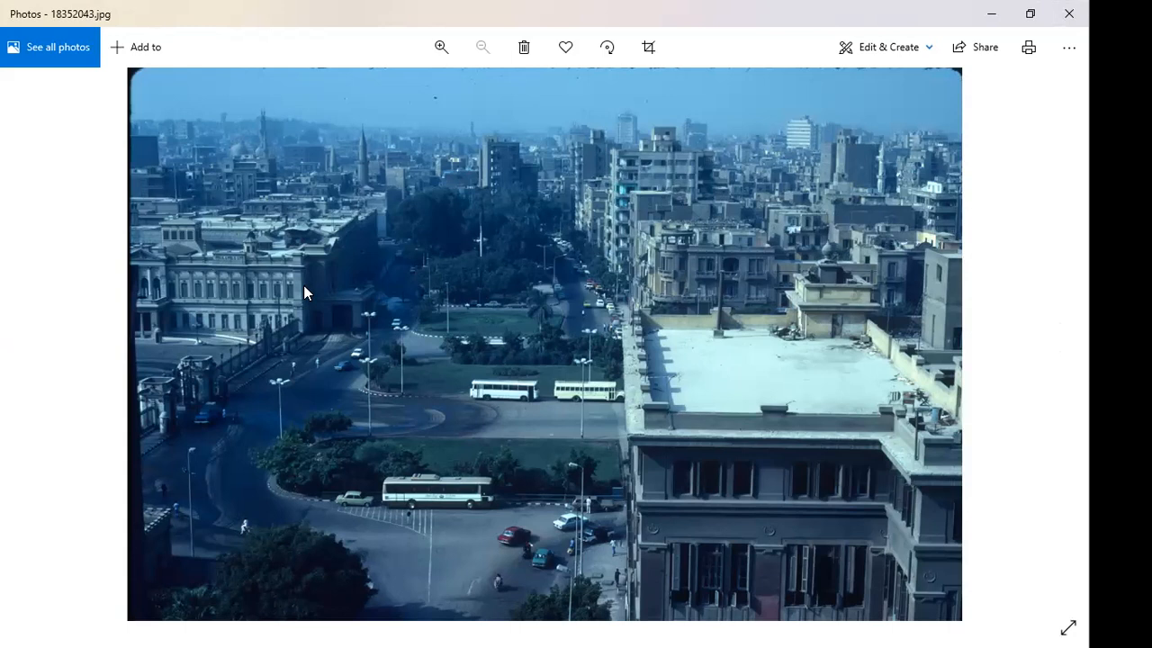
pyautogui.moveTo(503, 349)
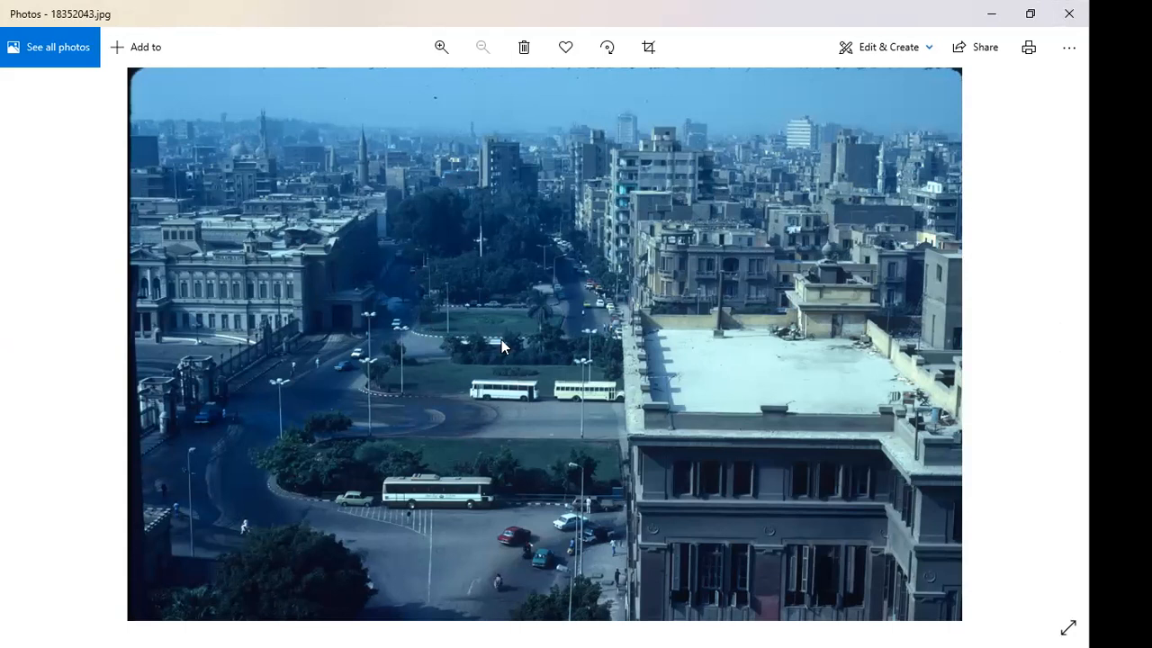
pyautogui.moveTo(682, 394)
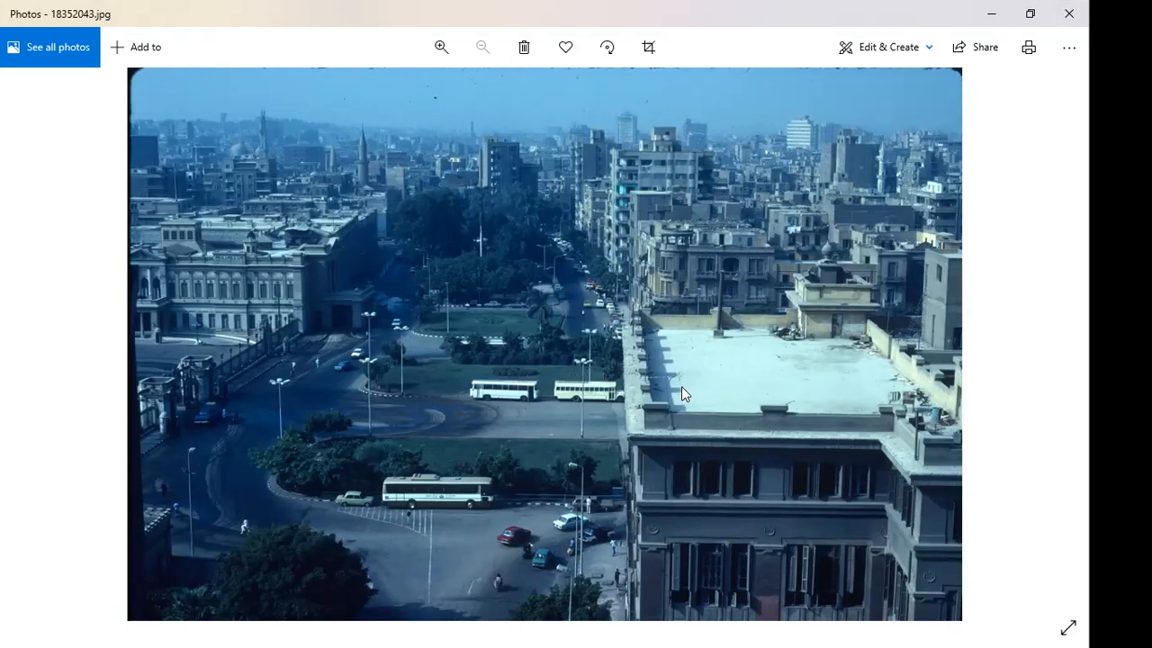
pyautogui.moveTo(699, 383)
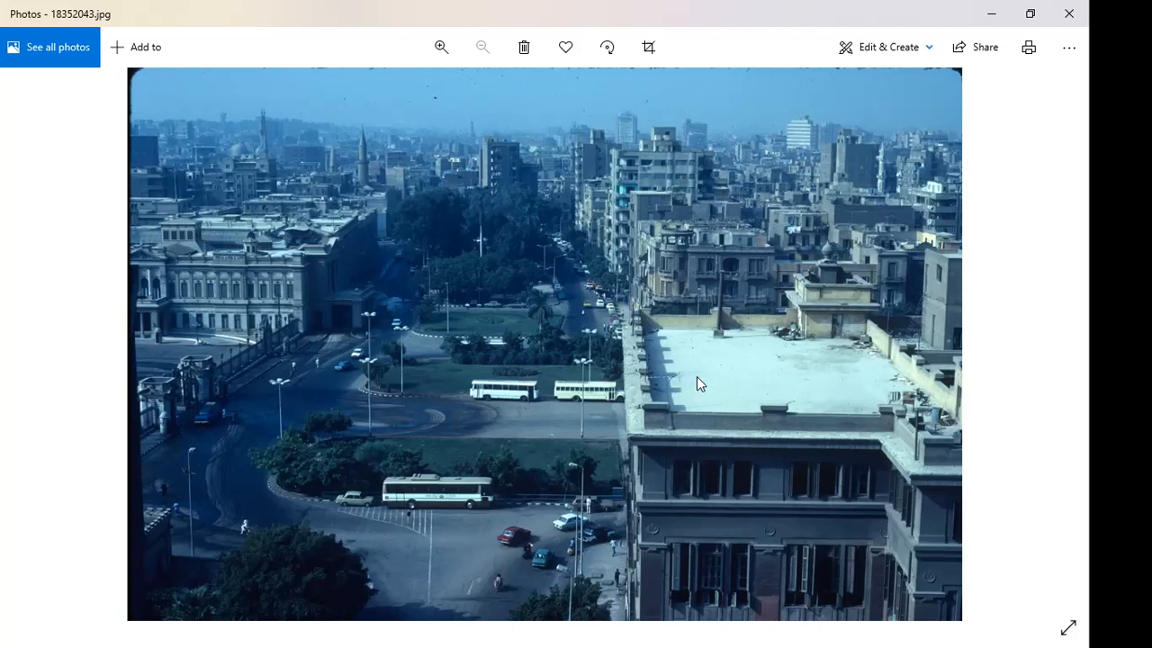
pyautogui.moveTo(705, 378)
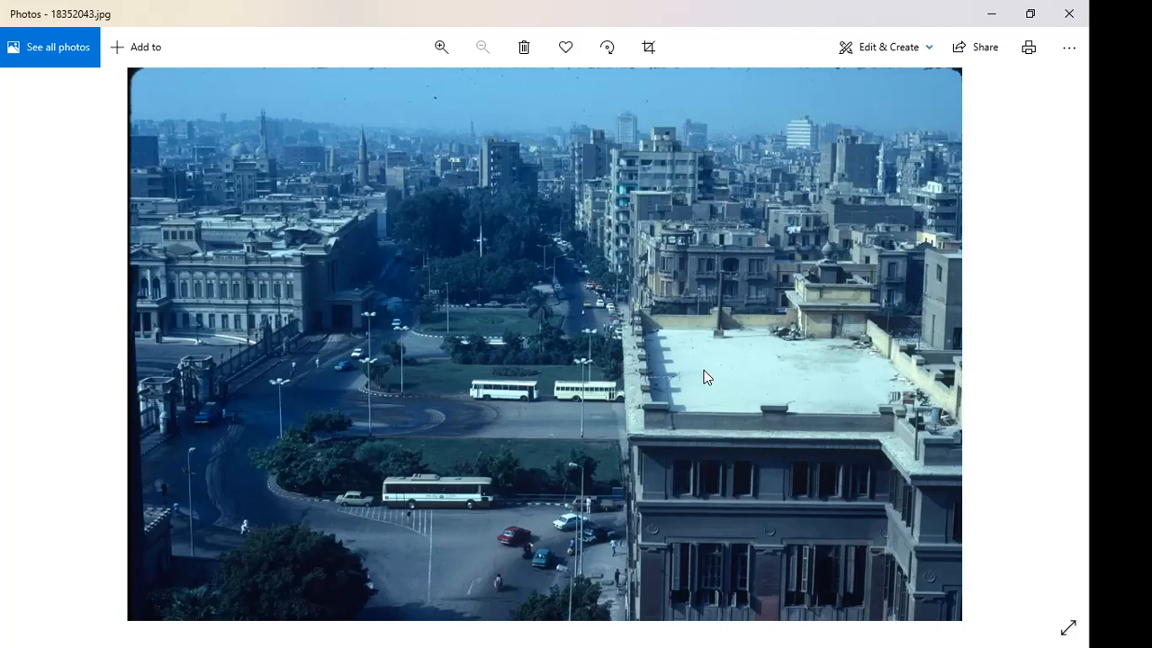
pyautogui.moveTo(826, 385)
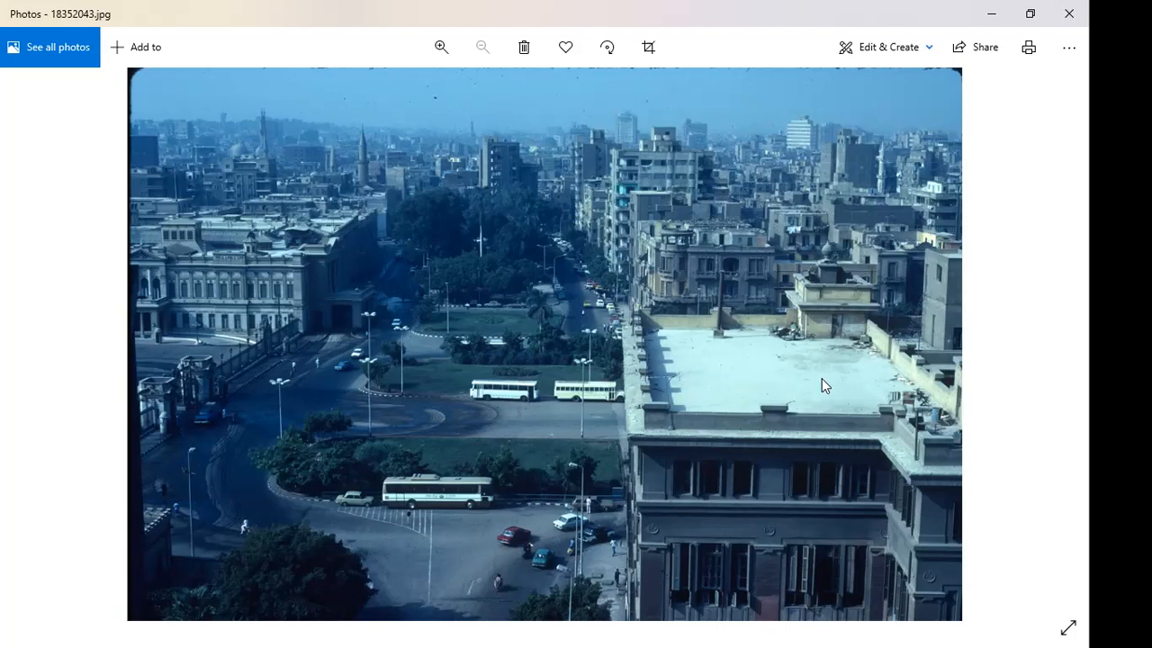
pyautogui.moveTo(1066, 339)
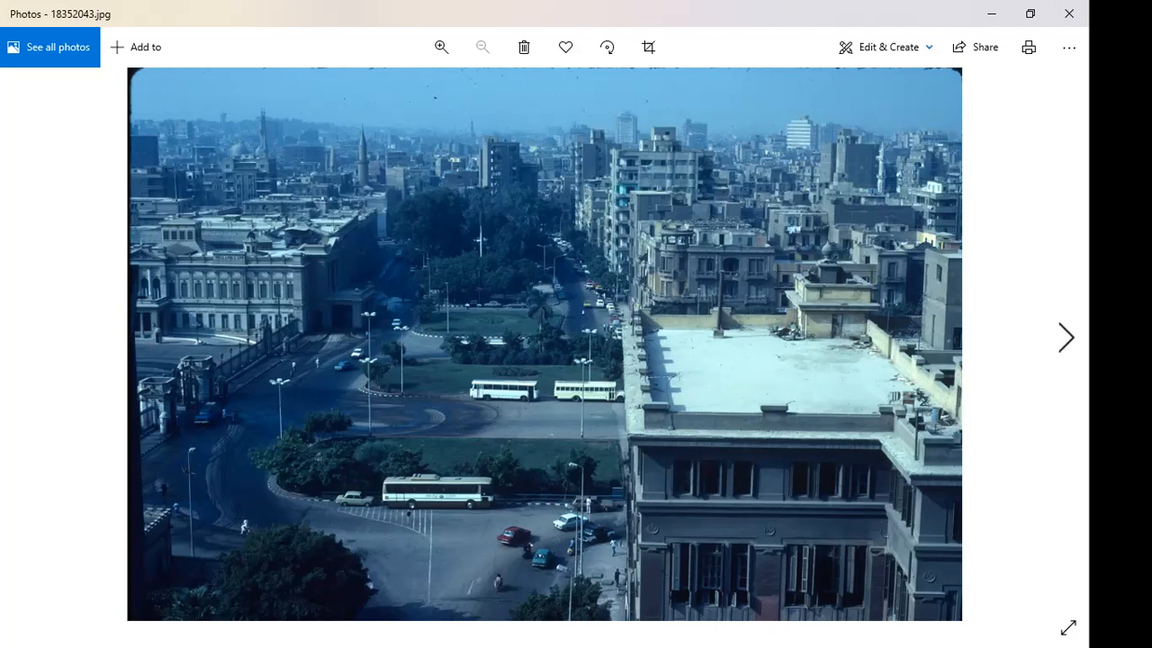
pyautogui.moveTo(1066, 338)
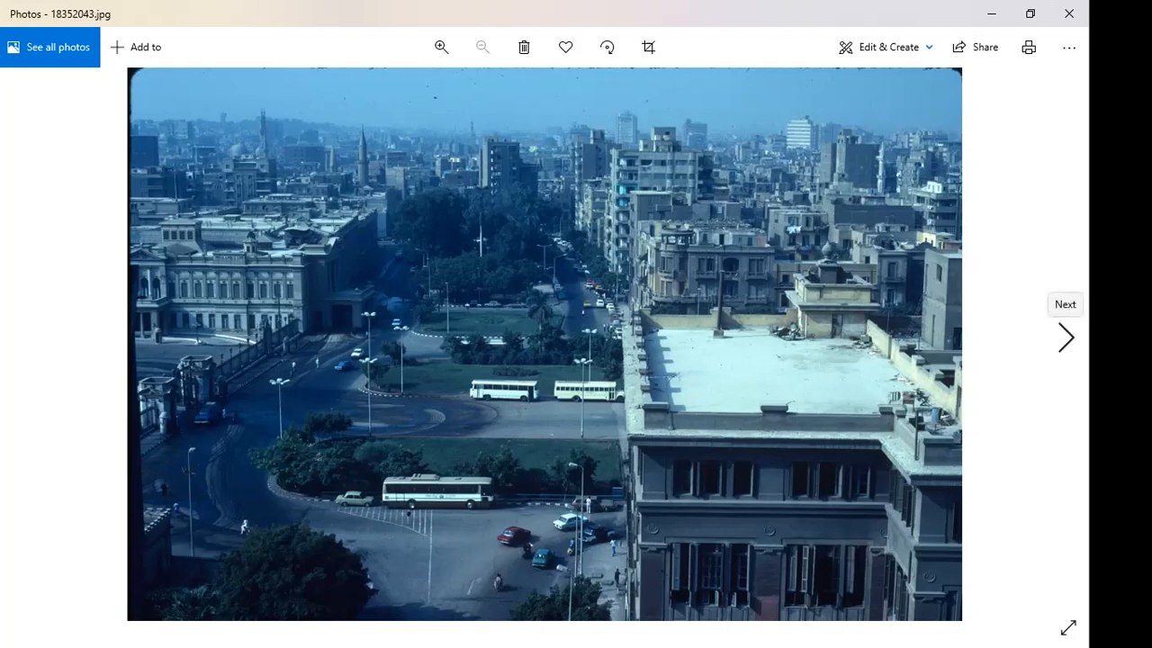
pyautogui.click(1066, 339)
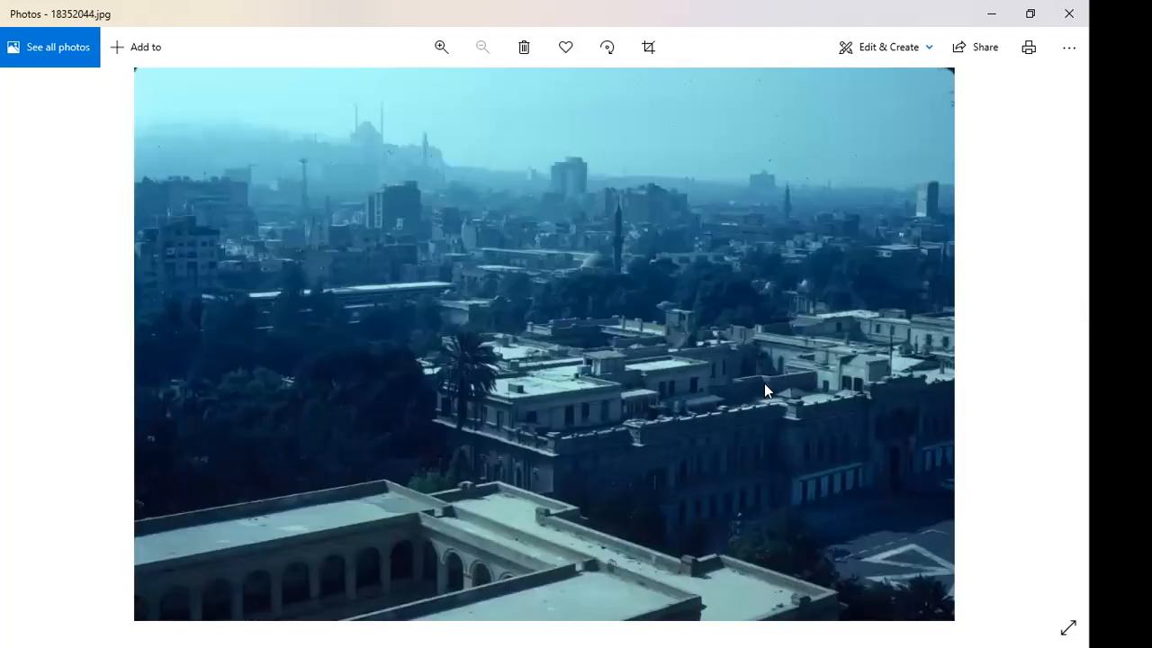
pyautogui.moveTo(558, 551)
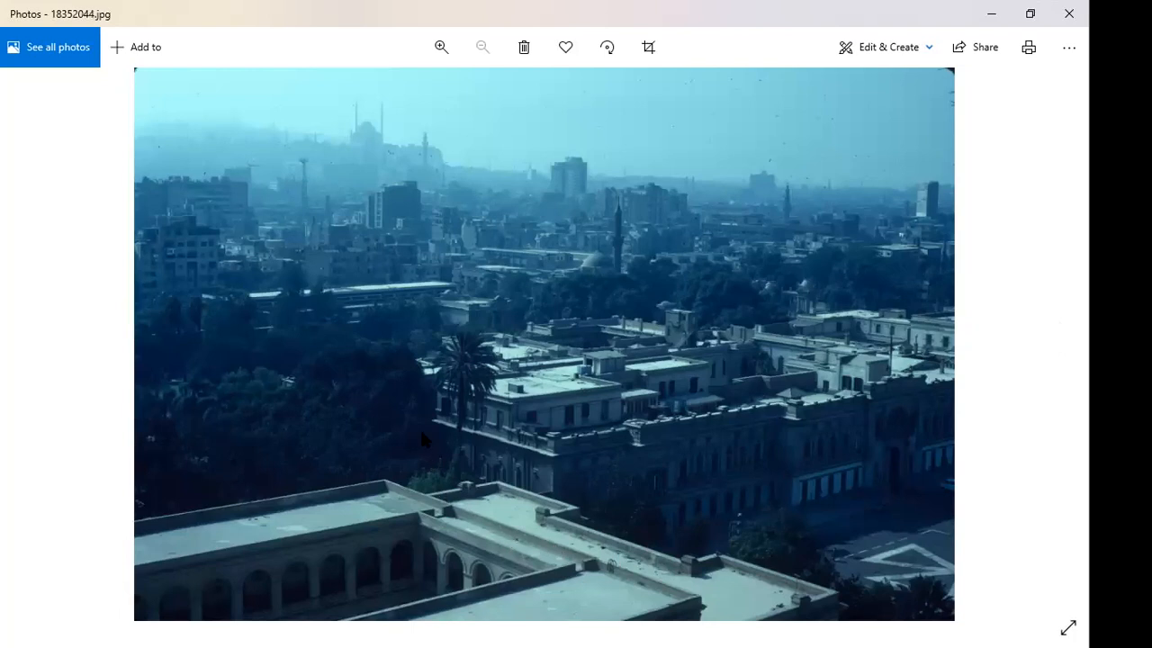
pyautogui.moveTo(531, 398)
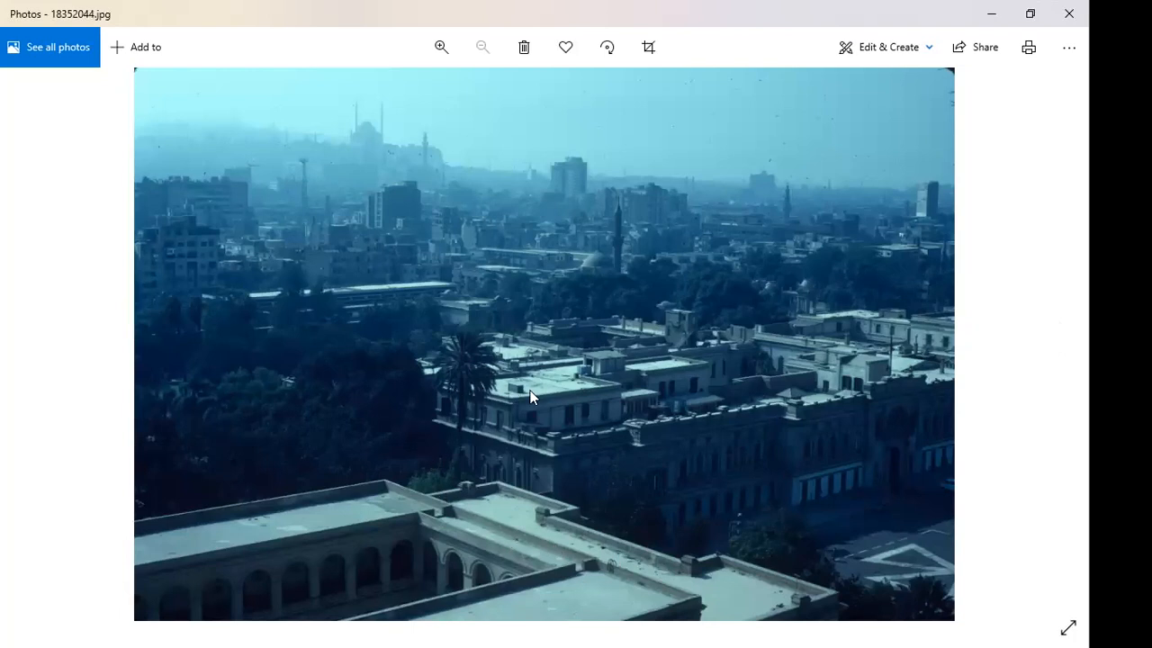
pyautogui.moveTo(477, 319)
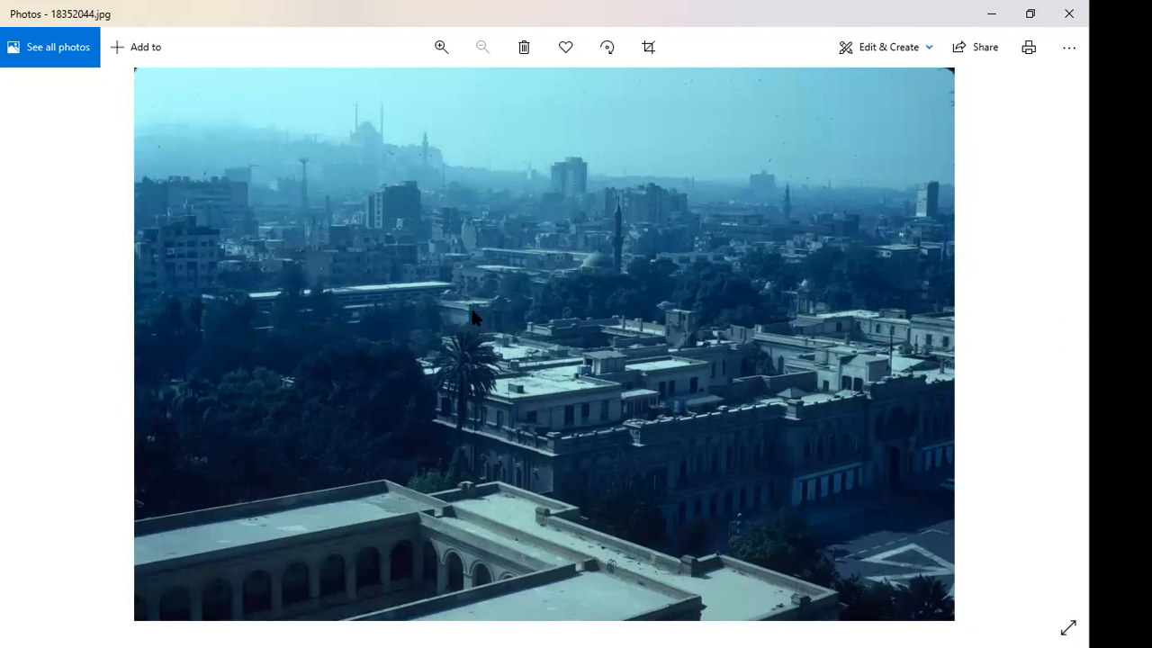
pyautogui.moveTo(446, 232)
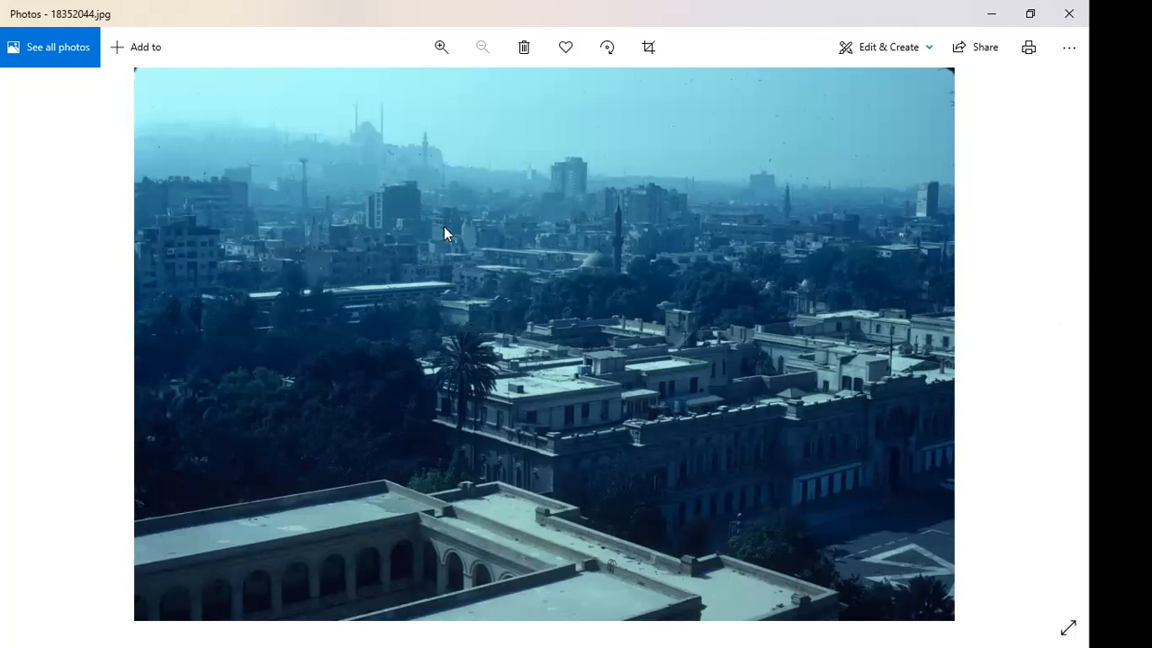
pyautogui.moveTo(369, 148)
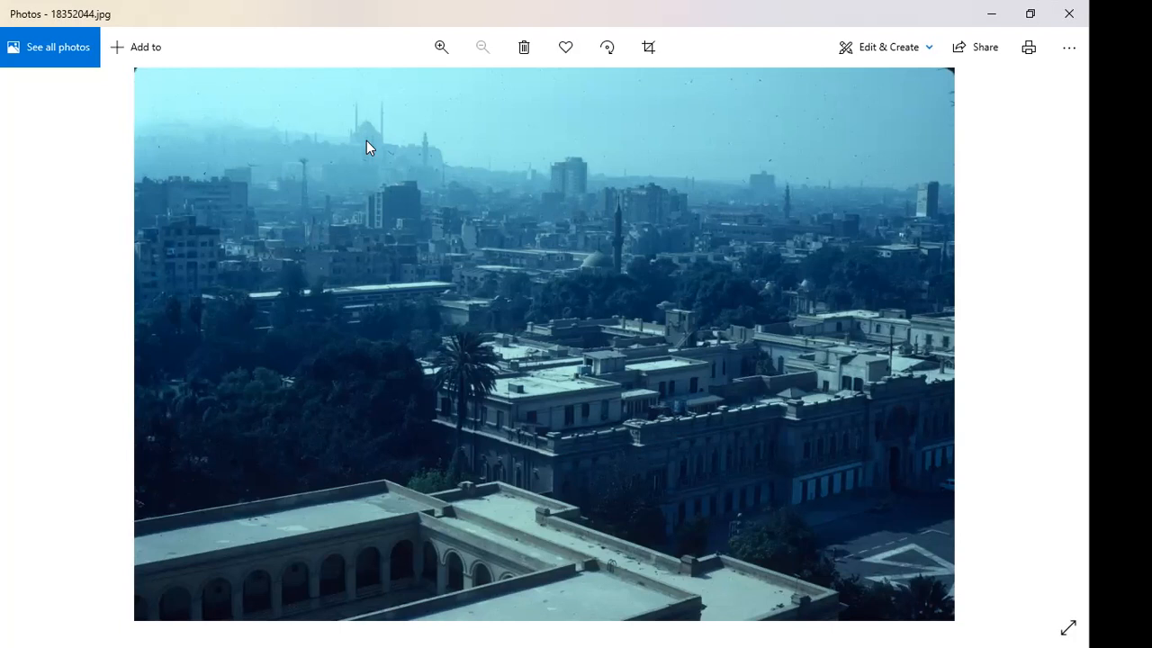
pyautogui.moveTo(381, 158)
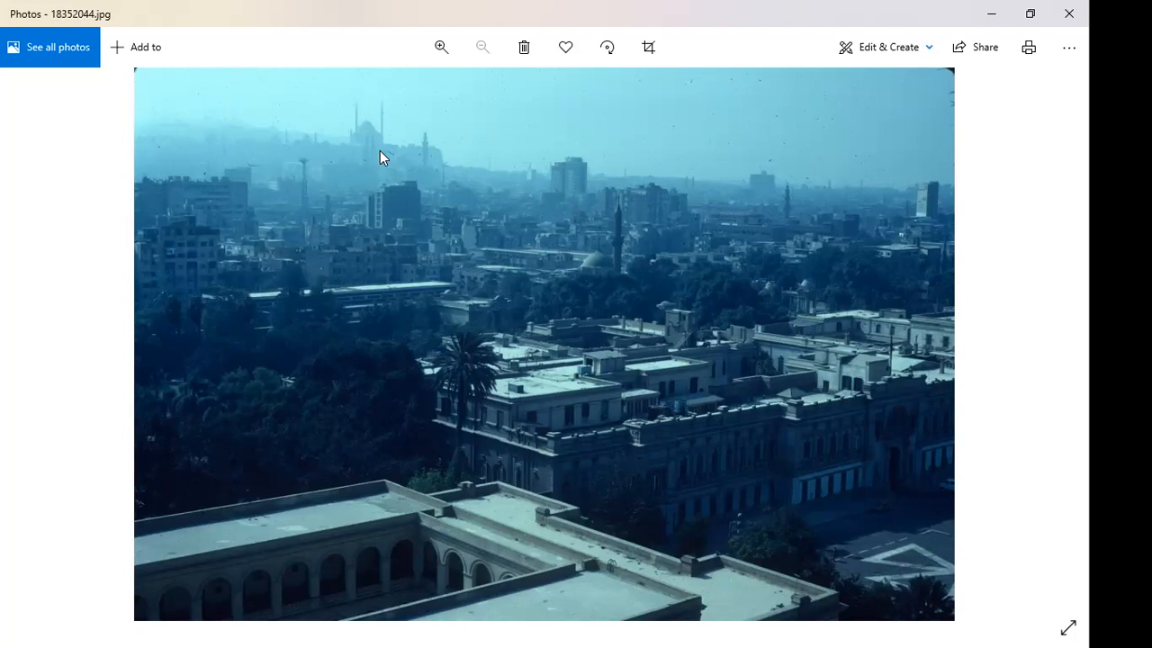
pyautogui.moveTo(372, 146)
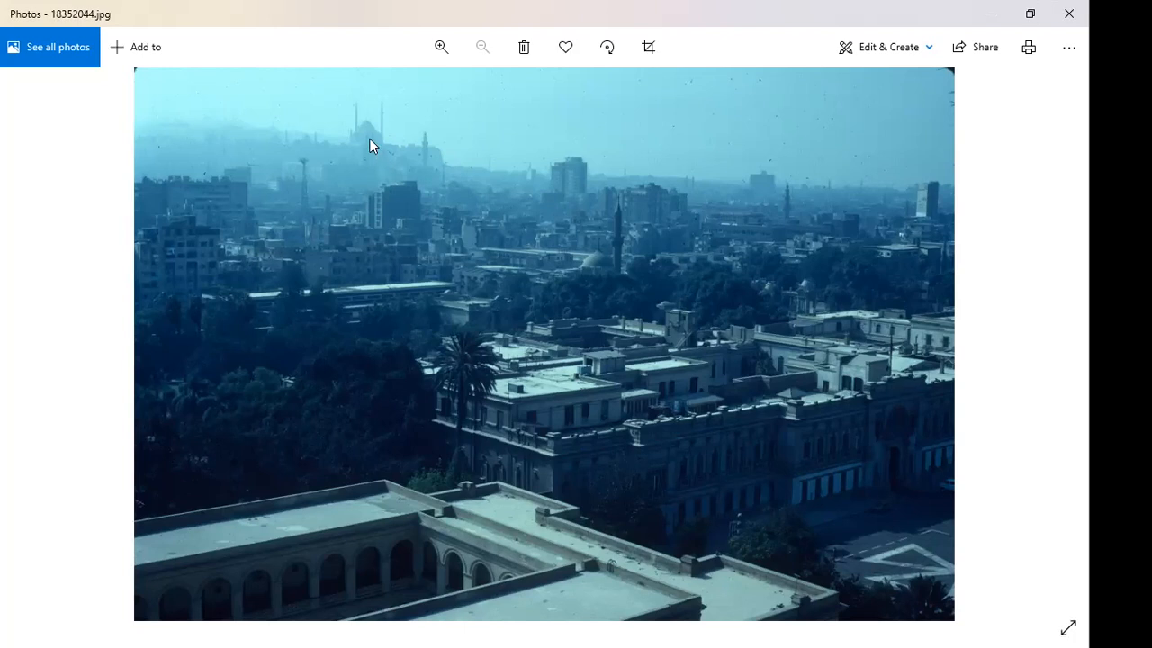
pyautogui.moveTo(385, 169)
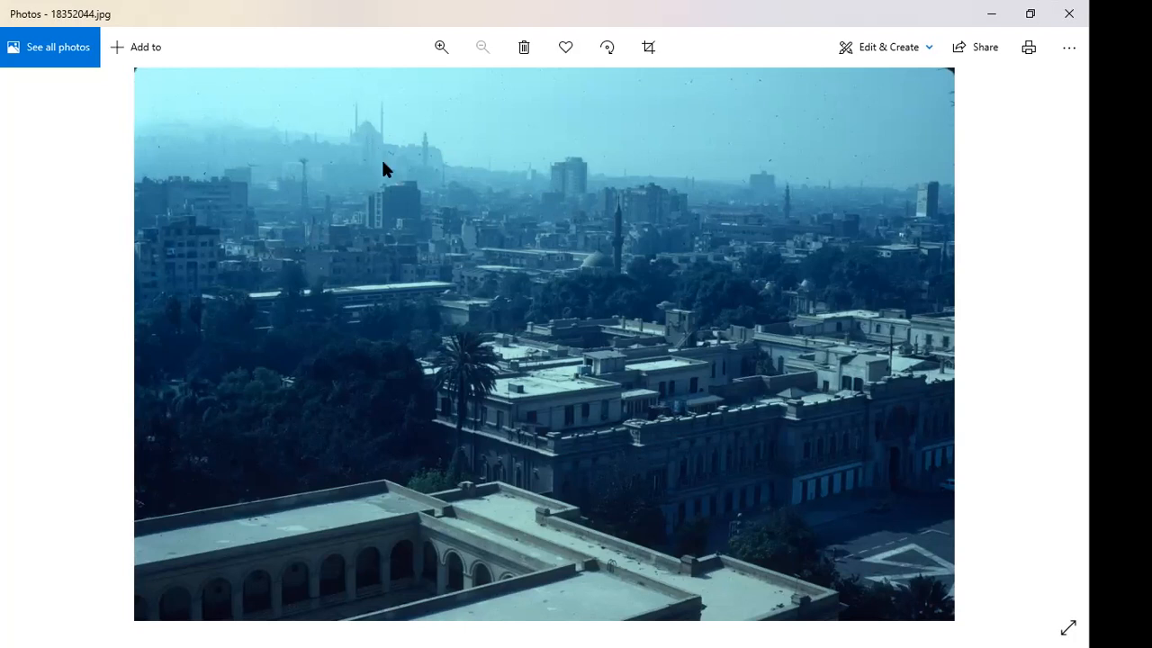
pyautogui.moveTo(428, 189)
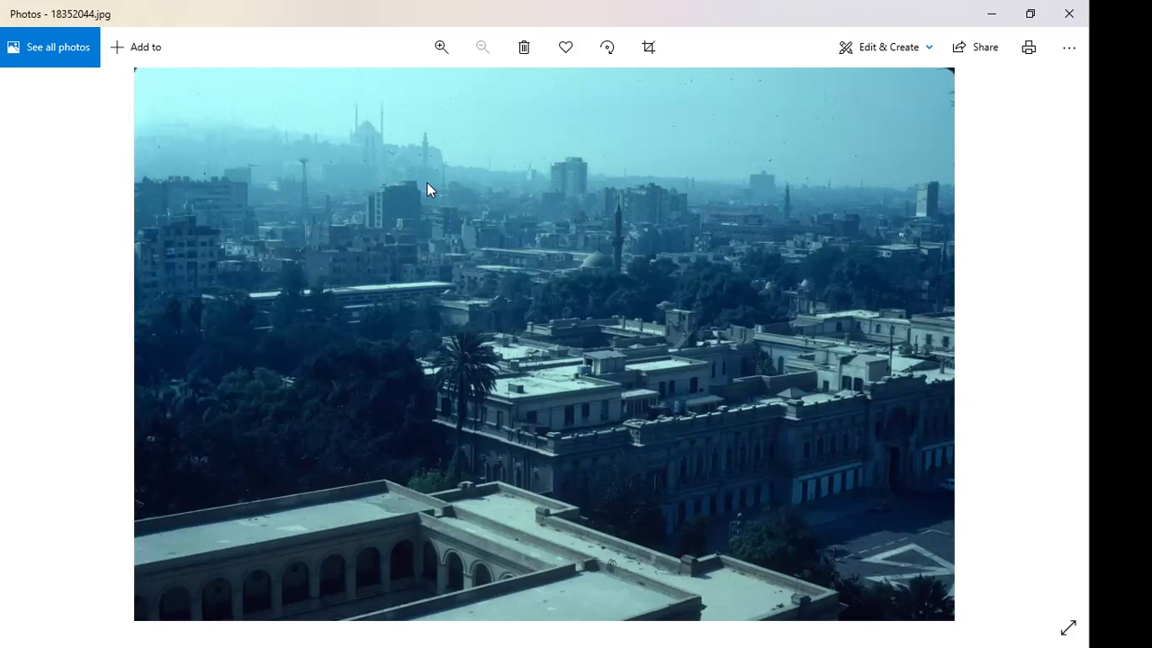
pyautogui.moveTo(388, 169)
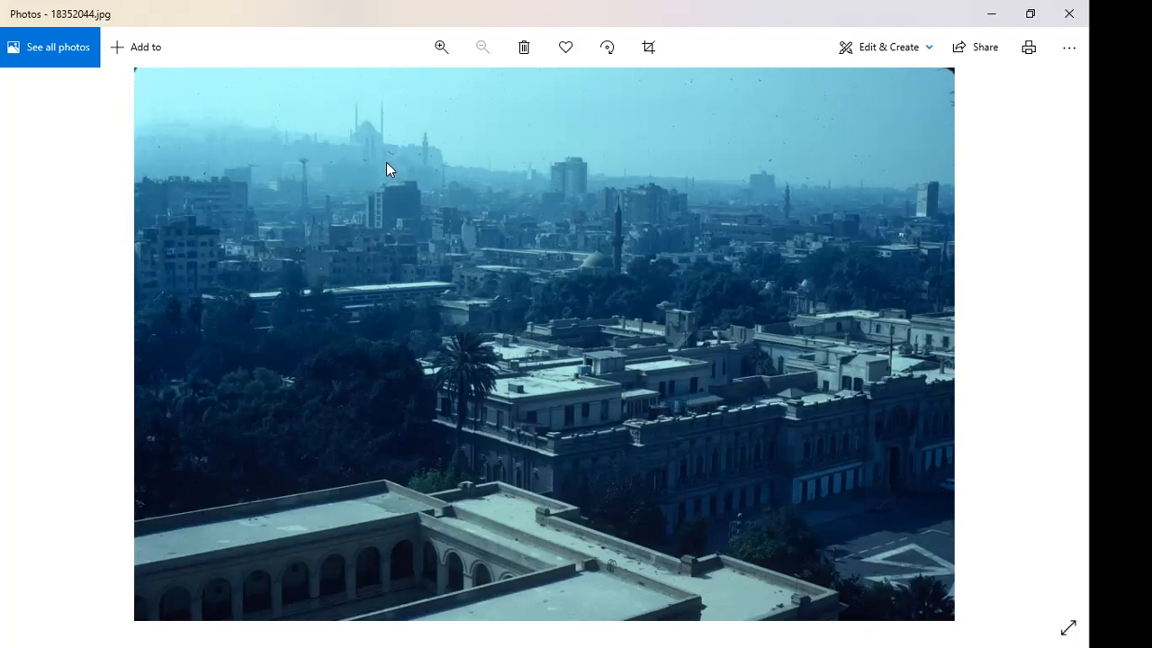
pyautogui.moveTo(401, 182)
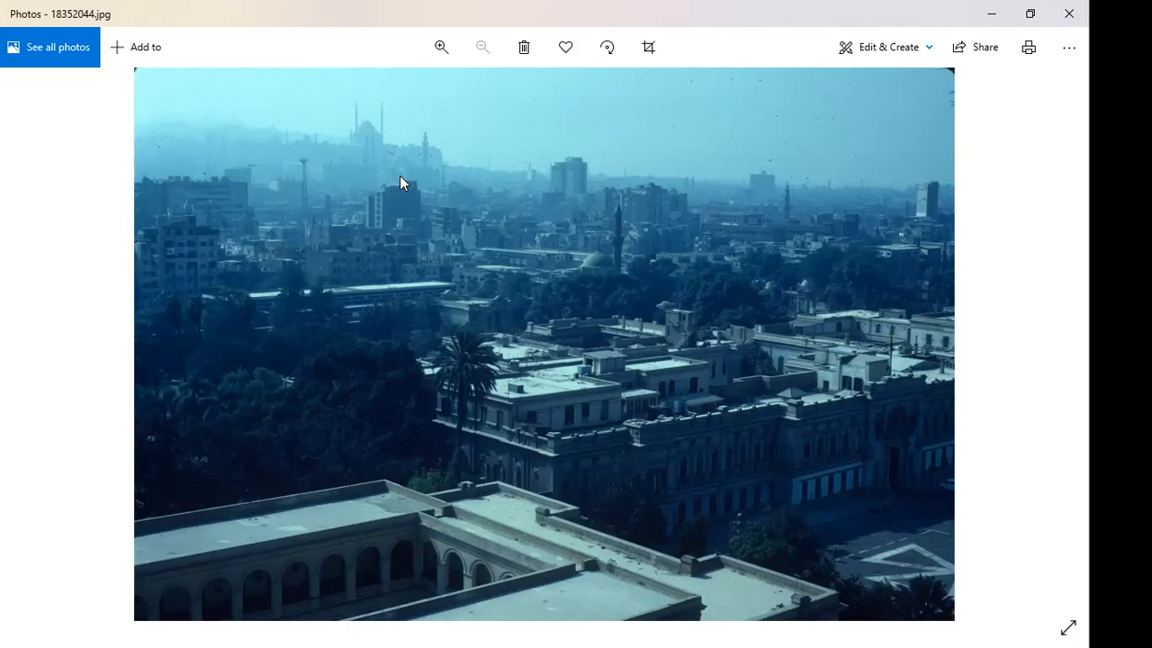
pyautogui.moveTo(979, 361)
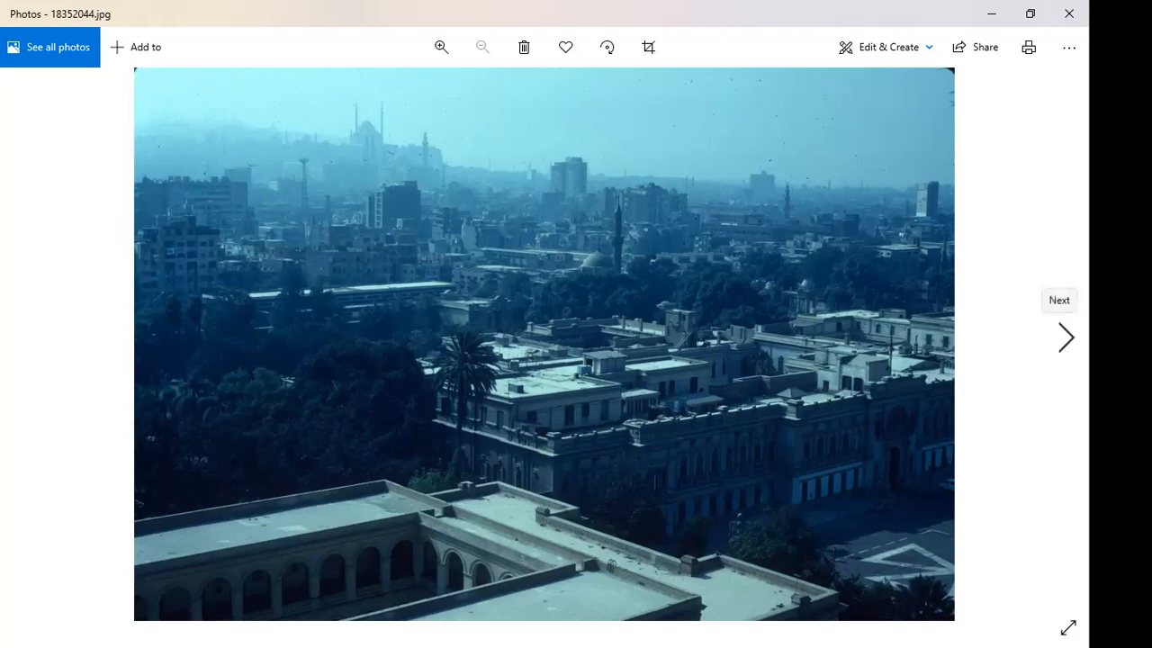
# - Step past the street-market photo to 18353002.jpg, the shaded street with a white van
pyautogui.click(1065, 339)
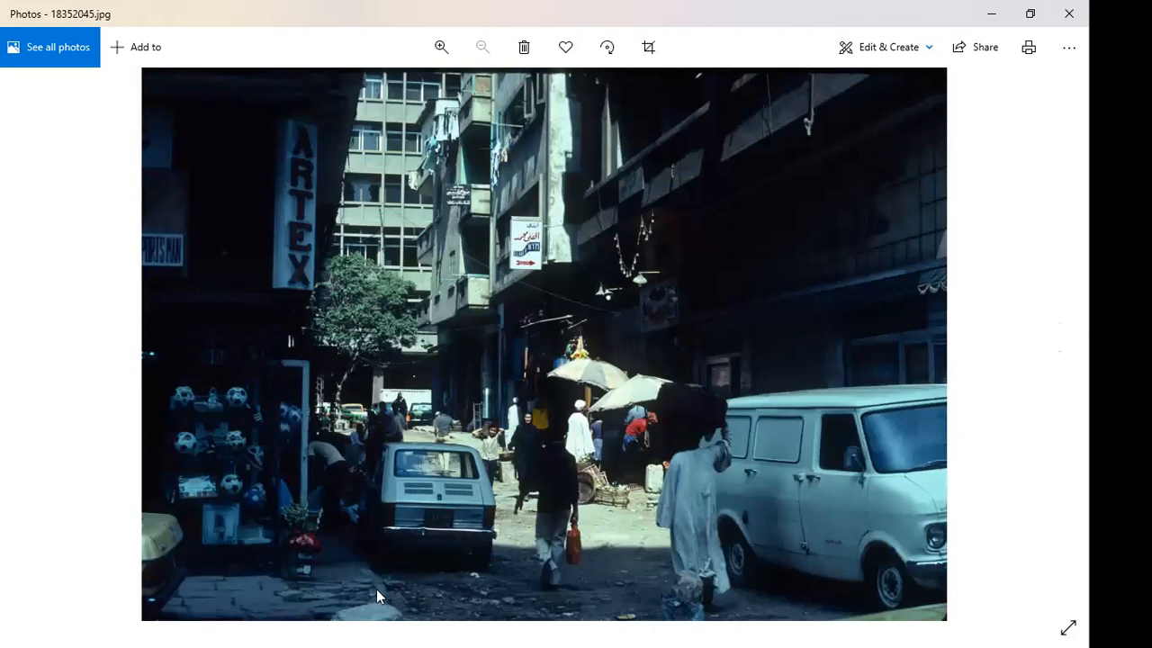
pyautogui.moveTo(328, 567)
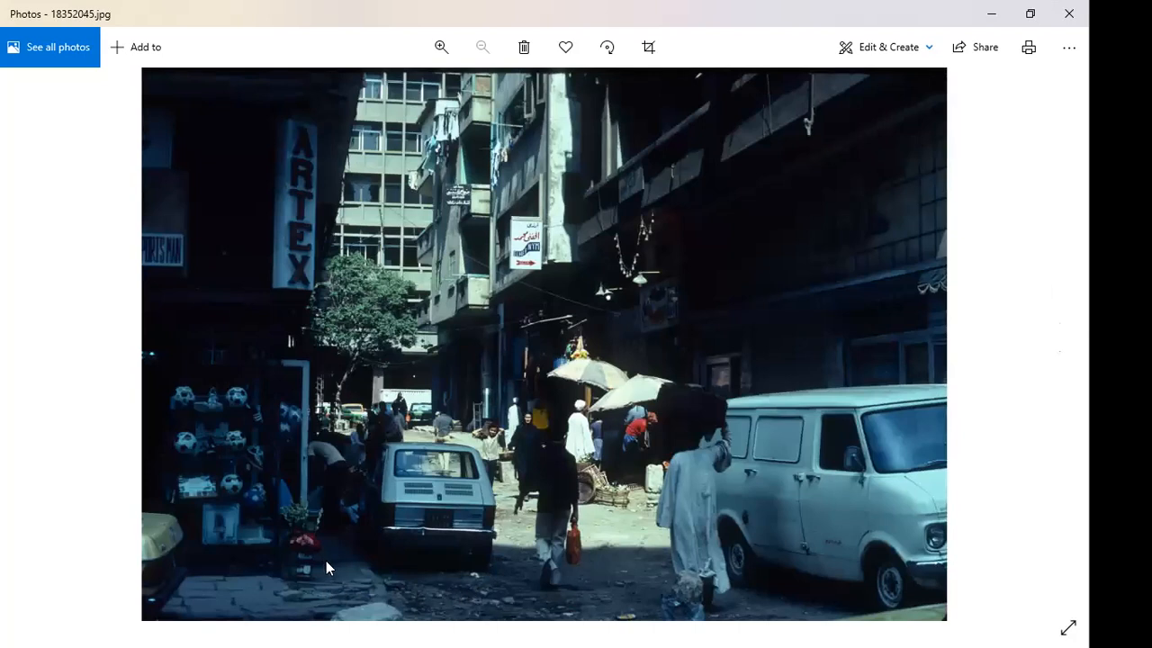
pyautogui.moveTo(441, 592)
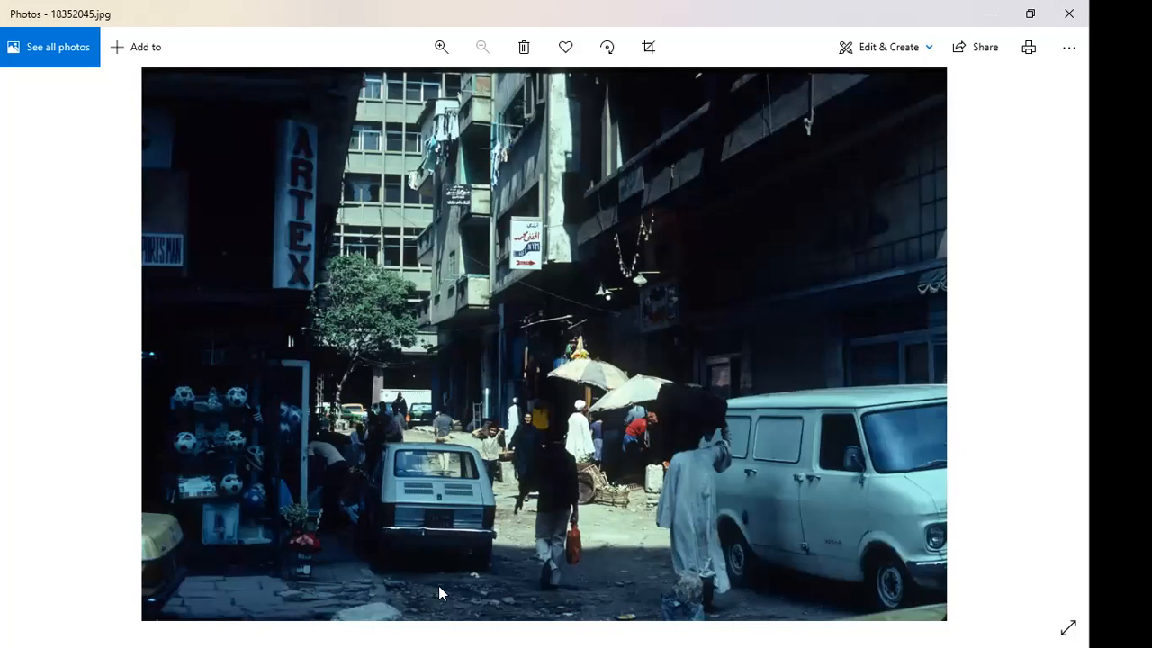
pyautogui.moveTo(486, 597)
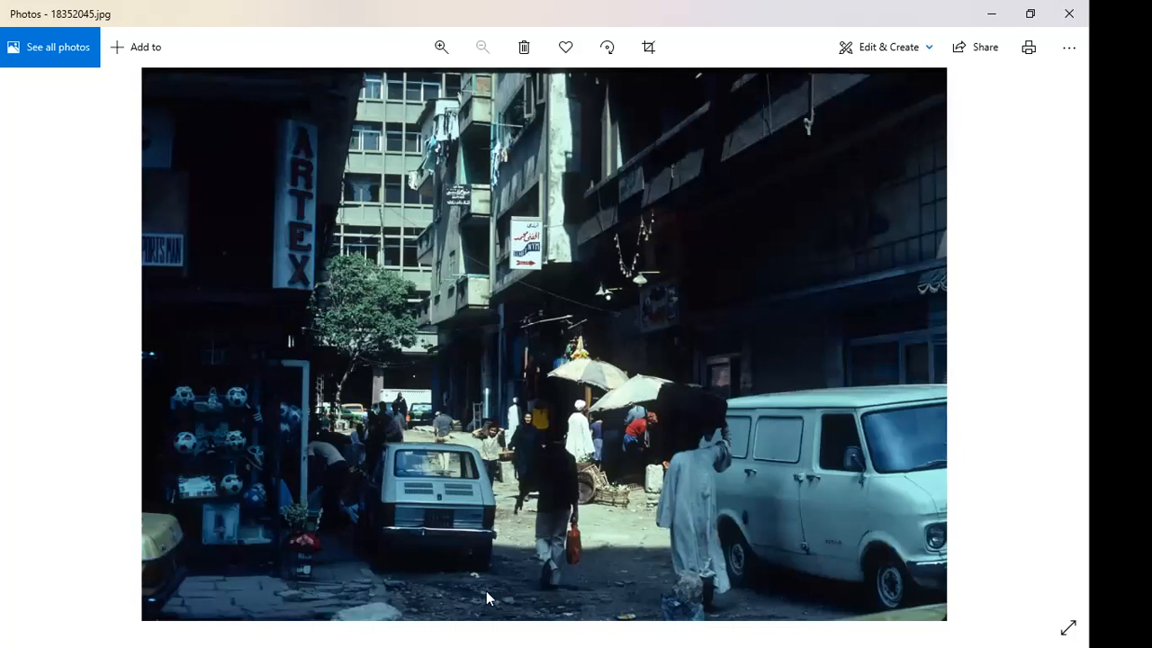
pyautogui.moveTo(597, 443)
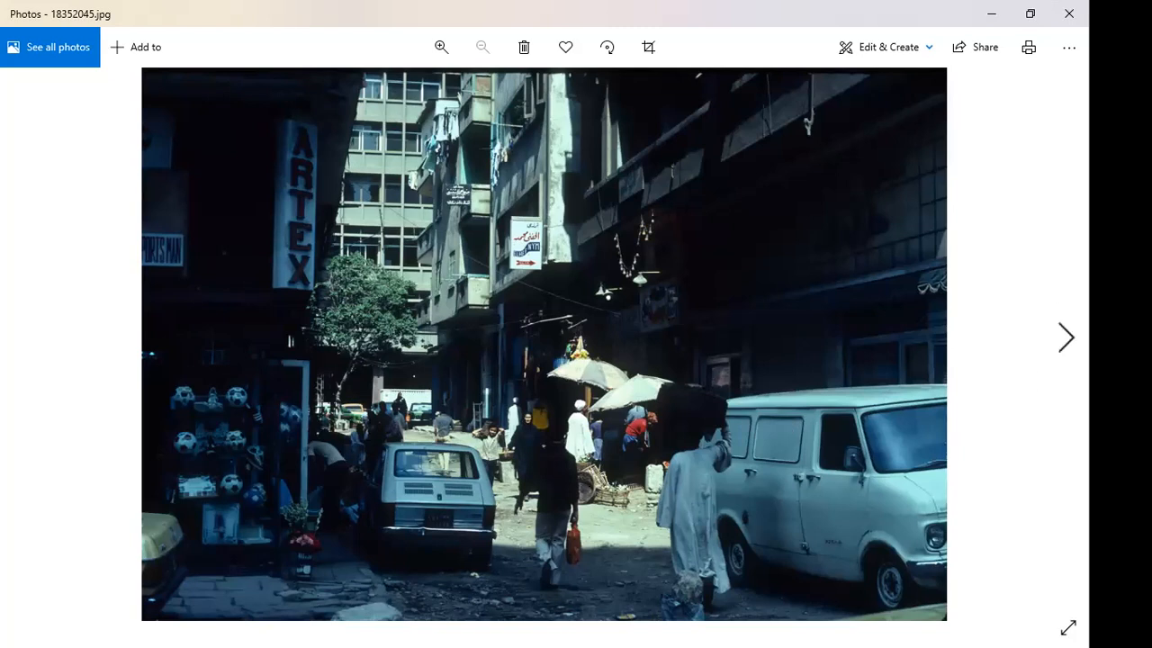
pyautogui.click(1065, 337)
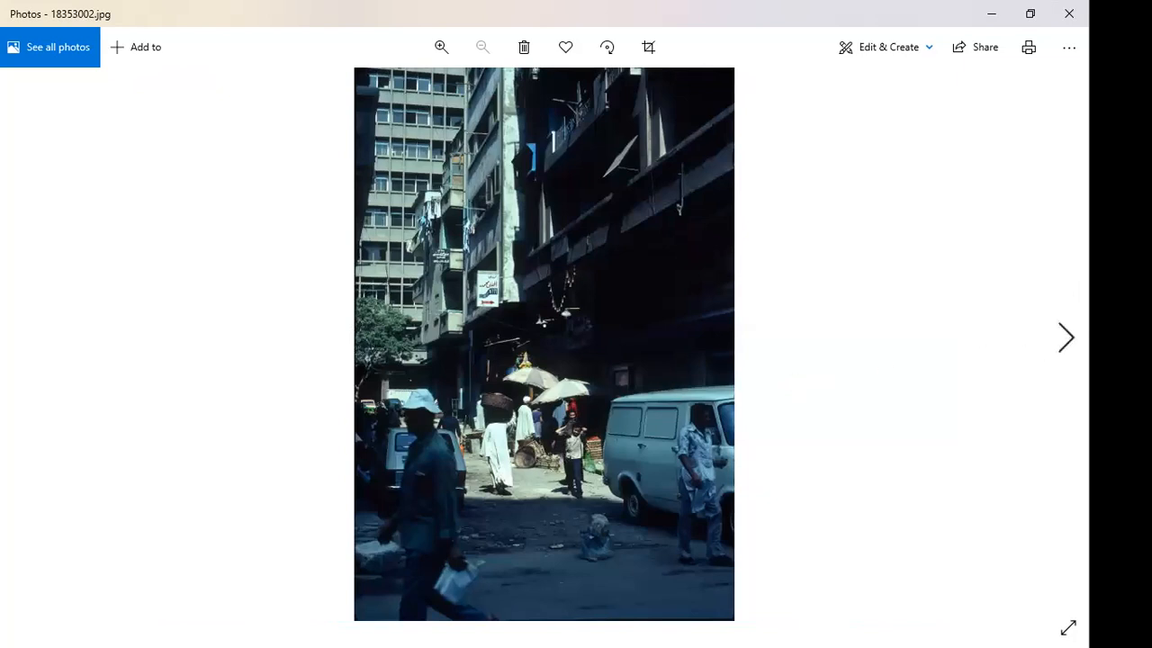
# - Show 18353003.jpg, the ornate apartment block, and zoom in on its balconied facade
pyautogui.click(1065, 339)
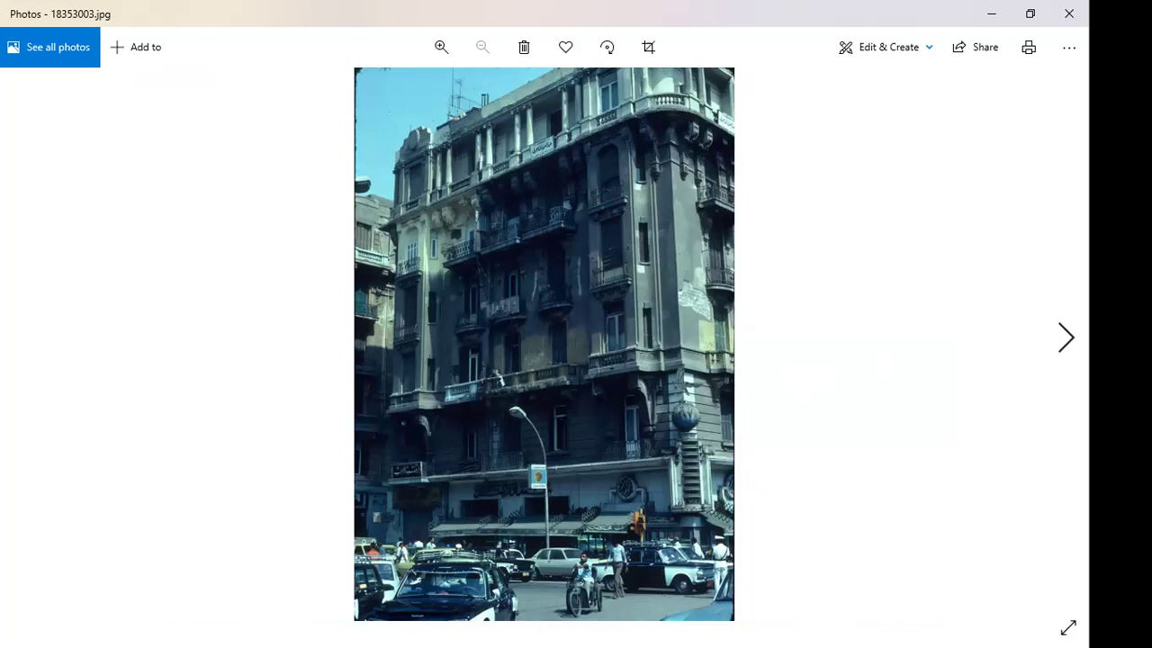
pyautogui.moveTo(459, 243)
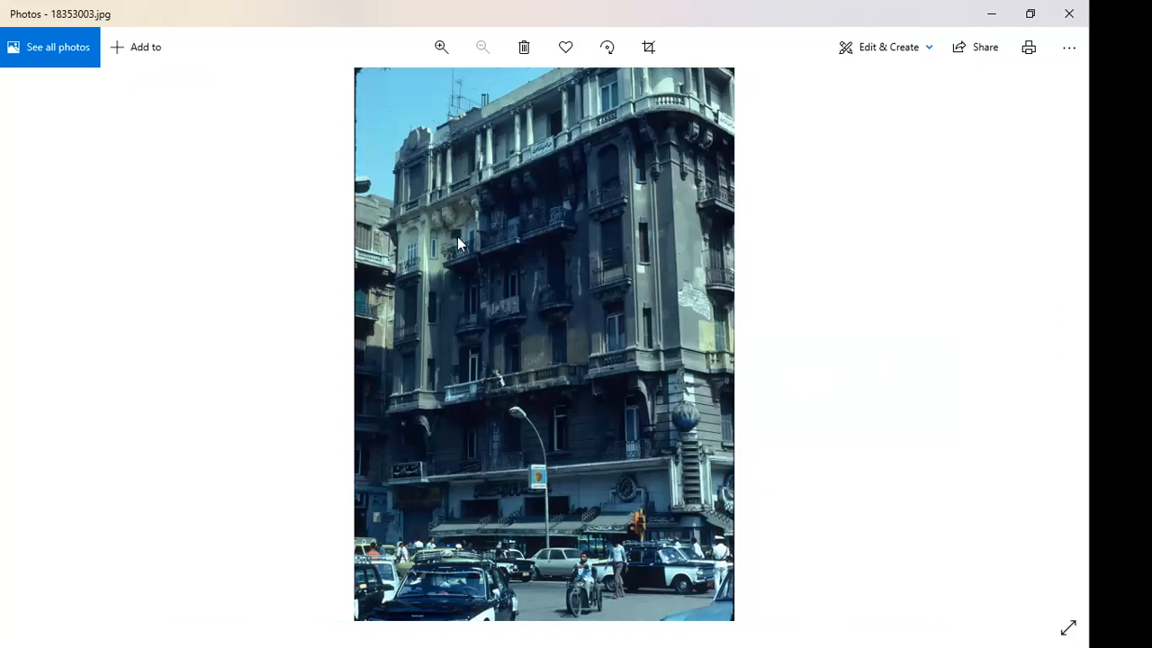
pyautogui.click(441, 47)
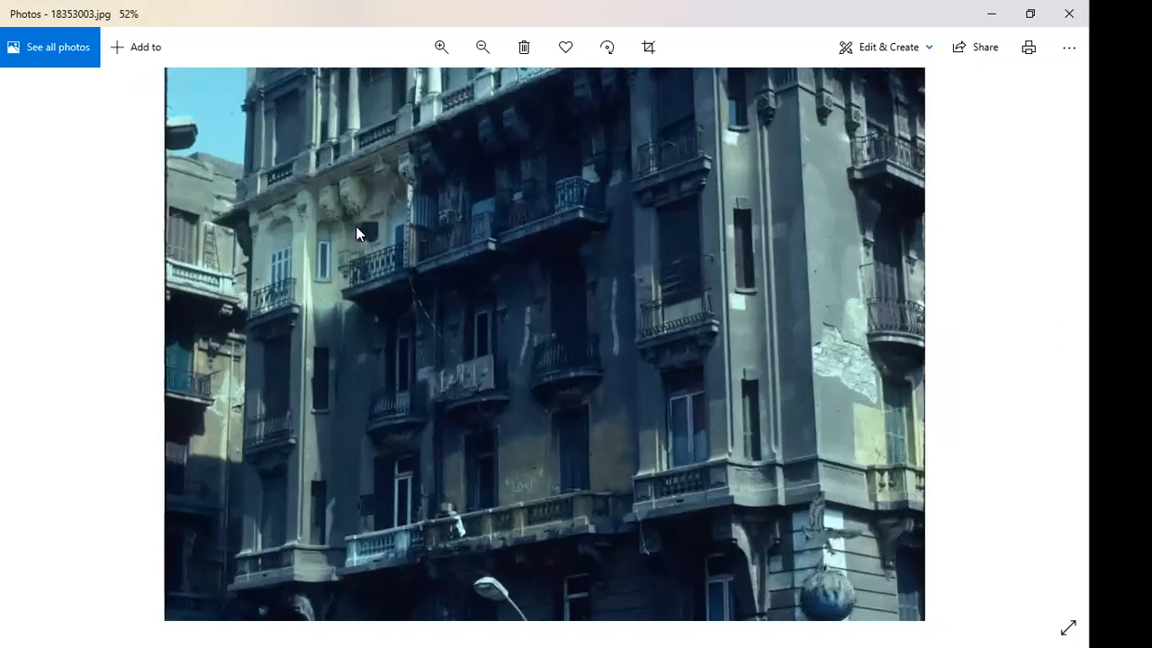
pyautogui.moveTo(493, 307)
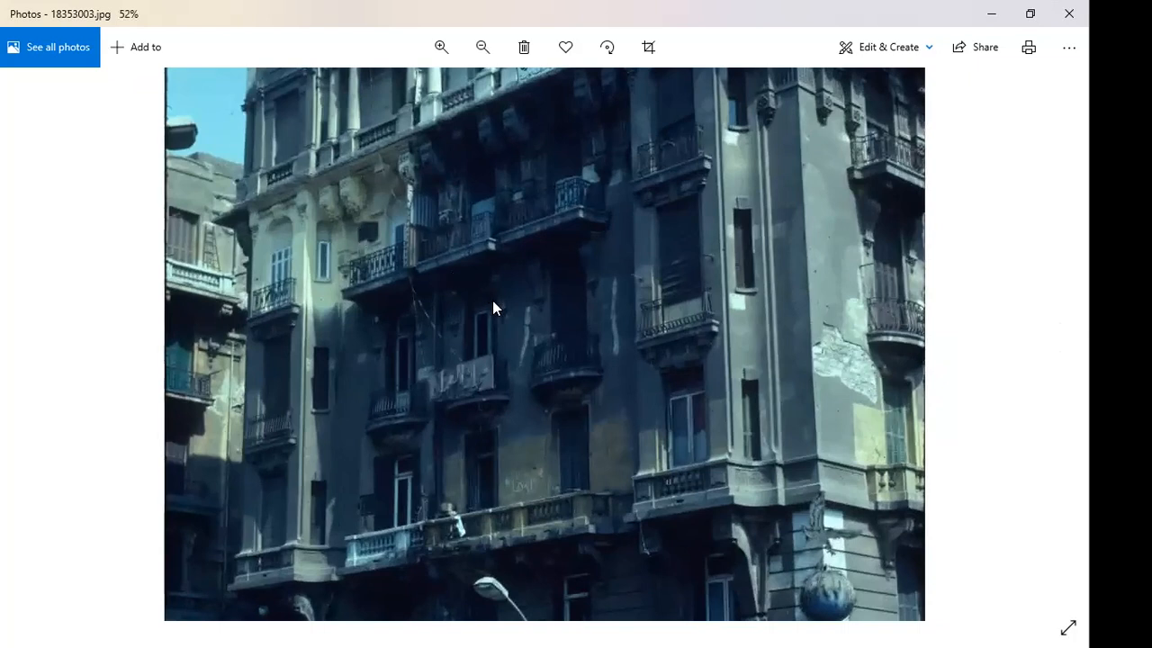
pyautogui.moveTo(939, 382)
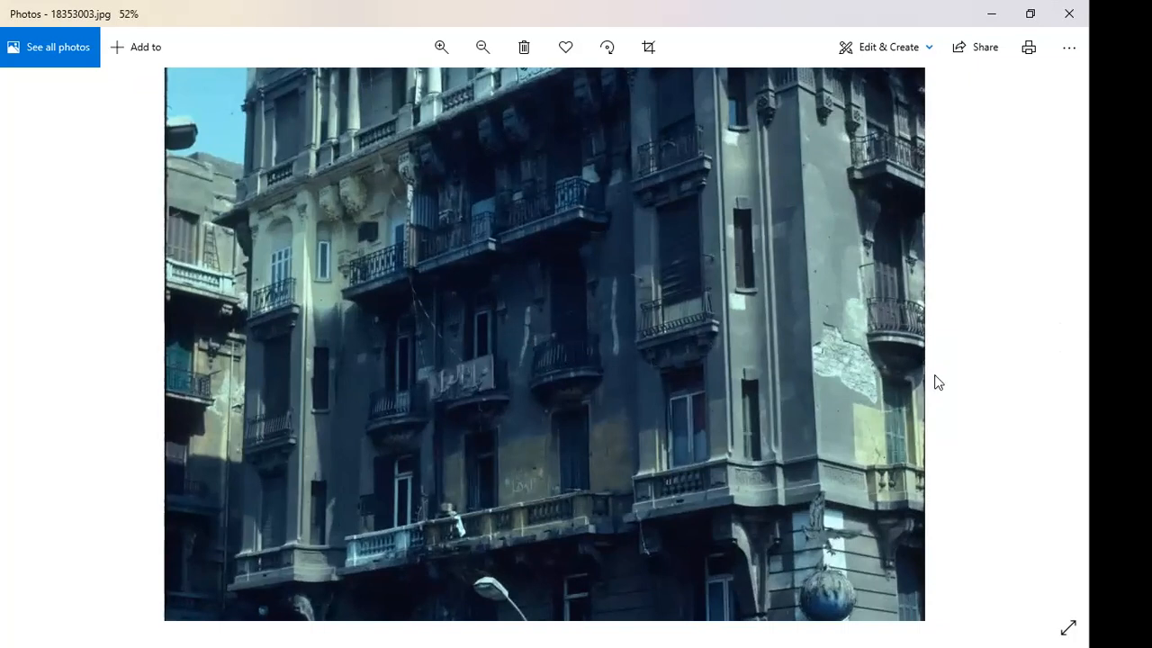
pyautogui.moveTo(439, 280)
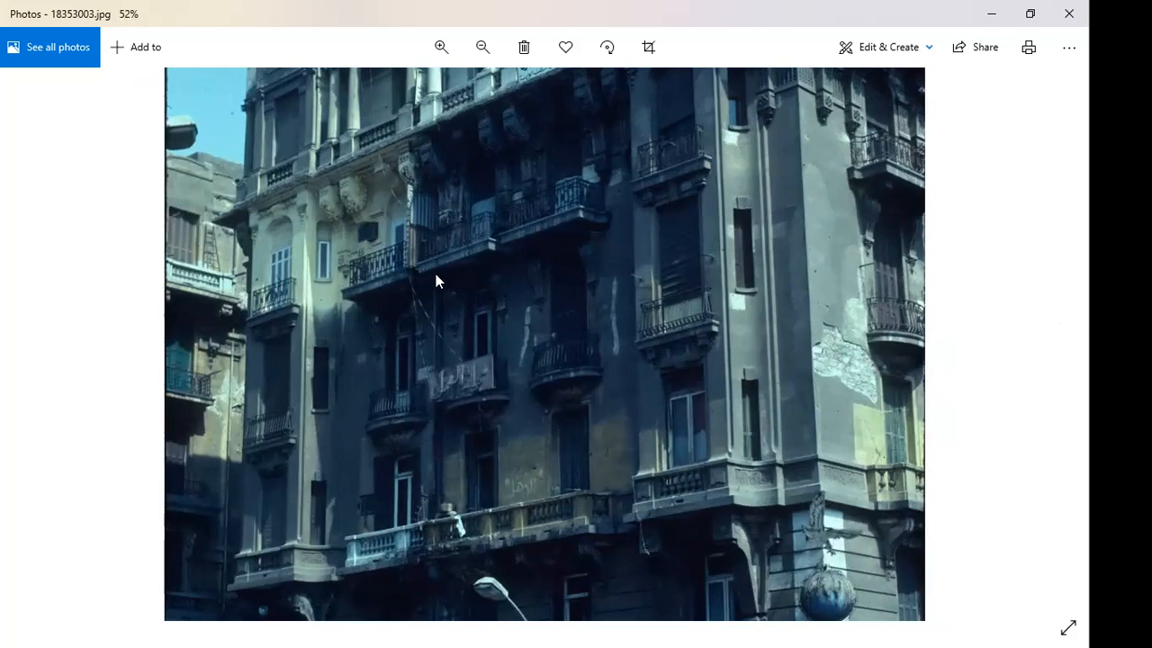
pyautogui.moveTo(349, 234)
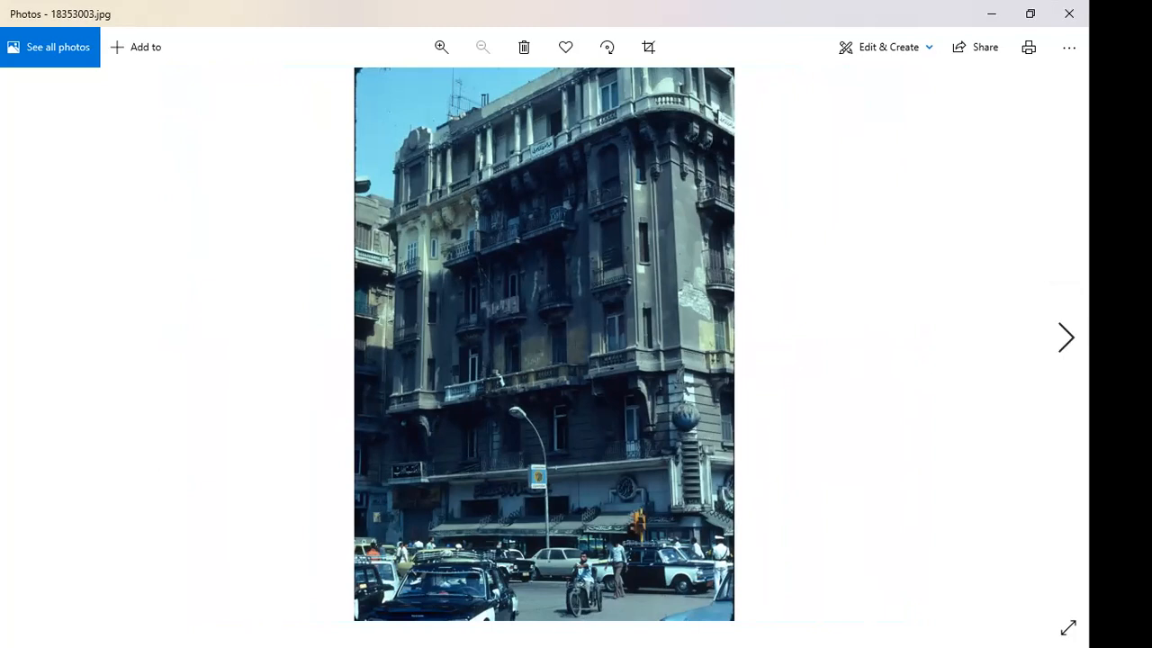
pyautogui.click(1066, 338)
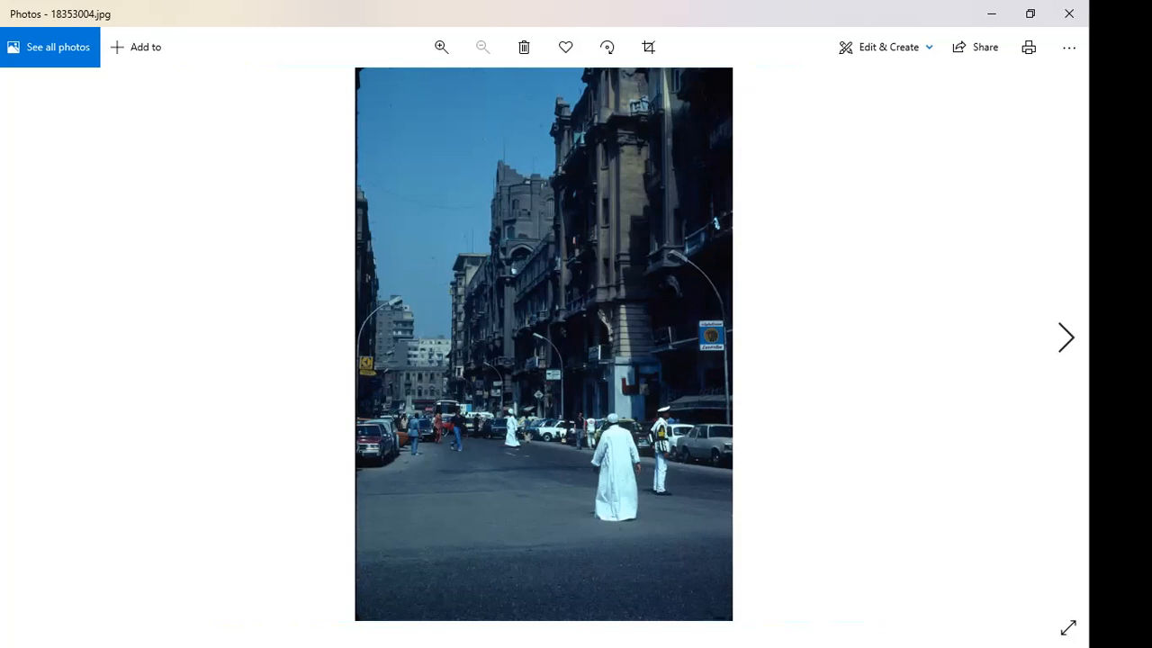
pyautogui.moveTo(626, 459)
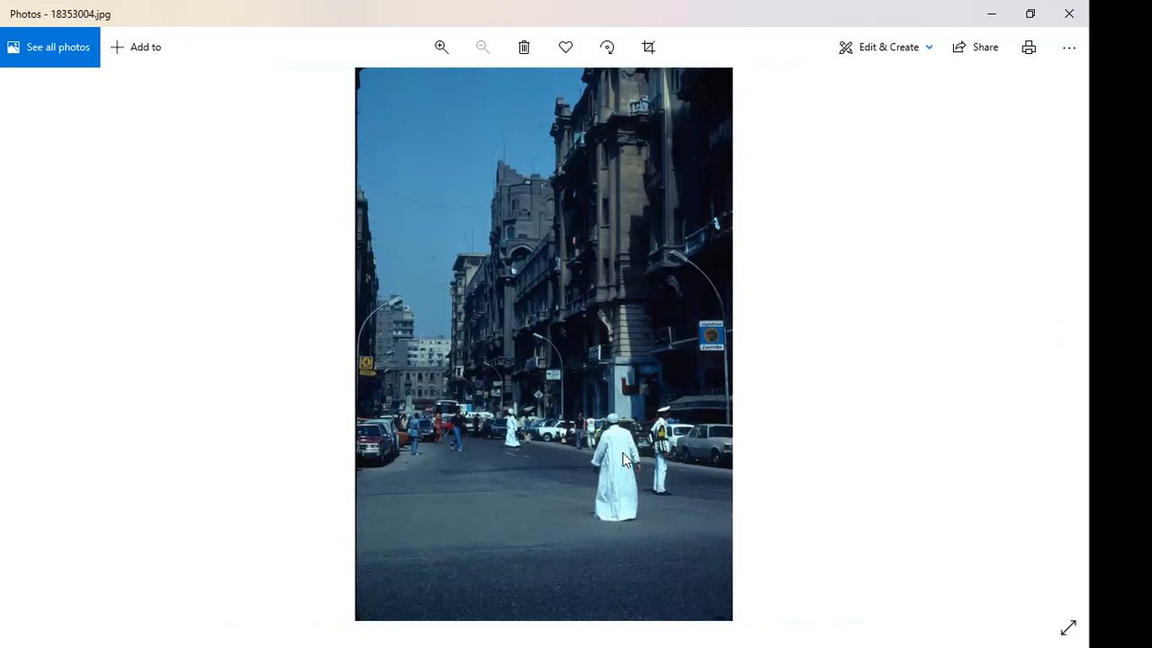
pyautogui.moveTo(619, 464)
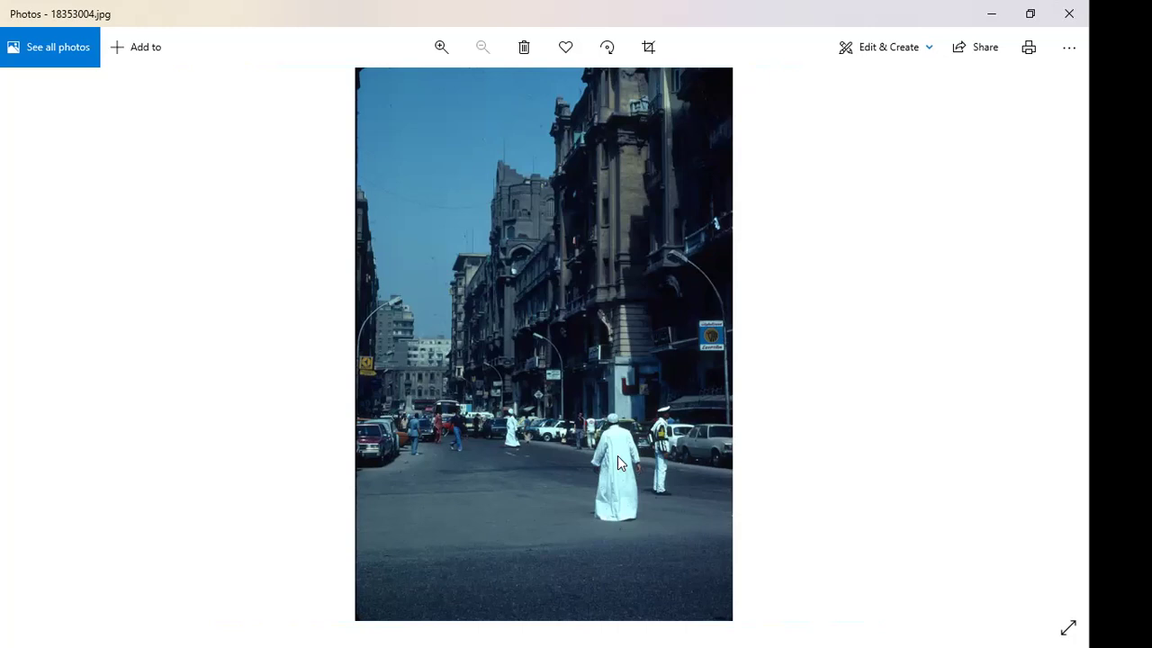
pyautogui.moveTo(626, 331)
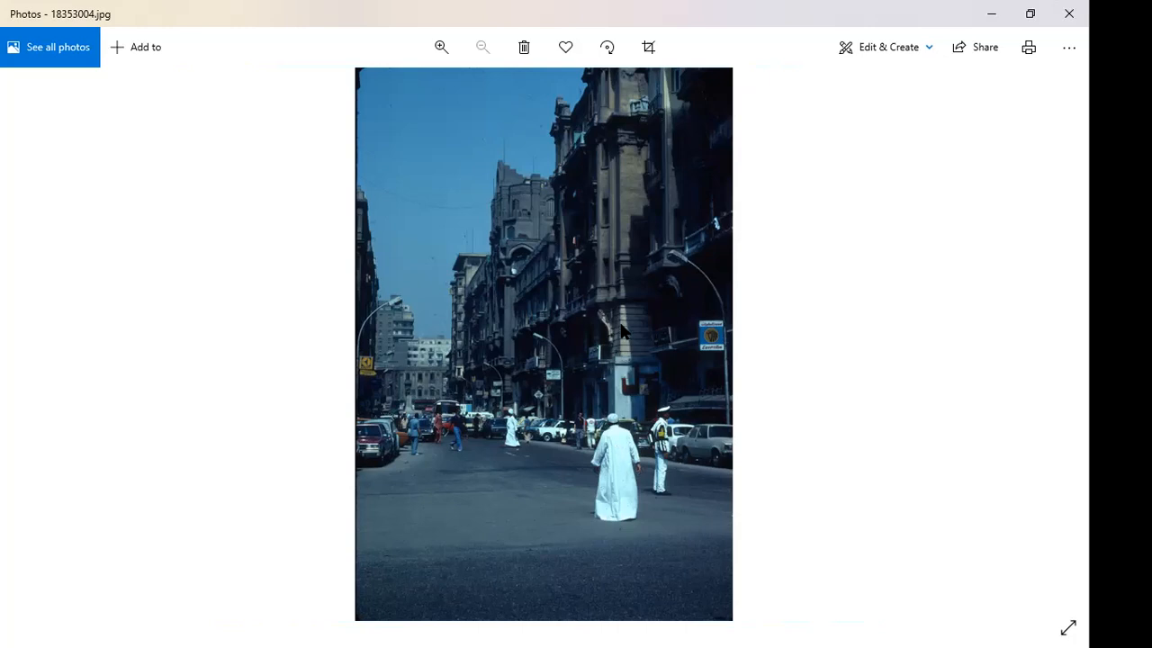
pyautogui.moveTo(626, 133)
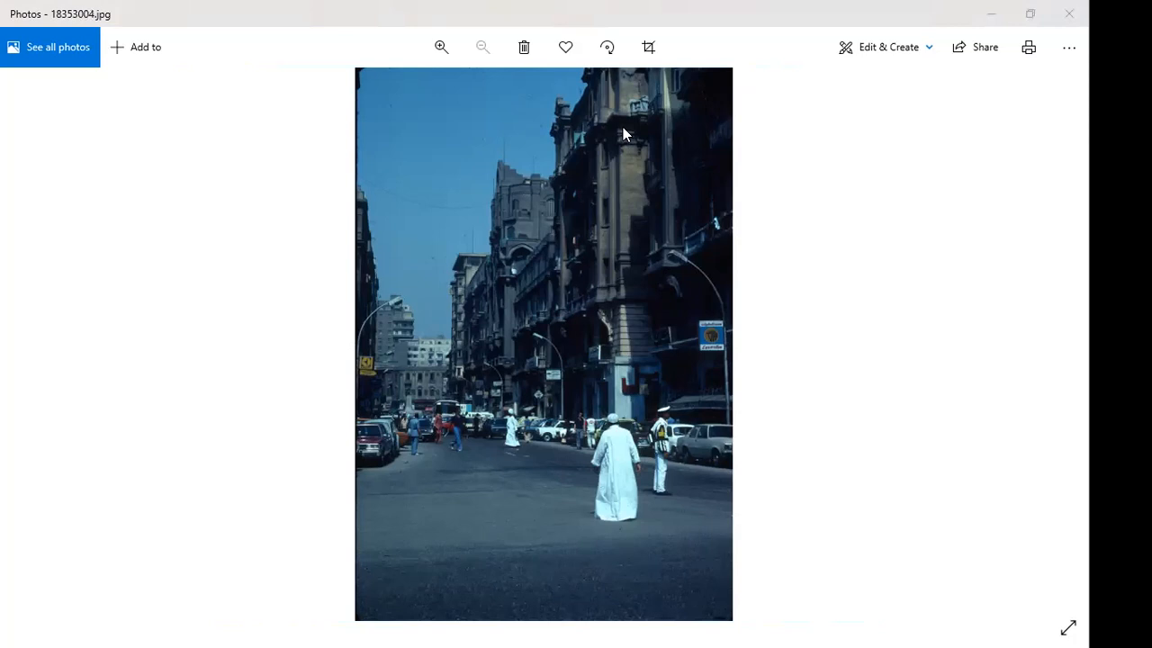
pyautogui.moveTo(615, 117)
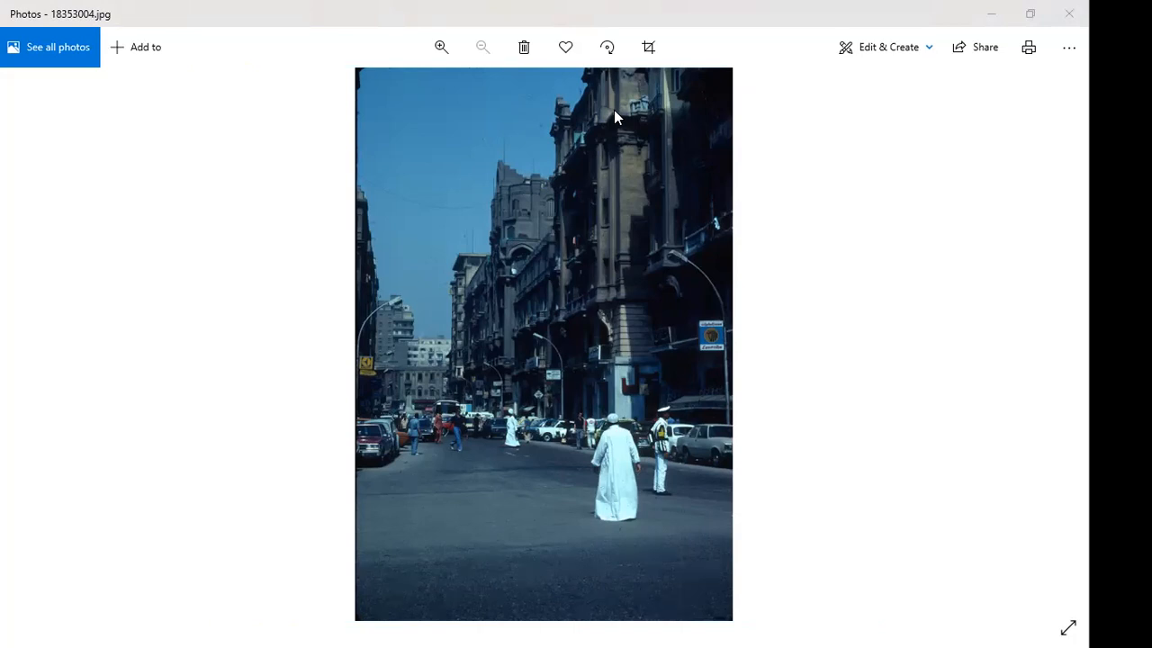
pyautogui.moveTo(754, 198)
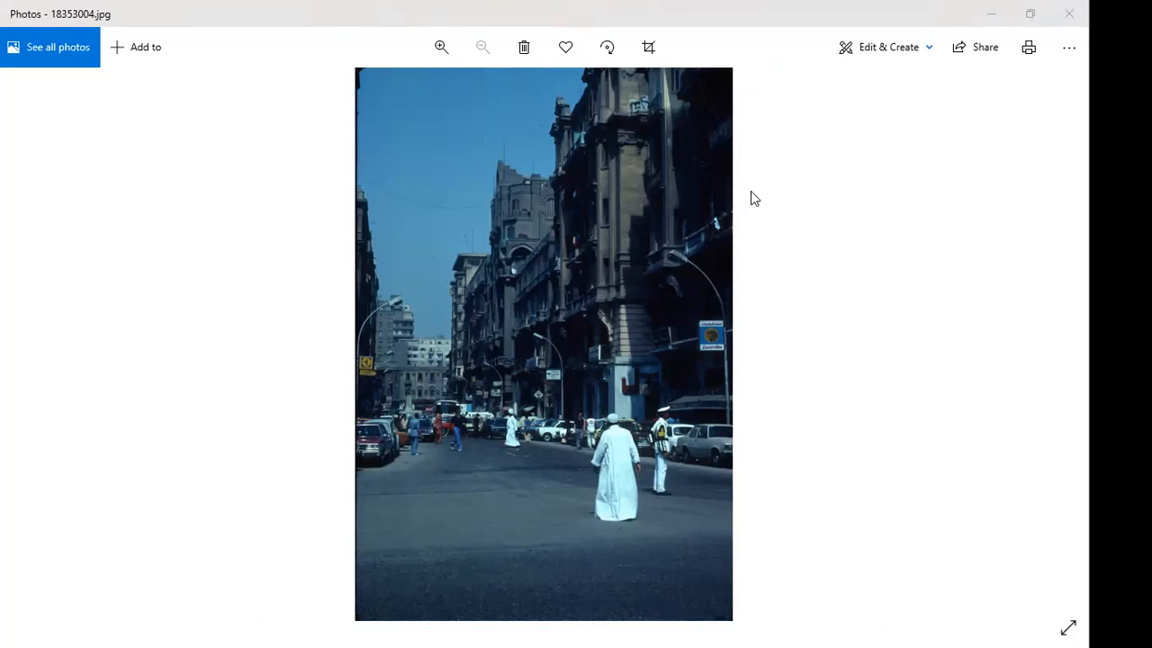
pyautogui.moveTo(763, 213)
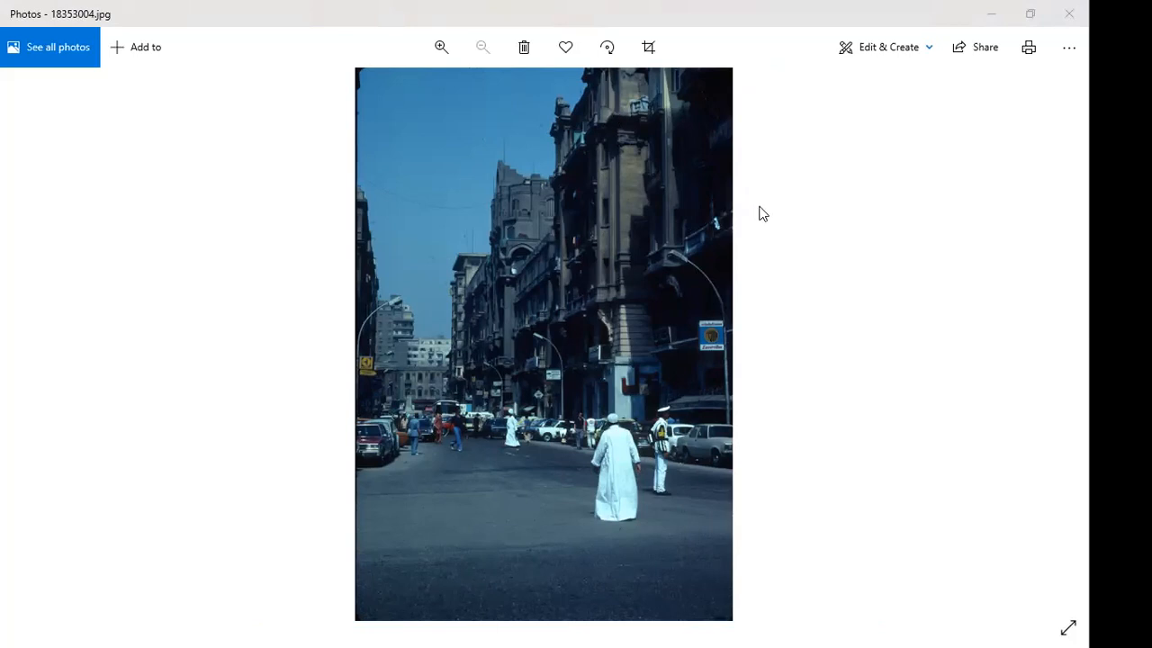
pyautogui.moveTo(713, 207)
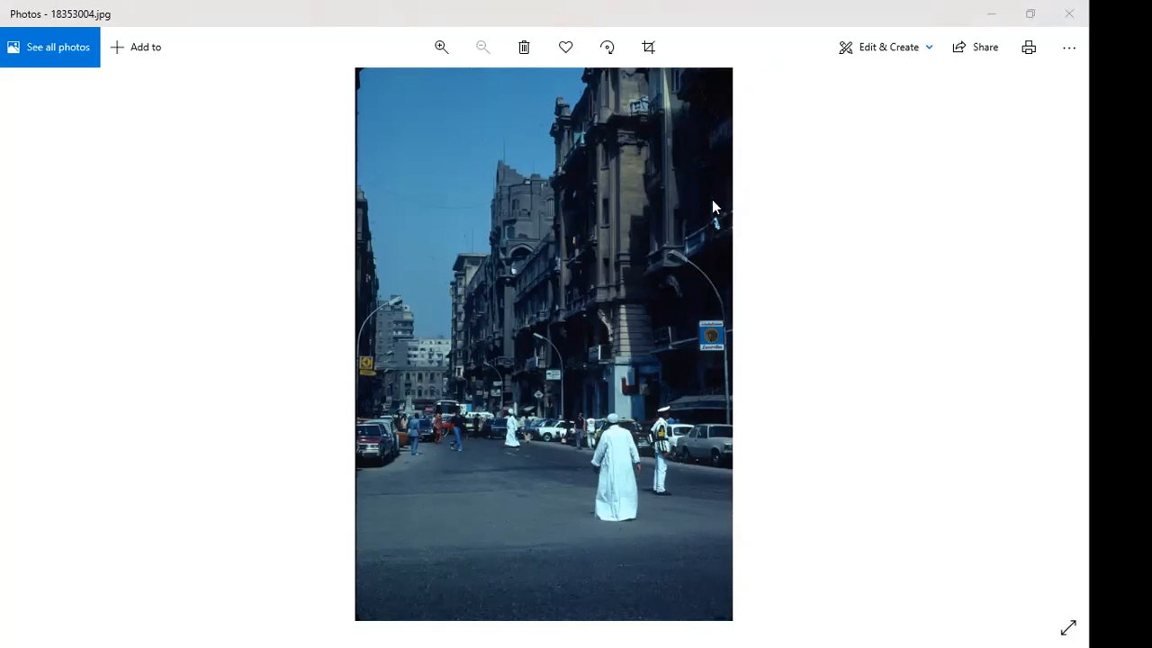
pyautogui.moveTo(712, 206)
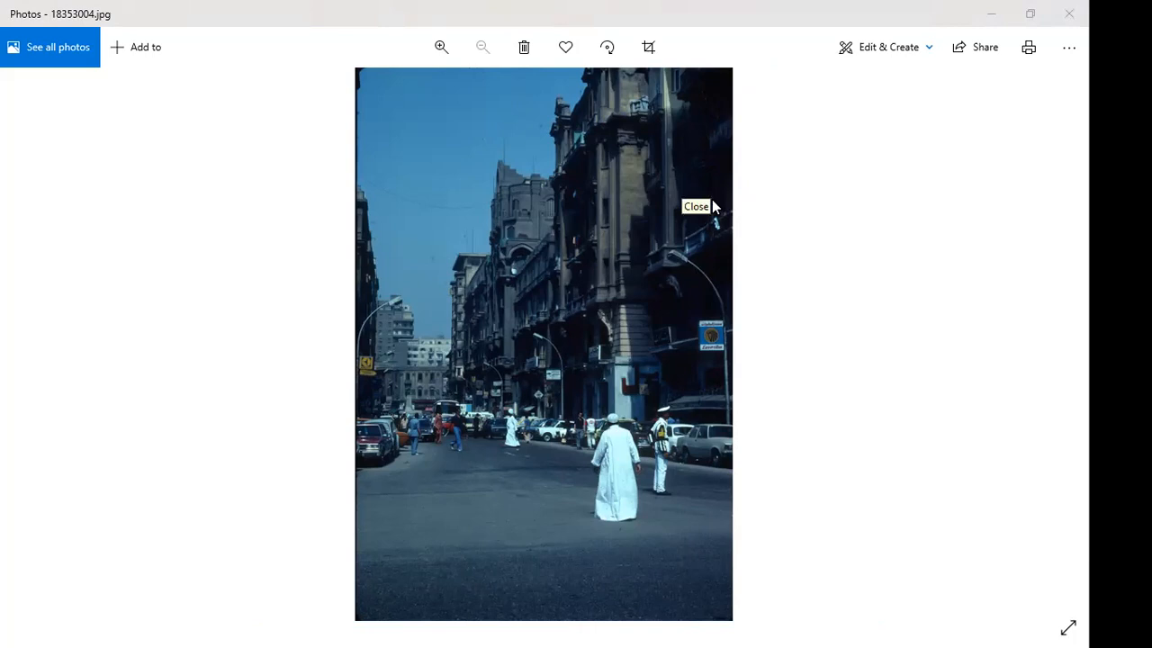
pyautogui.moveTo(842, 169)
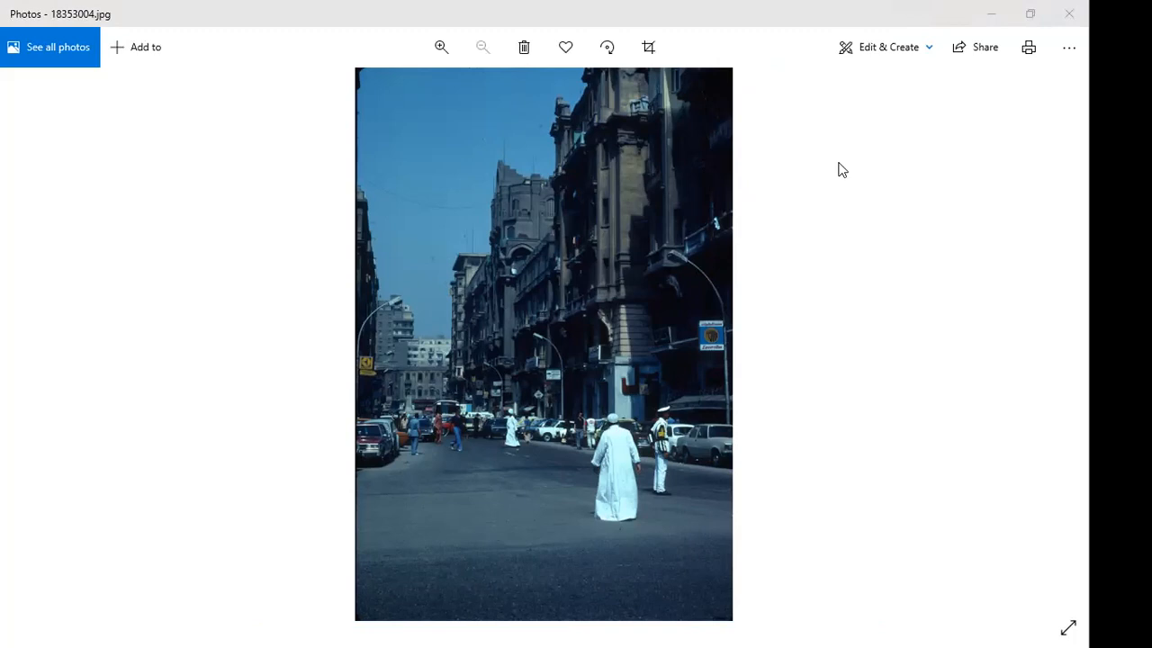
pyautogui.moveTo(903, 177)
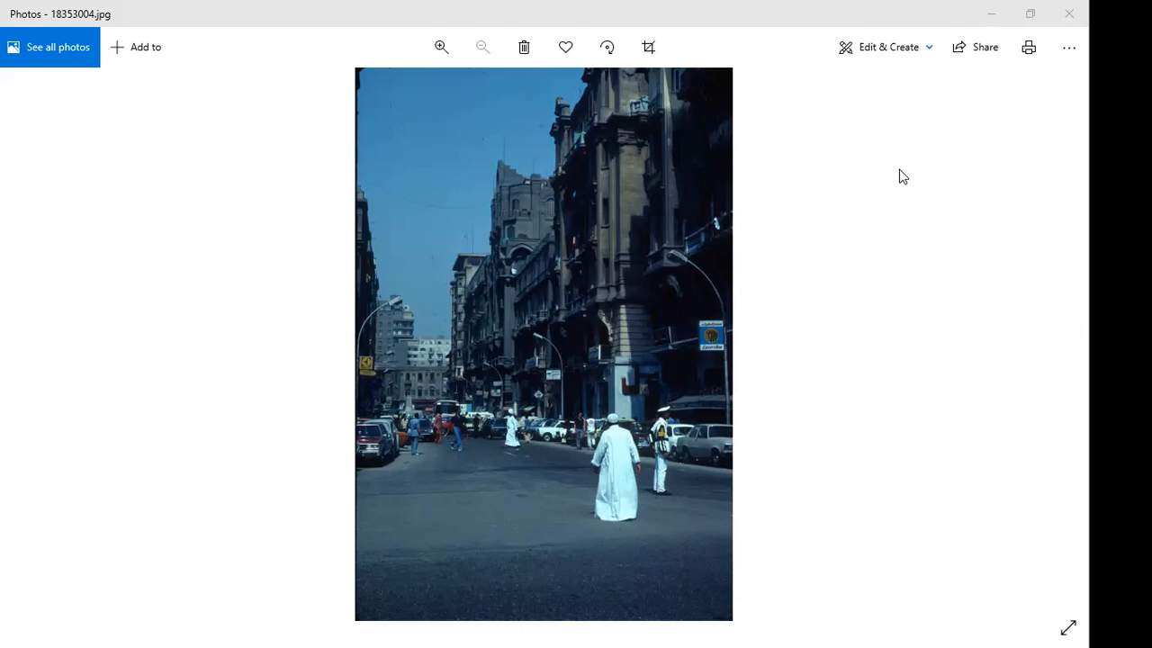
pyautogui.moveTo(968, 403)
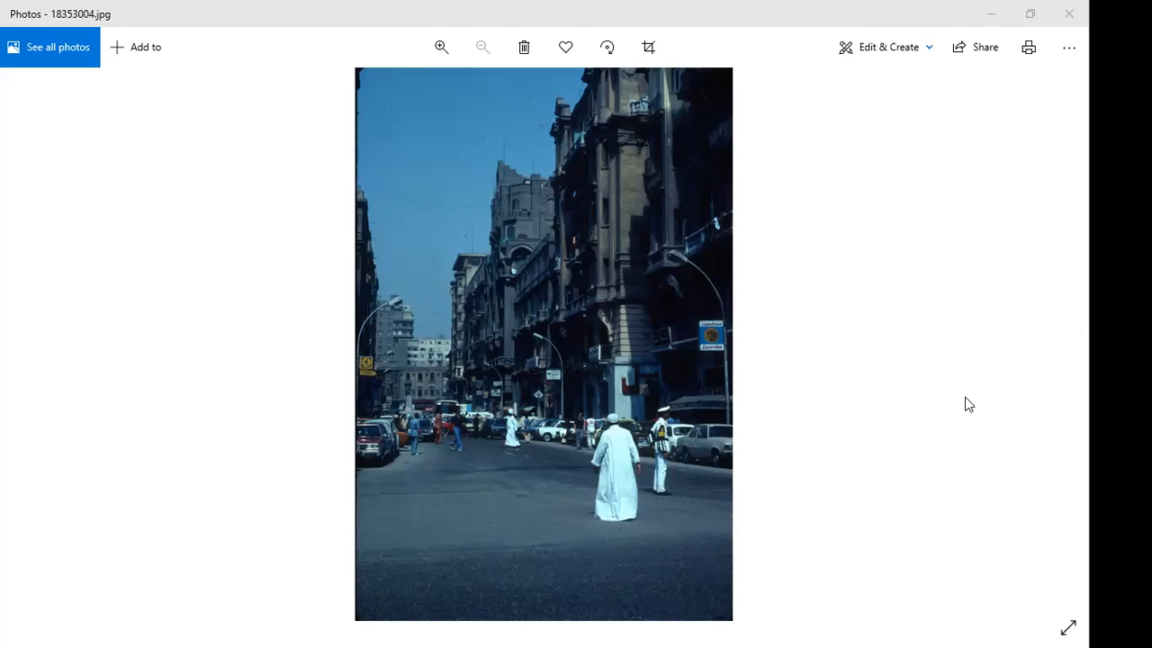
pyautogui.moveTo(1065, 338)
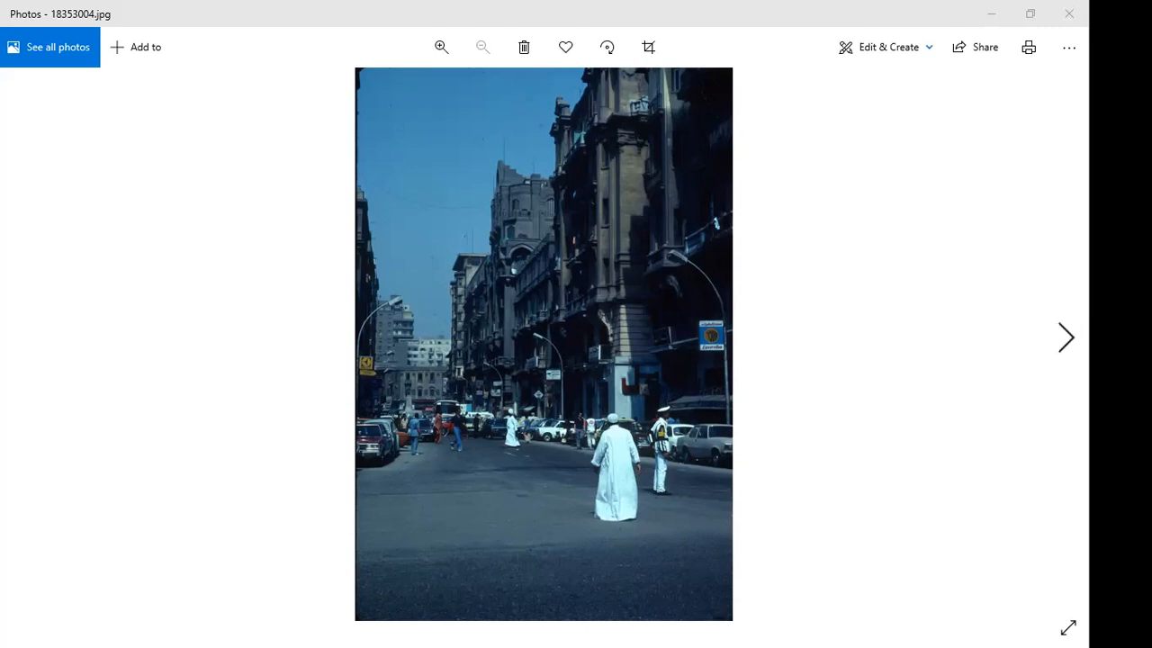
# - Show the domed mosque photo 18353005.jpg, then advance toward 18353006.jpg
pyautogui.click(1065, 336)
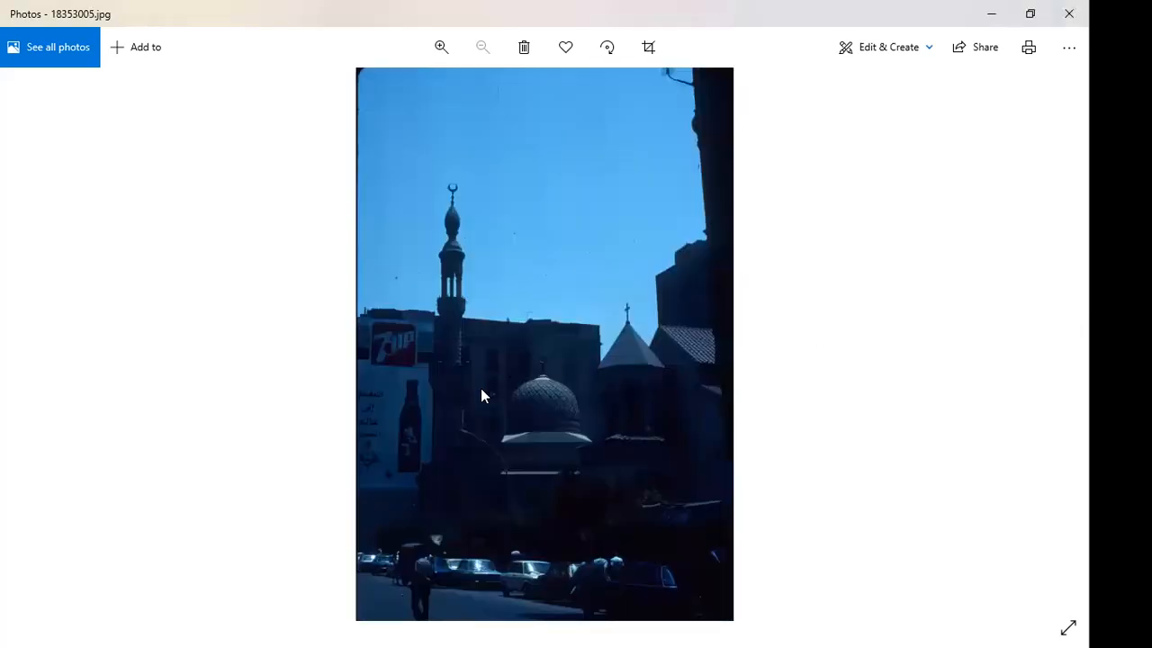
pyautogui.moveTo(399, 386)
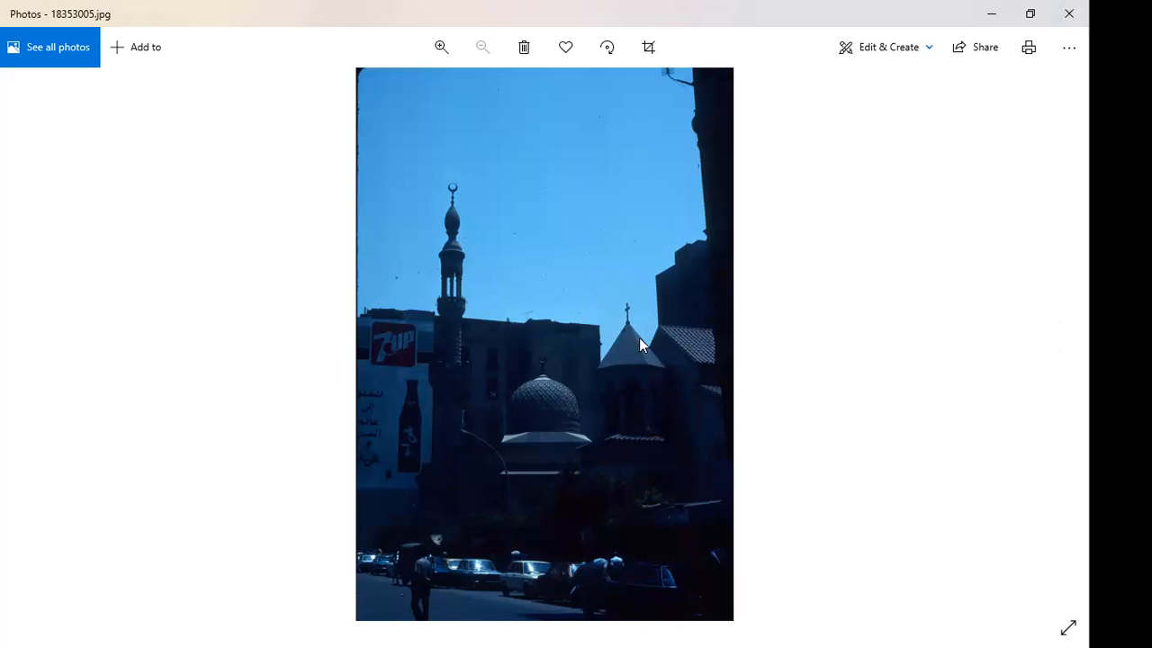
pyautogui.moveTo(466, 365)
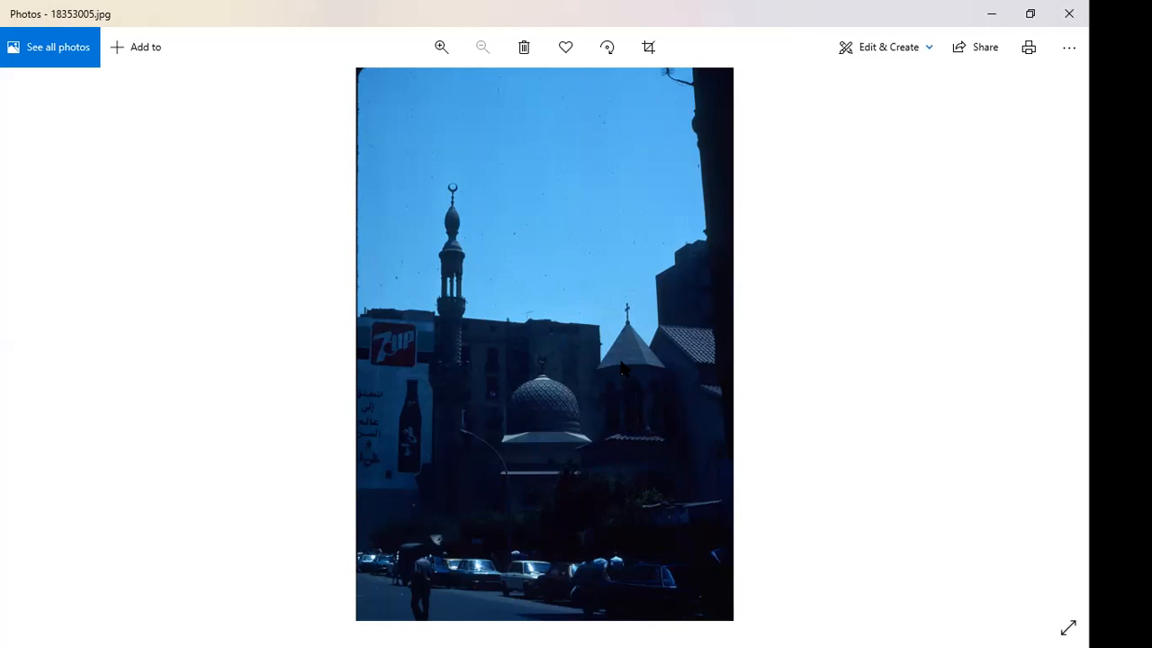
pyautogui.moveTo(1047, 342)
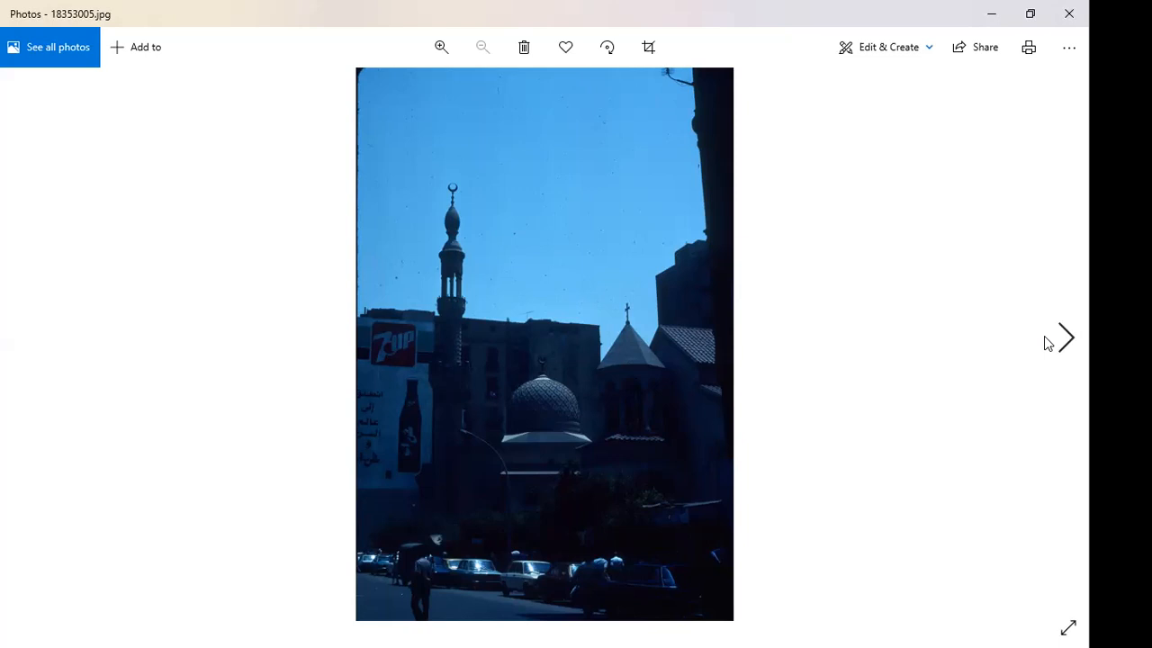
pyautogui.moveTo(1065, 338)
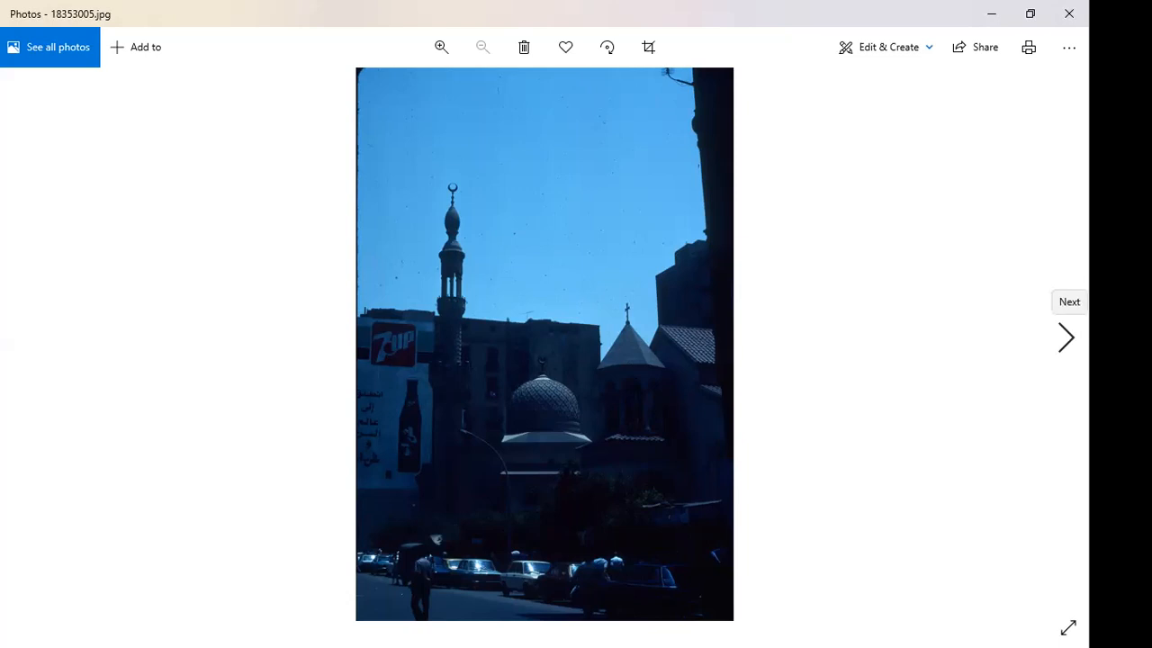
pyautogui.moveTo(1066, 339)
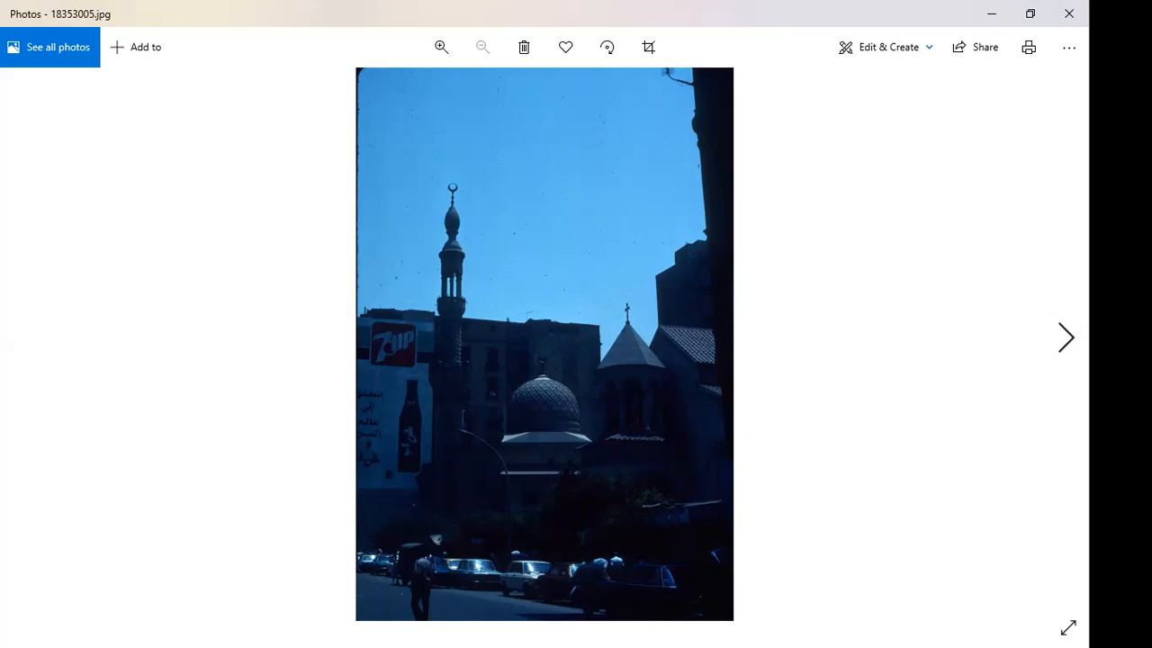
pyautogui.click(1065, 338)
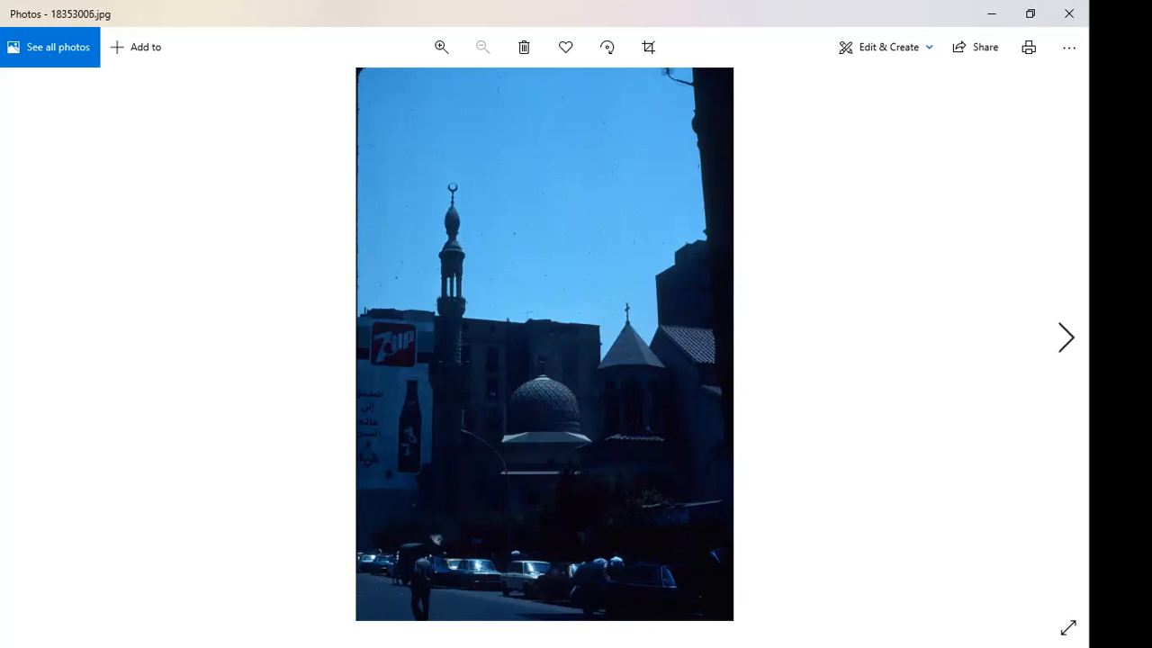
# - Display 18353006.jpg, the curved colonnaded building on a busy square with a statue
pyautogui.click(1065, 338)
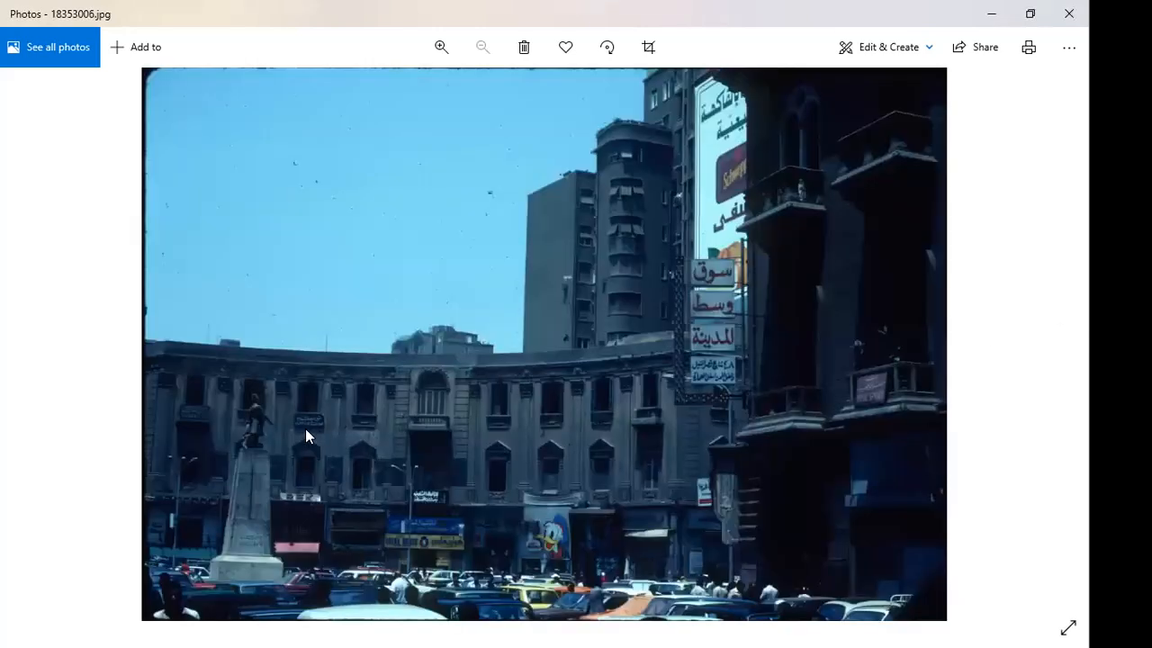
pyautogui.moveTo(251, 461)
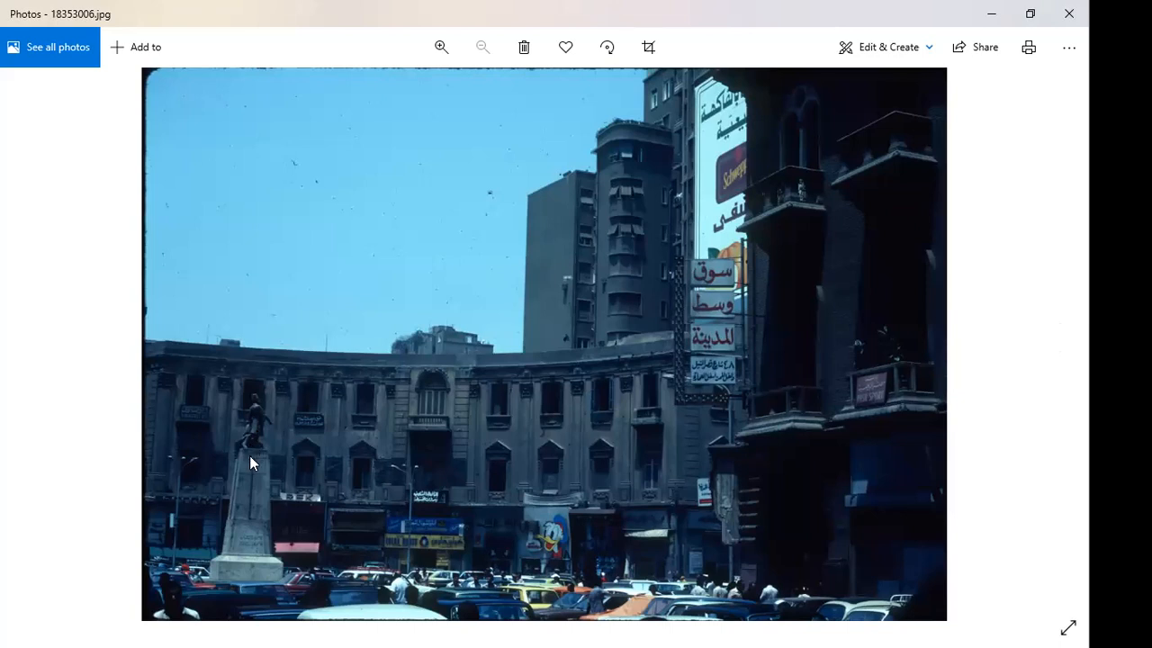
pyautogui.moveTo(257, 468)
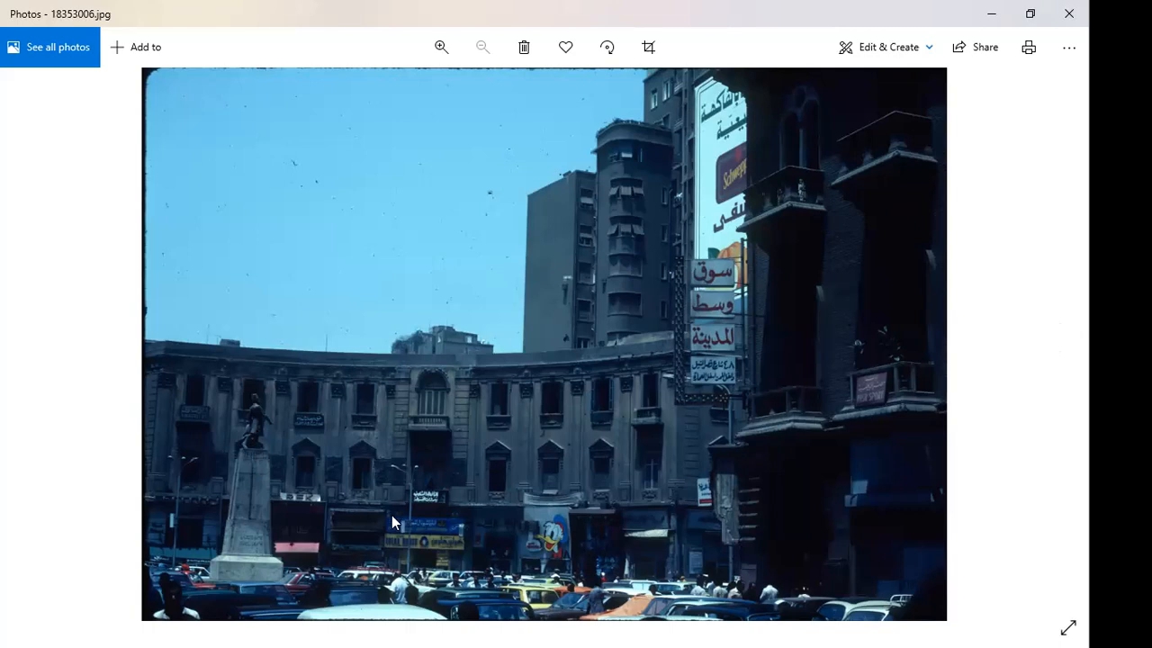
pyautogui.moveTo(562, 550)
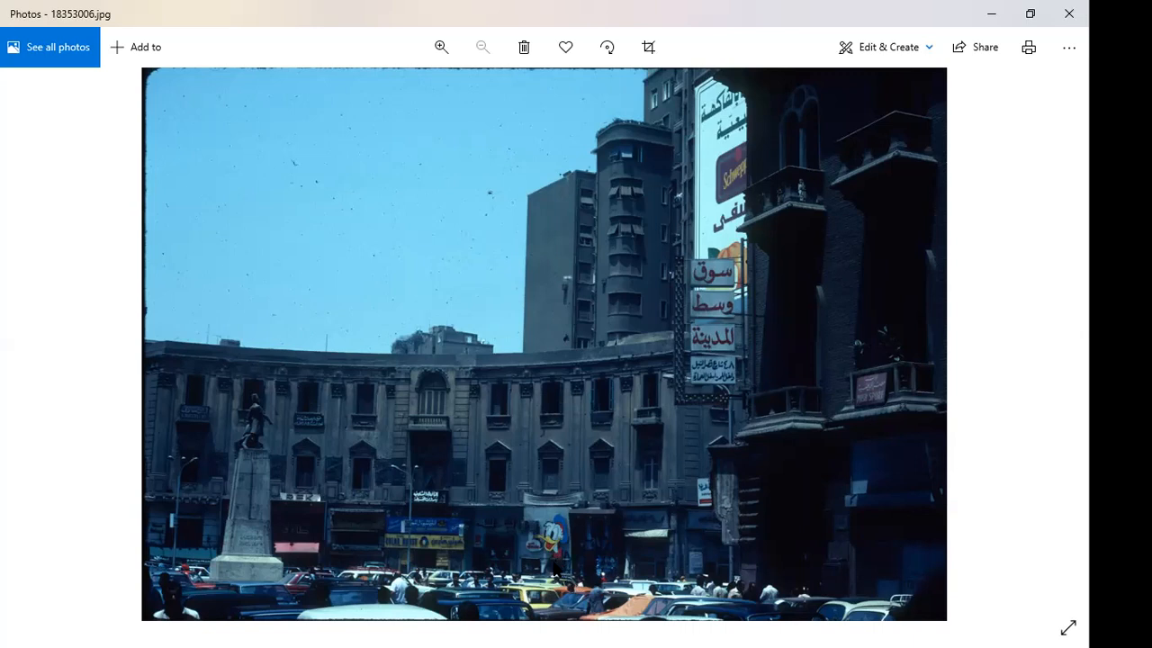
pyautogui.moveTo(579, 578)
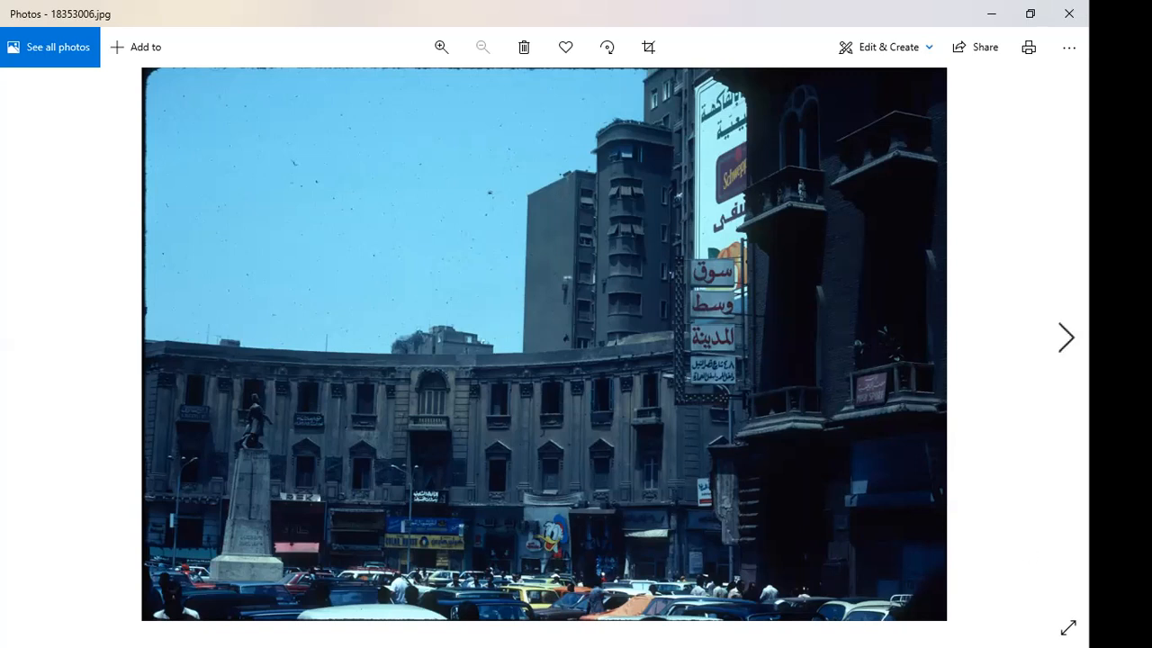
# - Pass the tower-by-the-river photo to reach 18353008.jpg, moored sailboats beside a bridge
pyautogui.click(1065, 338)
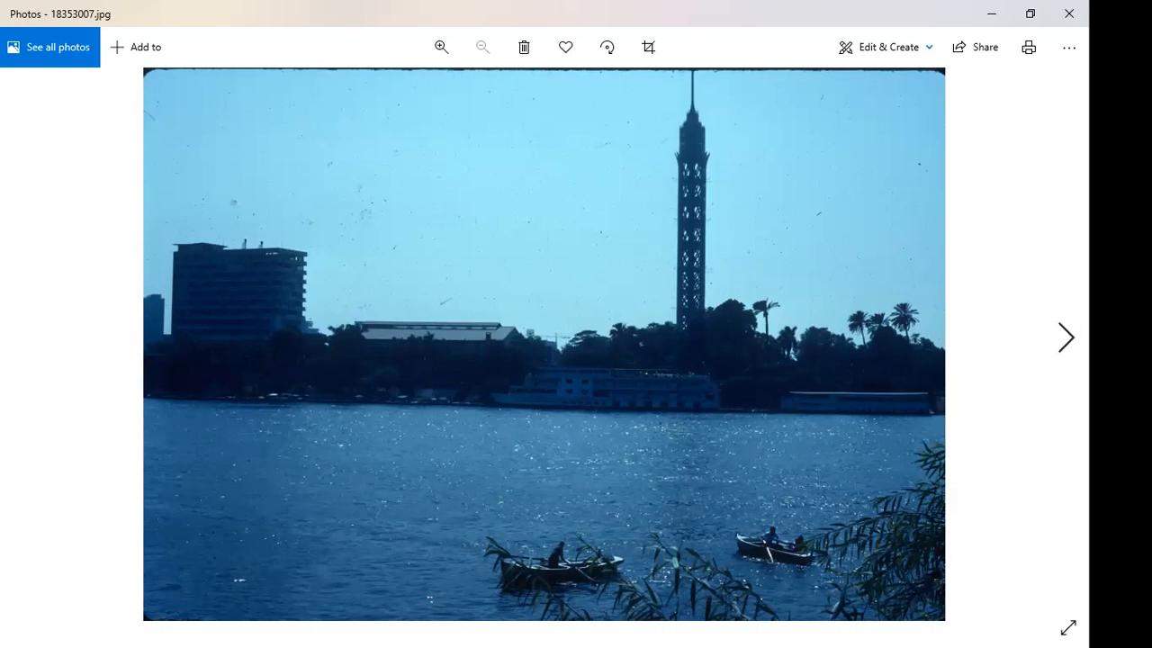
pyautogui.click(1065, 338)
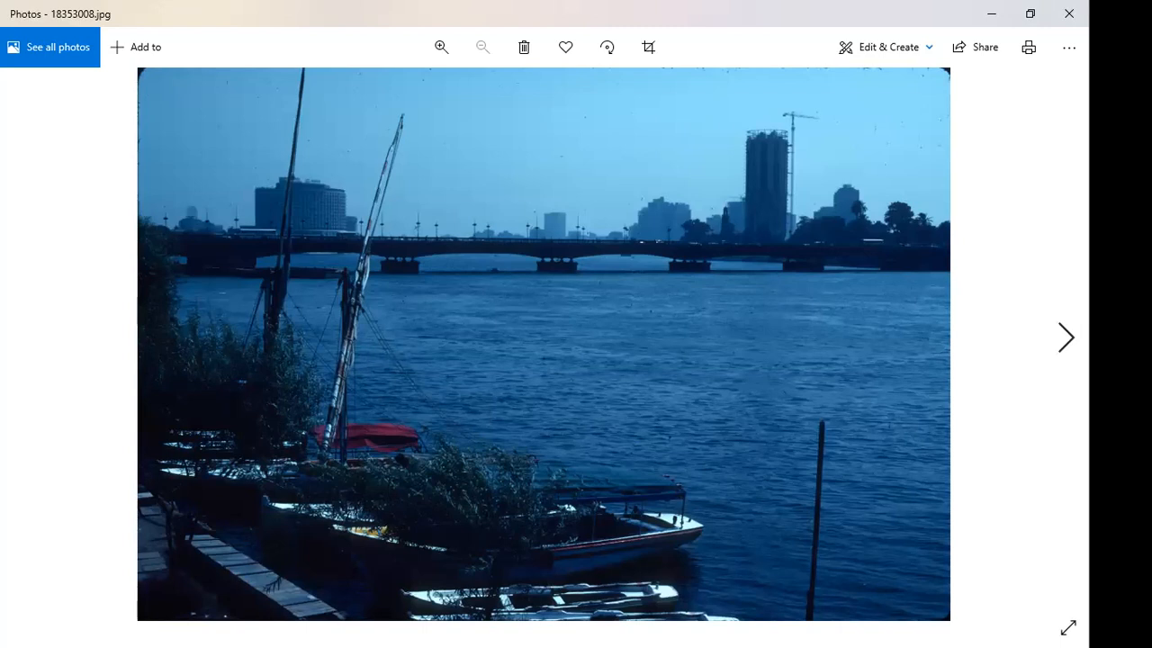
# - Advance to 18353009.jpg, high-rises under construction with lion statues in front
pyautogui.click(1066, 338)
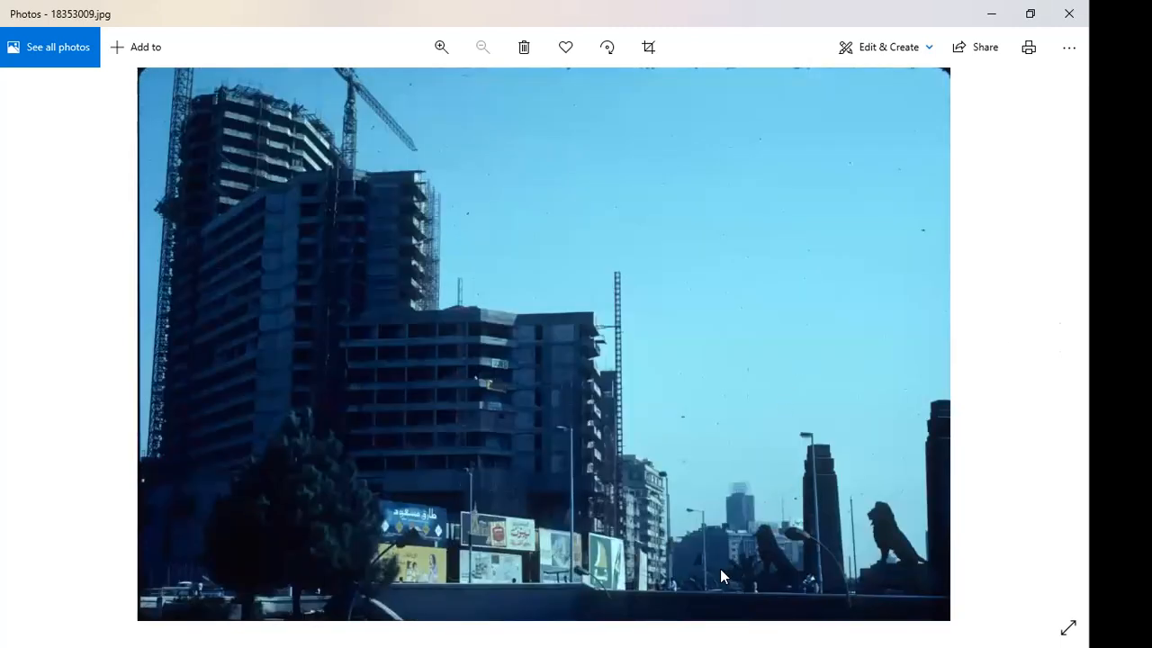
pyautogui.moveTo(898, 531)
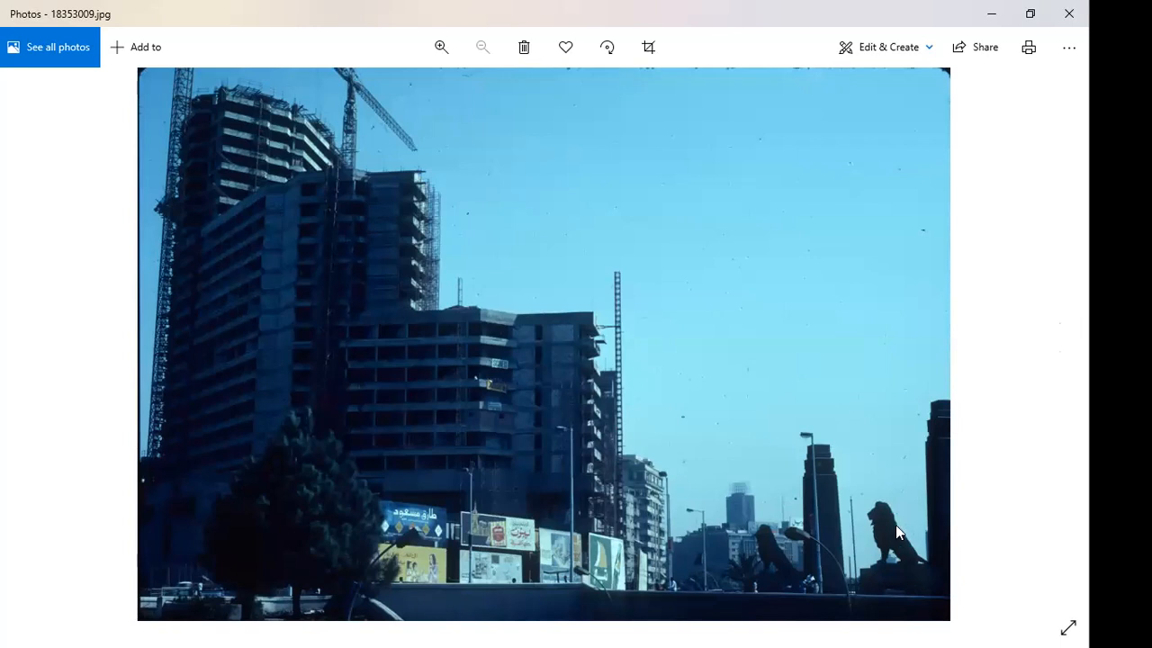
pyautogui.moveTo(782, 561)
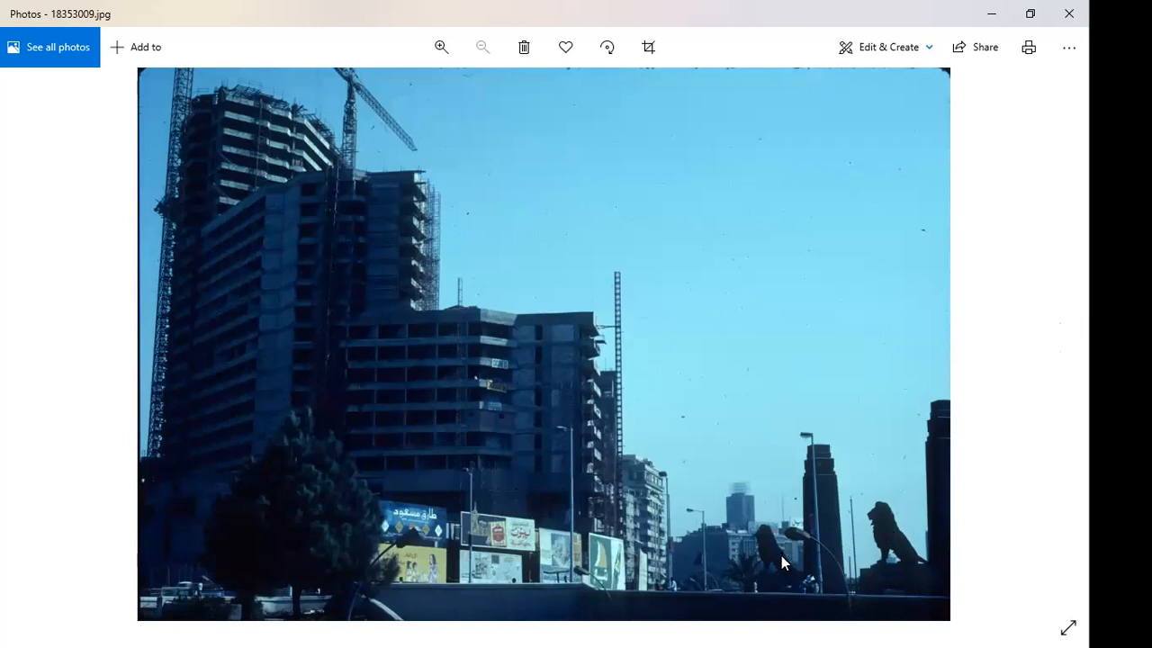
pyautogui.moveTo(893, 543)
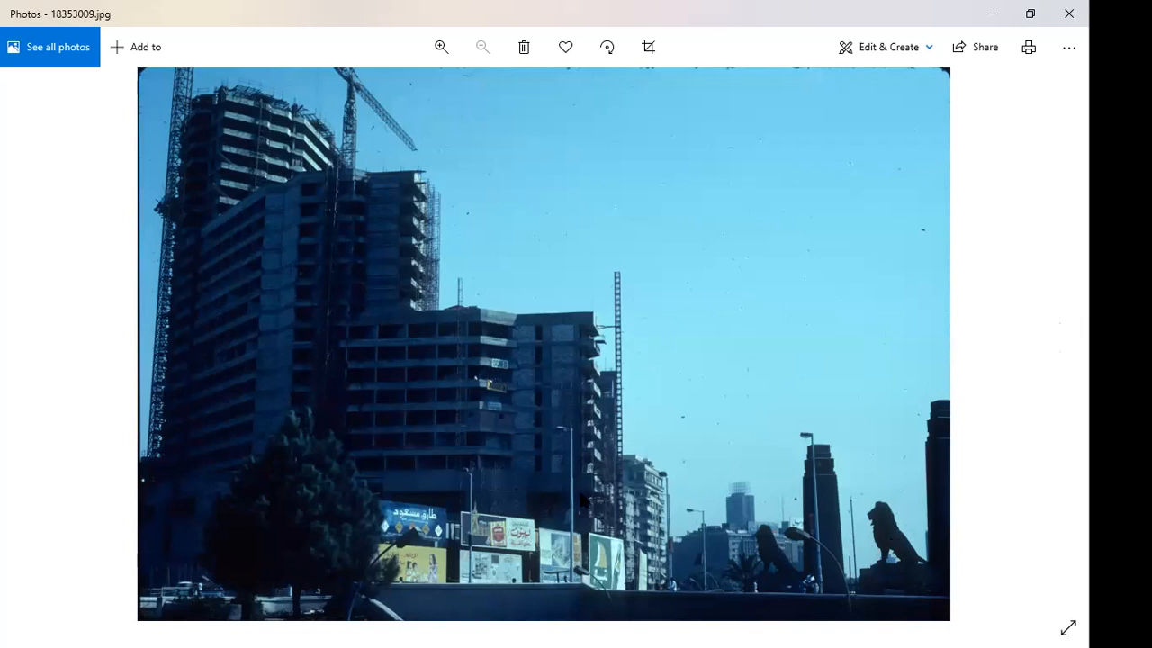
pyautogui.moveTo(439, 413)
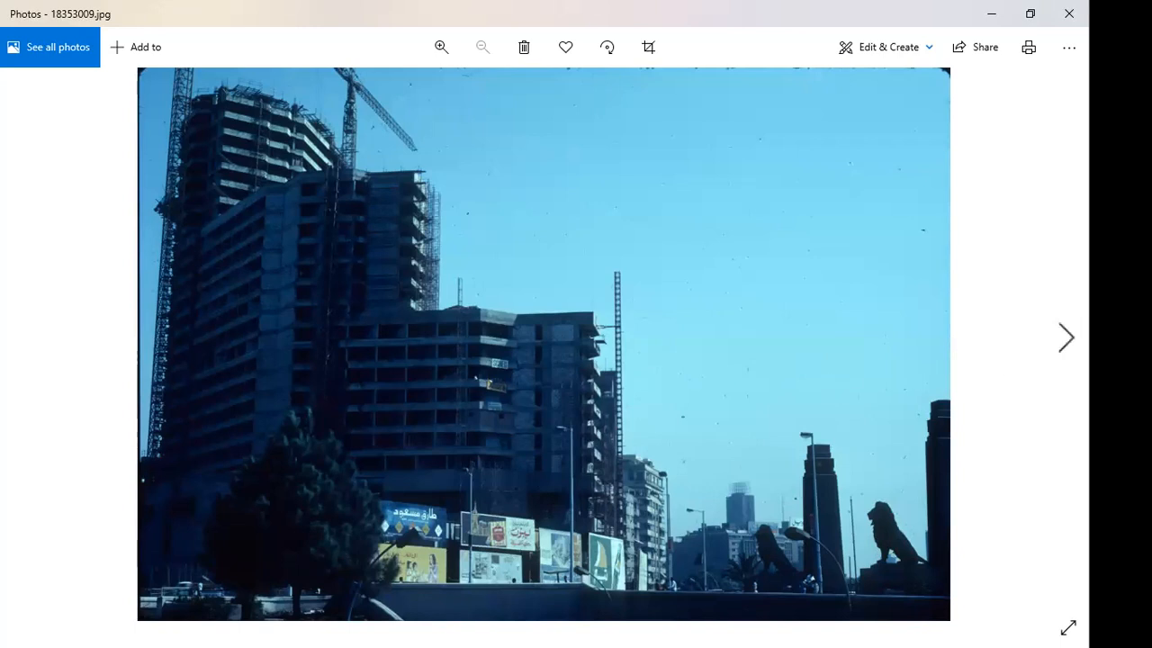
pyautogui.moveTo(1065, 338)
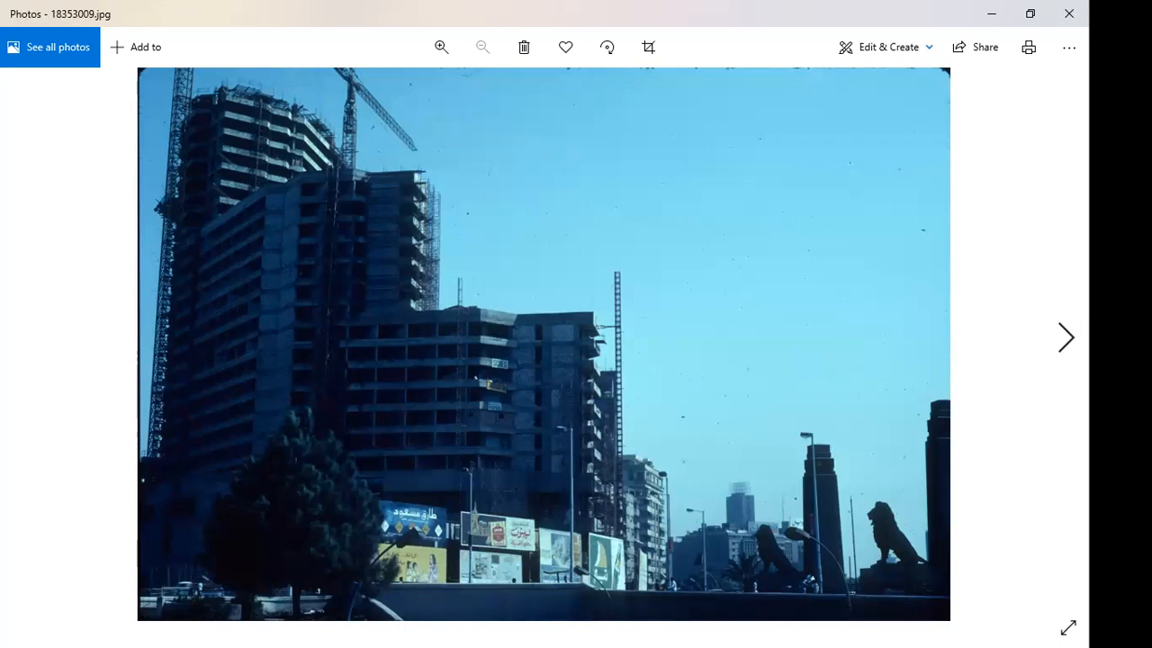
# - Advance to 18353010.jpg, the weathered green kiosk beside iron railings
pyautogui.click(1065, 338)
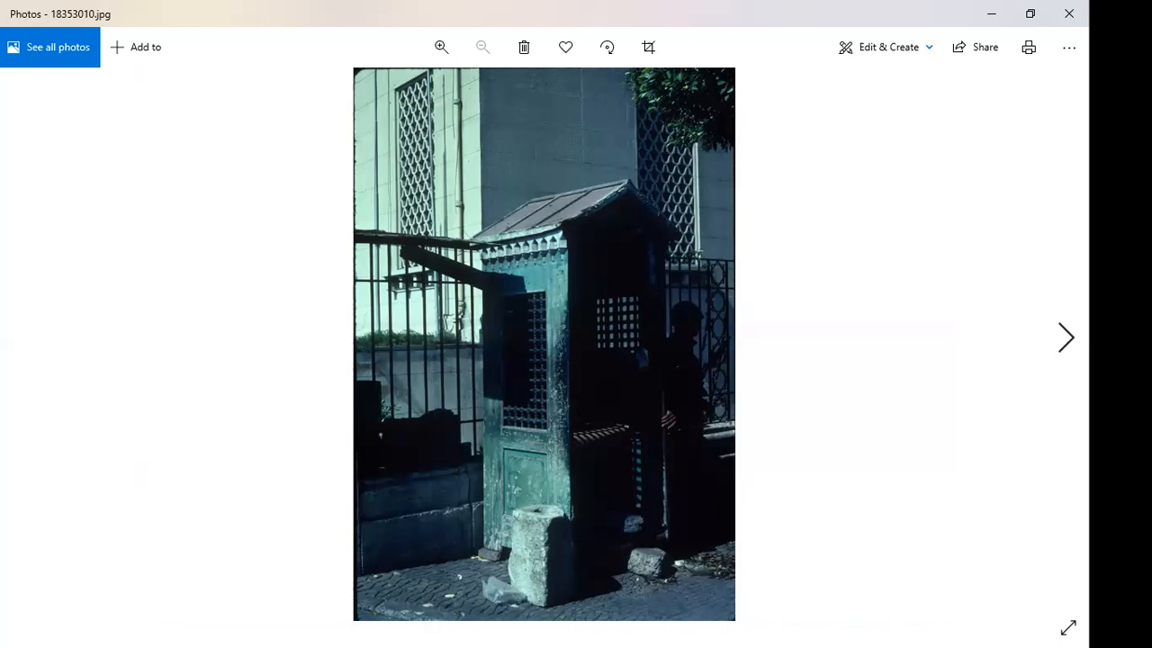
pyautogui.moveTo(853, 378)
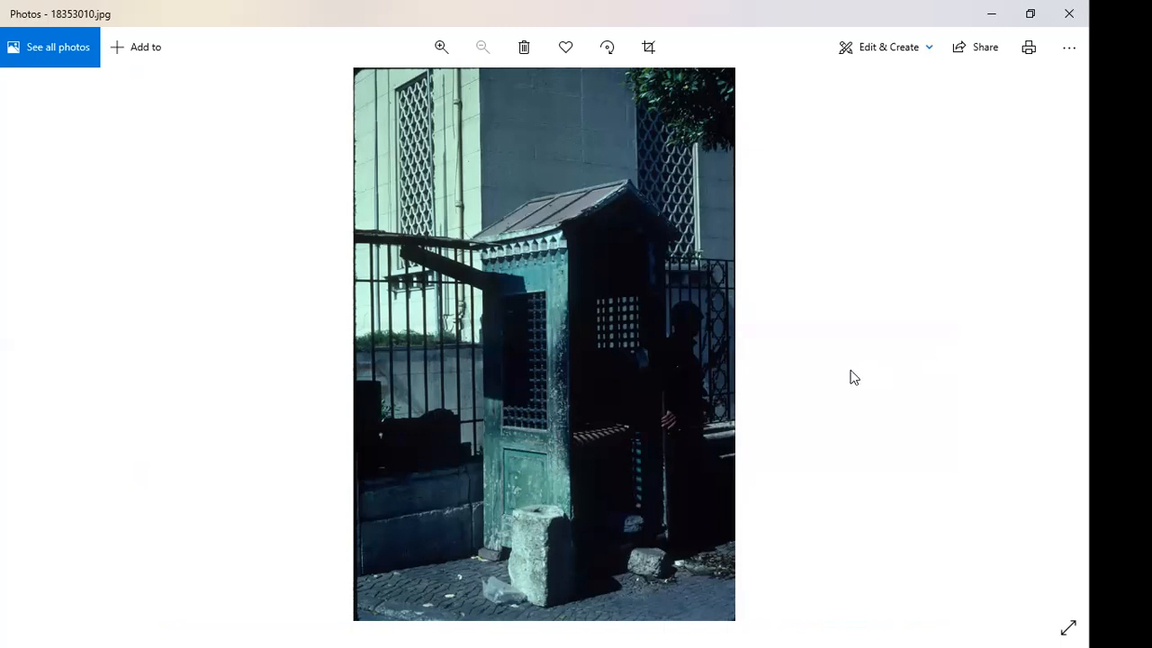
pyautogui.moveTo(698, 387)
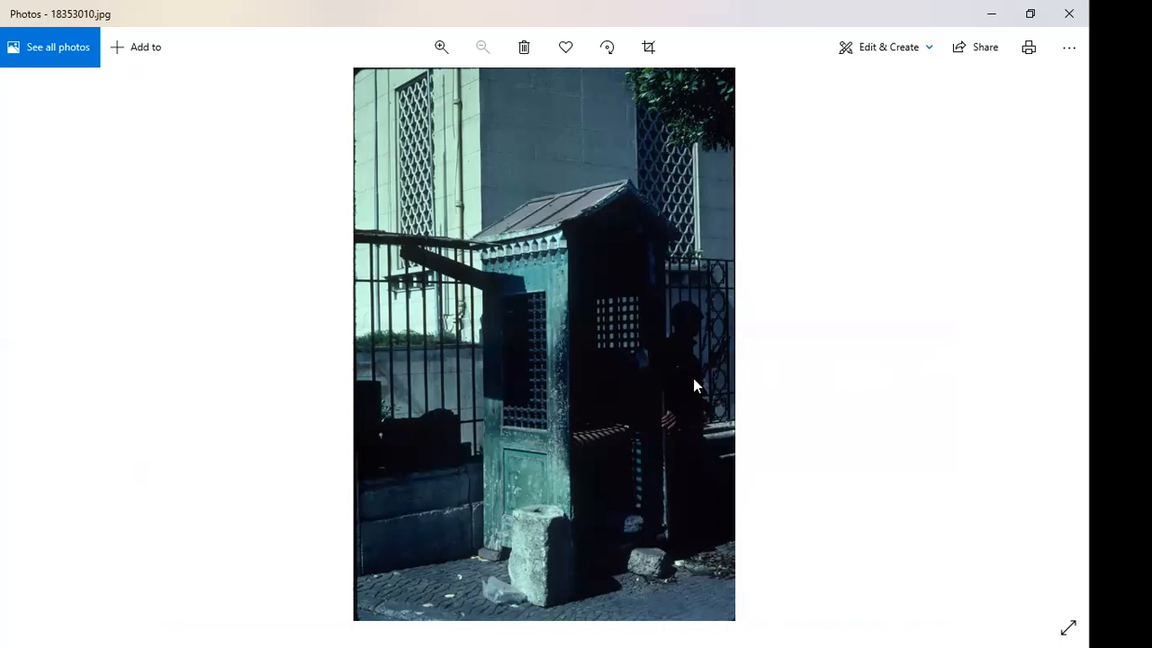
pyautogui.moveTo(865, 349)
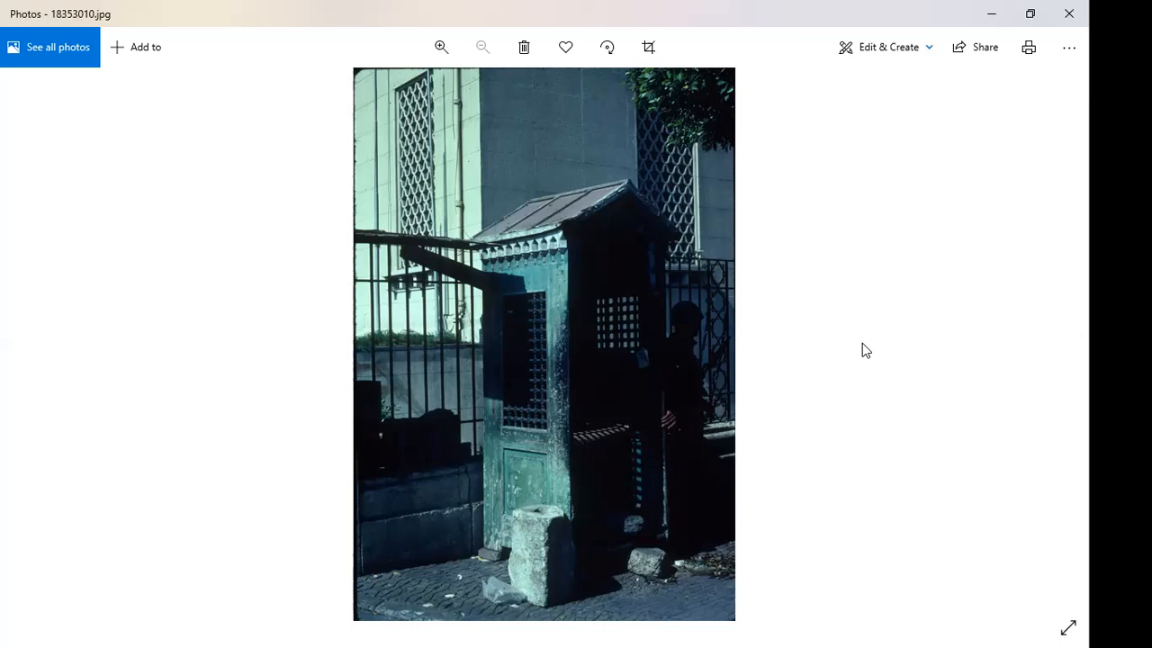
pyautogui.moveTo(1040, 385)
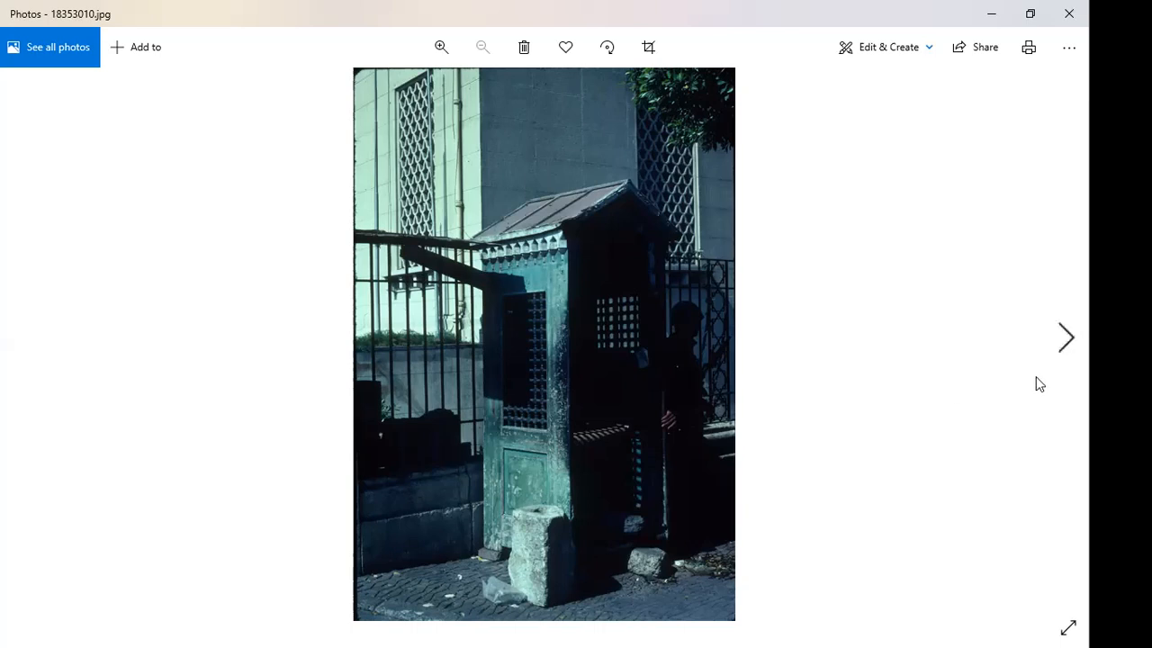
pyautogui.moveTo(986, 394)
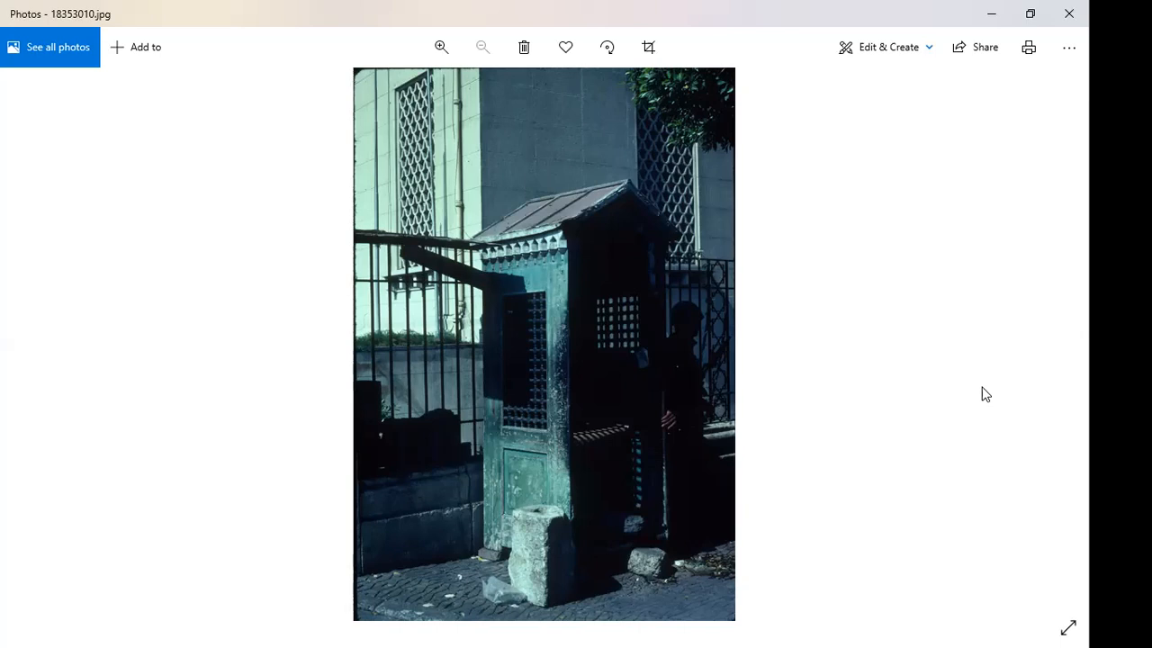
pyautogui.moveTo(694, 137)
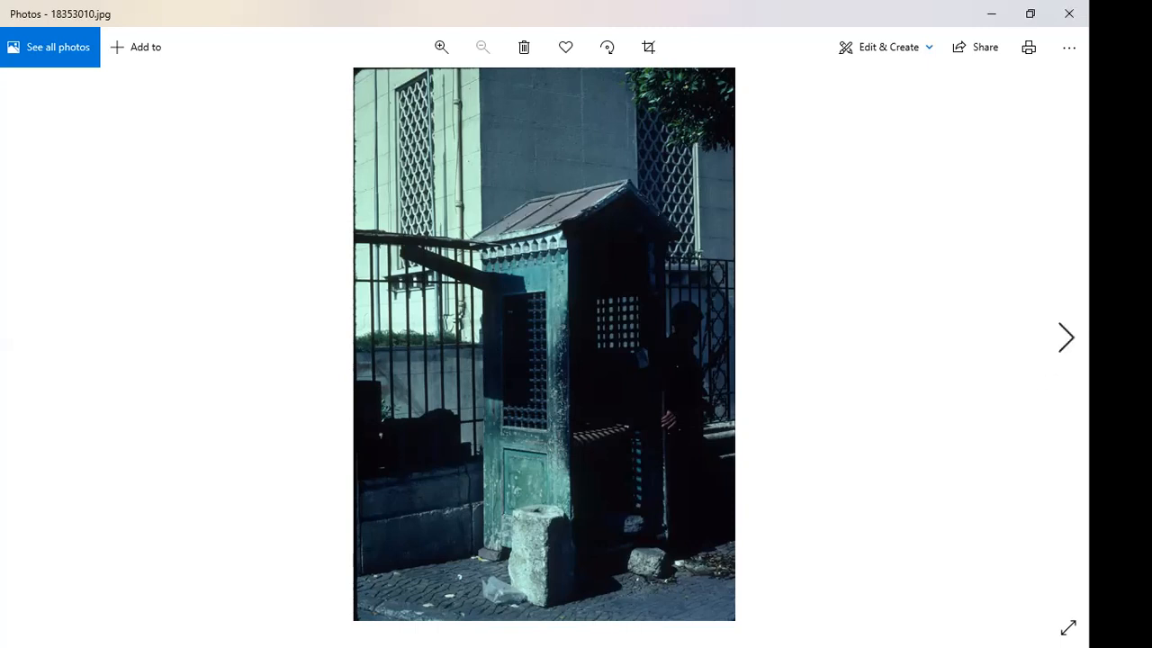
# - Pass the arched facade 18353011.jpg to reach 18353012.jpg, a tall minaret against blue sky
pyautogui.click(1065, 338)
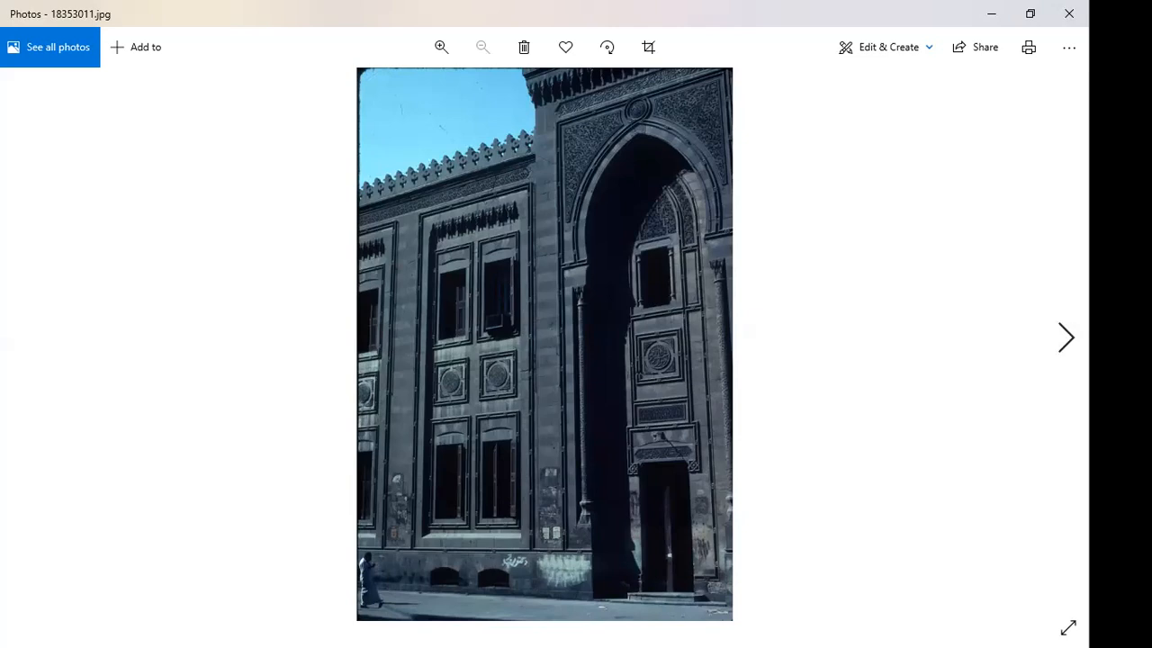
pyautogui.click(1065, 338)
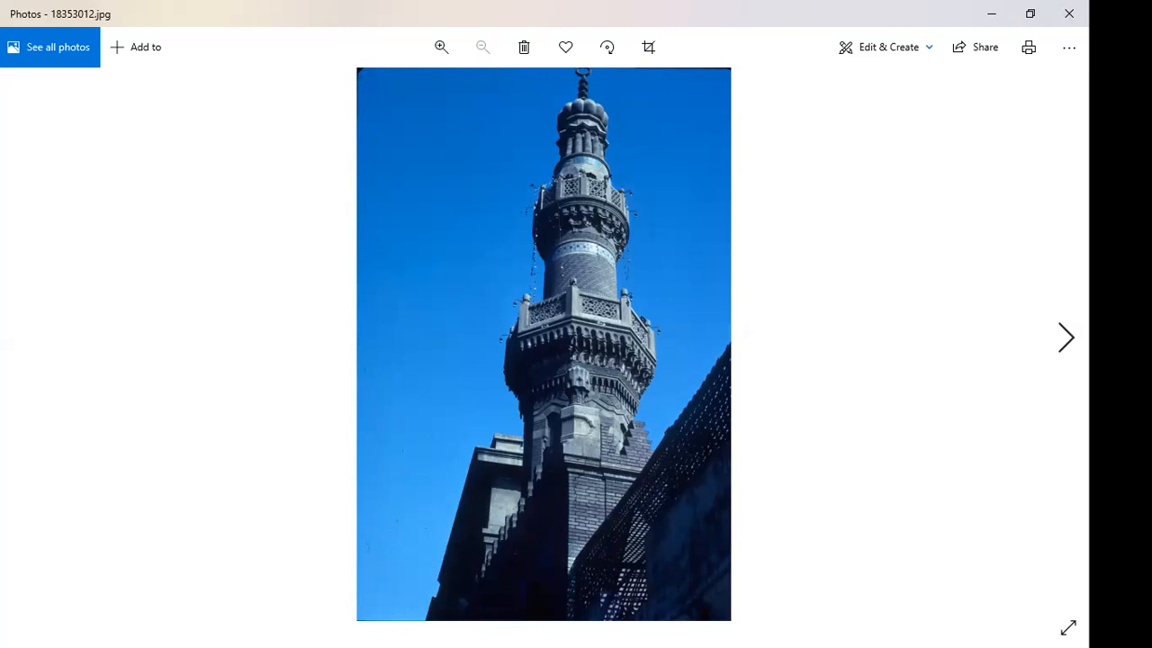
# - Advance to 18353013.jpg, the dim mosque interior with seated worshippers
pyautogui.click(1065, 338)
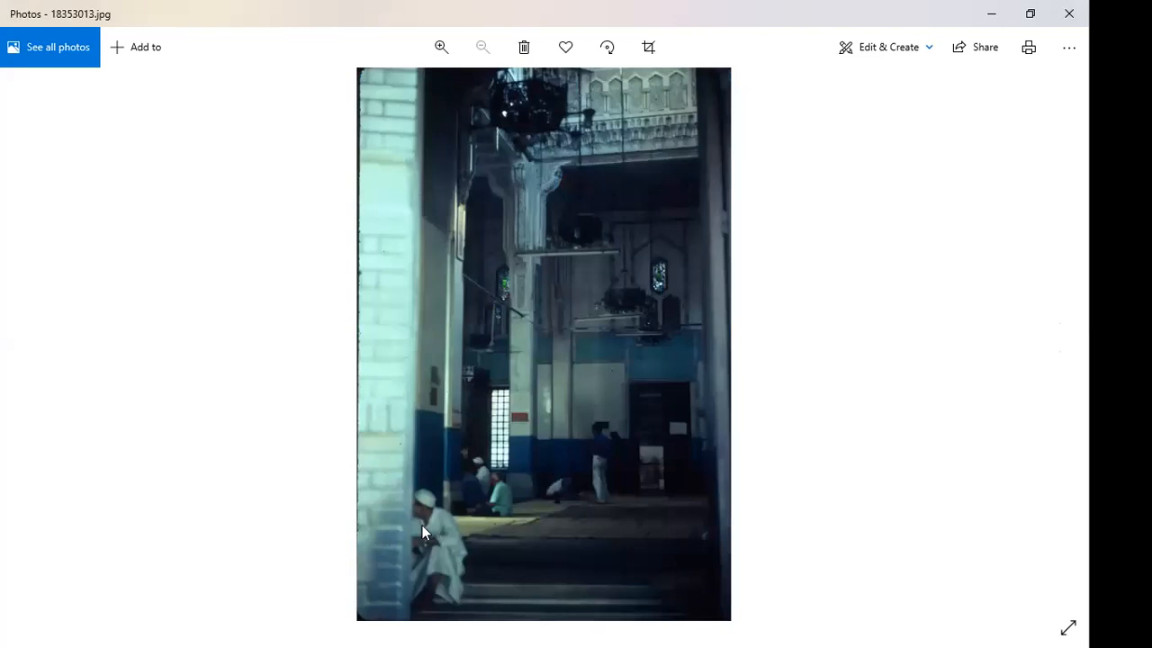
pyautogui.moveTo(494, 576)
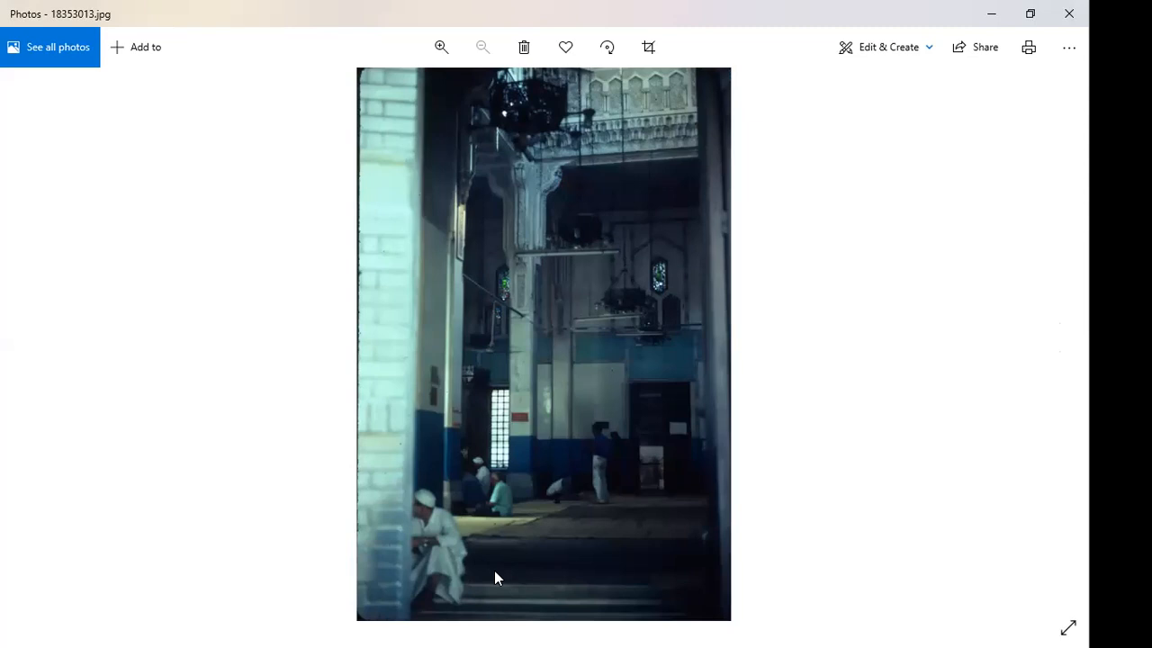
pyautogui.moveTo(574, 313)
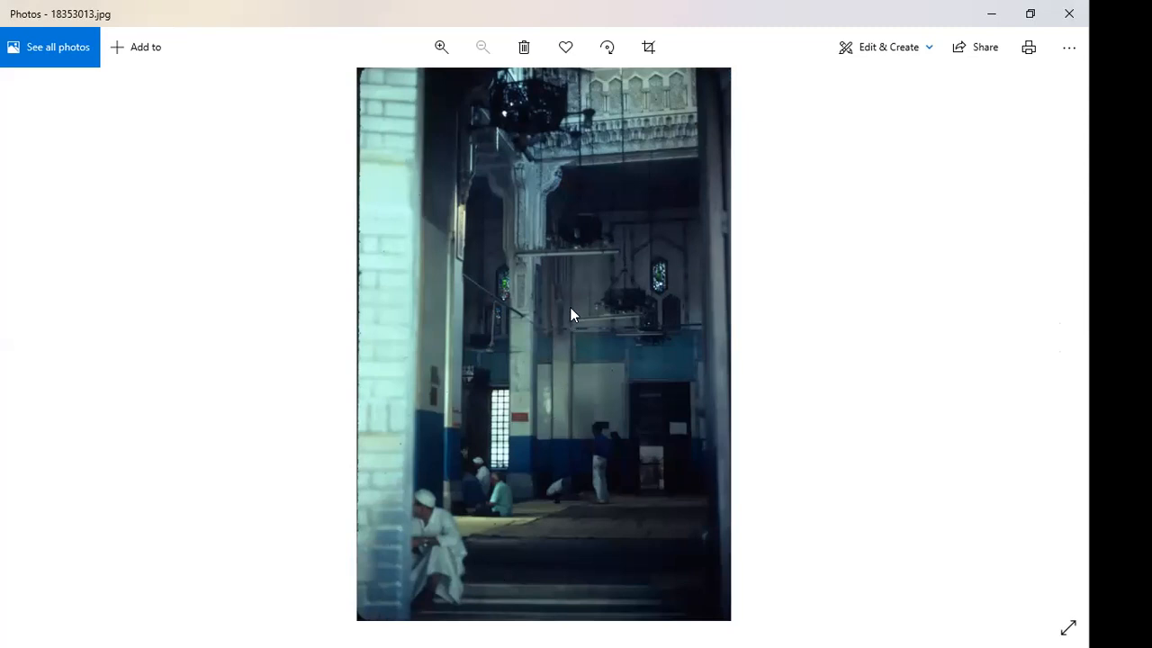
pyautogui.moveTo(560, 356)
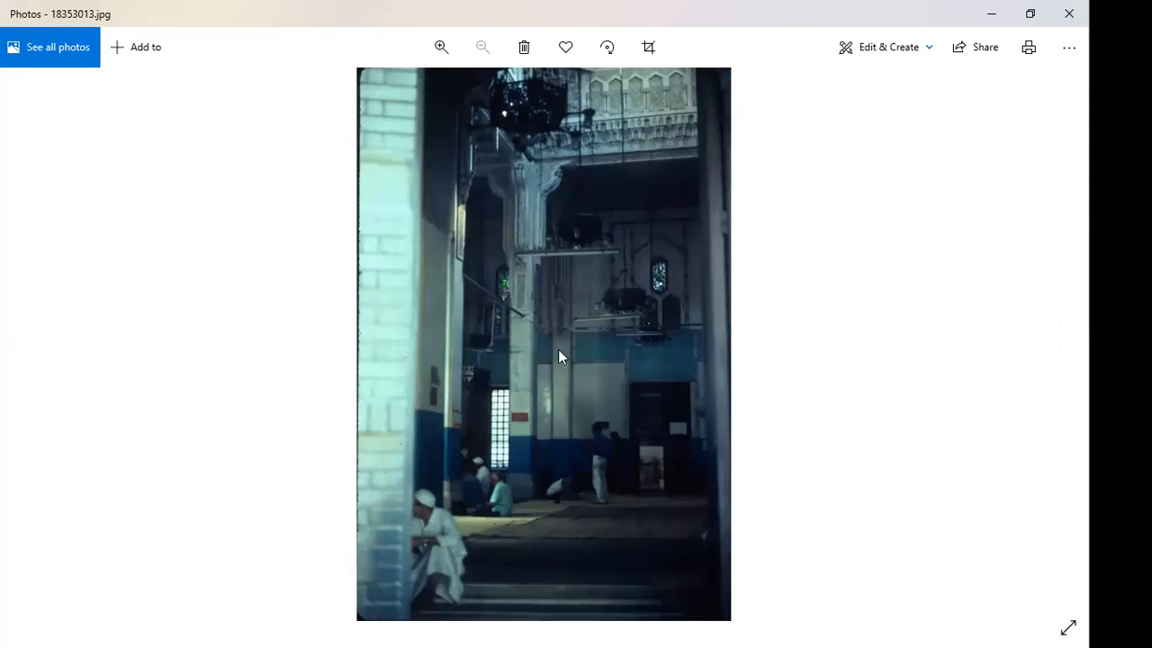
pyautogui.moveTo(515, 544)
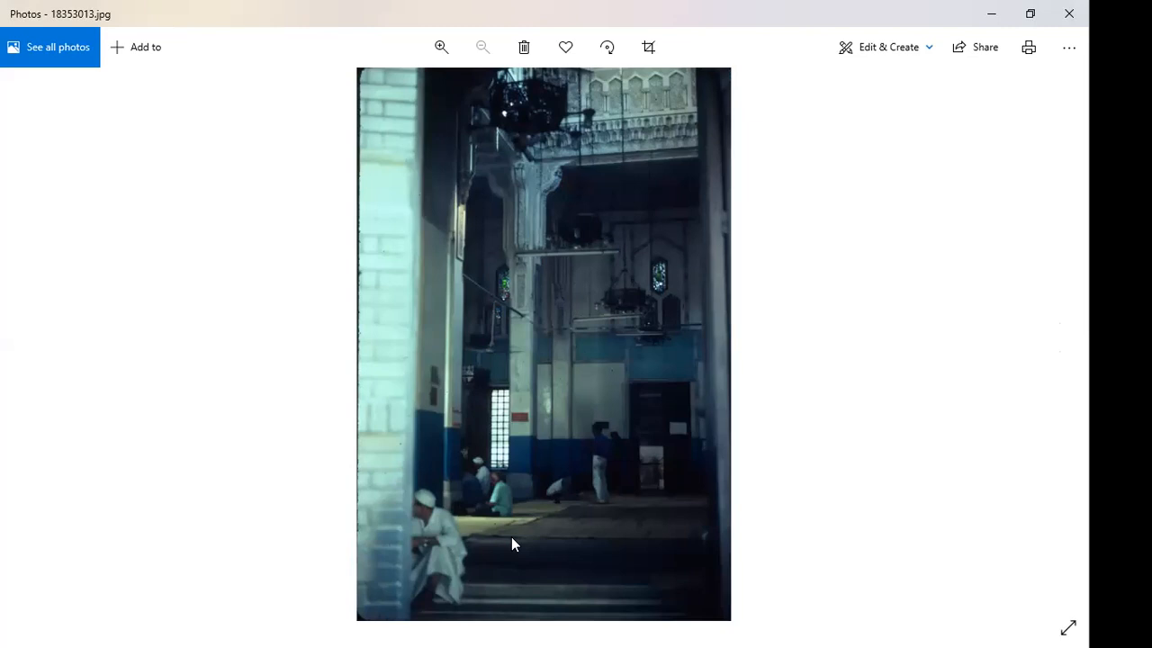
pyautogui.moveTo(426, 494)
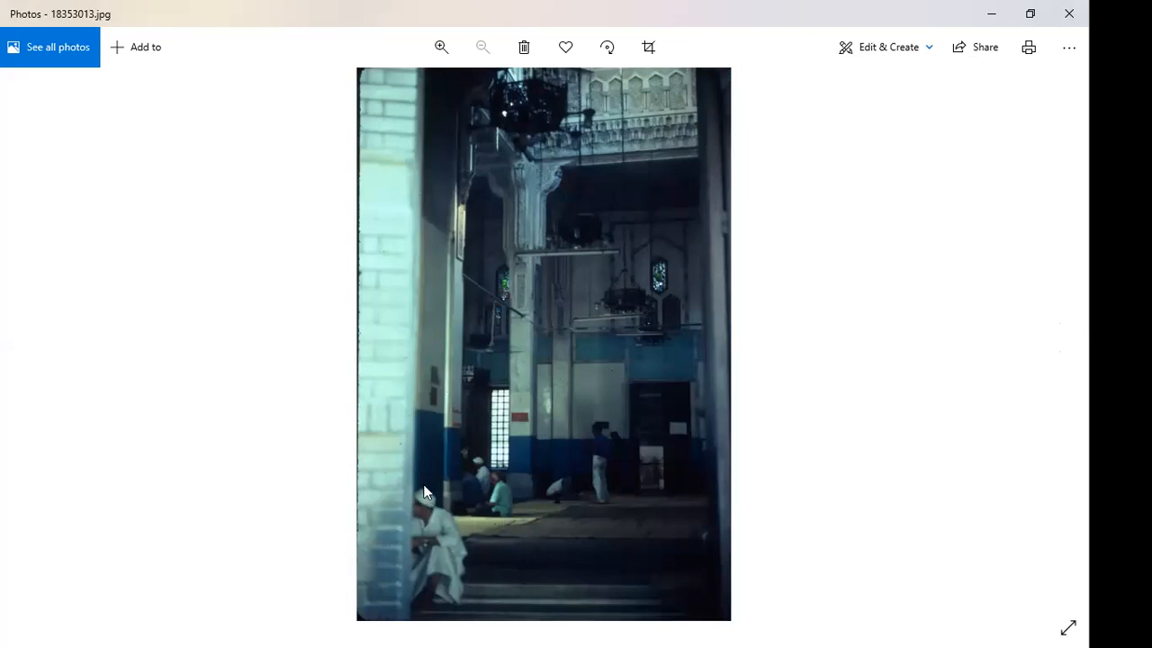
pyautogui.moveTo(454, 470)
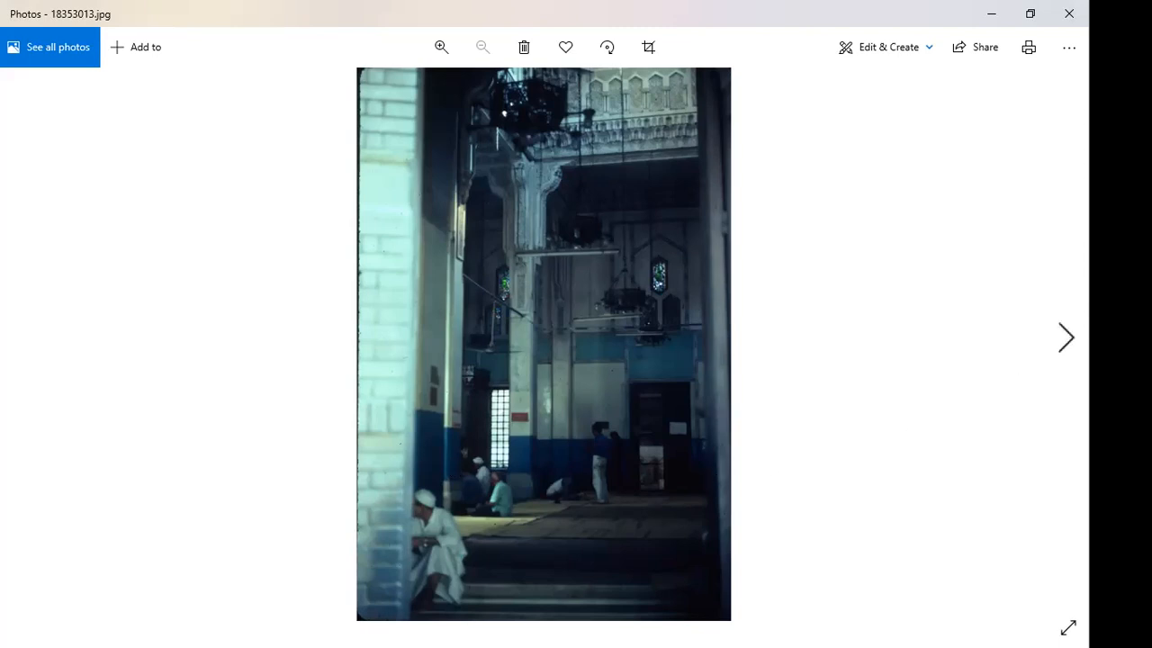
pyautogui.moveTo(1066, 338)
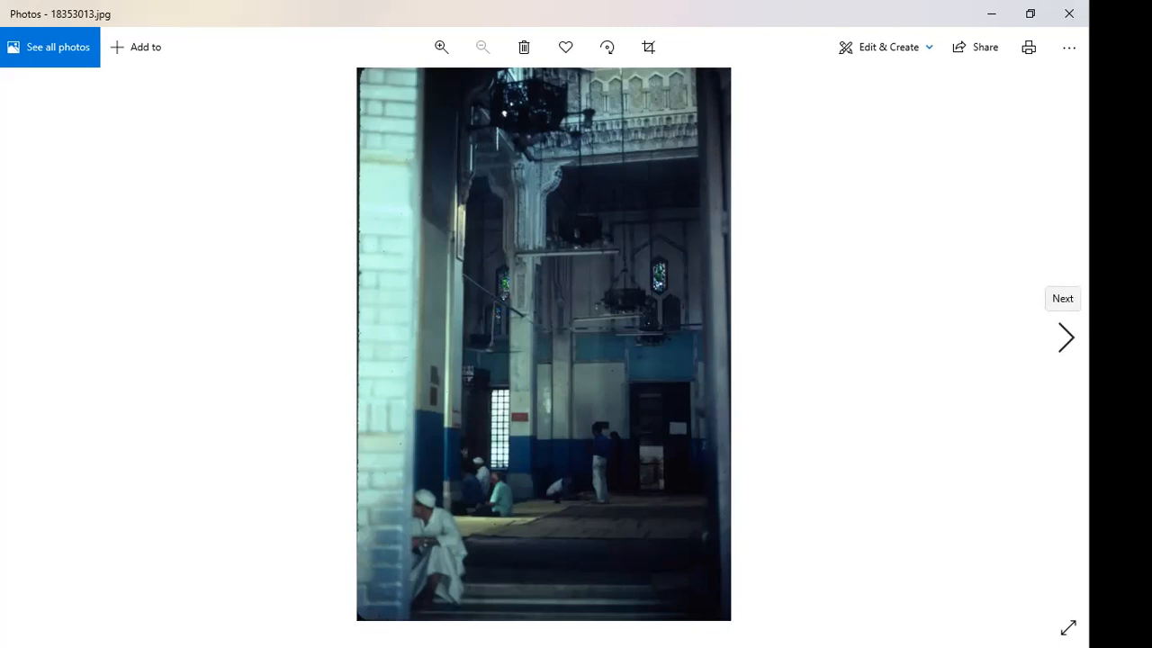
# - Step past the shopfront street and minaret photos to 18353019.jpg, the pyramid with camels
pyautogui.click(1065, 338)
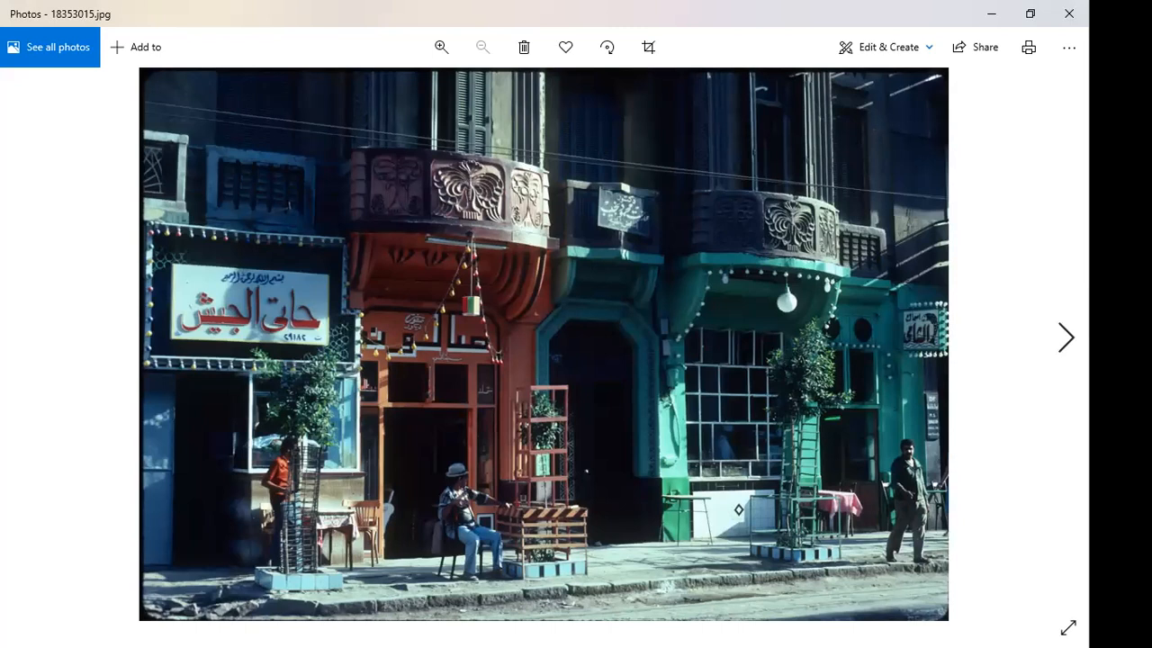
pyautogui.click(1065, 339)
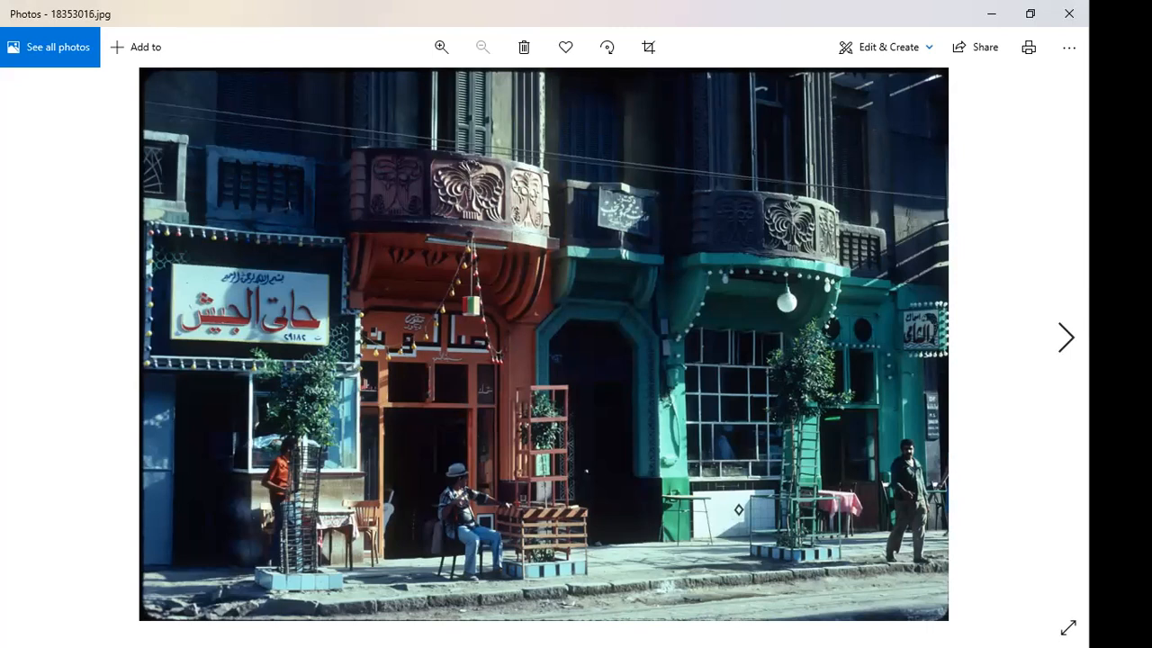
pyautogui.click(1065, 338)
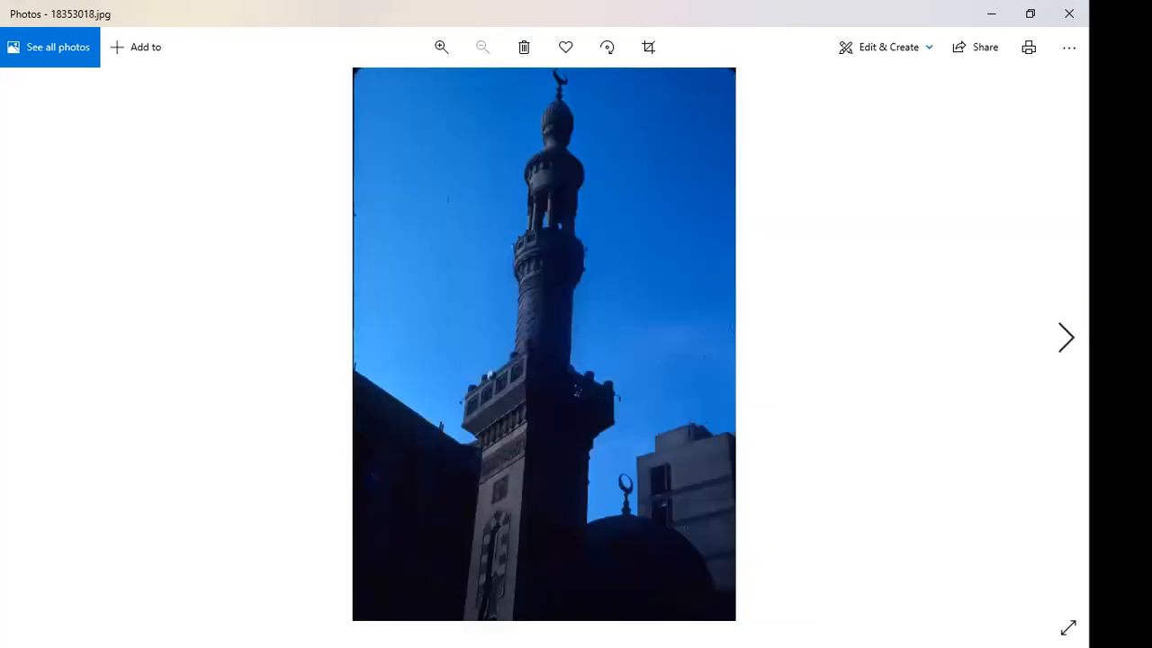
pyautogui.click(1065, 339)
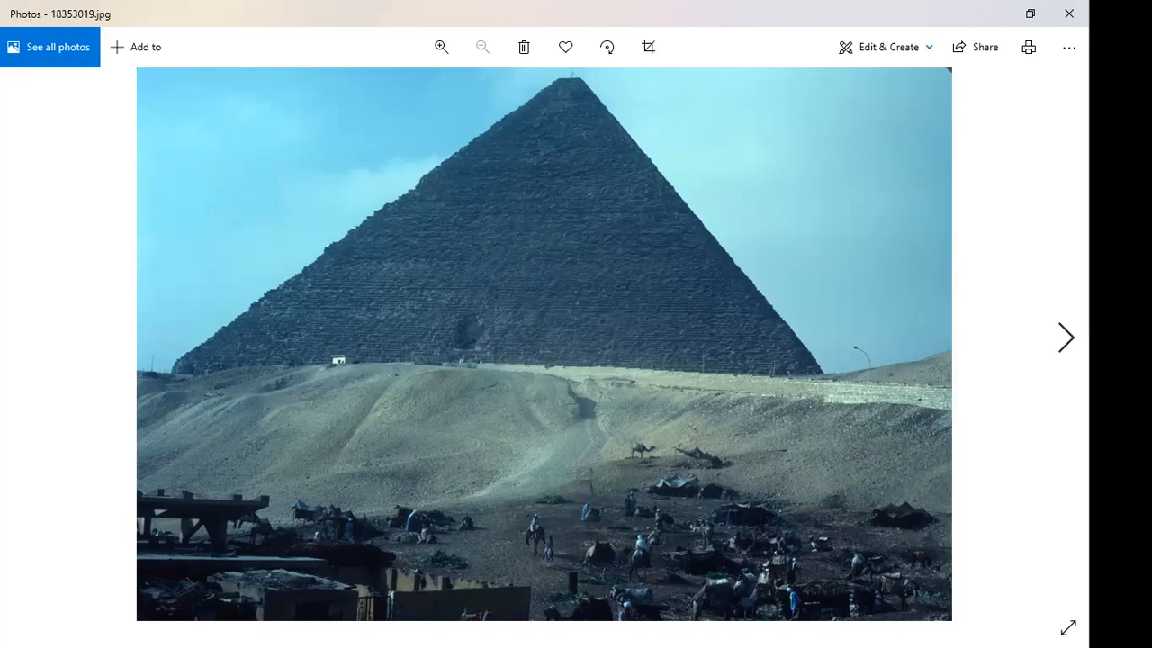
# - Advance to 18353020.jpg, zoom in on the pyramid entrance, then zoom back to fit
pyautogui.click(1066, 338)
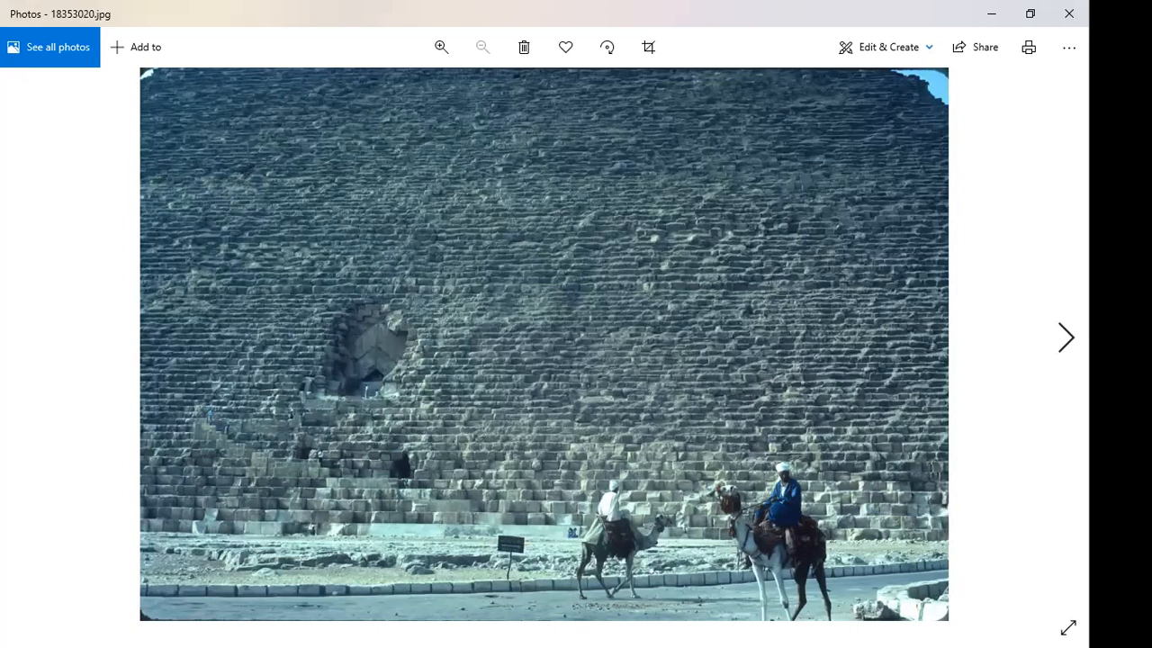
pyautogui.moveTo(892, 408)
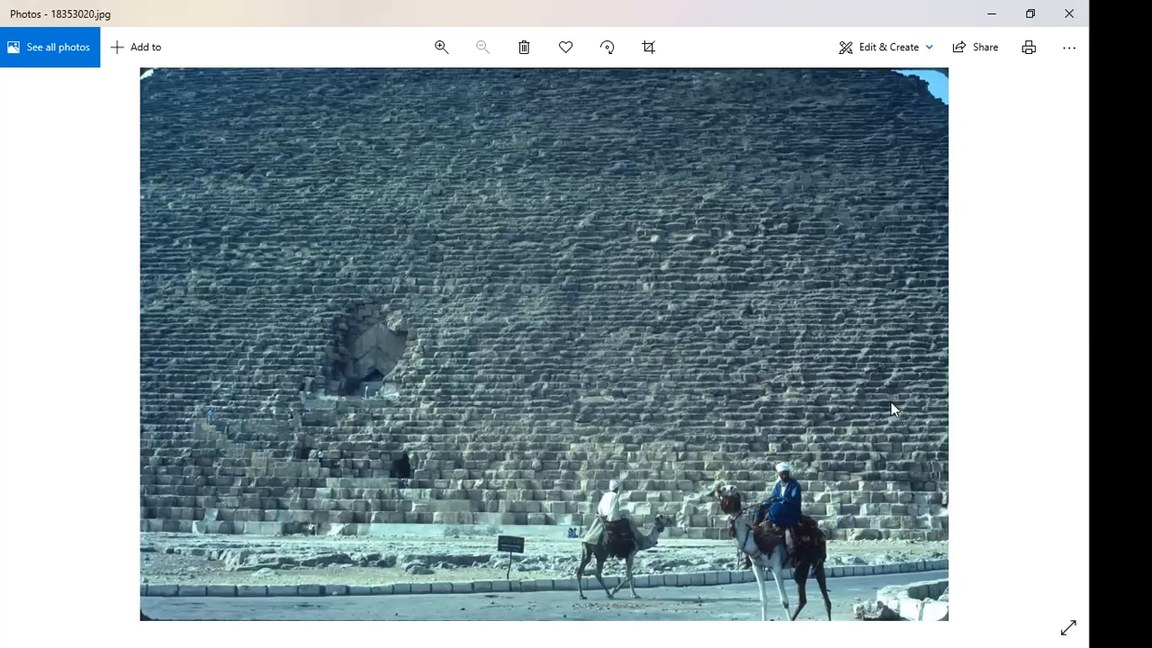
pyautogui.moveTo(778, 529)
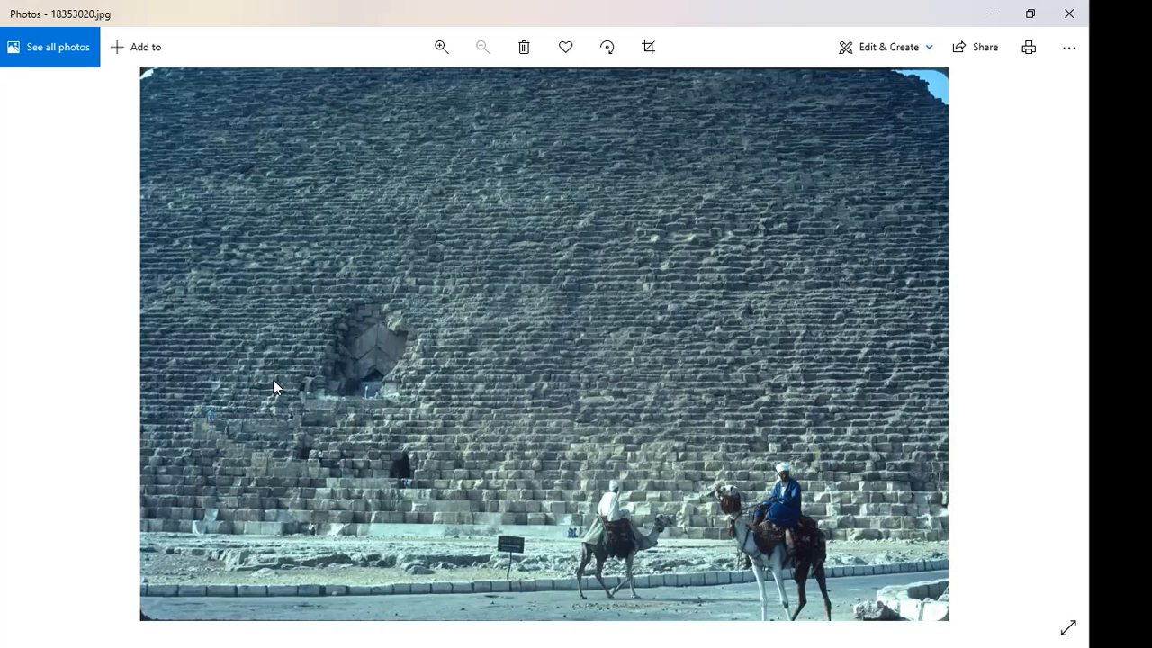
pyautogui.moveTo(381, 398)
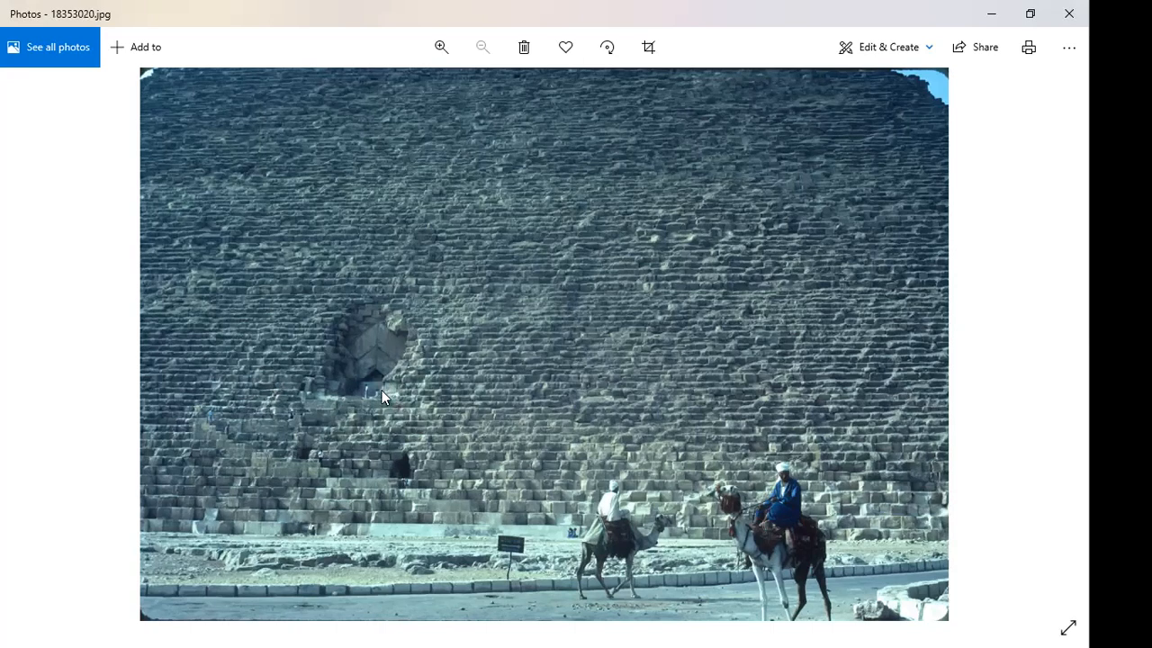
pyautogui.moveTo(371, 403)
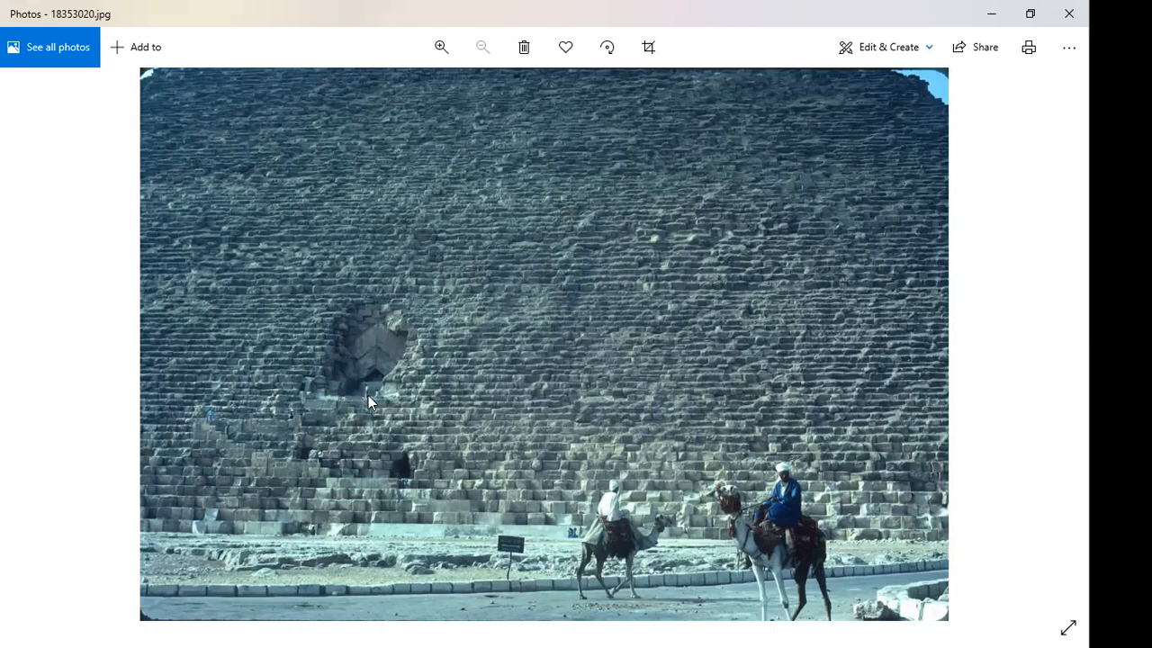
pyautogui.click(441, 47)
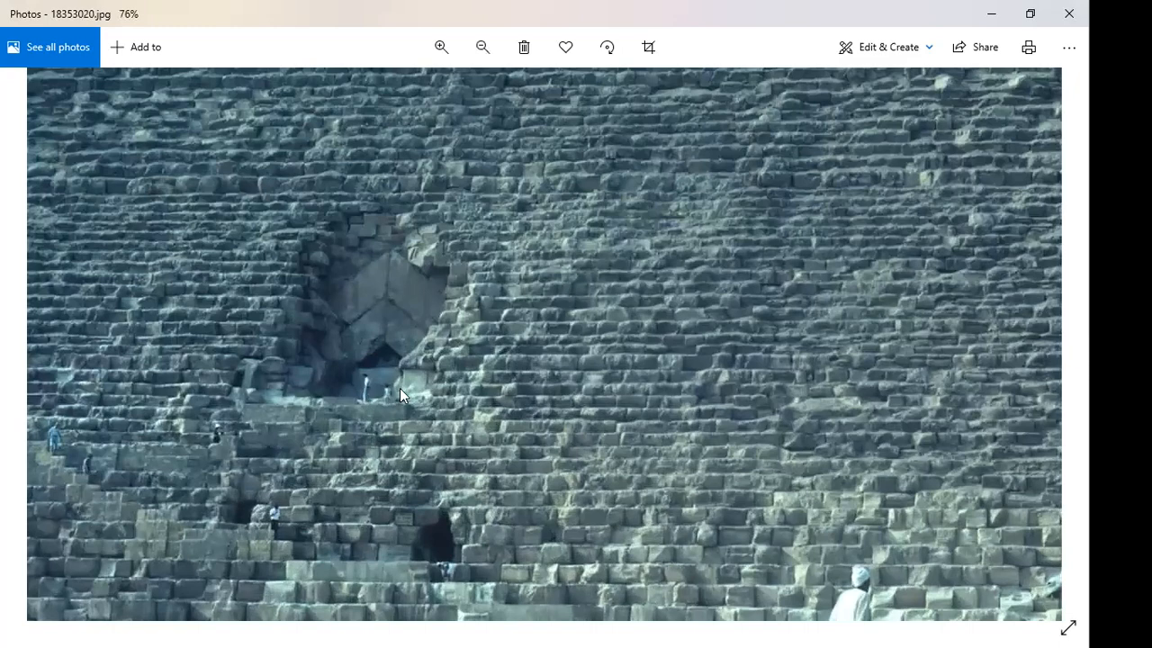
pyautogui.moveTo(410, 554)
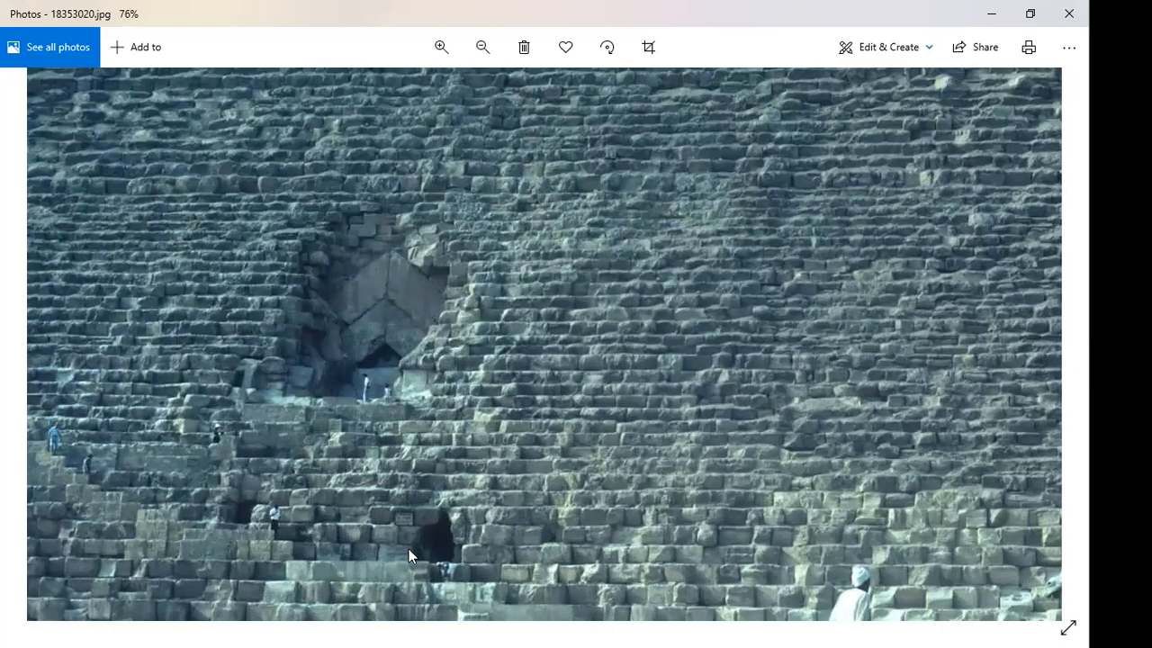
pyautogui.moveTo(363, 399)
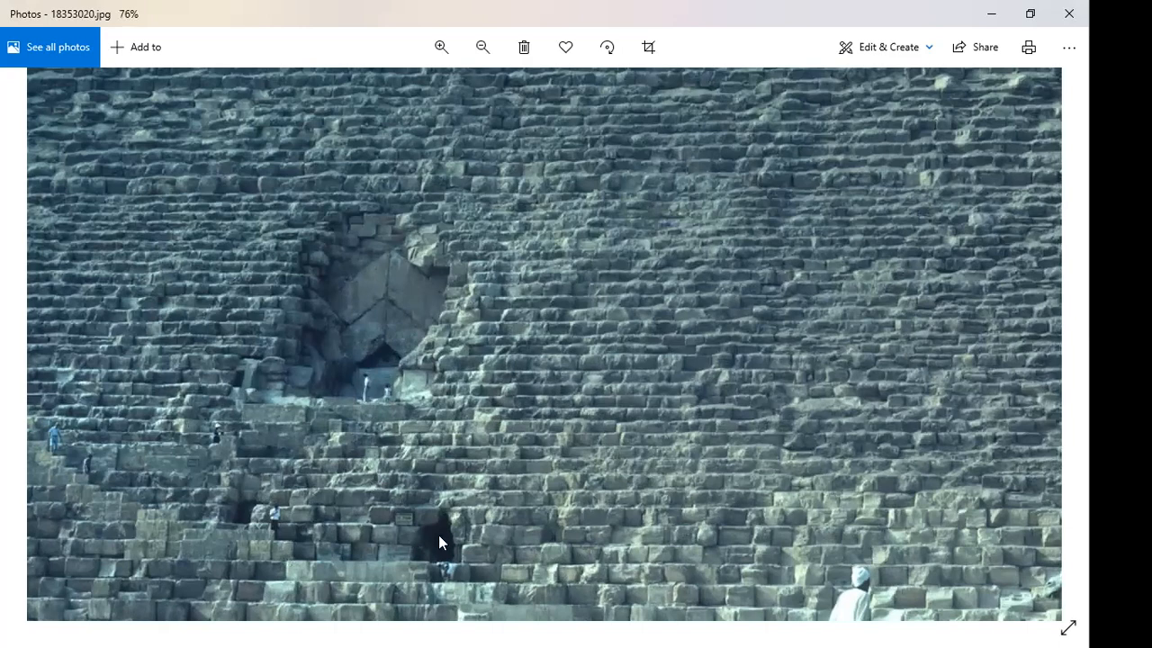
pyautogui.click(482, 47)
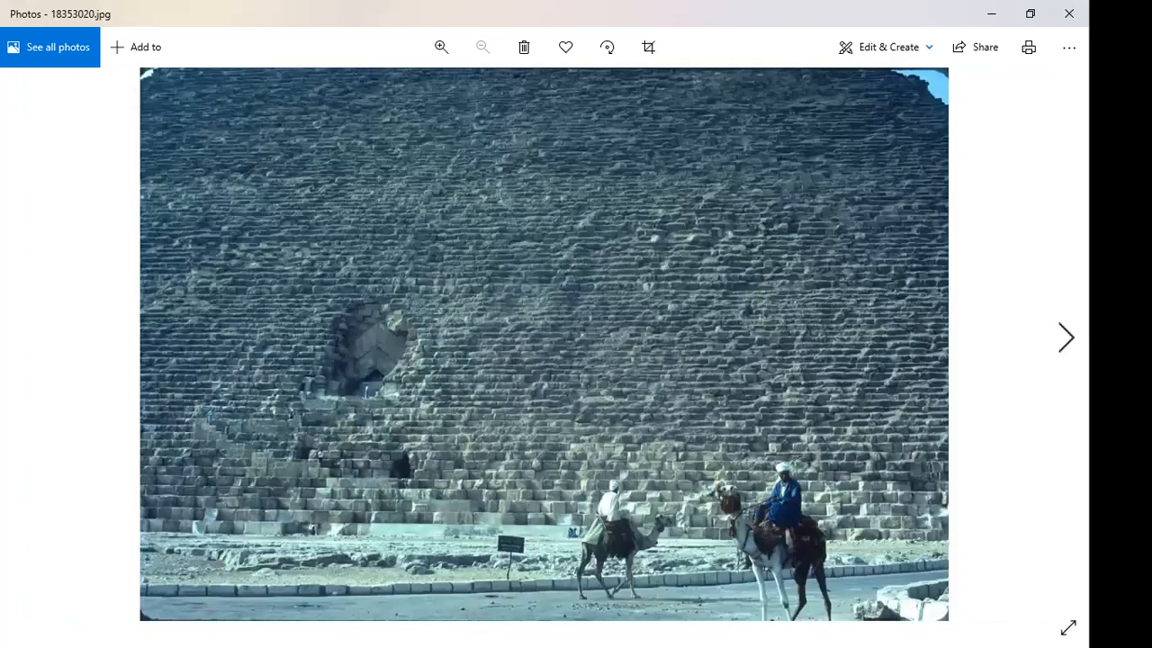
# - Advance past the upward pyramid view 18353021.jpg to the entrance photo 18353022.jpg
pyautogui.click(1065, 338)
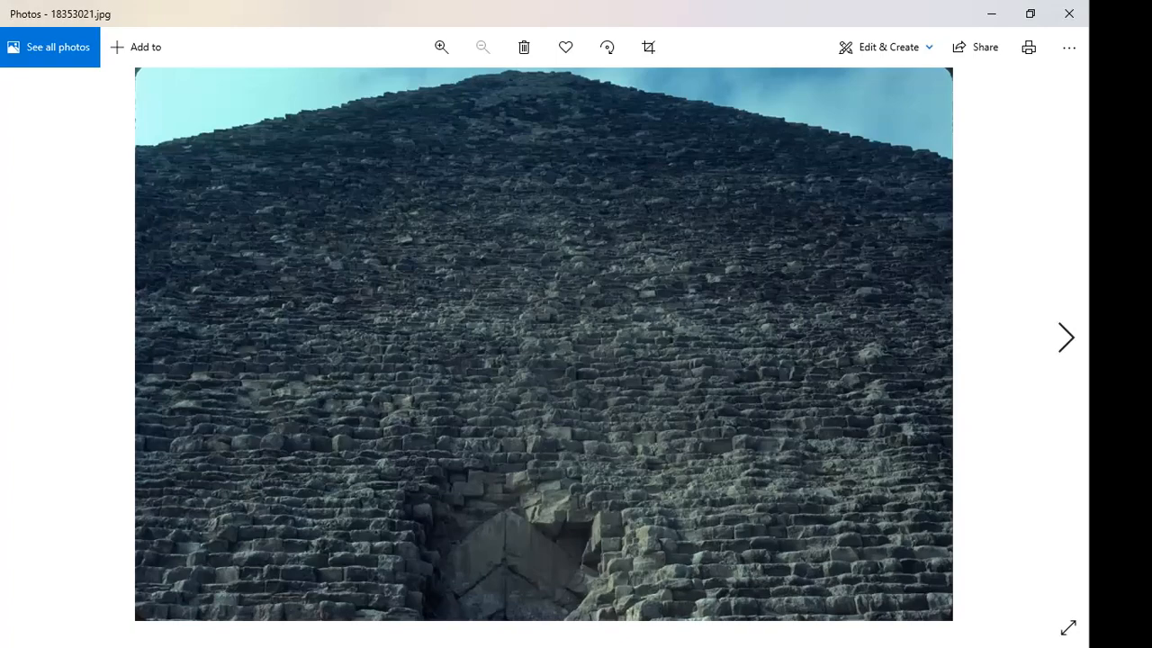
pyautogui.click(1066, 338)
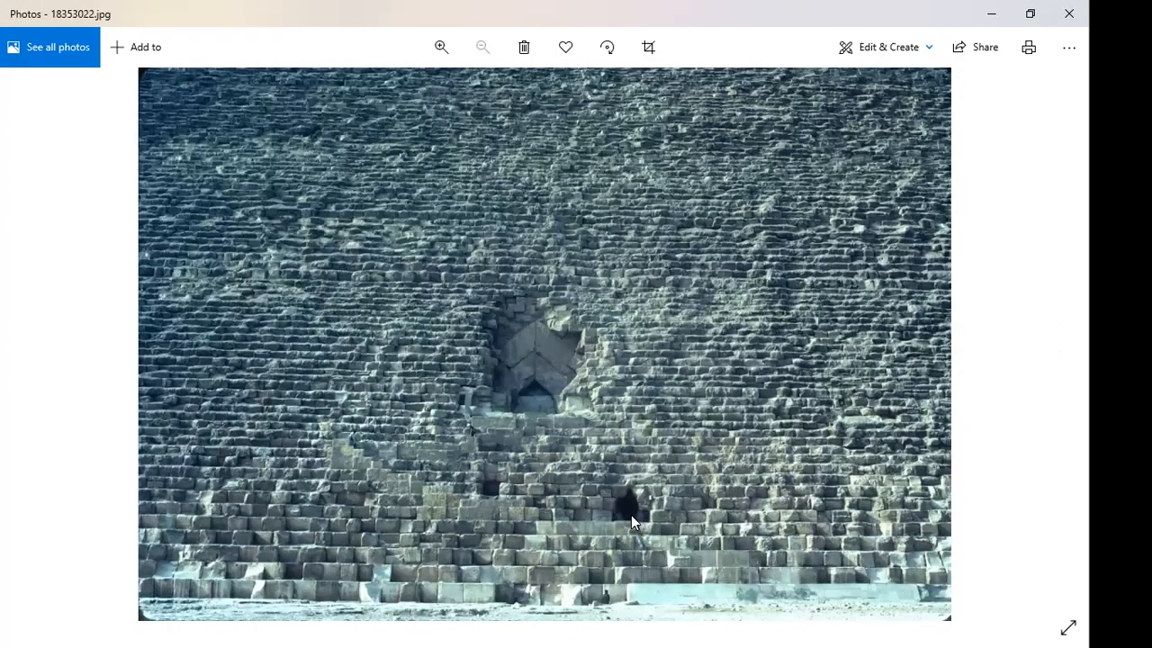
# - Zoom in on the entrance area of 18353022.jpg, then return it from 77% to fit the window
pyautogui.click(441, 47)
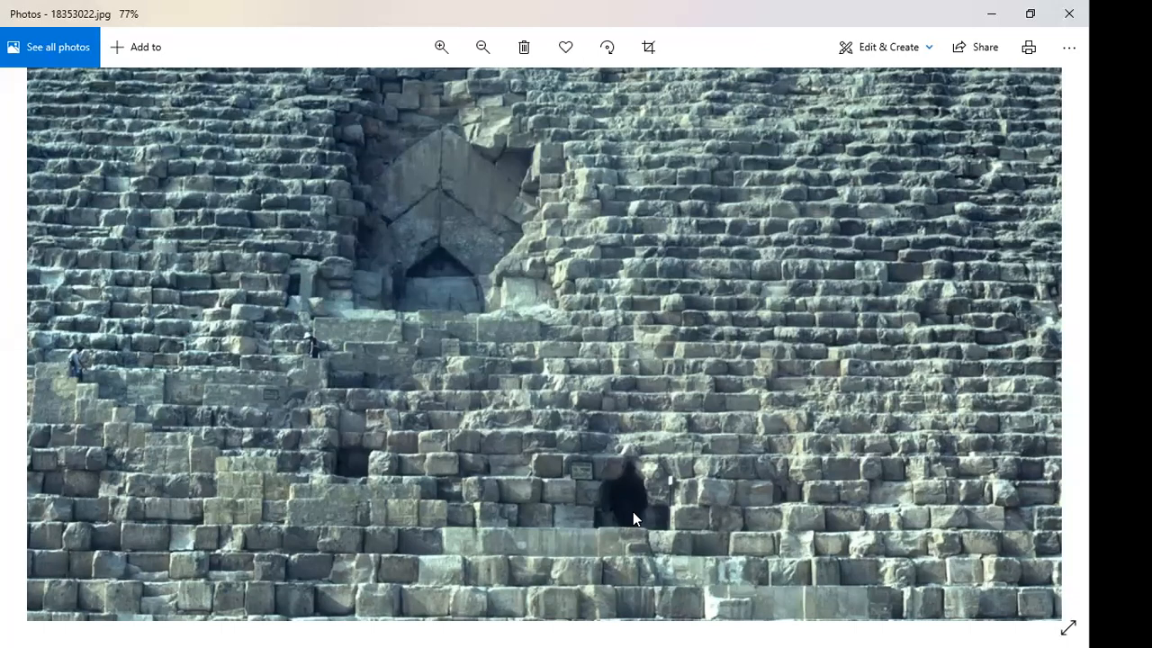
pyautogui.moveTo(669, 529)
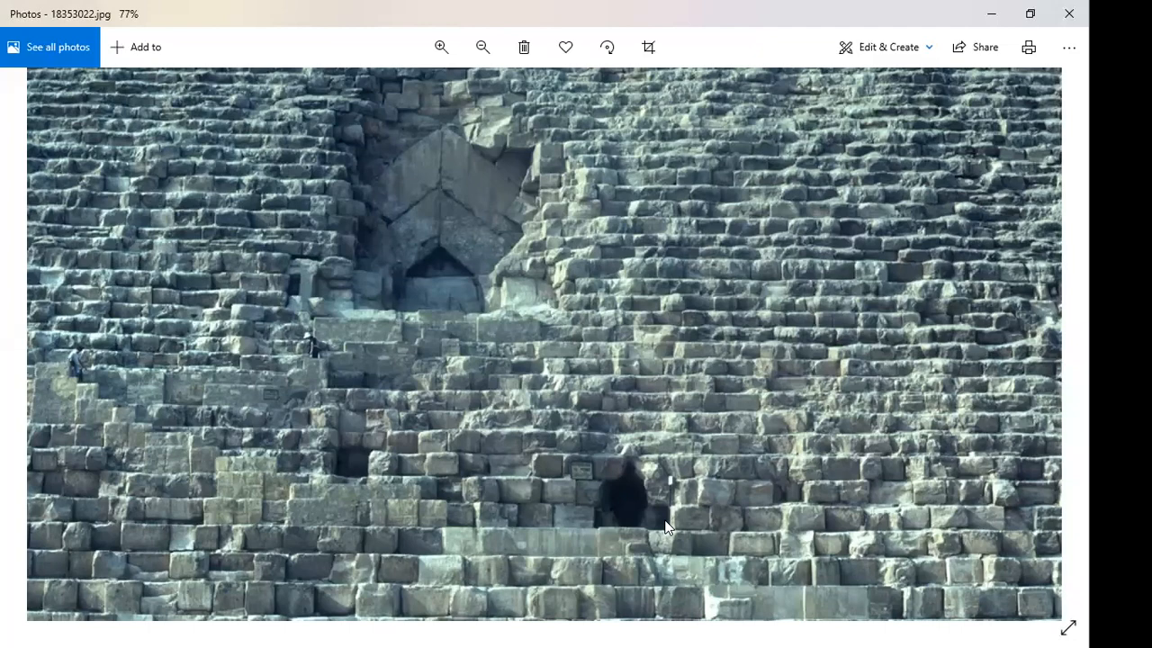
pyautogui.moveTo(709, 496)
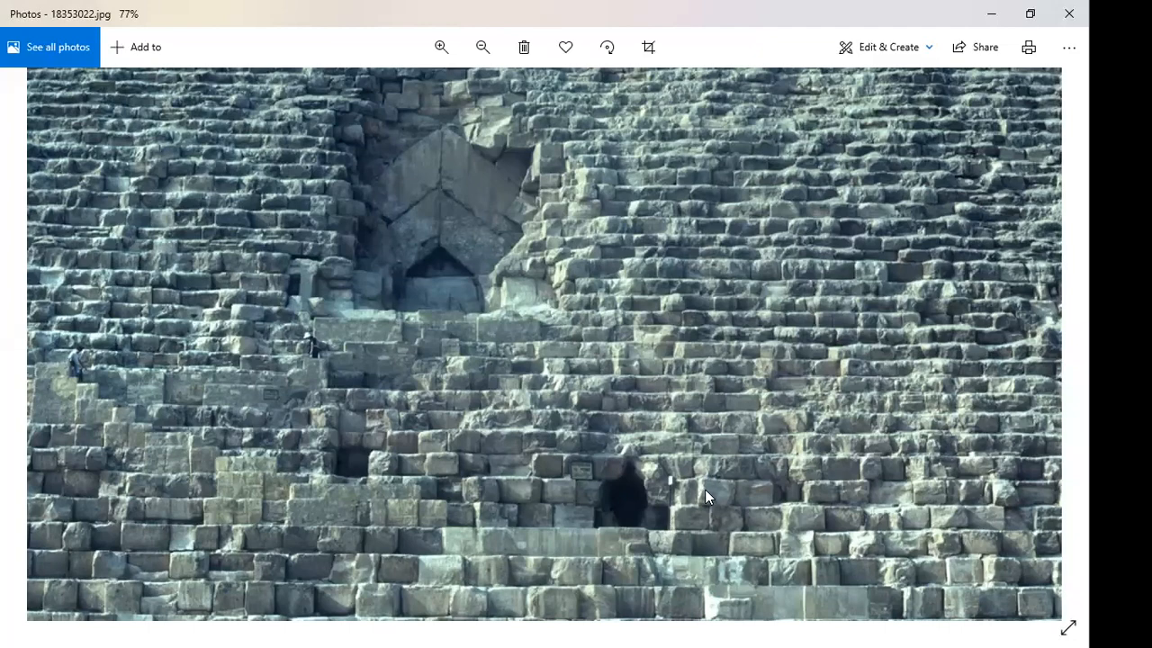
pyautogui.click(482, 47)
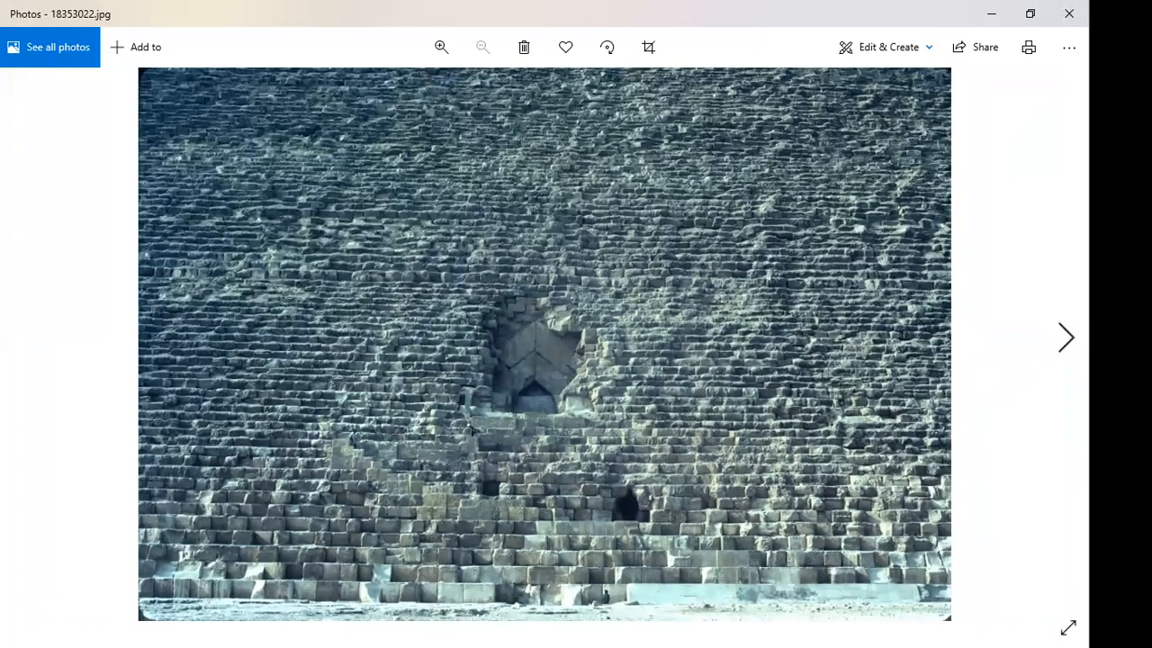
# - Advance past the base-blocks close-up 18353023.jpg to the entrance view 18353024.jpg
pyautogui.click(1066, 338)
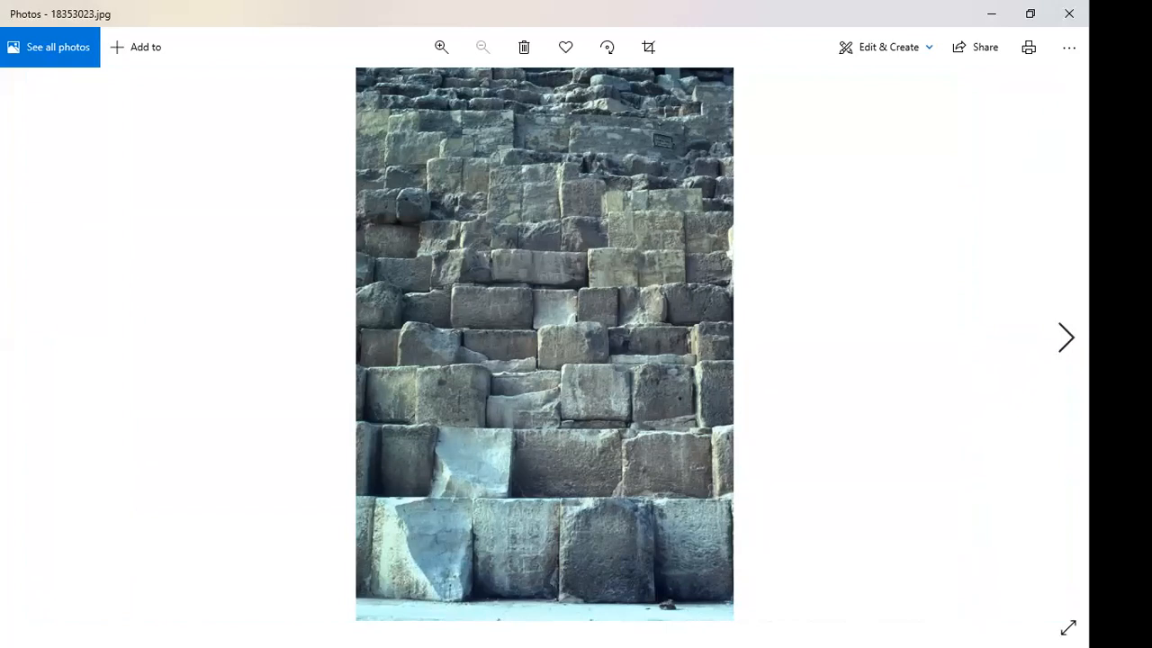
pyautogui.moveTo(478, 475)
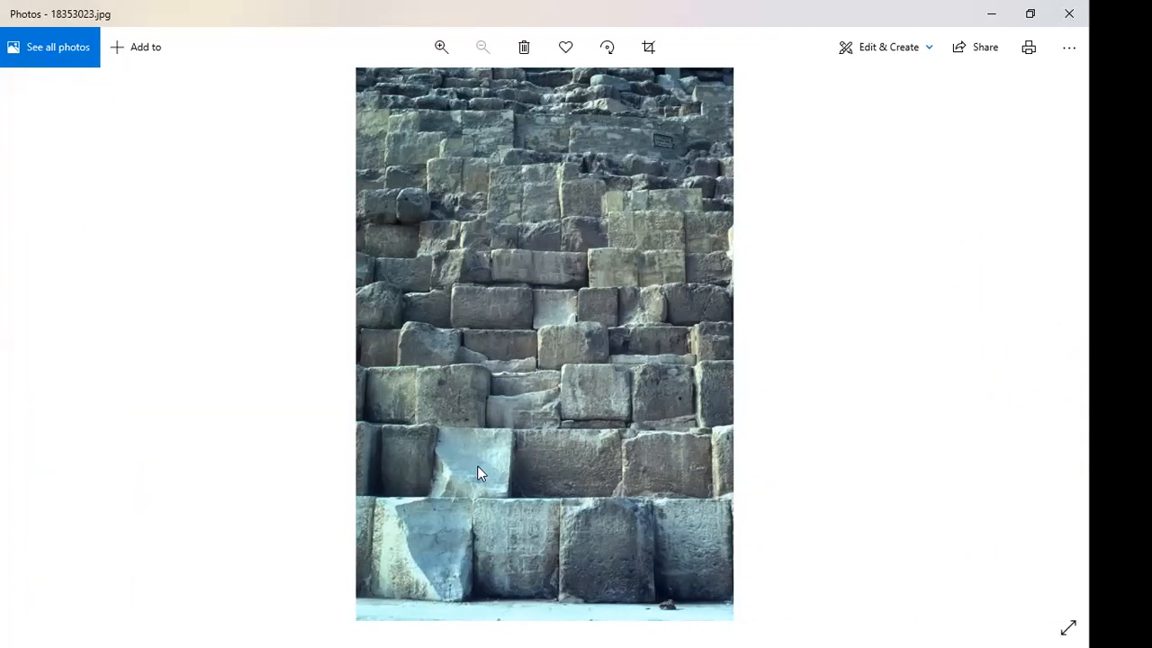
pyautogui.moveTo(490, 472)
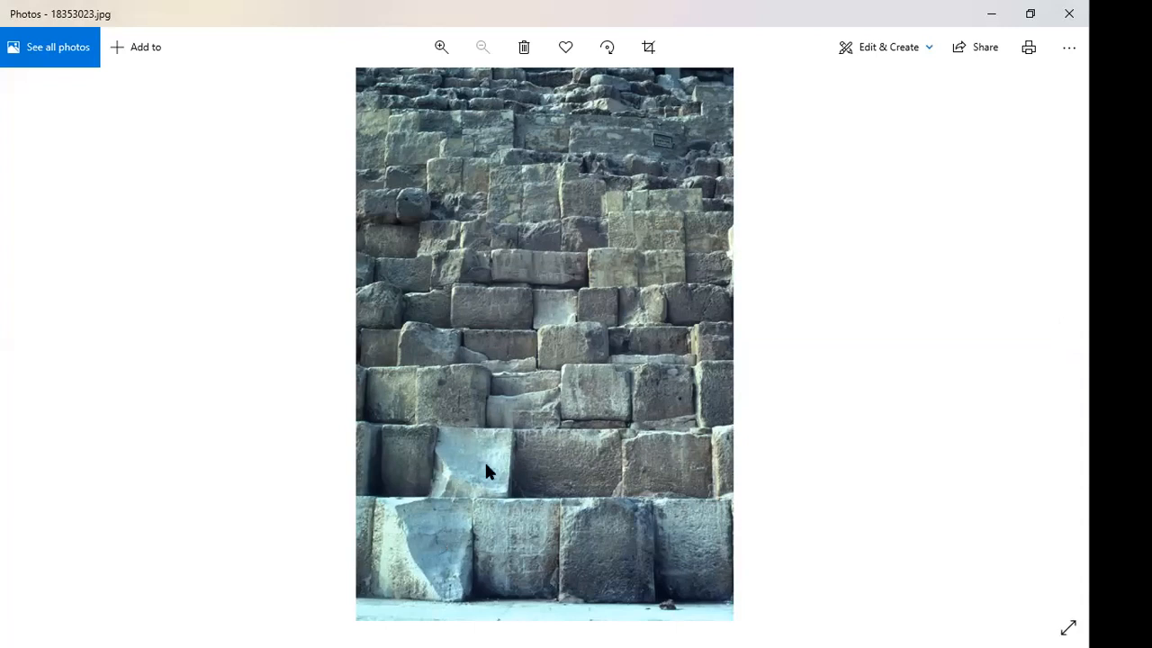
pyautogui.moveTo(441, 327)
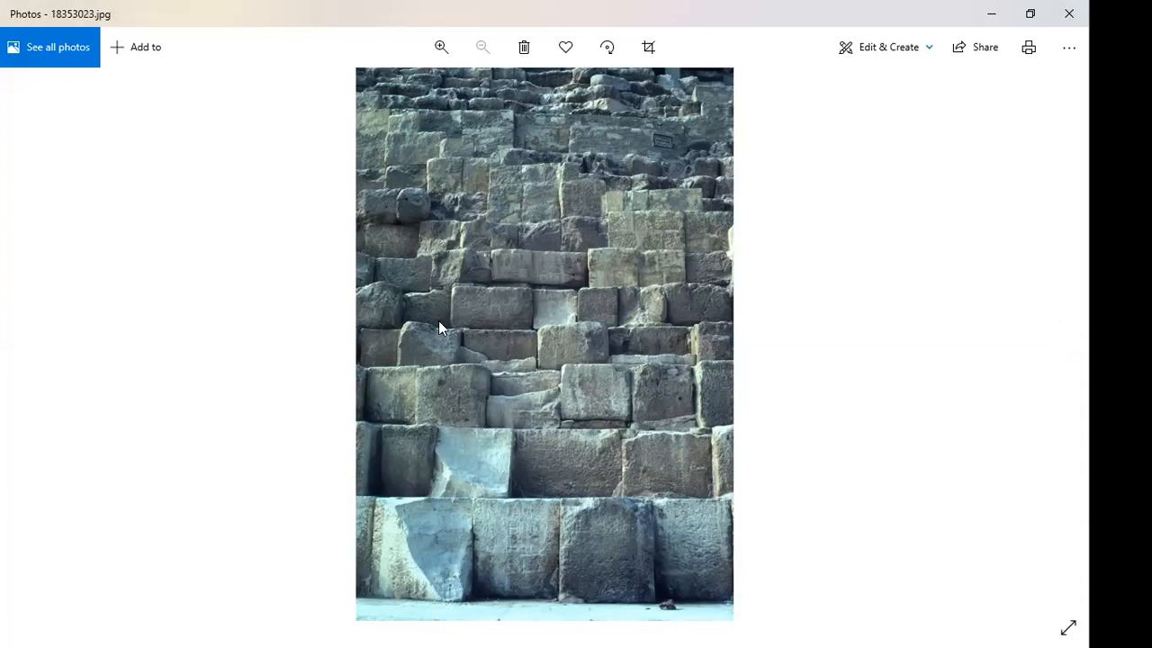
pyautogui.moveTo(478, 268)
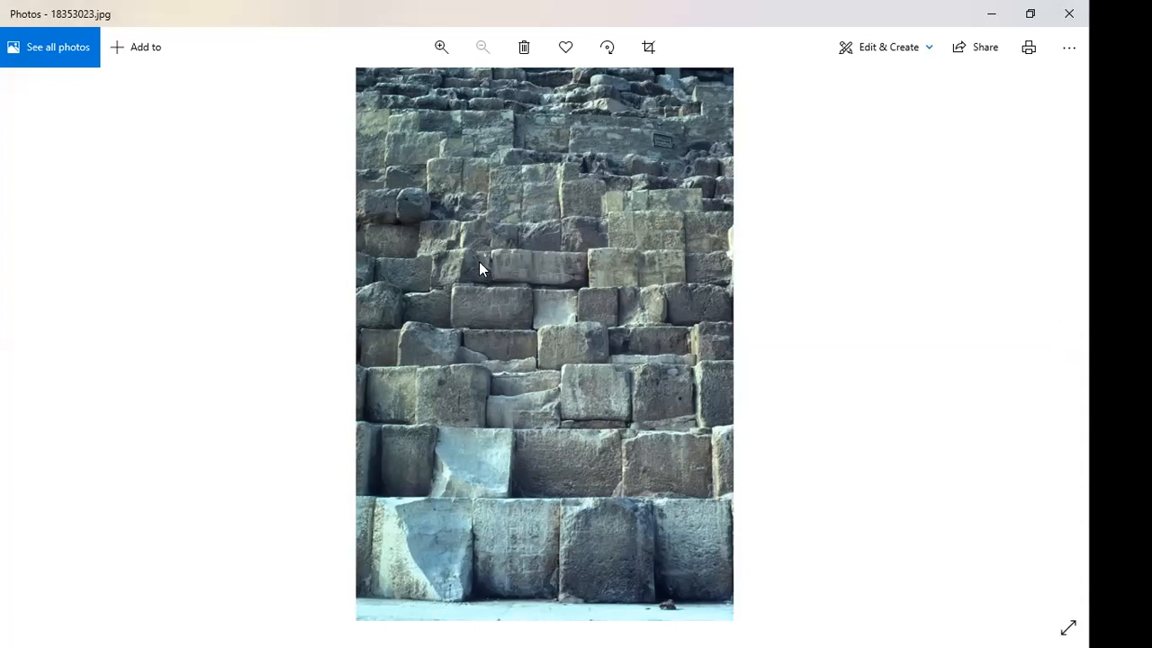
pyautogui.moveTo(536, 214)
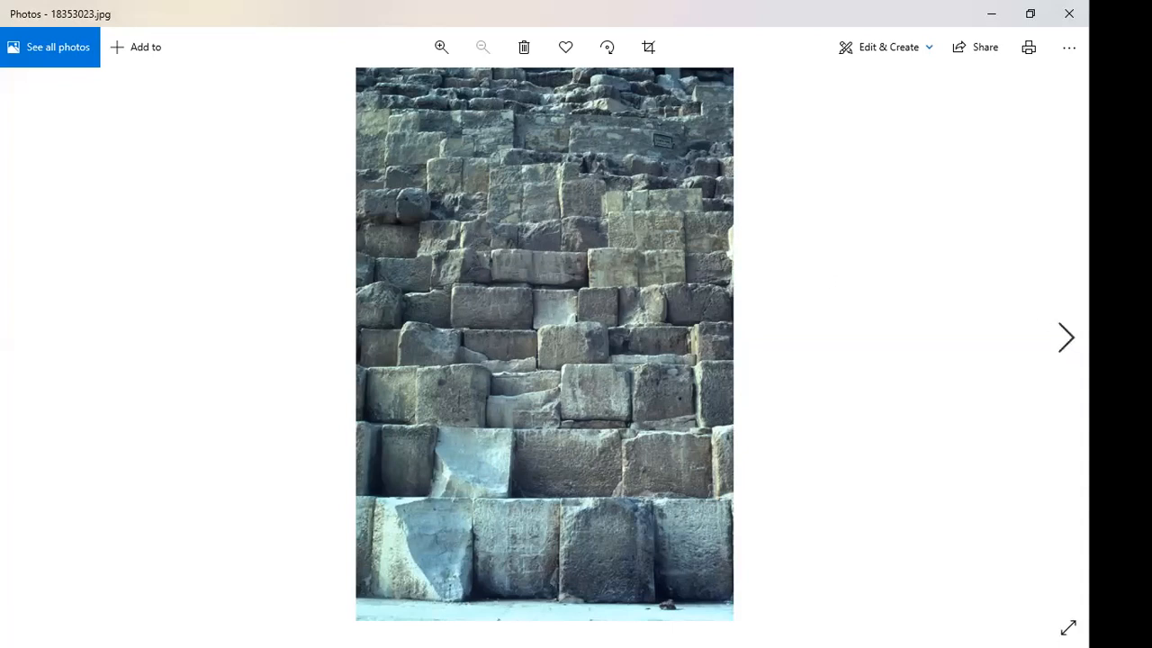
pyautogui.click(1065, 339)
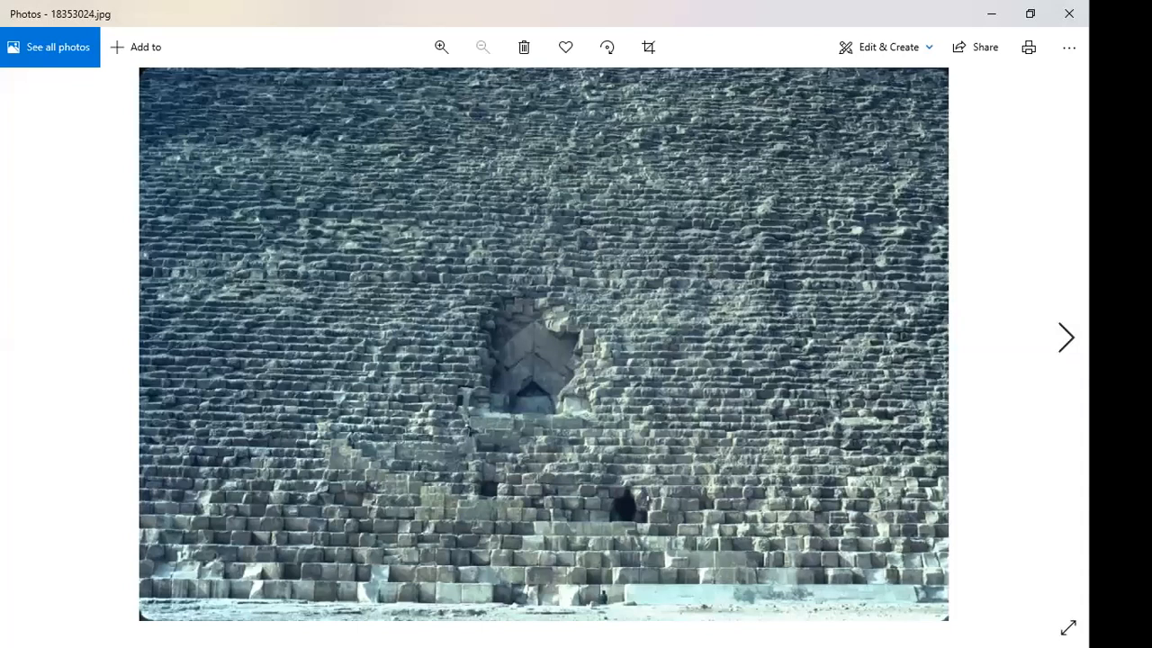
# - Advance to 18353025.jpg, the crowded riverboat on blue water
pyautogui.click(1066, 338)
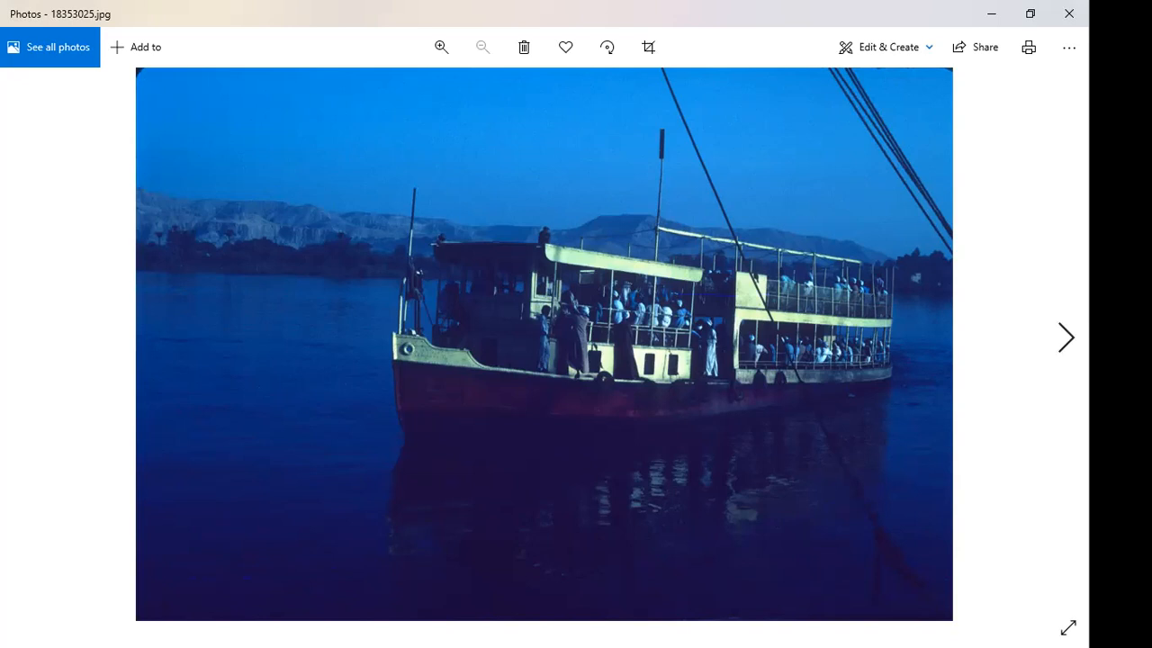
# - Advance past the desert valley 18353026.jpg to 18353027.jpg, the stony plain before cliffs
pyautogui.click(1065, 339)
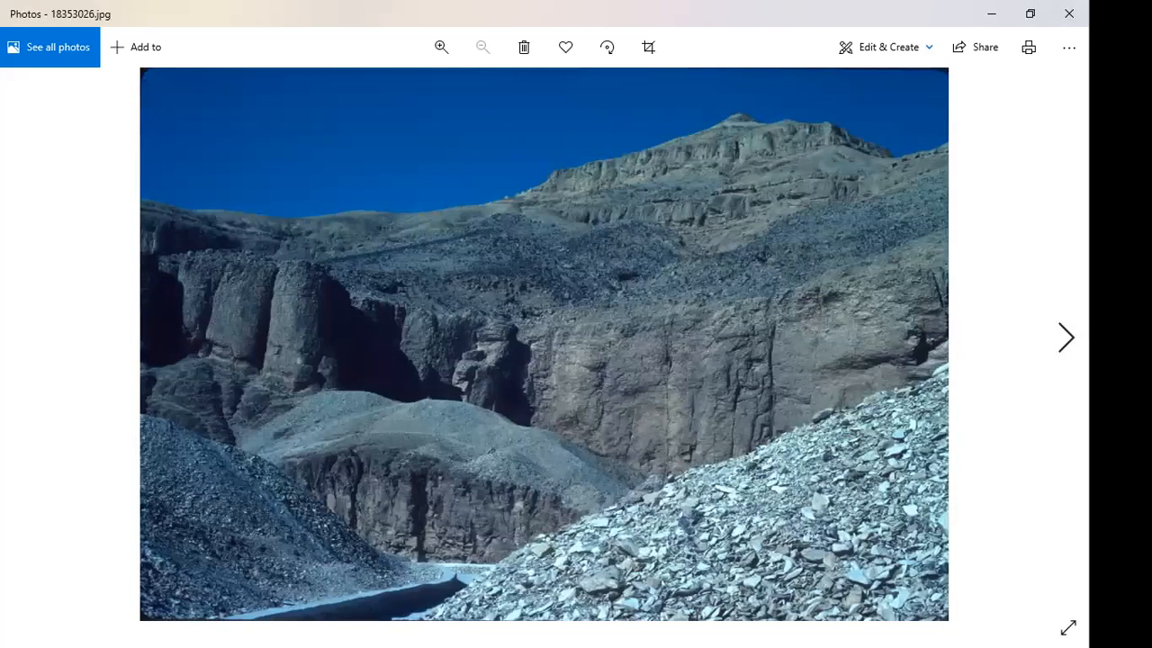
pyautogui.moveTo(1050, 307)
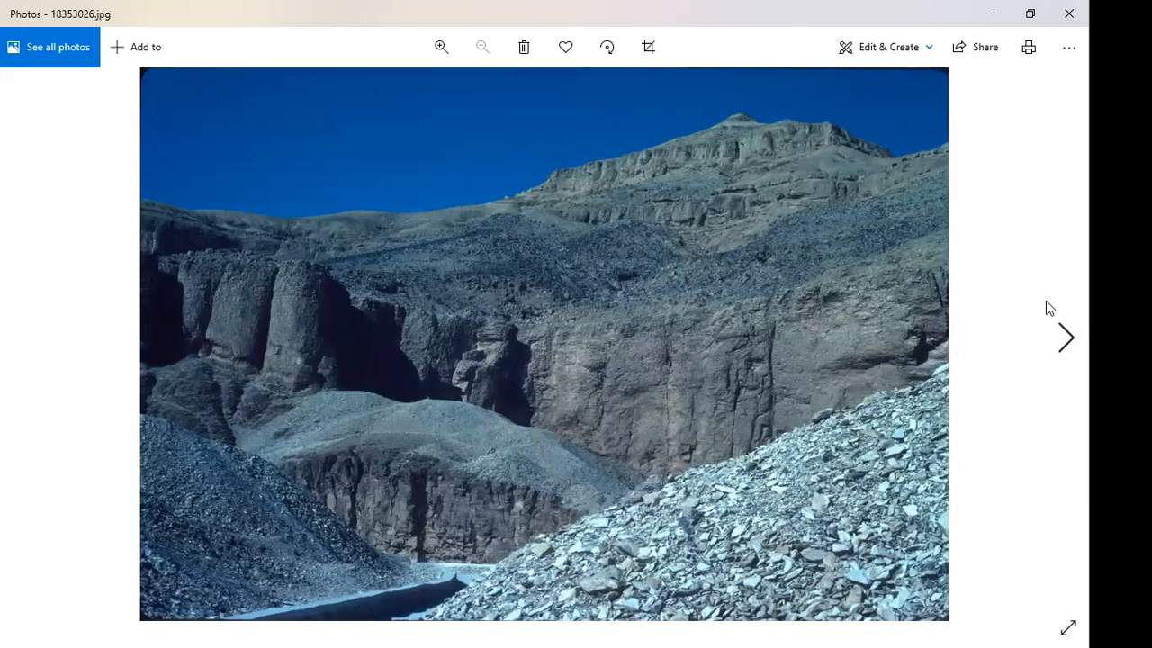
pyautogui.moveTo(504, 369)
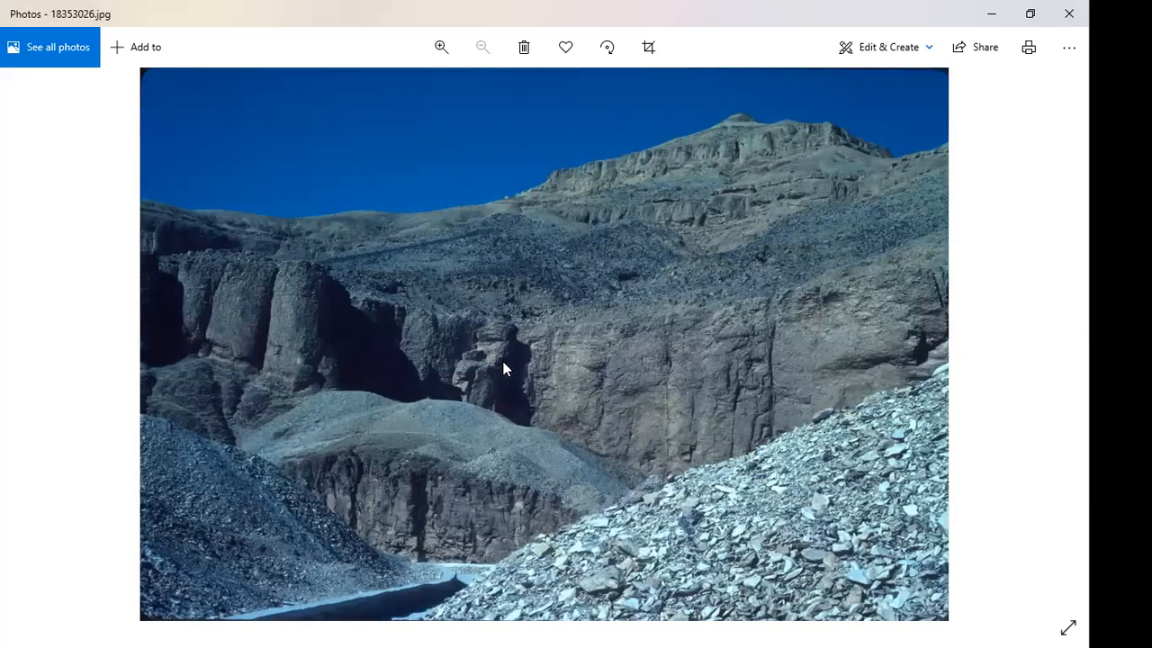
pyautogui.moveTo(944, 349)
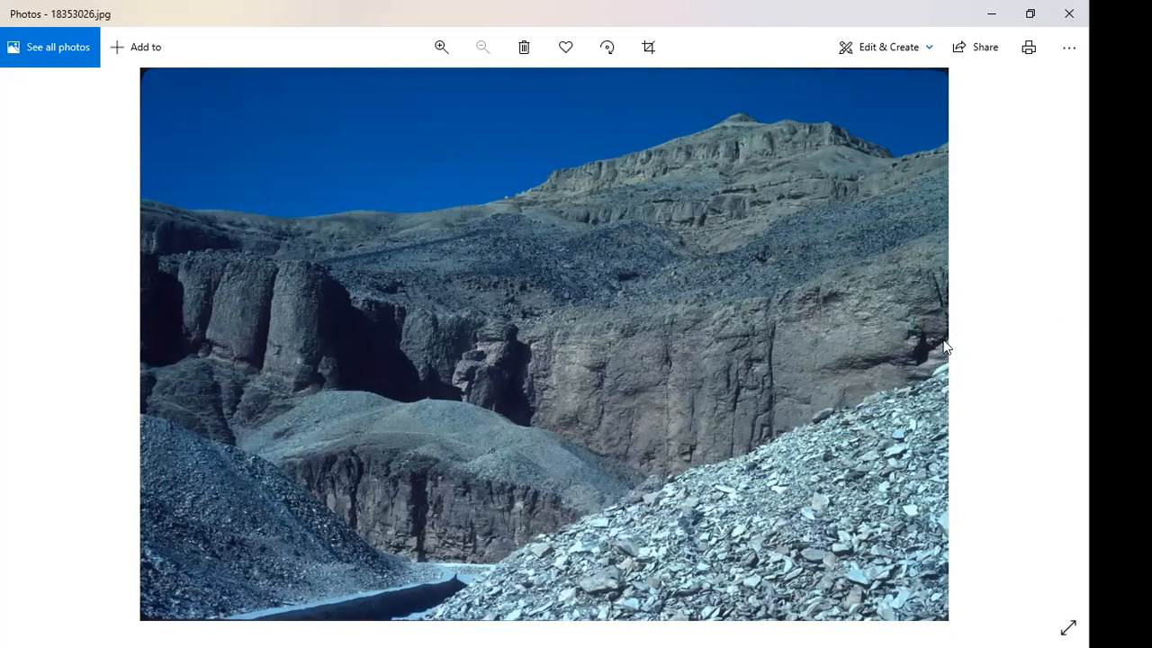
pyautogui.moveTo(929, 363)
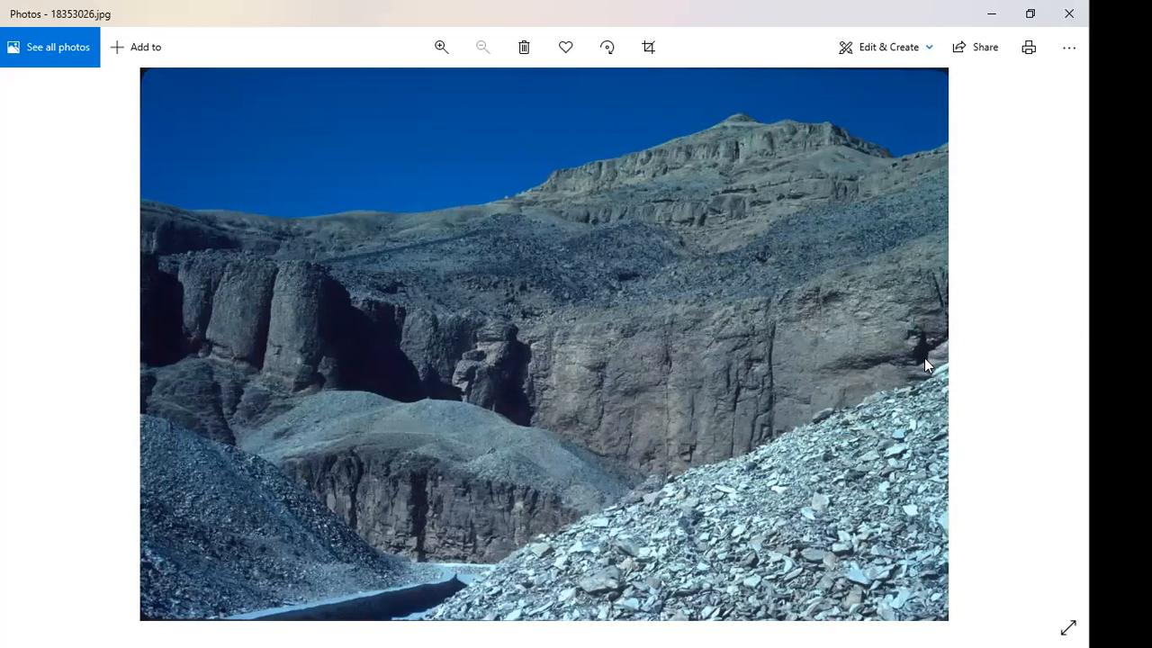
pyautogui.moveTo(442, 394)
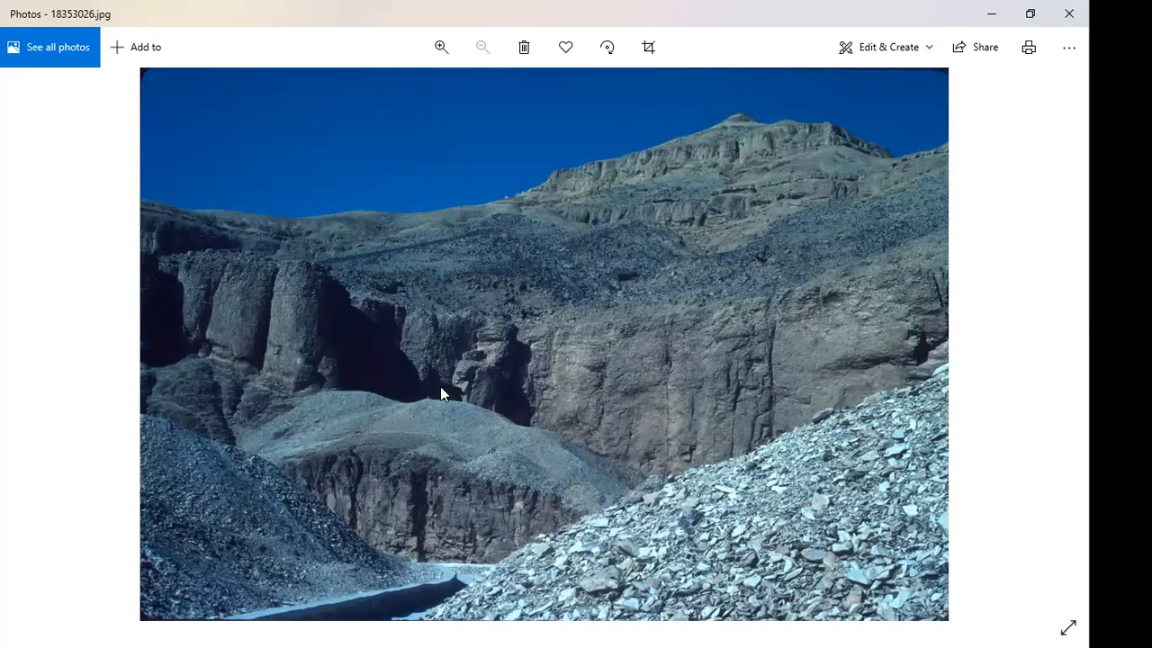
pyautogui.moveTo(695, 403)
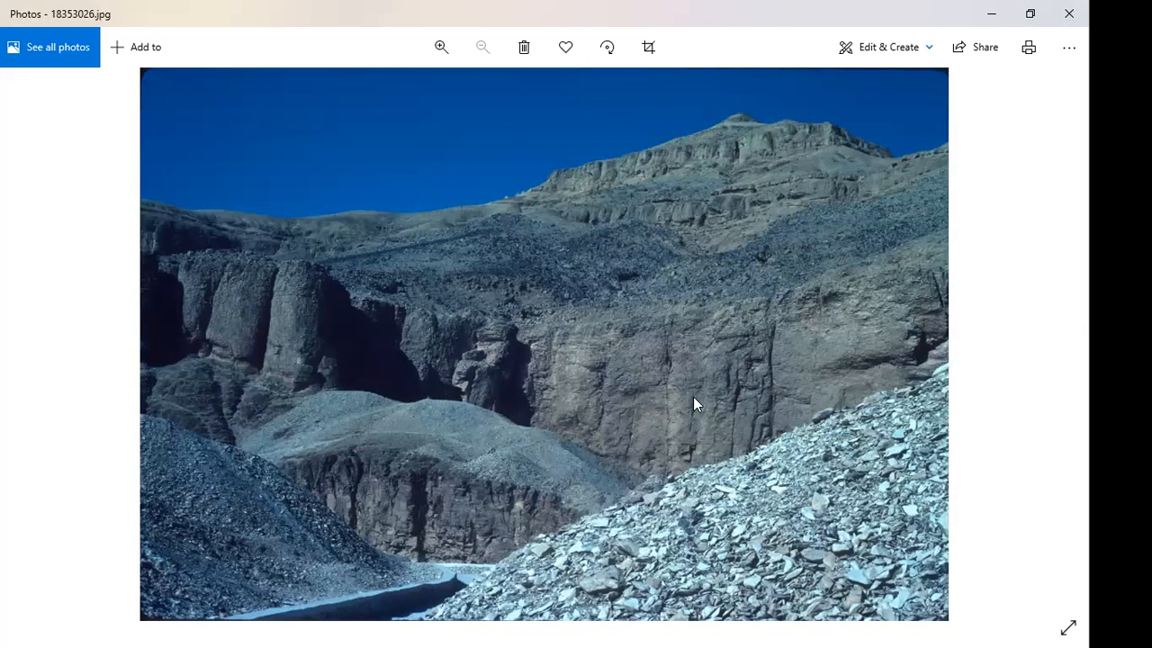
pyautogui.moveTo(896, 393)
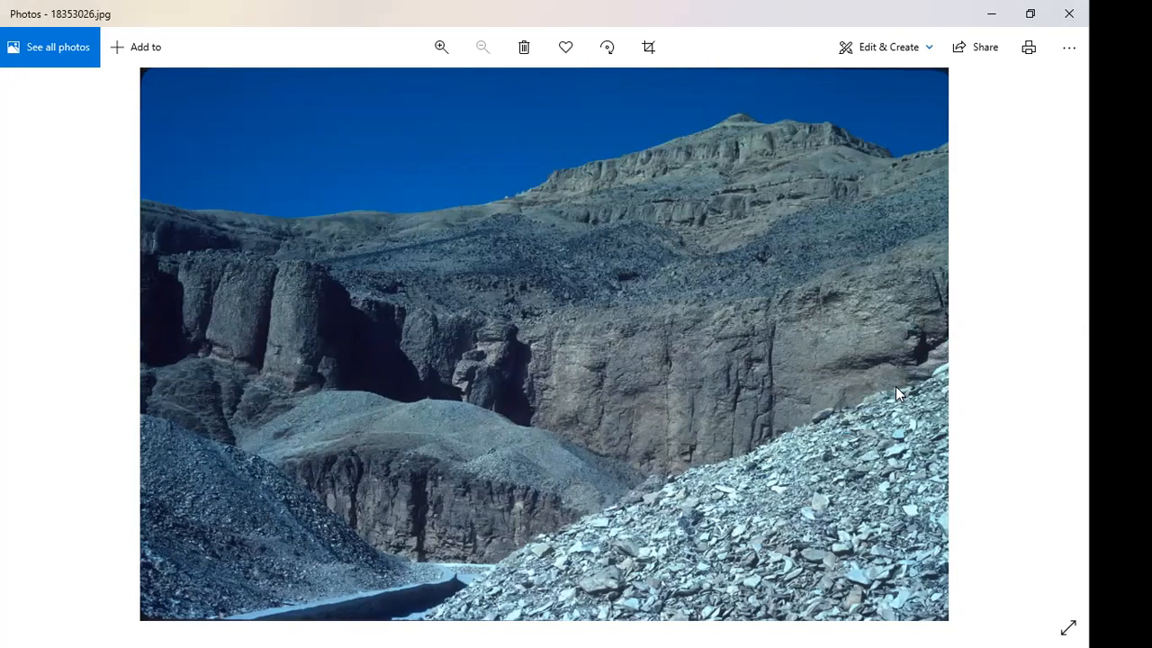
pyautogui.moveTo(1066, 338)
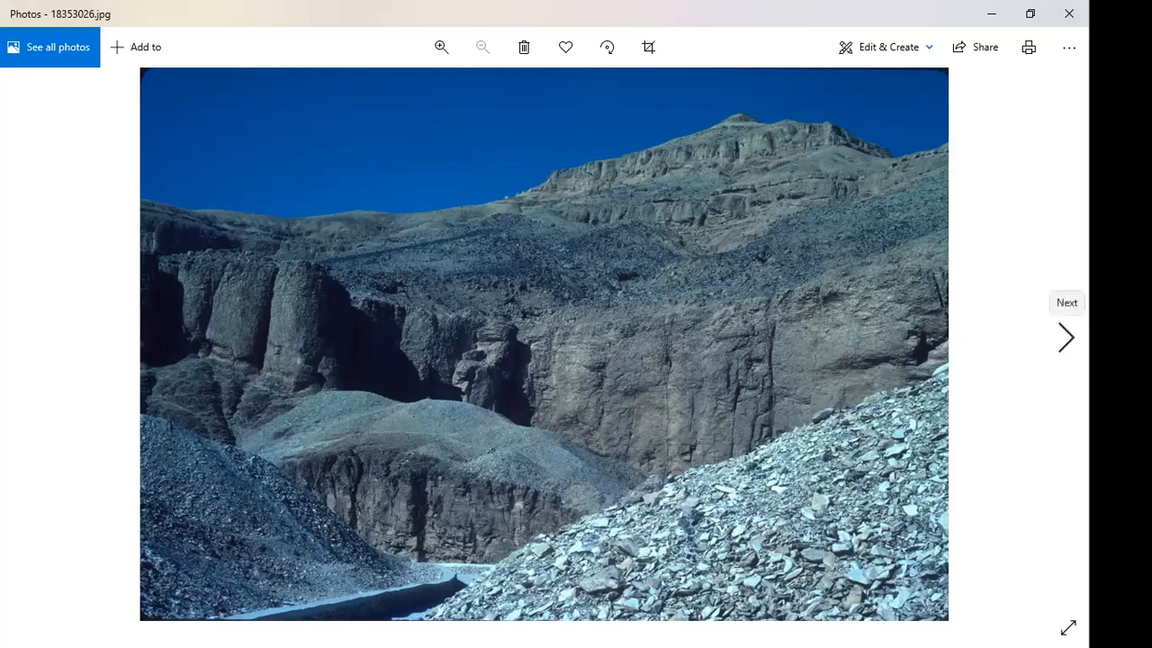
pyautogui.click(1066, 338)
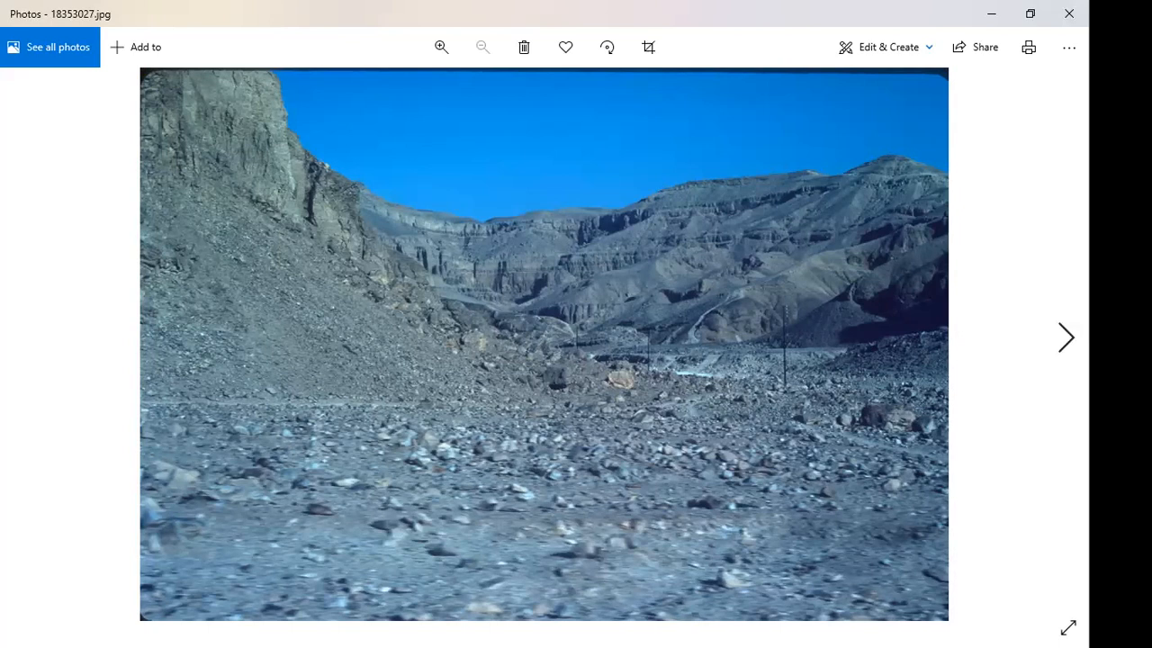
# - Advance past the rock-cleft valley 18353028.jpg to the dim painted tomb 18353029.jpg
pyautogui.click(1065, 338)
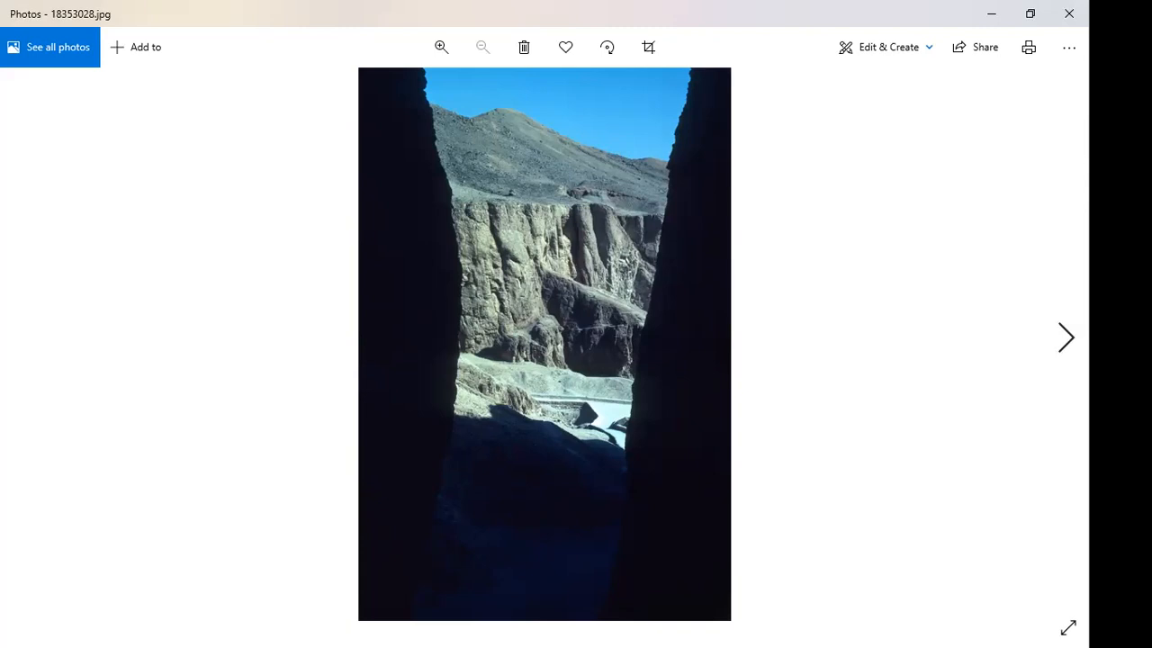
pyautogui.moveTo(982, 347)
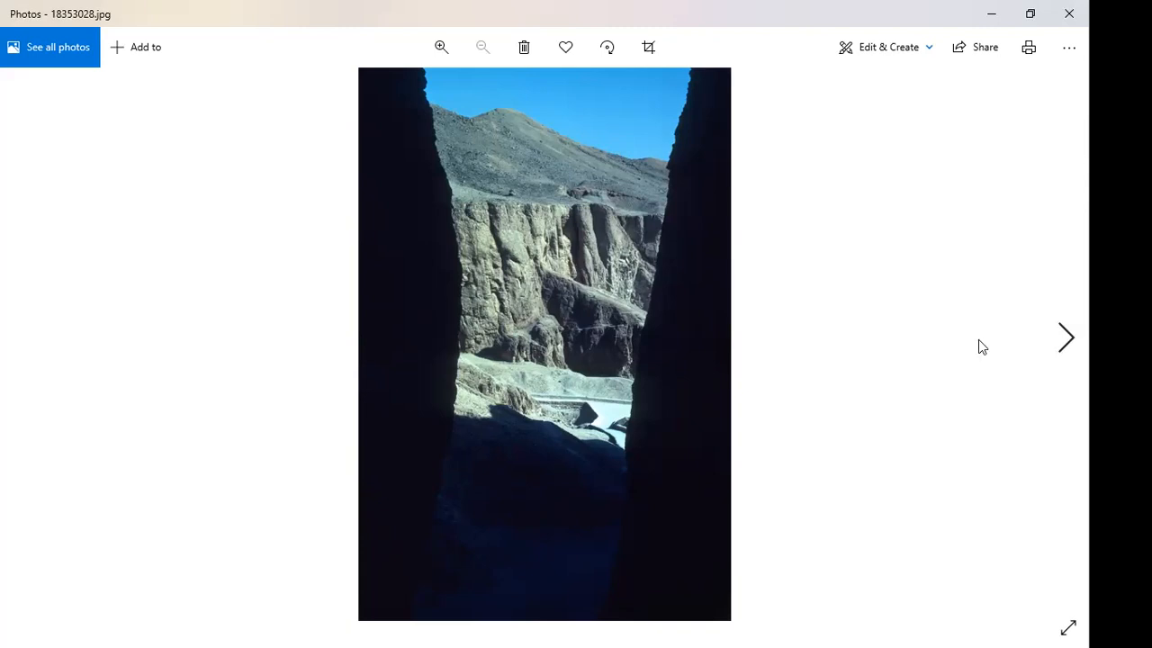
pyautogui.moveTo(549, 421)
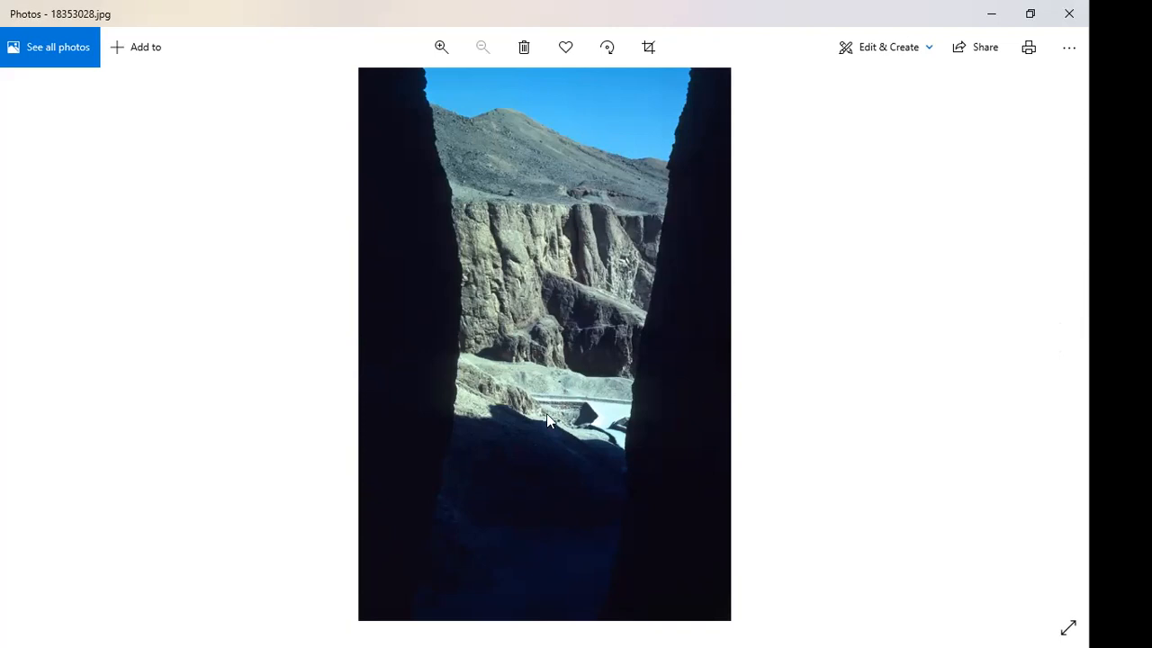
pyautogui.moveTo(531, 443)
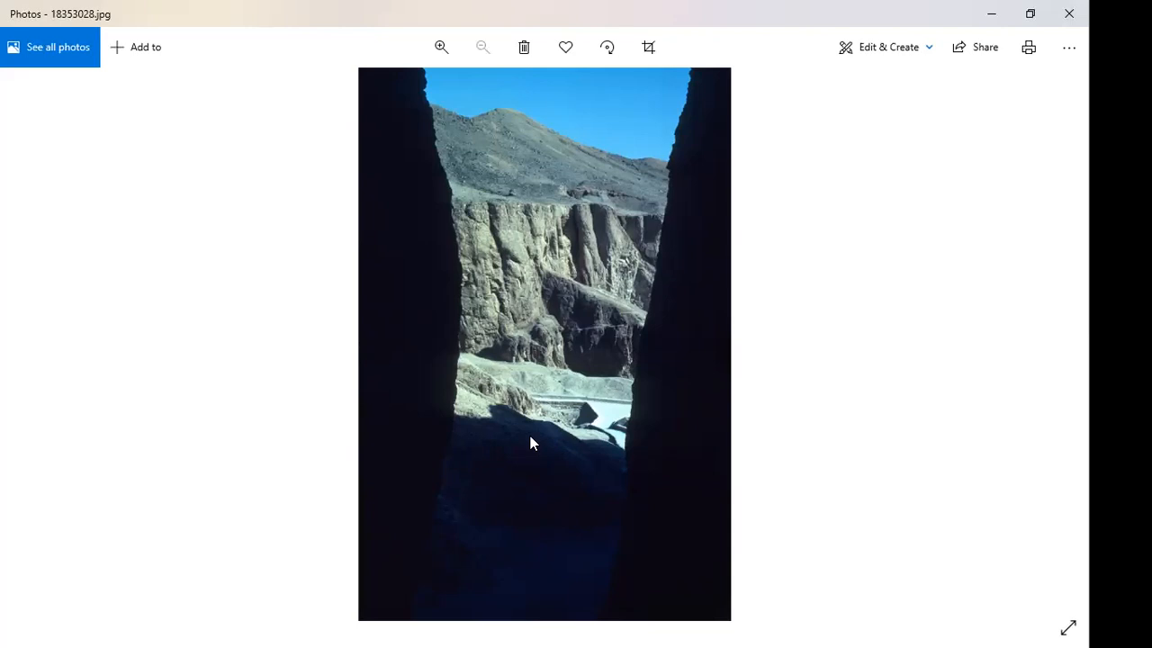
pyautogui.moveTo(853, 421)
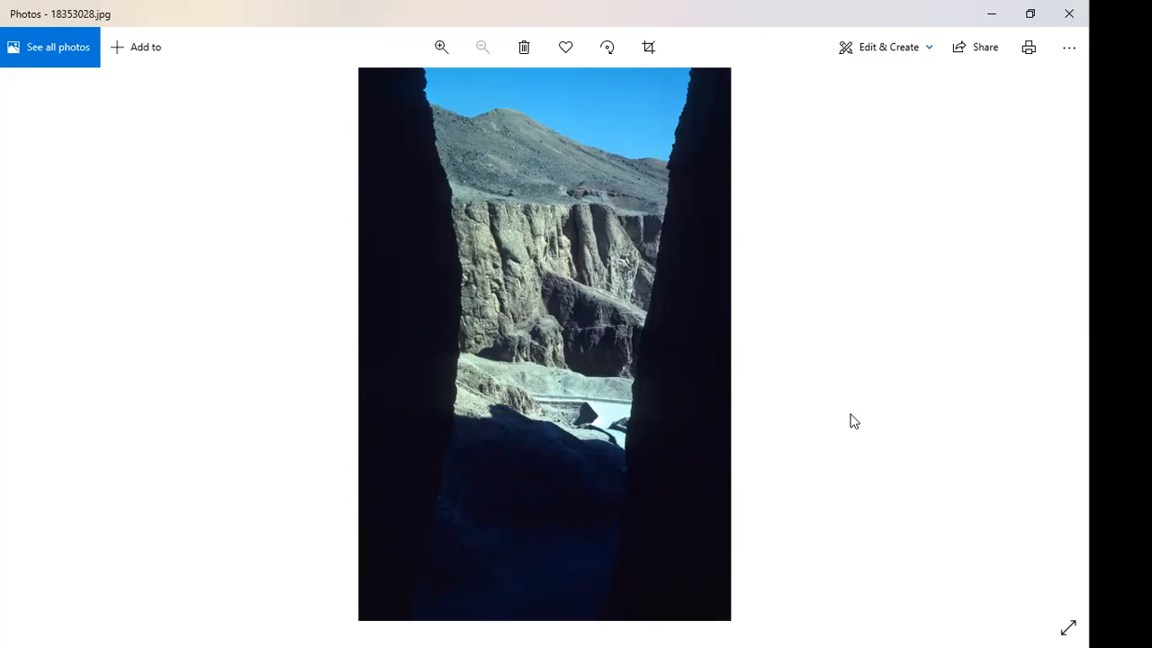
pyautogui.moveTo(853, 422)
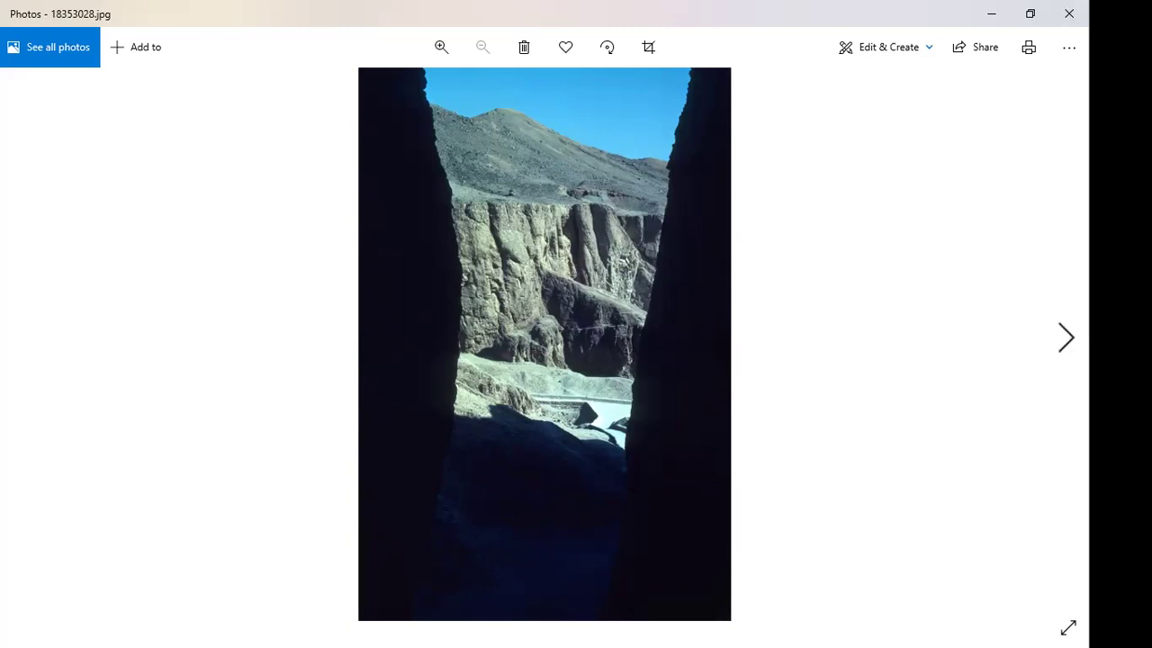
pyautogui.moveTo(1065, 339)
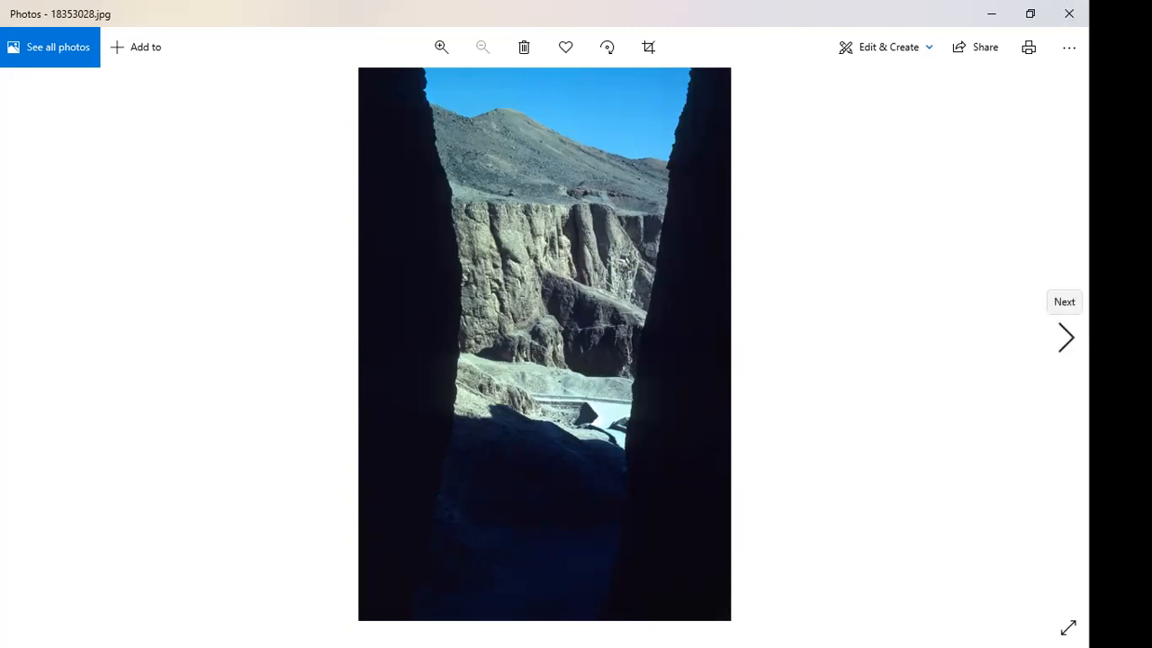
pyautogui.click(1065, 338)
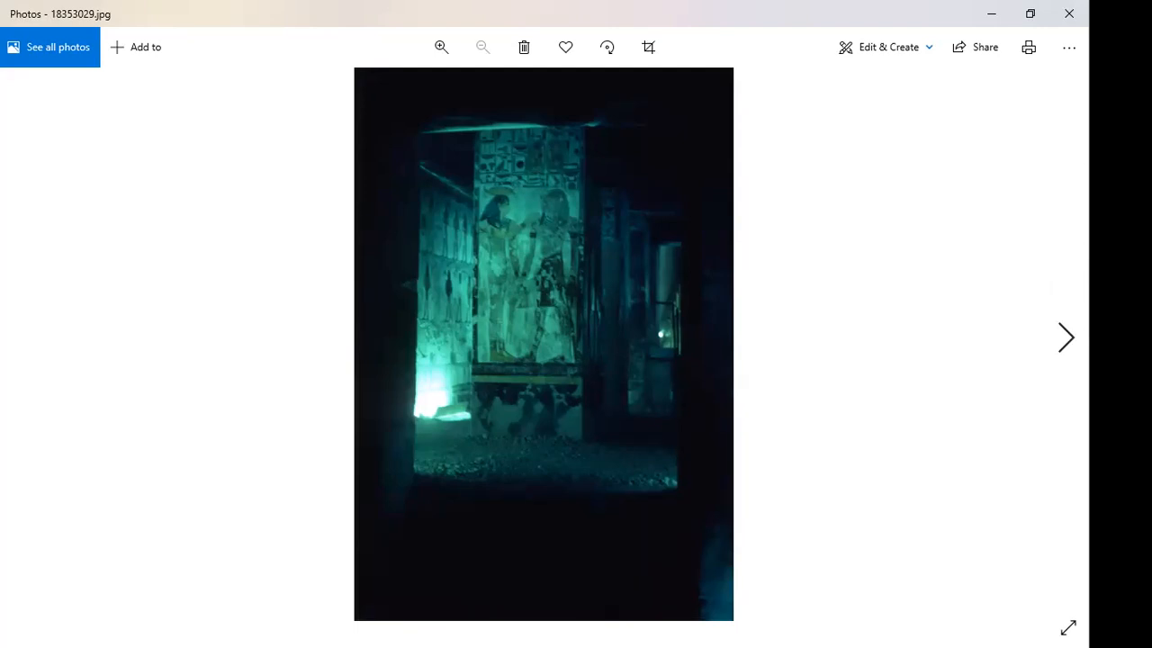
# - Advance to 18353030.jpg, the stone sarcophagus carved with hieroglyphs and jackal-headed figures
pyautogui.click(1065, 339)
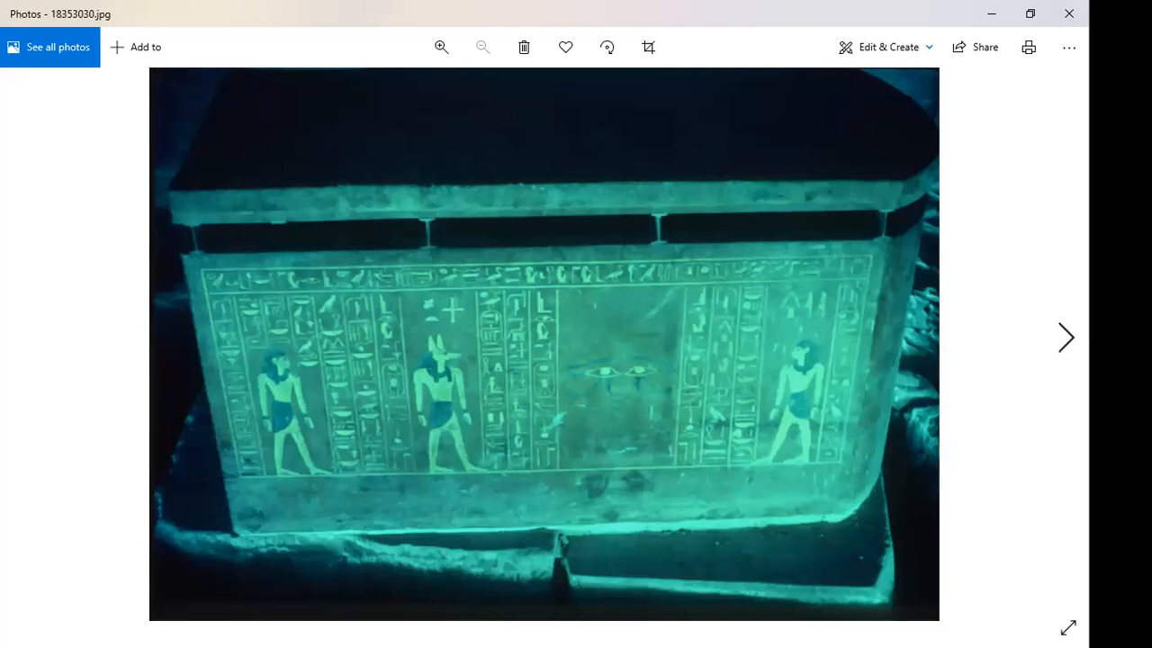
pyautogui.moveTo(479, 423)
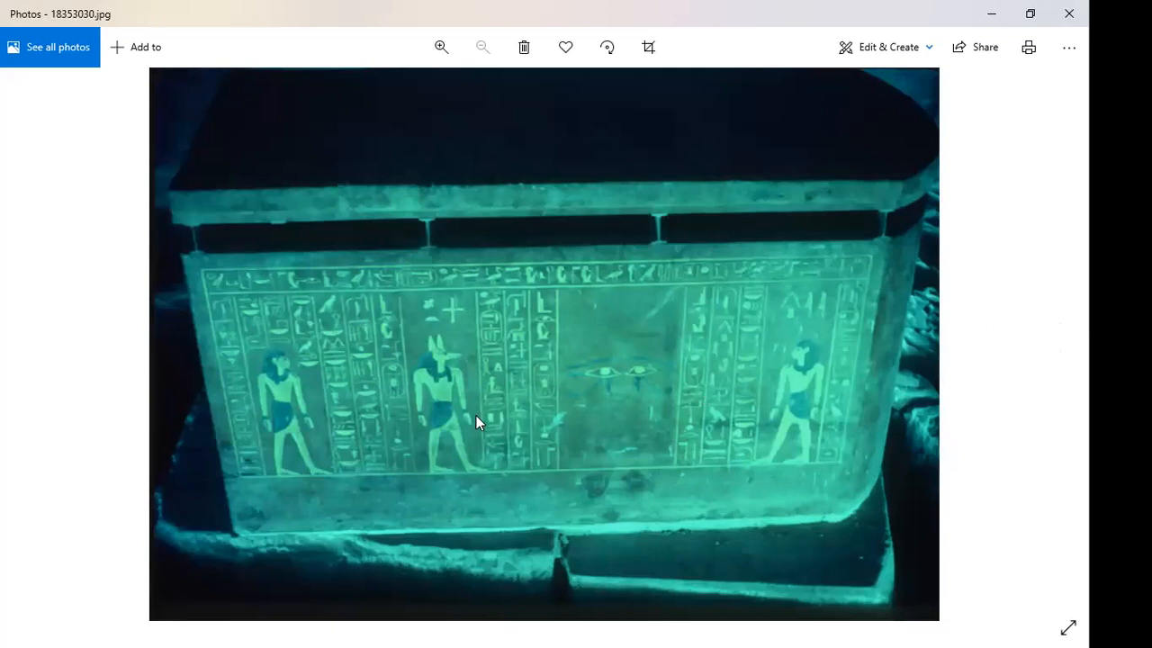
pyautogui.moveTo(441, 392)
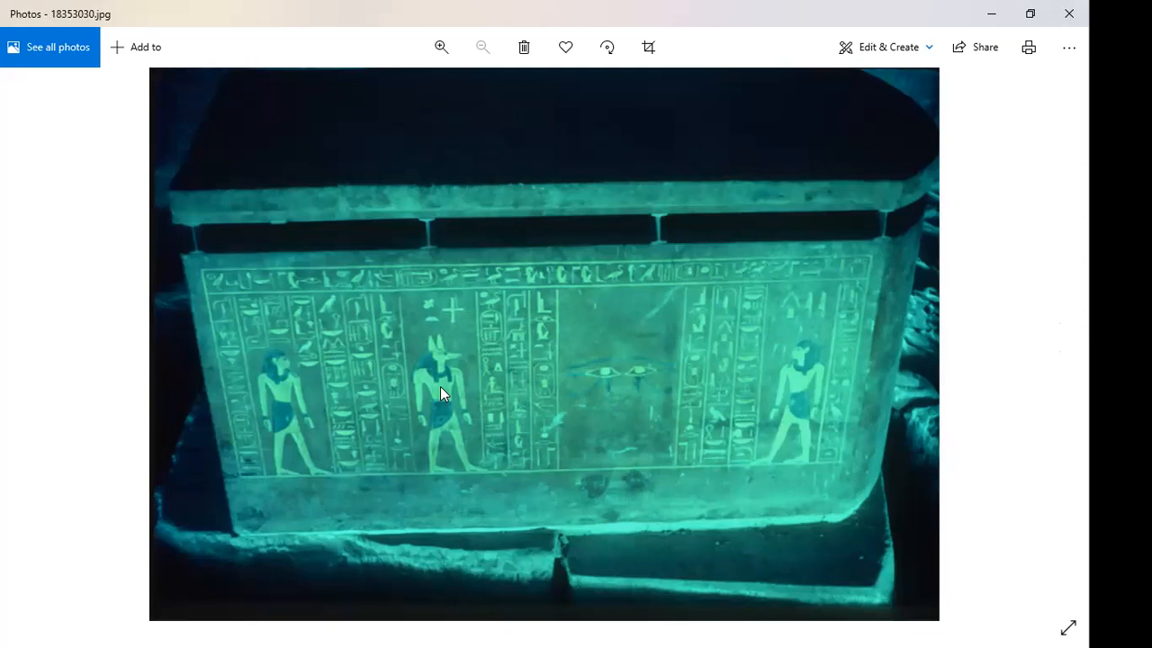
pyautogui.moveTo(718, 396)
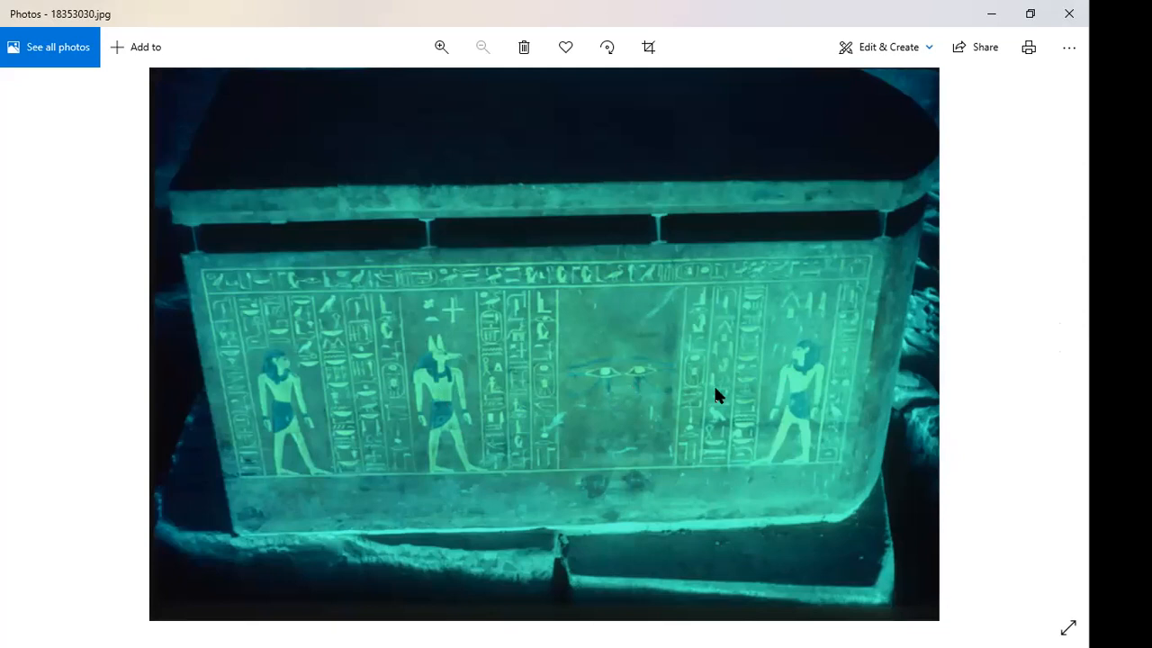
pyautogui.moveTo(936, 405)
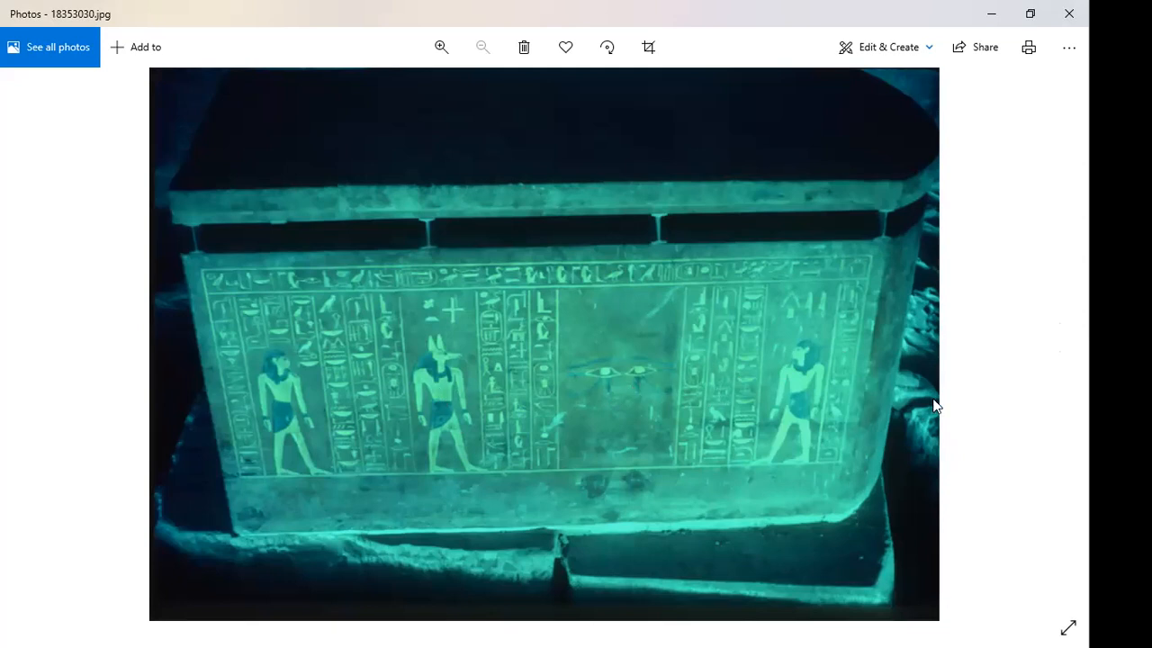
pyautogui.moveTo(975, 372)
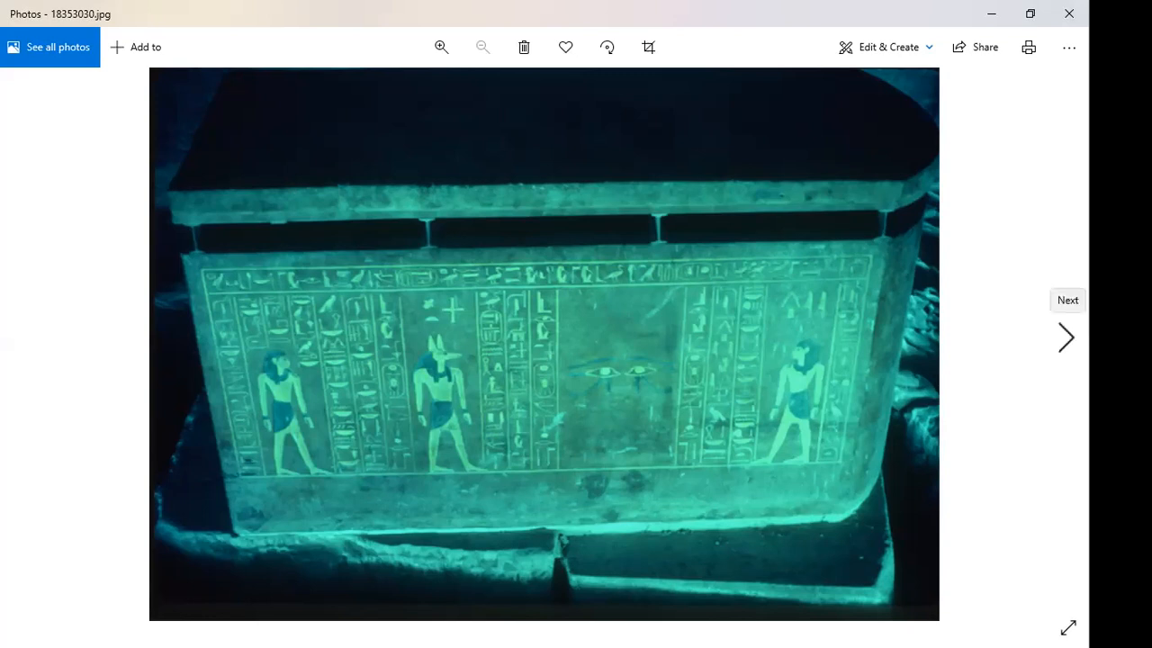
# - Advance past the two-figure relief 18353031.jpg to the rows-of-figures relief 18353032.jpg
pyautogui.click(1066, 338)
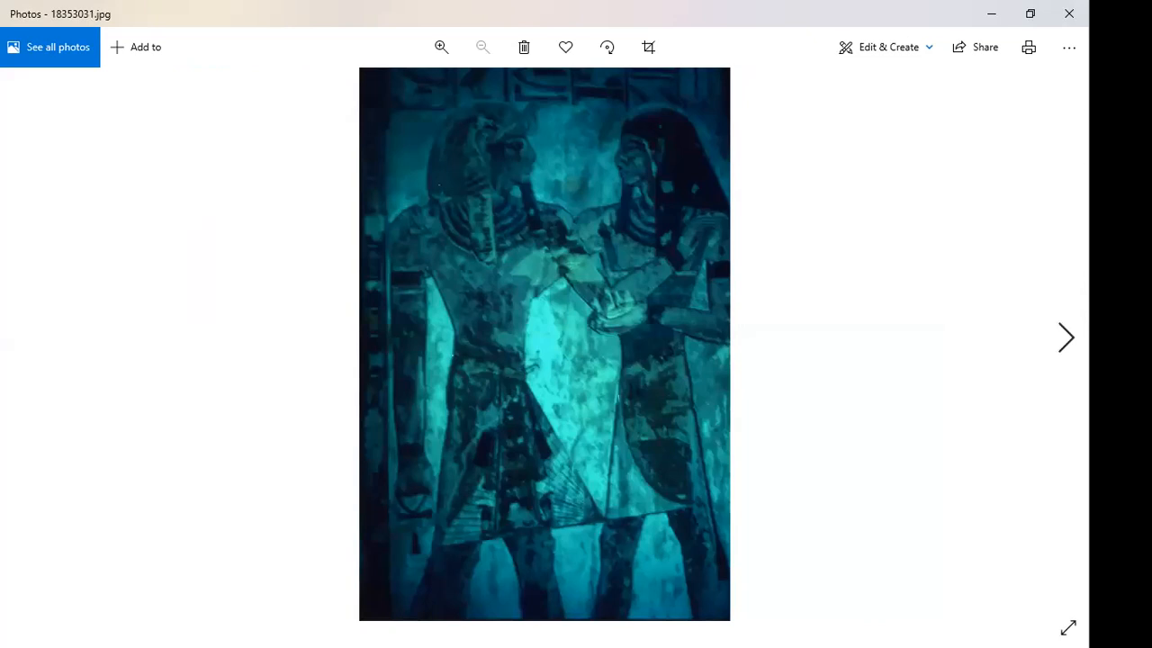
pyautogui.moveTo(688, 248)
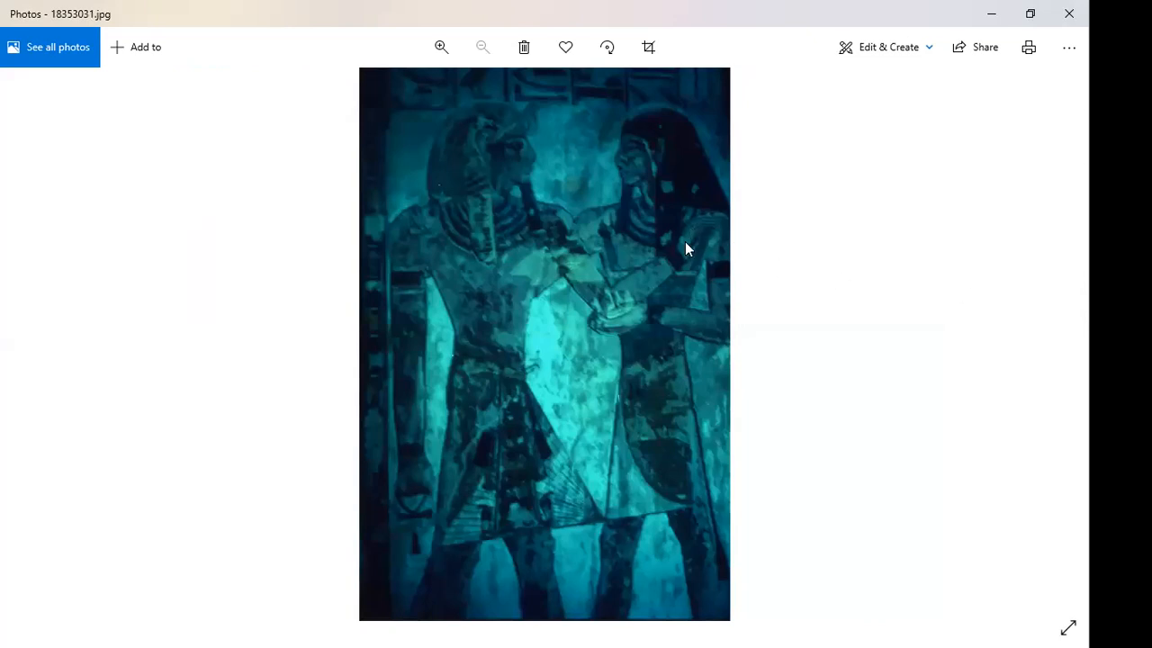
pyautogui.moveTo(691, 245)
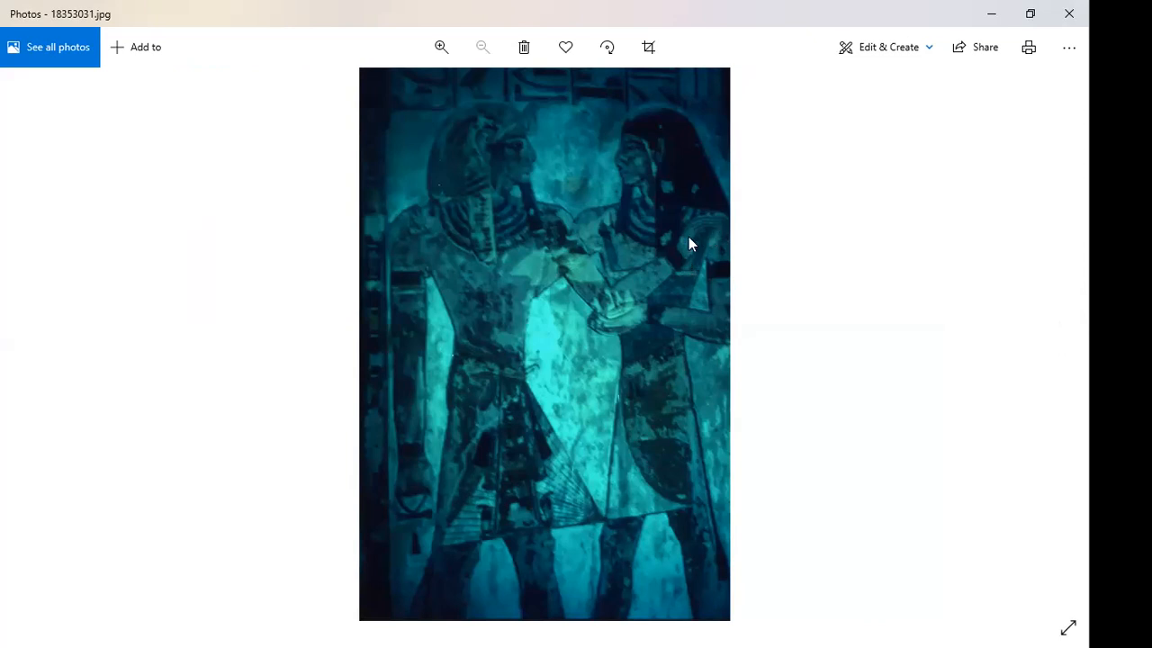
pyautogui.moveTo(878, 302)
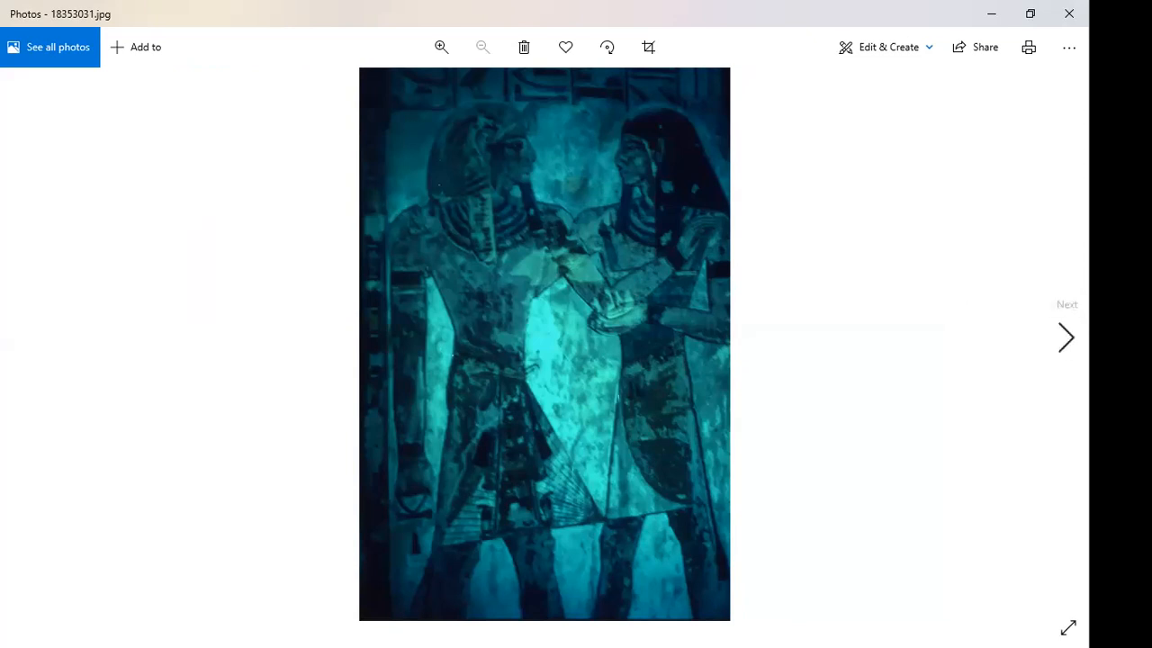
pyautogui.click(1065, 338)
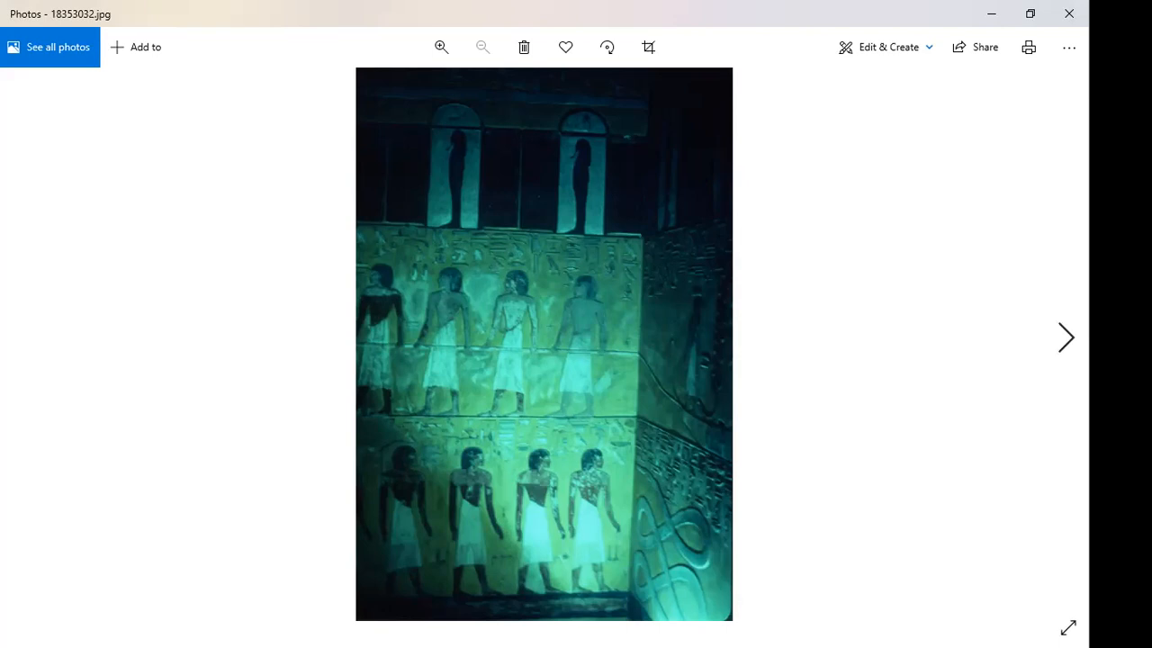
# - Advance to 18353033.jpg, the dark ceiling scene with bull and crocodile figures
pyautogui.click(1065, 338)
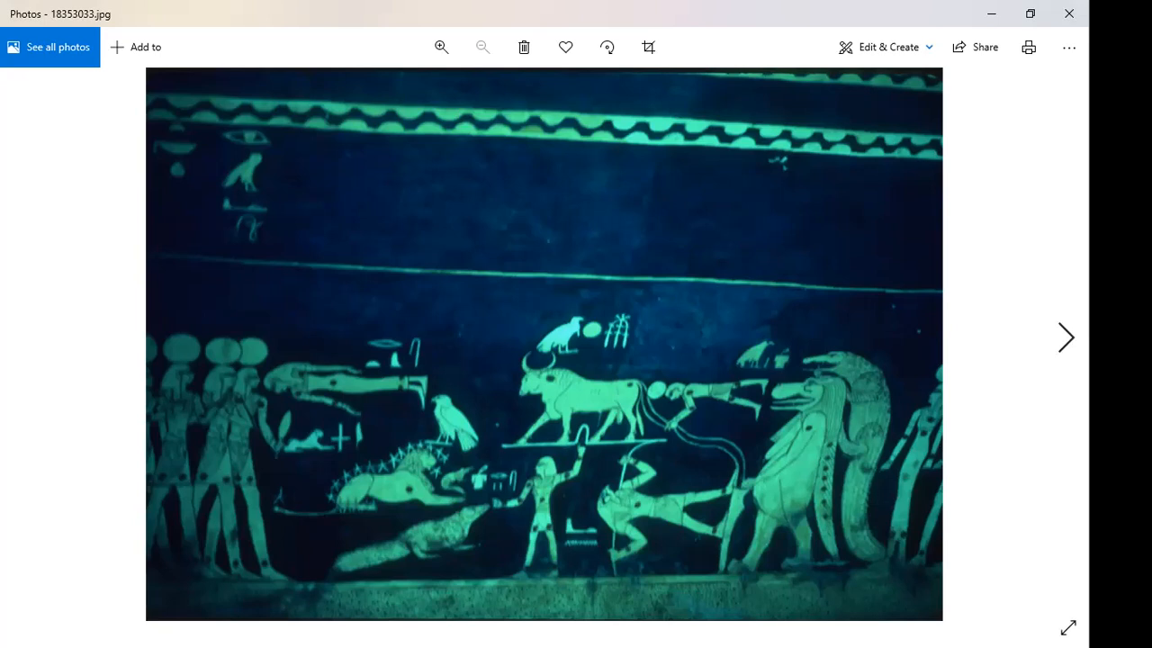
pyautogui.moveTo(556, 514)
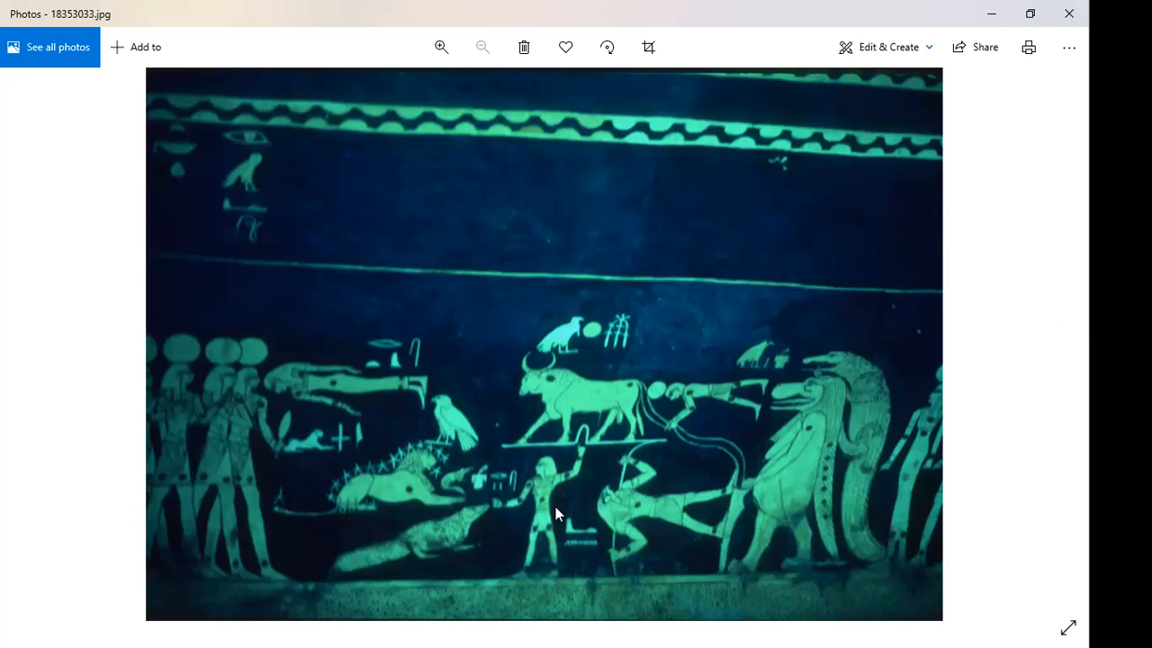
pyautogui.moveTo(842, 419)
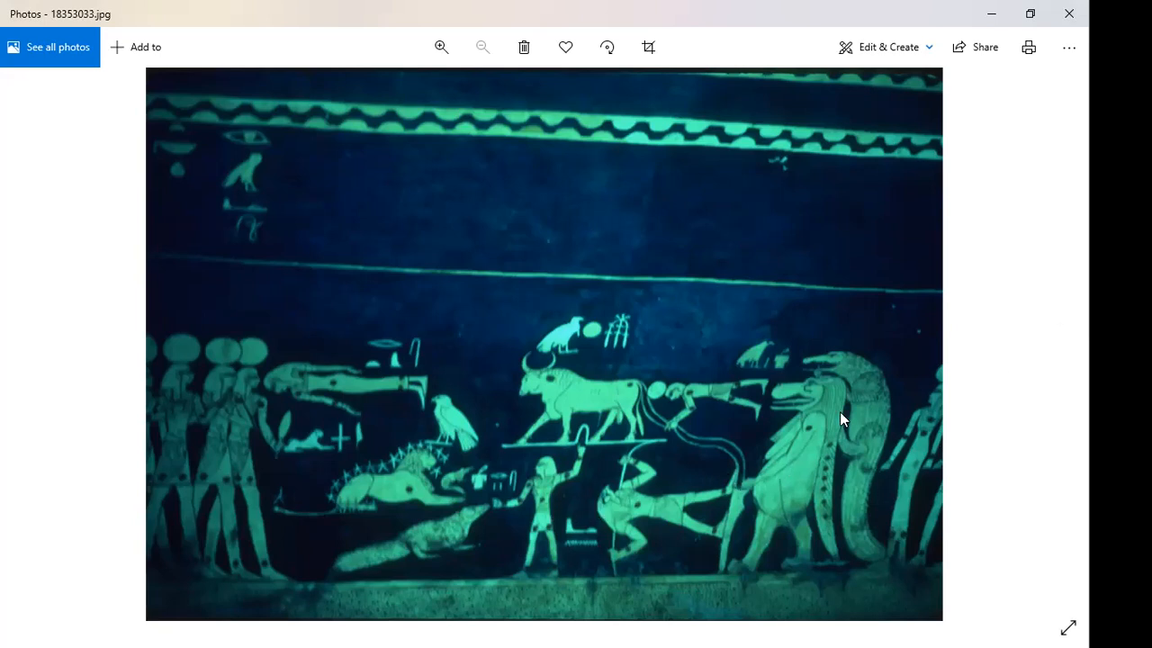
pyautogui.moveTo(608, 407)
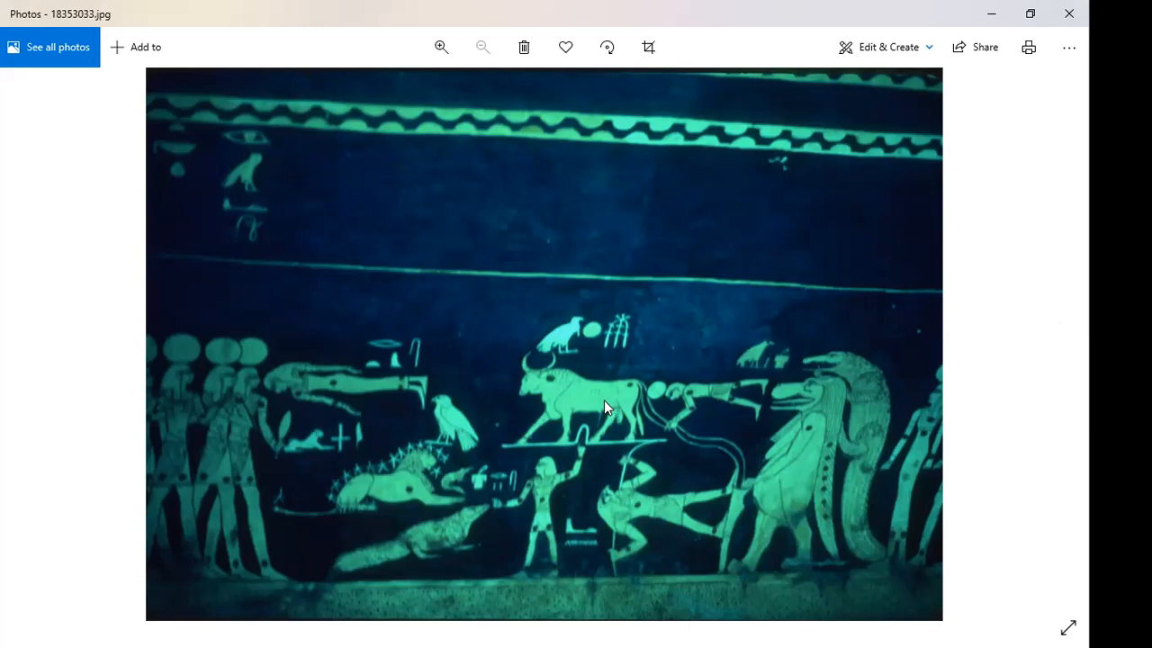
pyautogui.moveTo(549, 443)
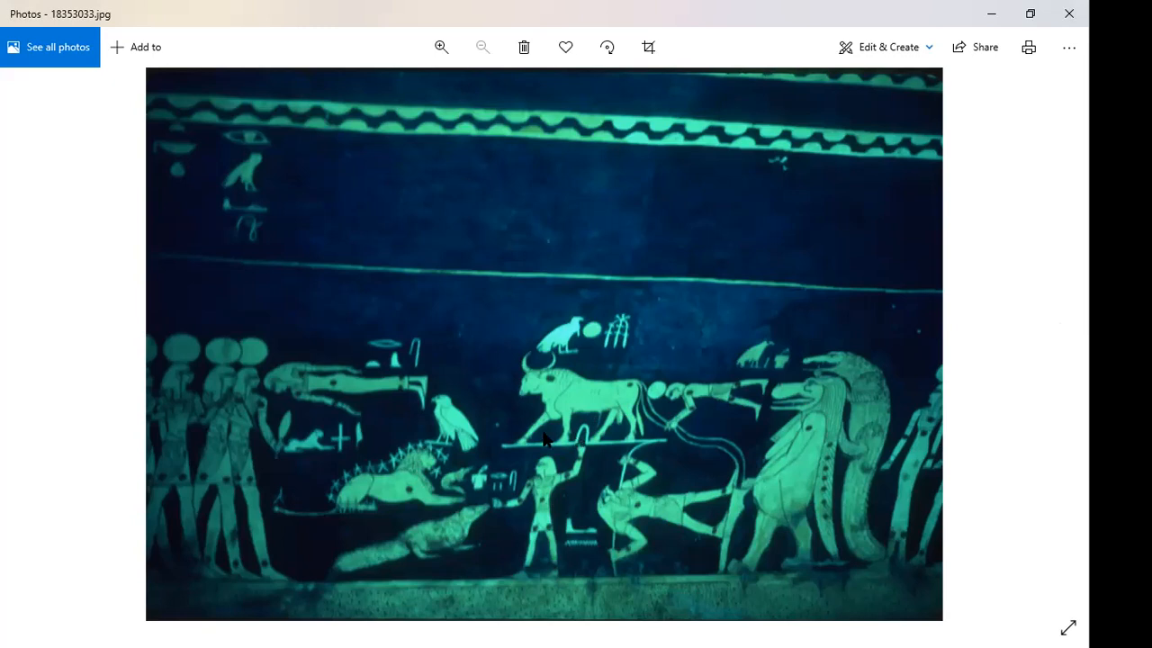
pyautogui.moveTo(520, 483)
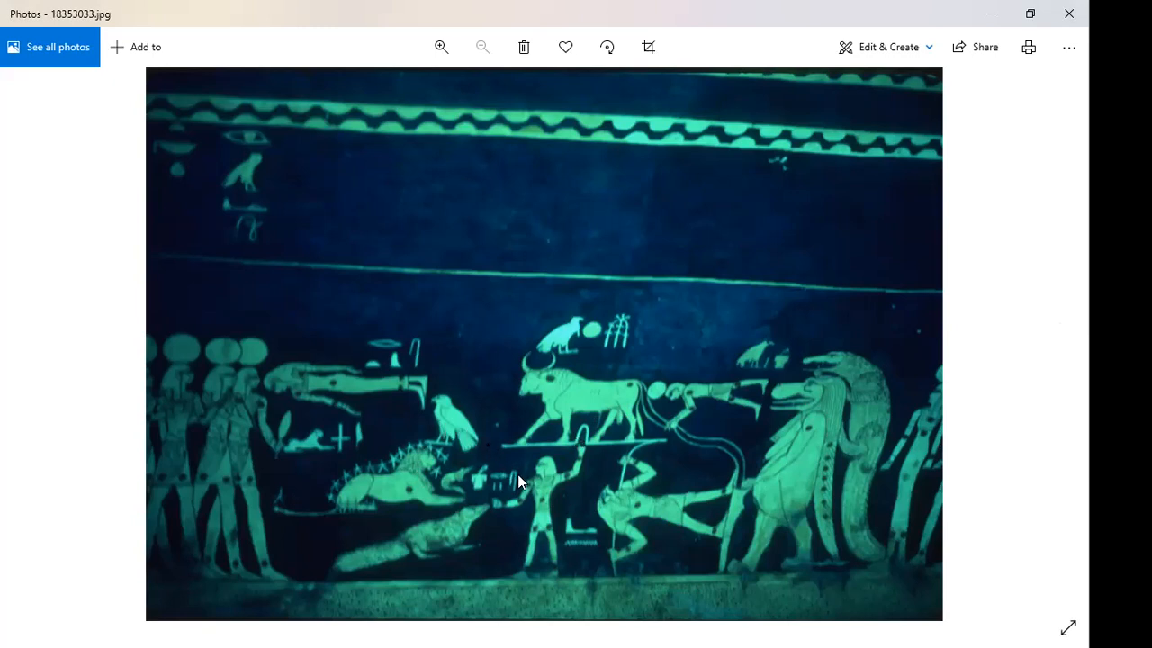
pyautogui.moveTo(644, 525)
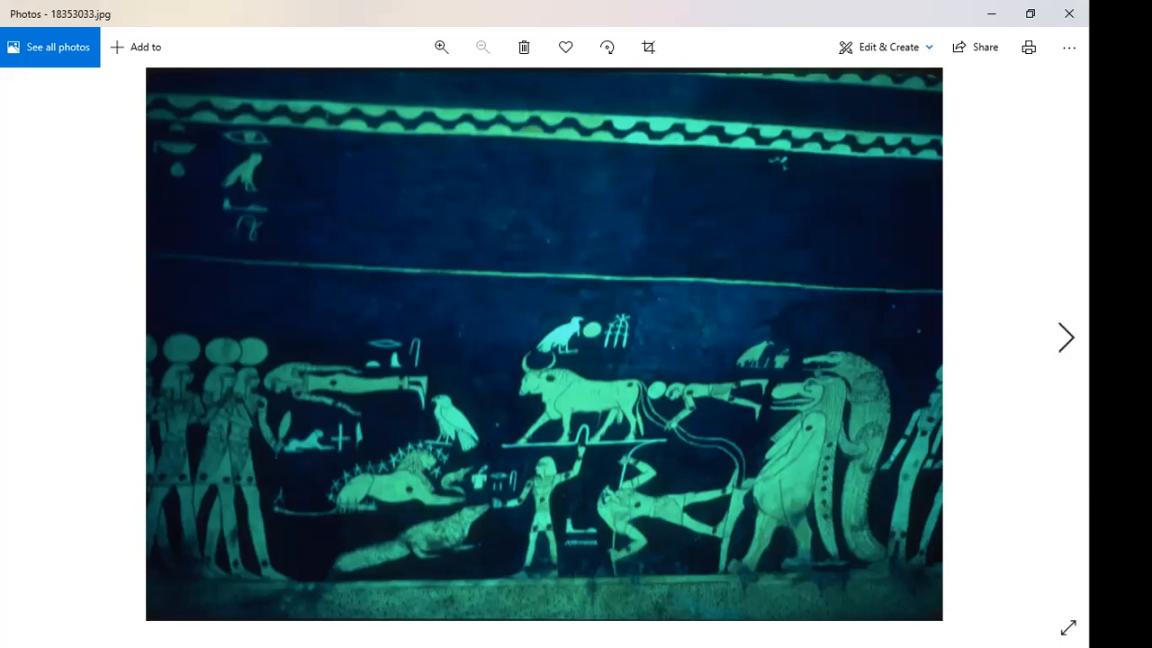
# - Advance through 18353034.jpg and 18353035.jpg to the offering-figure relief 18353036.jpg
pyautogui.click(1065, 338)
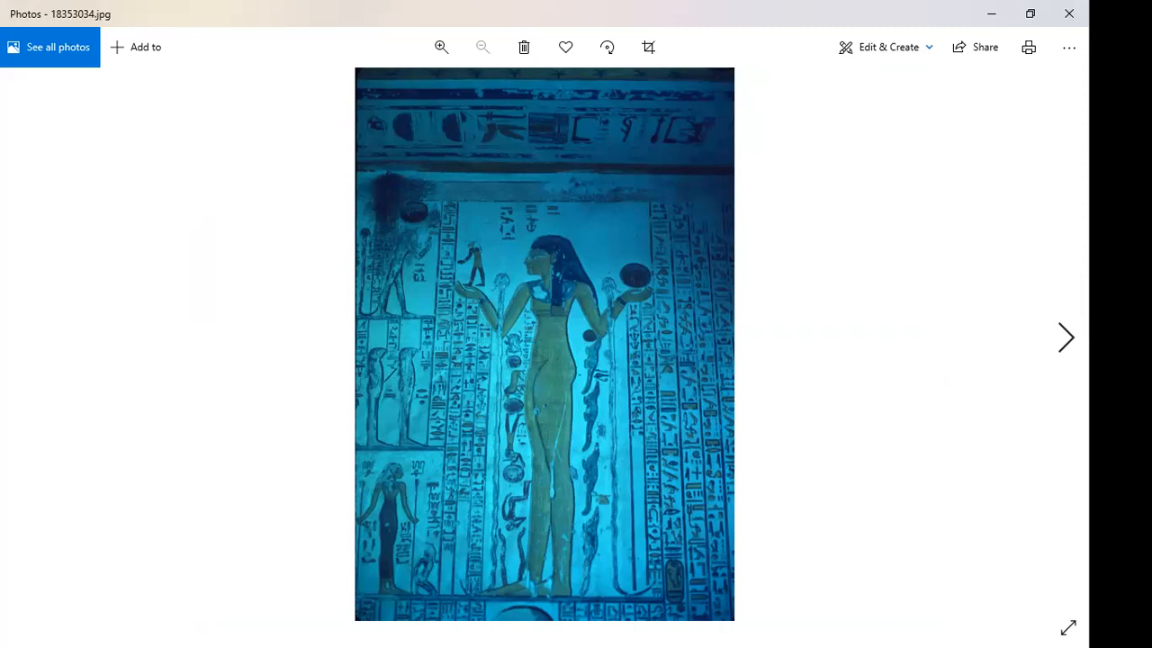
pyautogui.click(1065, 338)
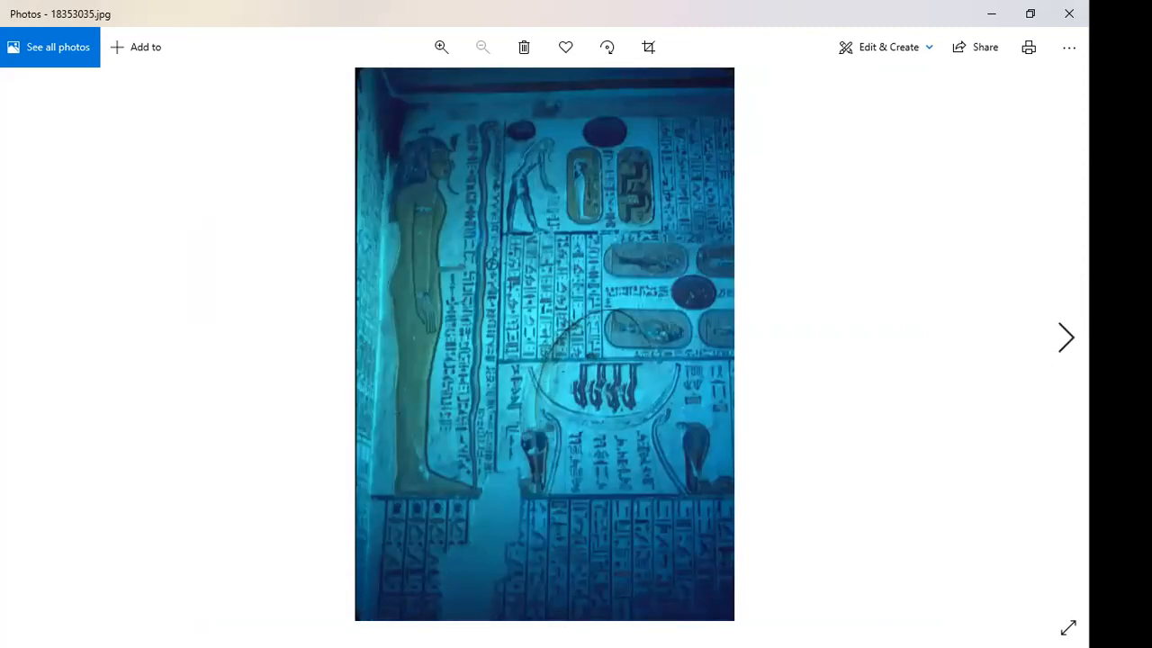
pyautogui.click(1065, 339)
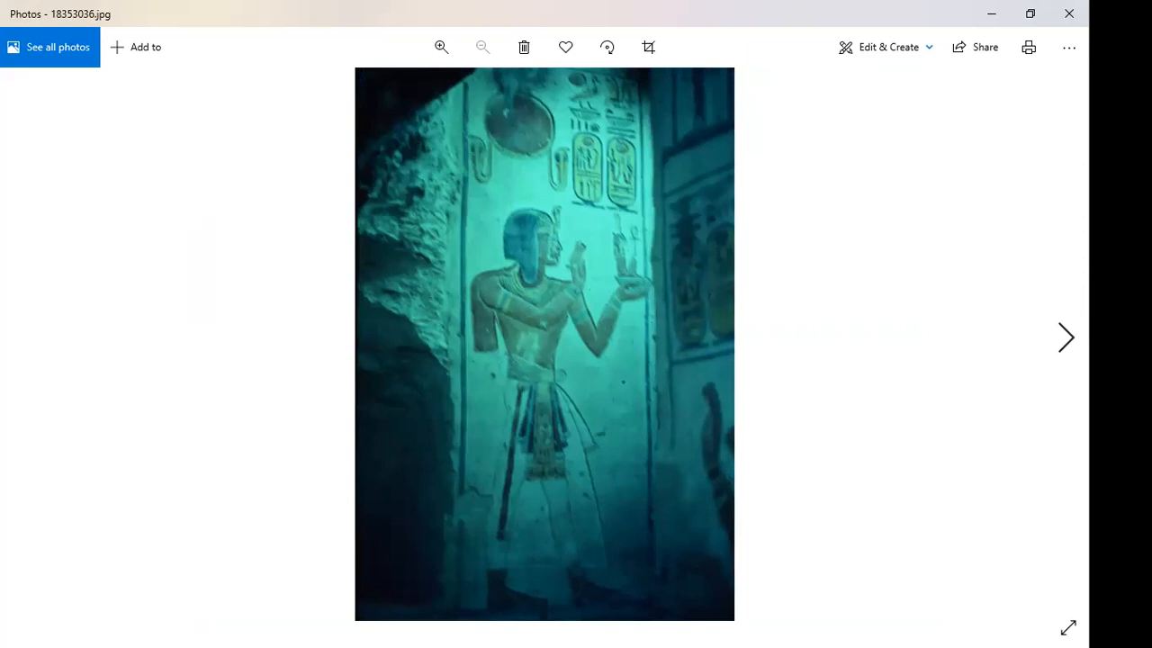
# - Advance to 18353037.jpg, the green-tinted relief with winged figures
pyautogui.click(1065, 338)
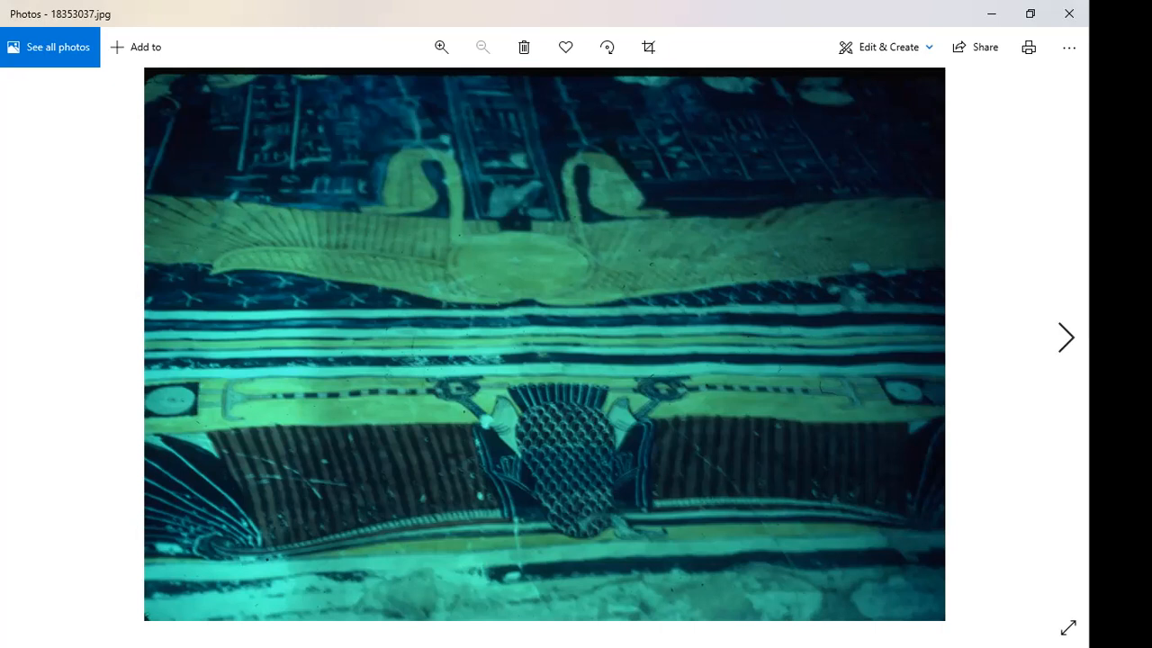
pyautogui.moveTo(565, 428)
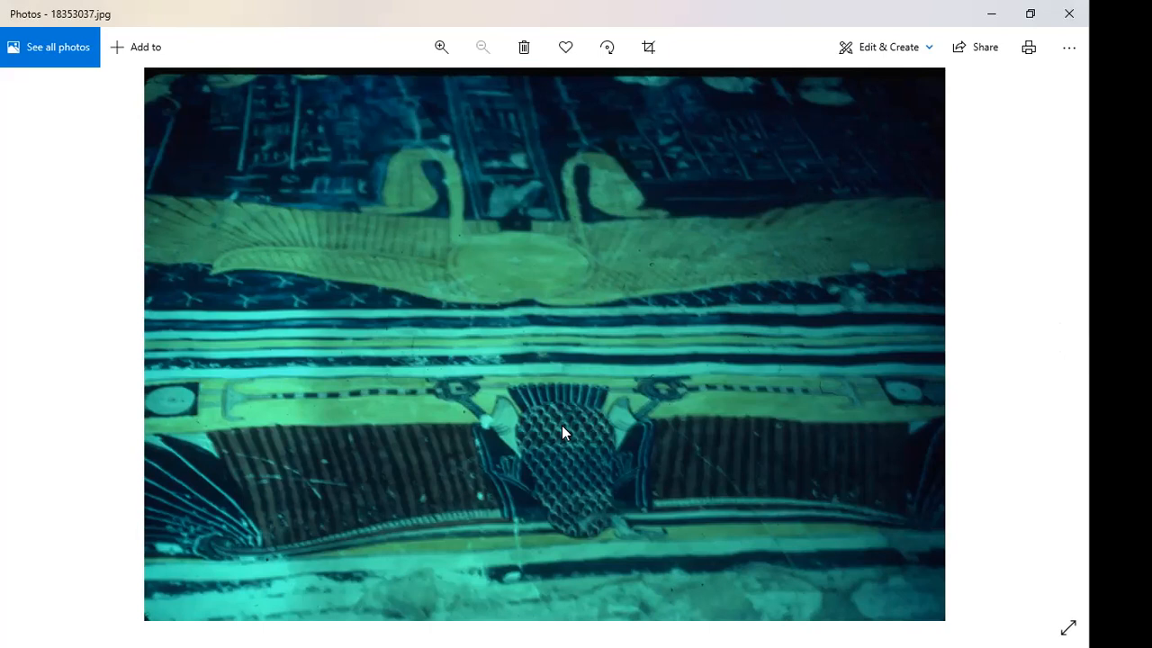
pyautogui.moveTo(583, 467)
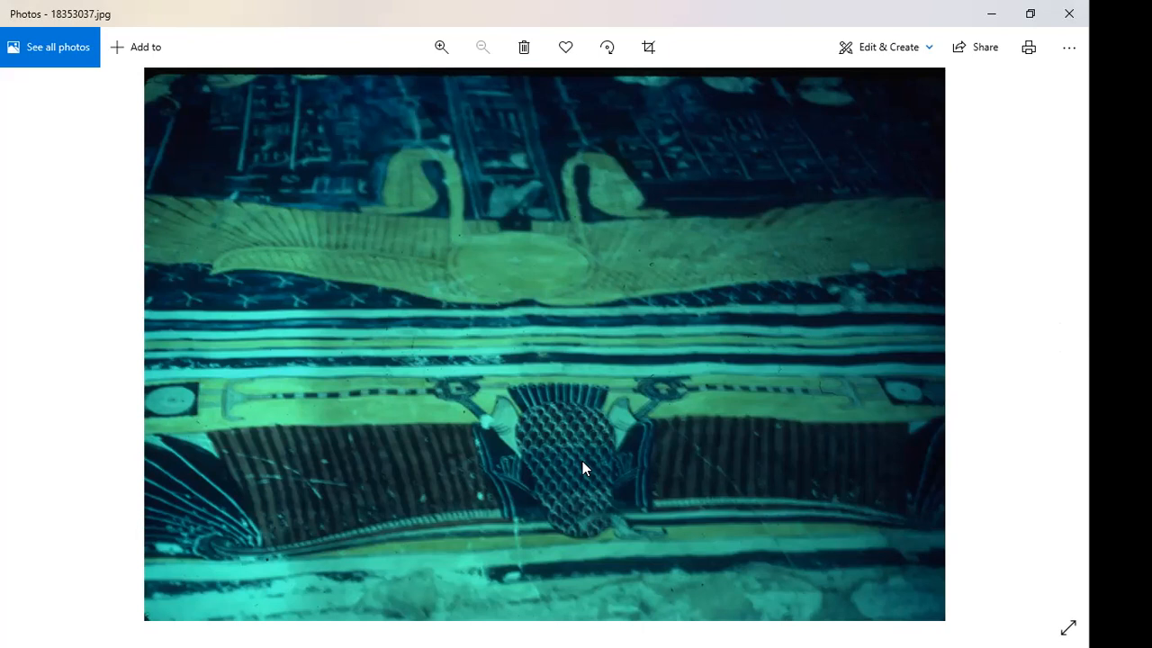
pyautogui.moveTo(526, 273)
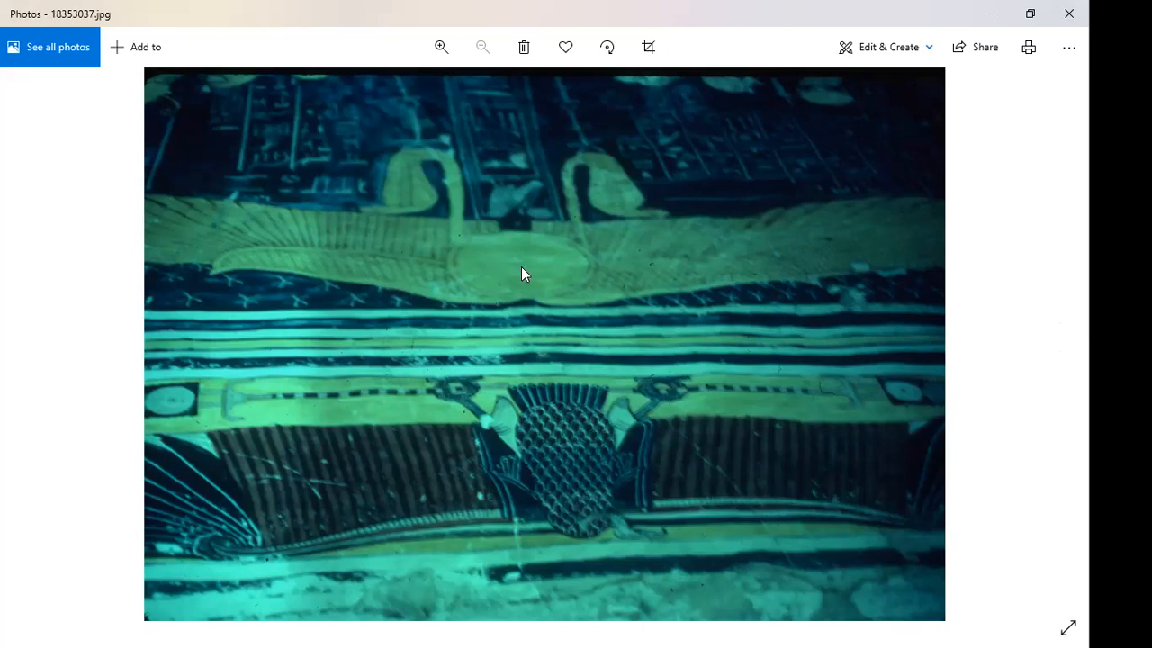
pyautogui.moveTo(435, 196)
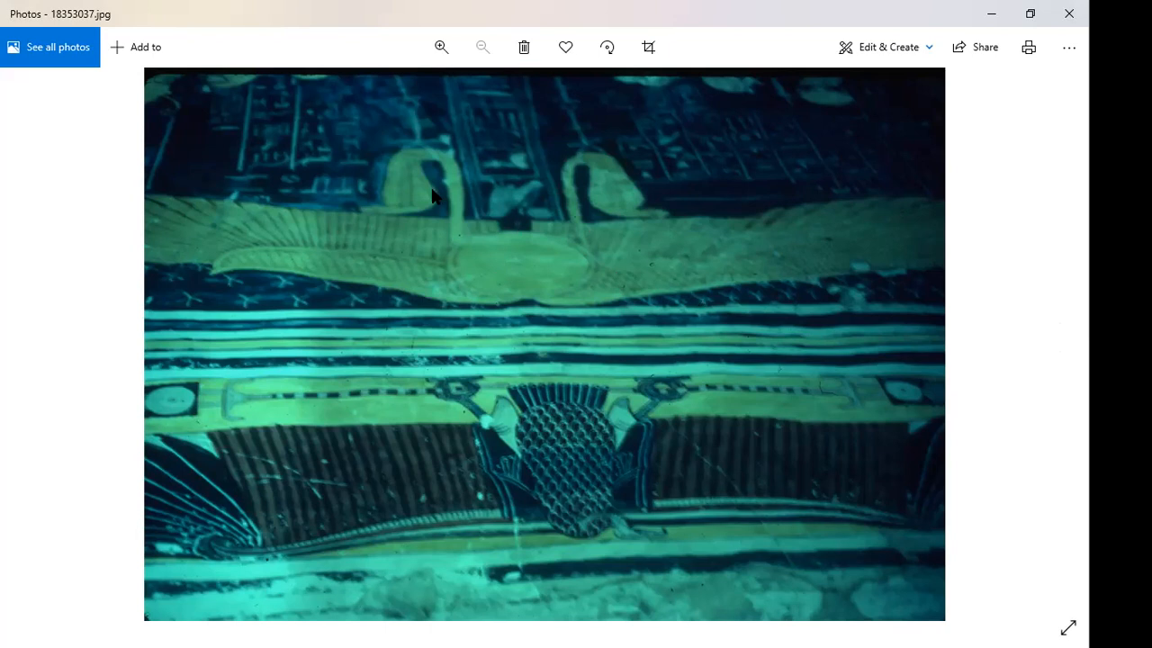
pyautogui.moveTo(459, 263)
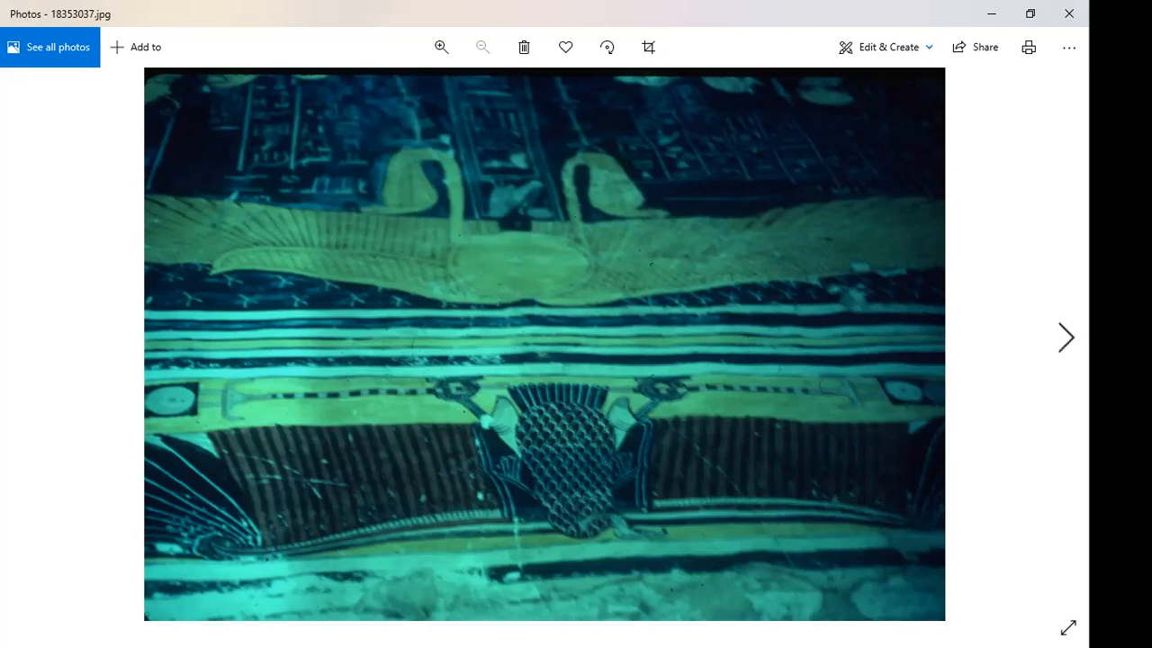
pyautogui.moveTo(1065, 338)
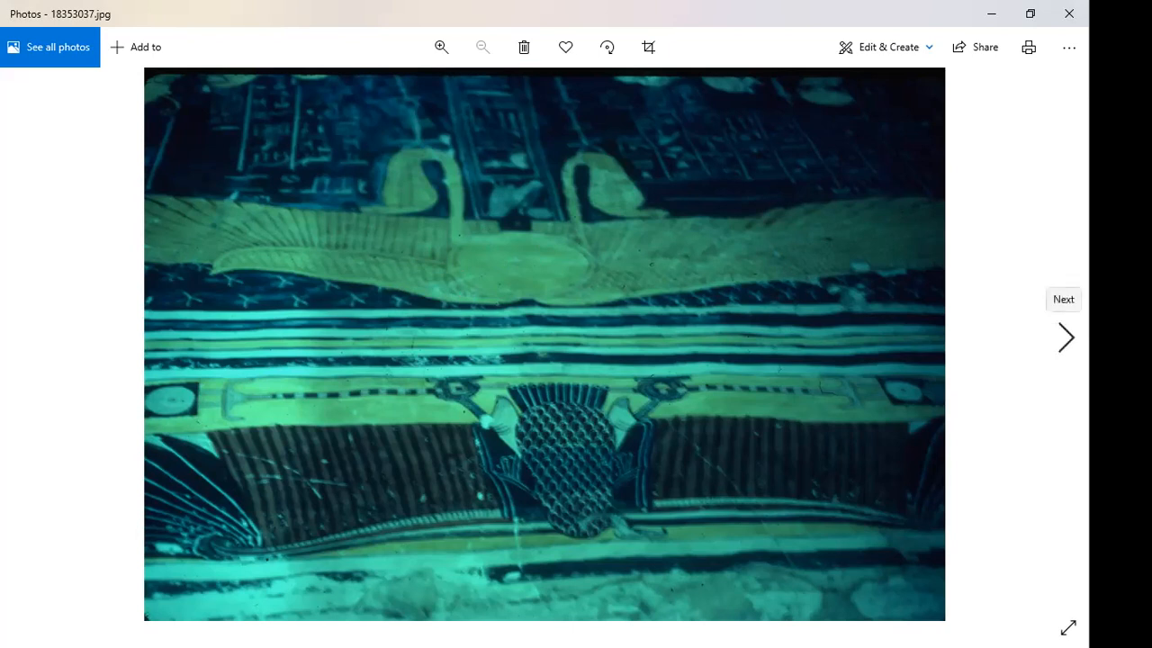
# - View the terraced temple 18353038.jpg with a brief zoom in and out, then advance to 18353039.jpg
pyautogui.click(1065, 339)
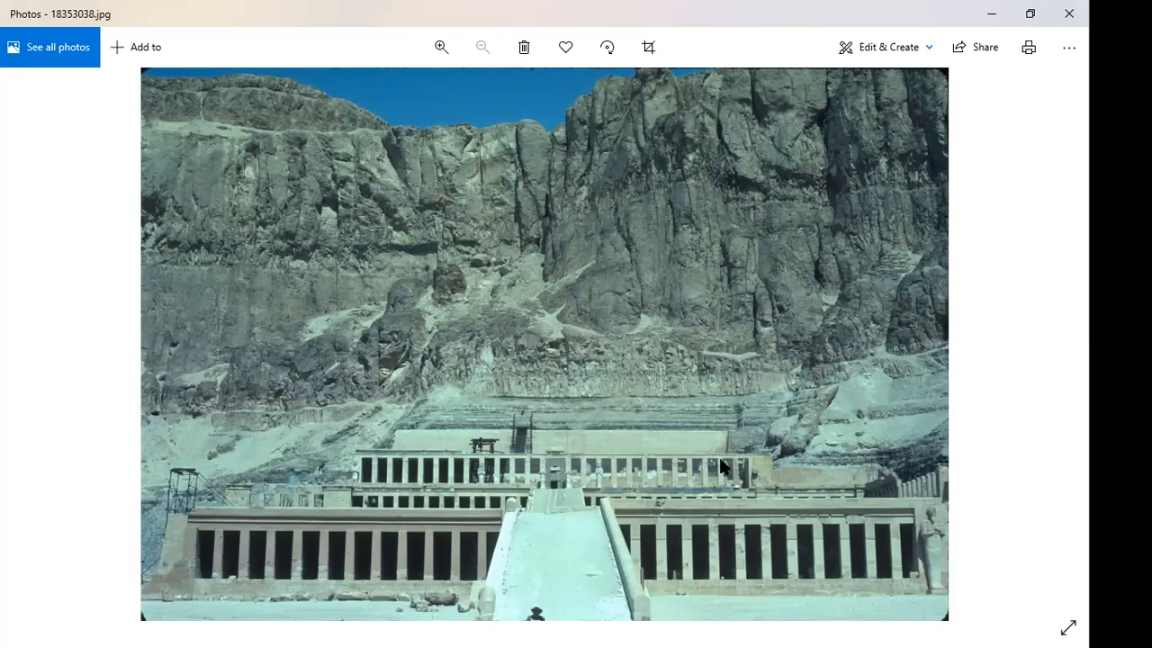
pyautogui.moveTo(639, 482)
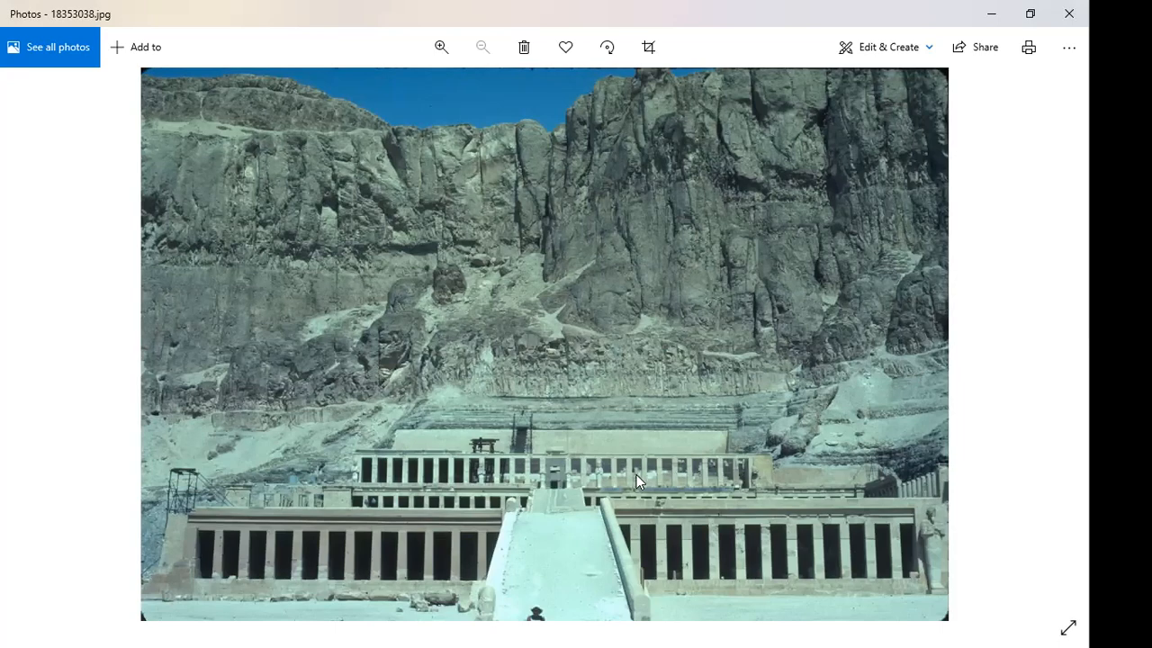
pyautogui.click(441, 47)
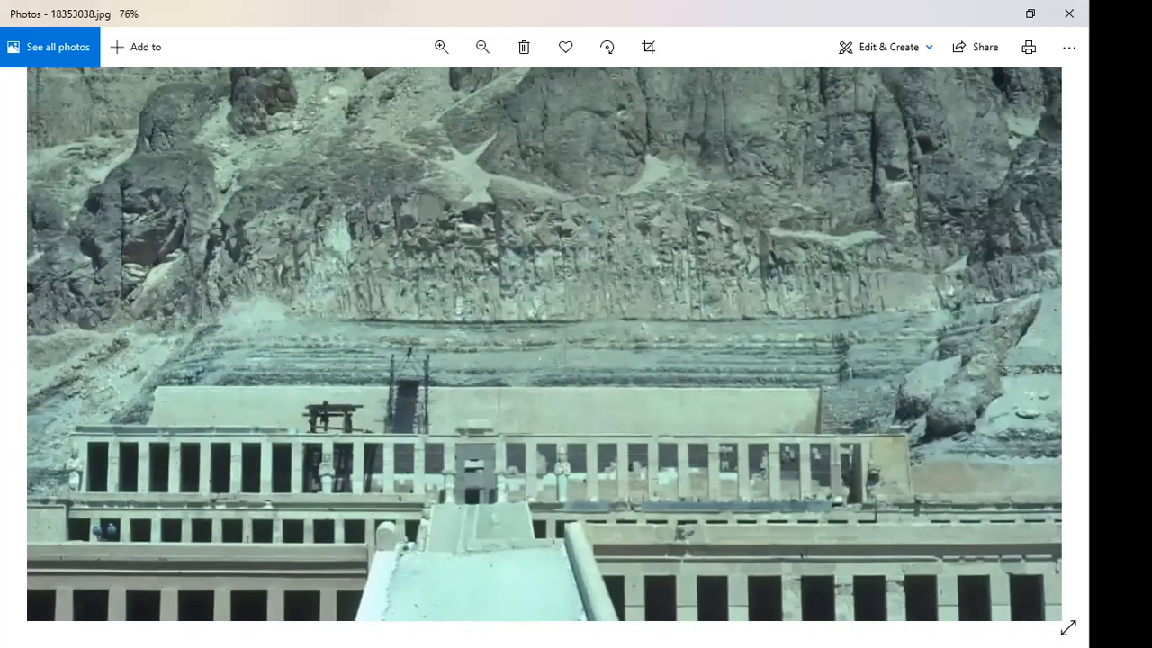
pyautogui.moveTo(1026, 394)
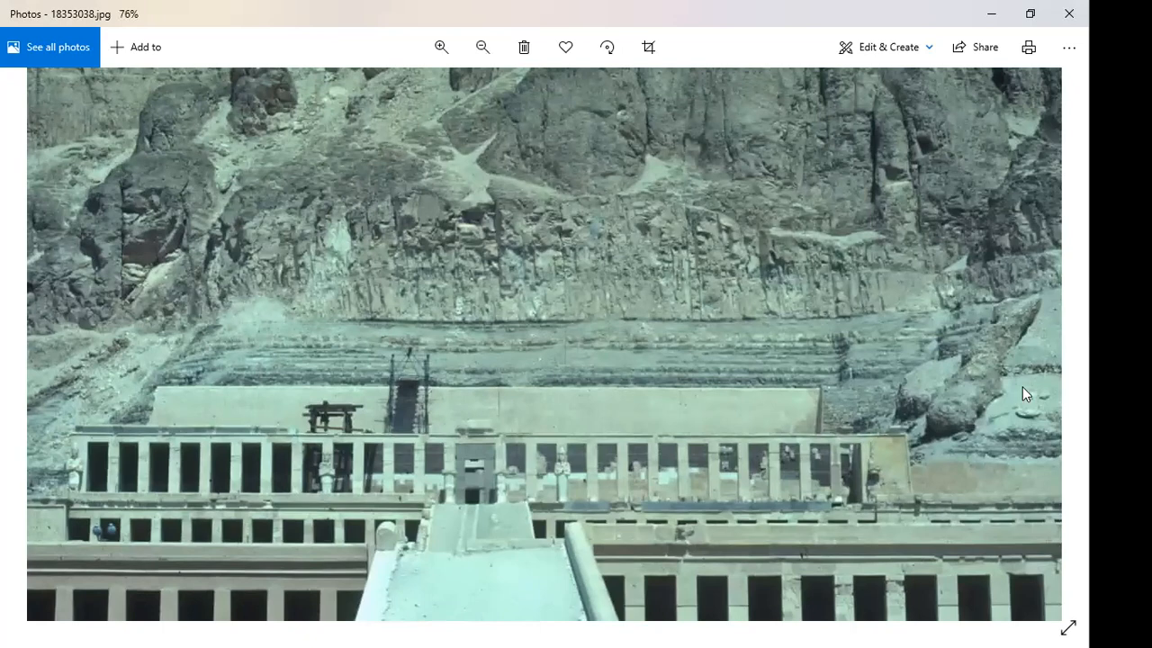
pyautogui.click(482, 46)
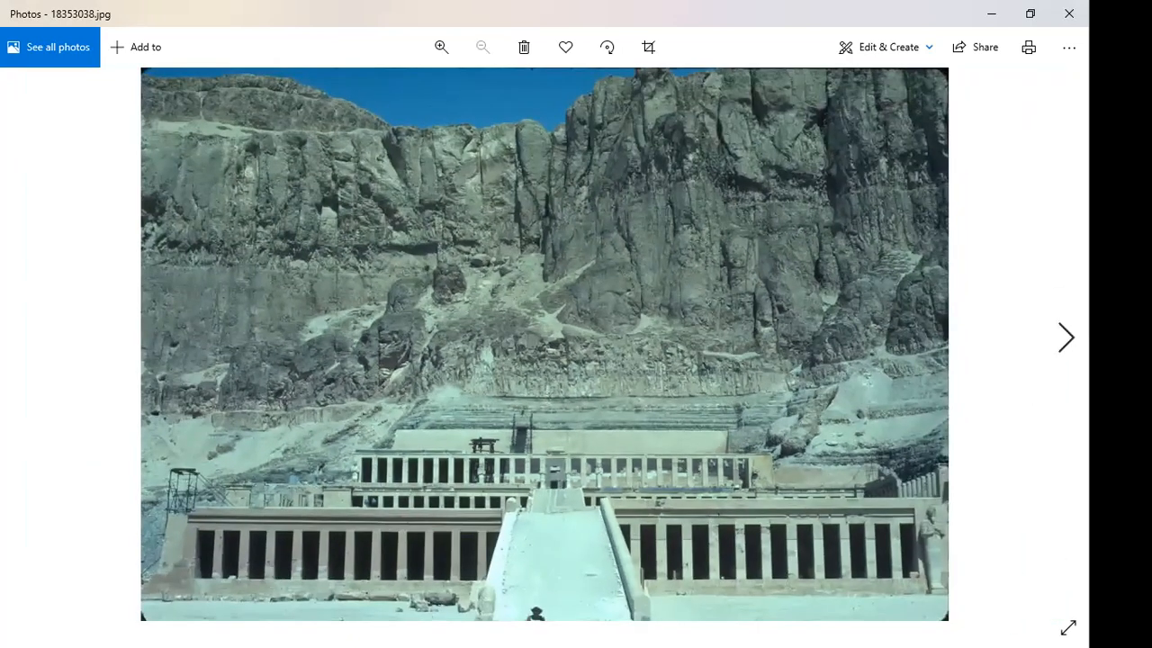
pyautogui.click(1066, 338)
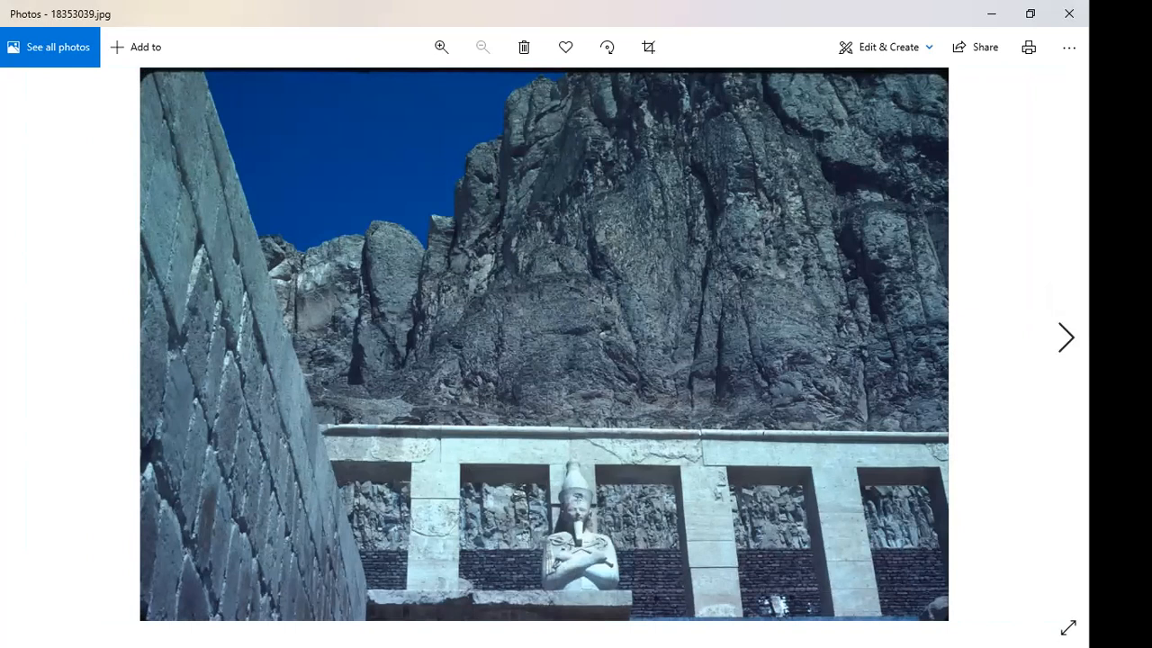
# - Advance past the statue photo 18353040.jpg to the Hathor-headed pillars 18353041.jpg
pyautogui.click(1066, 338)
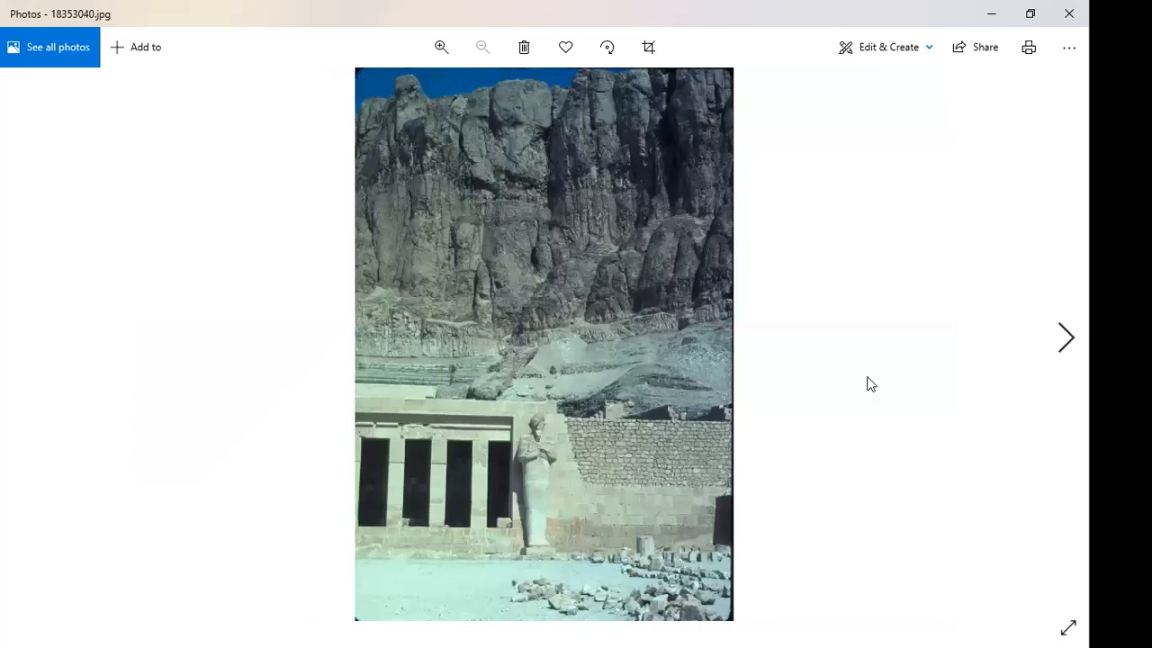
pyautogui.moveTo(999, 470)
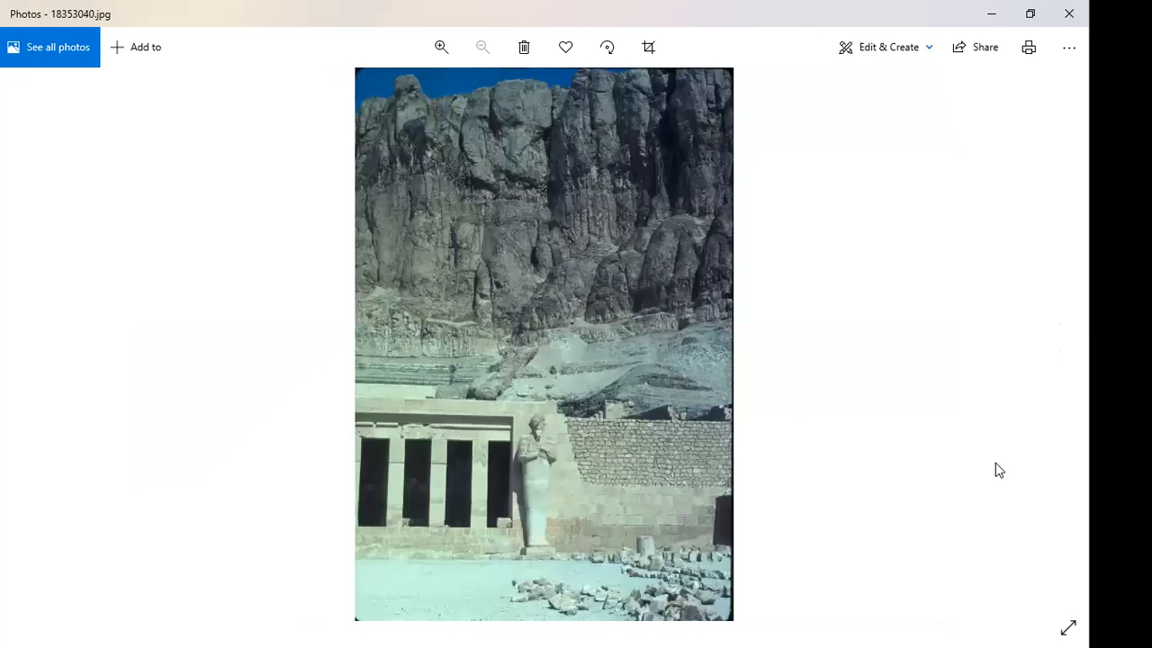
pyautogui.click(1066, 338)
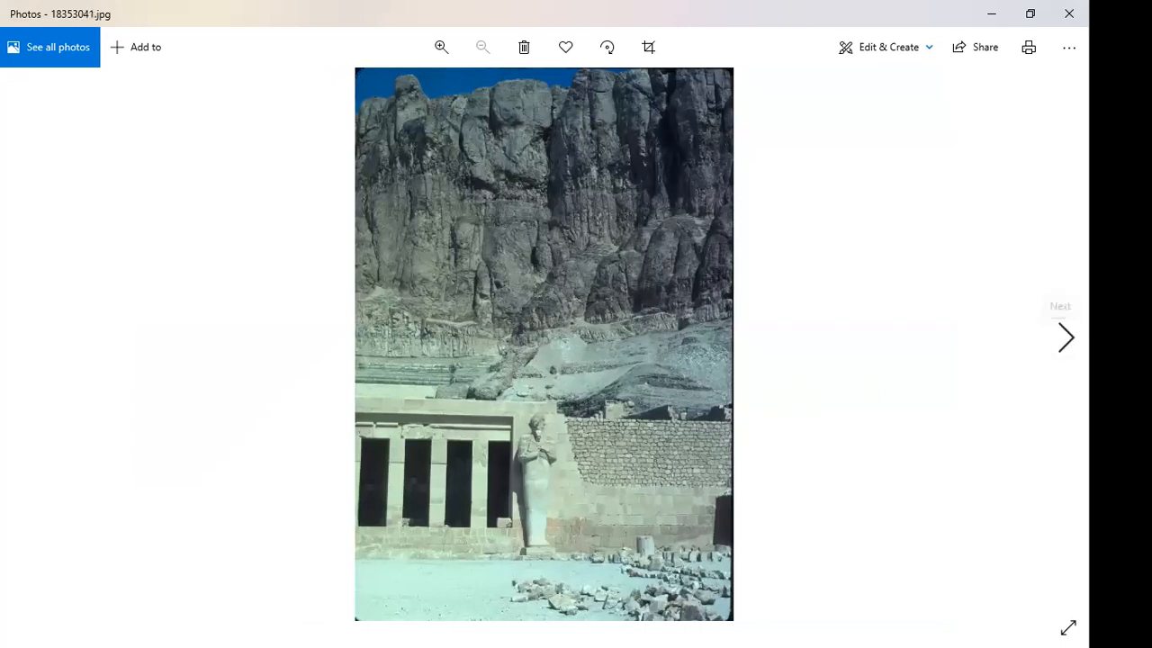
pyautogui.click(1066, 338)
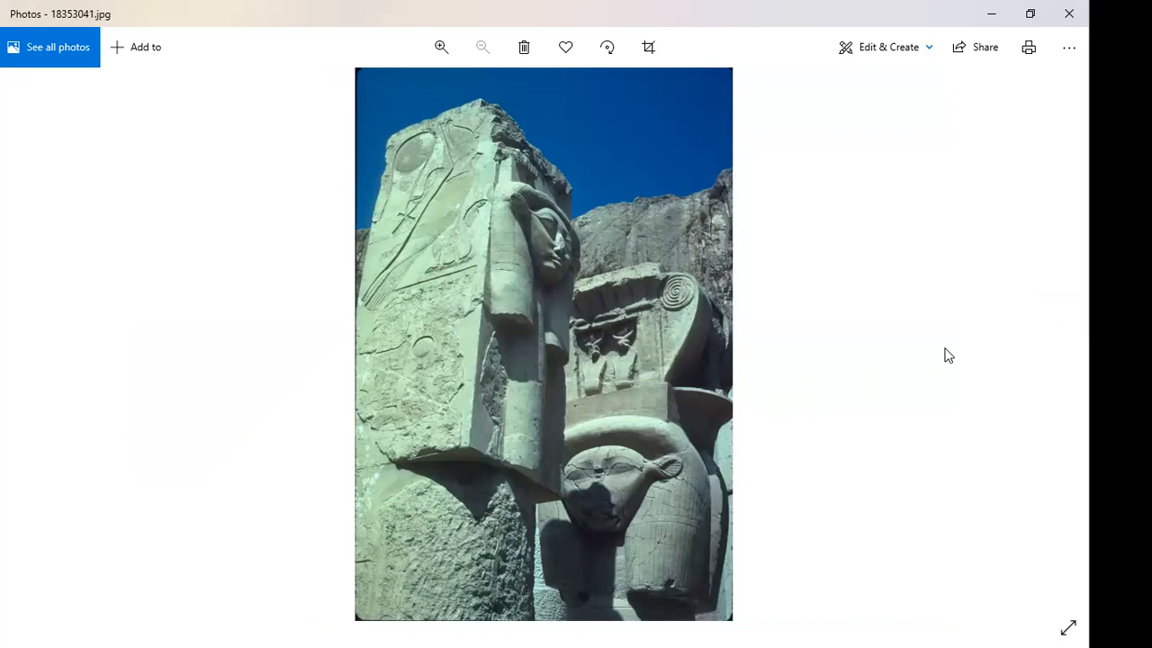
pyautogui.moveTo(457, 145)
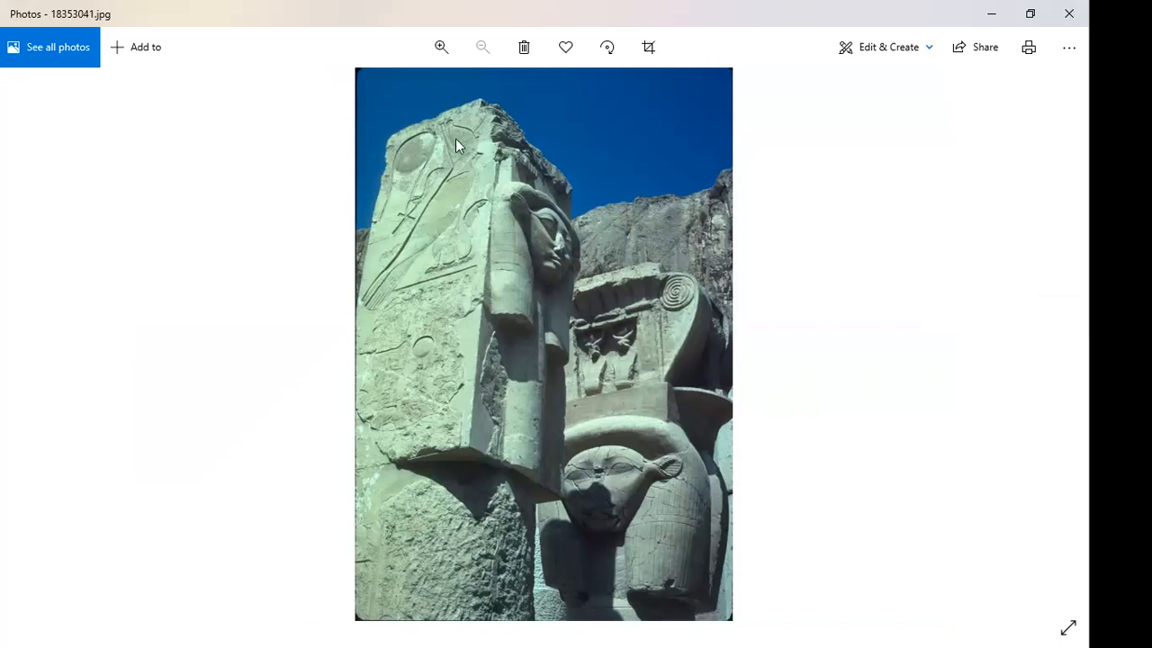
pyautogui.moveTo(464, 146)
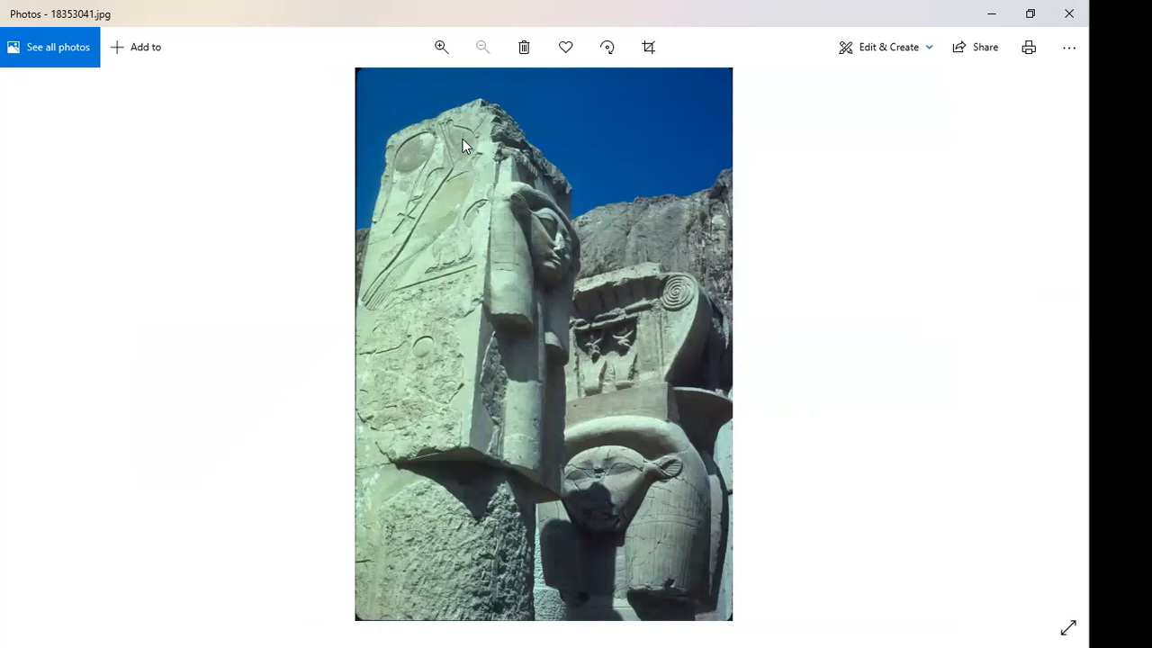
pyautogui.moveTo(454, 191)
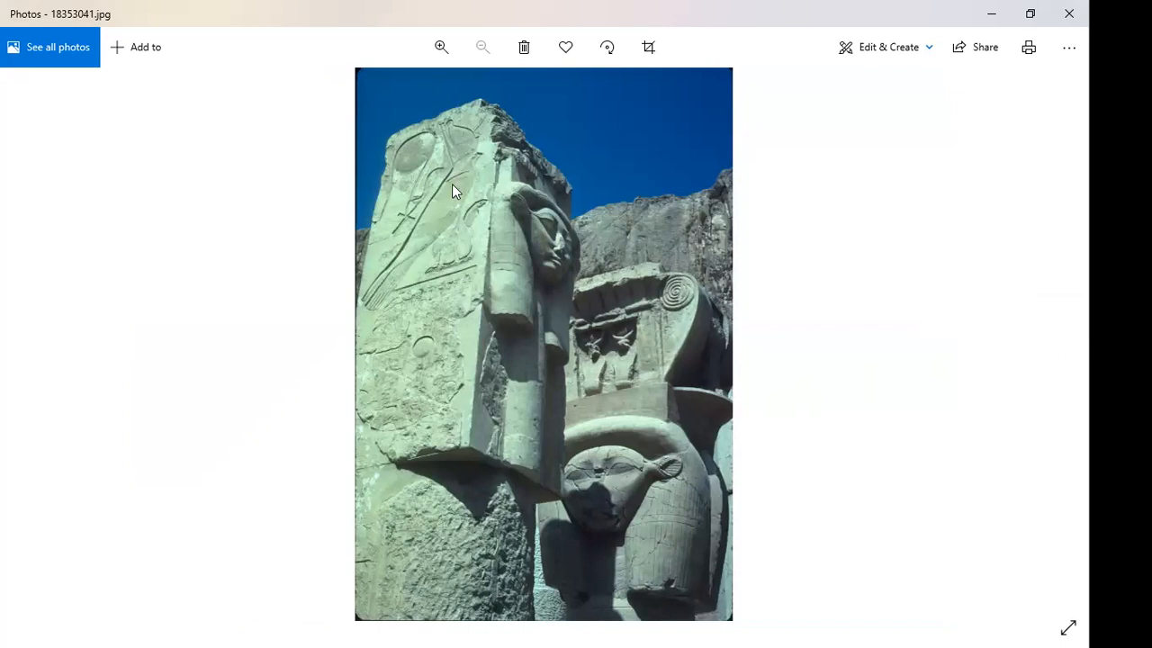
pyautogui.moveTo(454, 201)
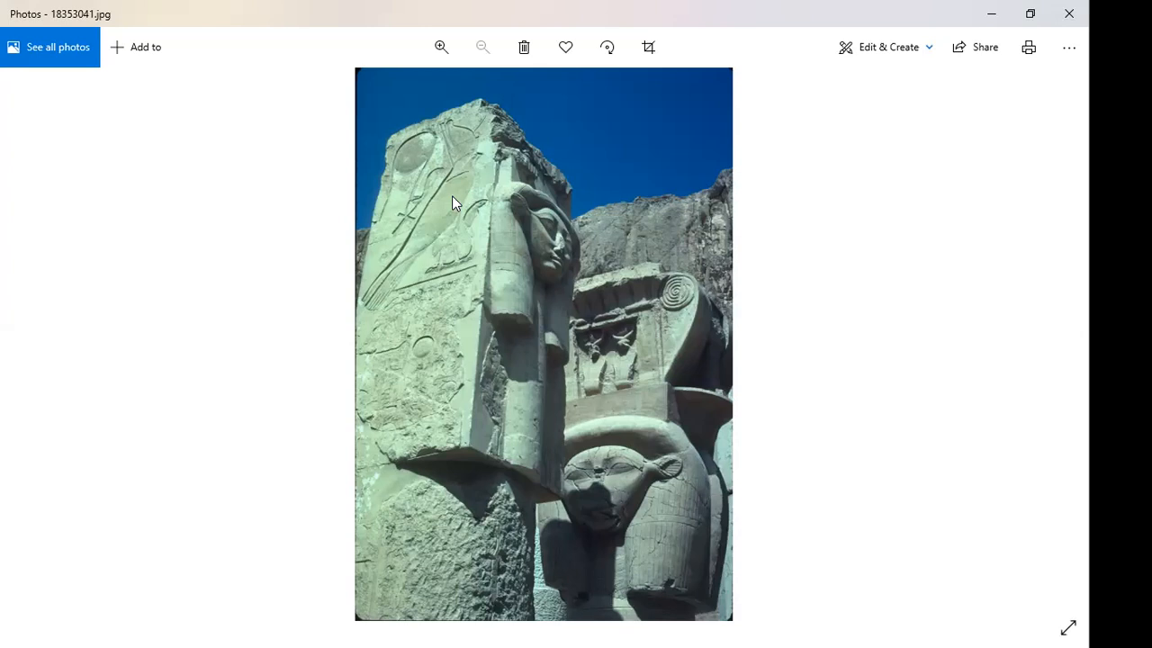
pyautogui.moveTo(634, 515)
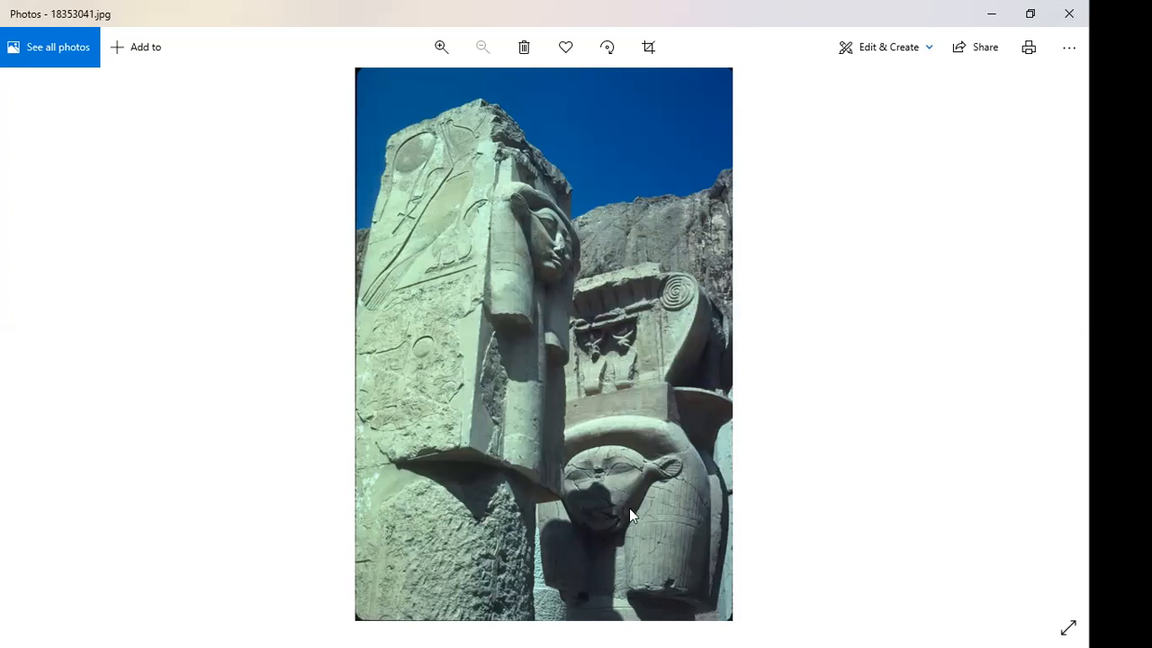
# - Zoom in on the Hathor pillars photo 18353041.jpg
pyautogui.click(441, 47)
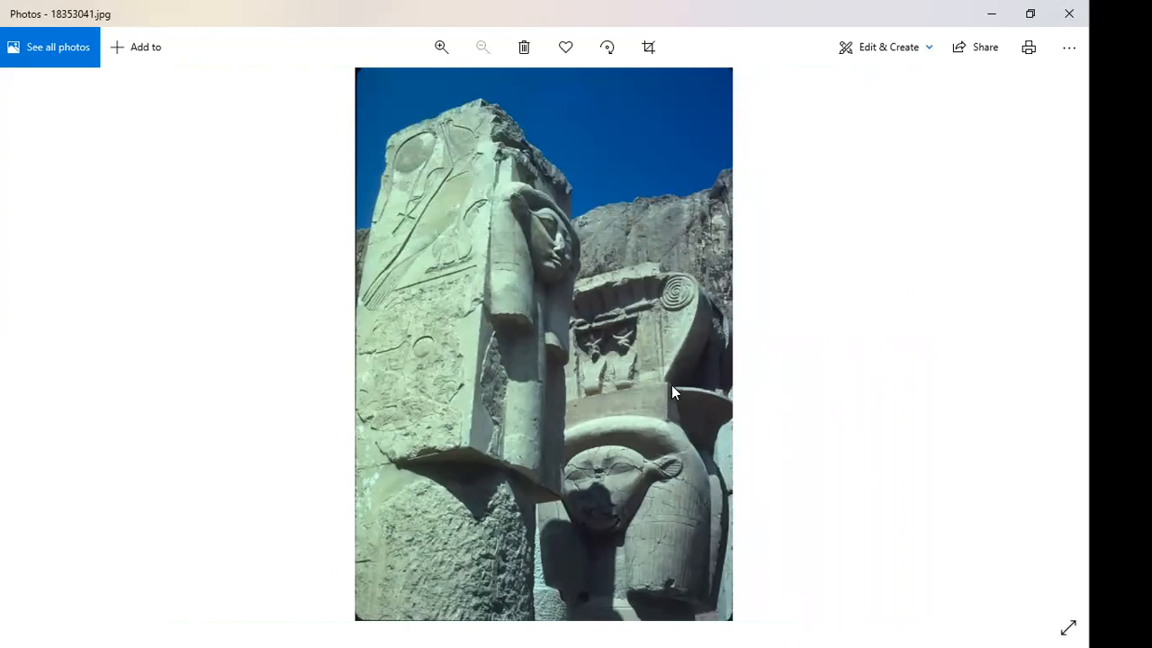
pyautogui.moveTo(676, 488)
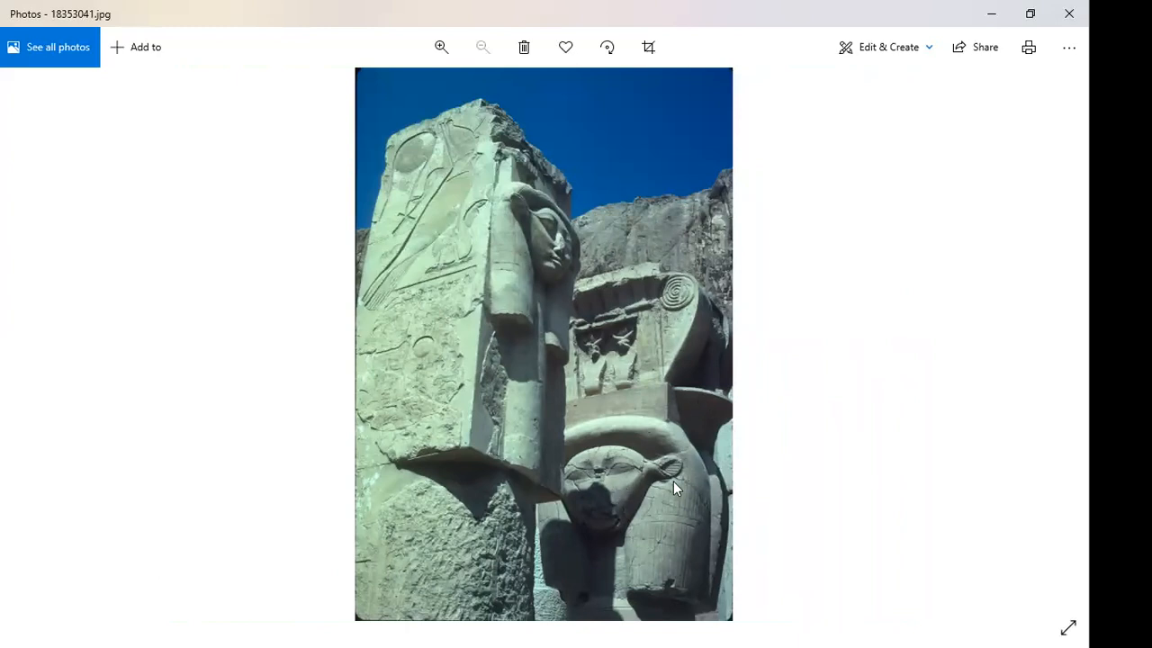
pyautogui.moveTo(682, 502)
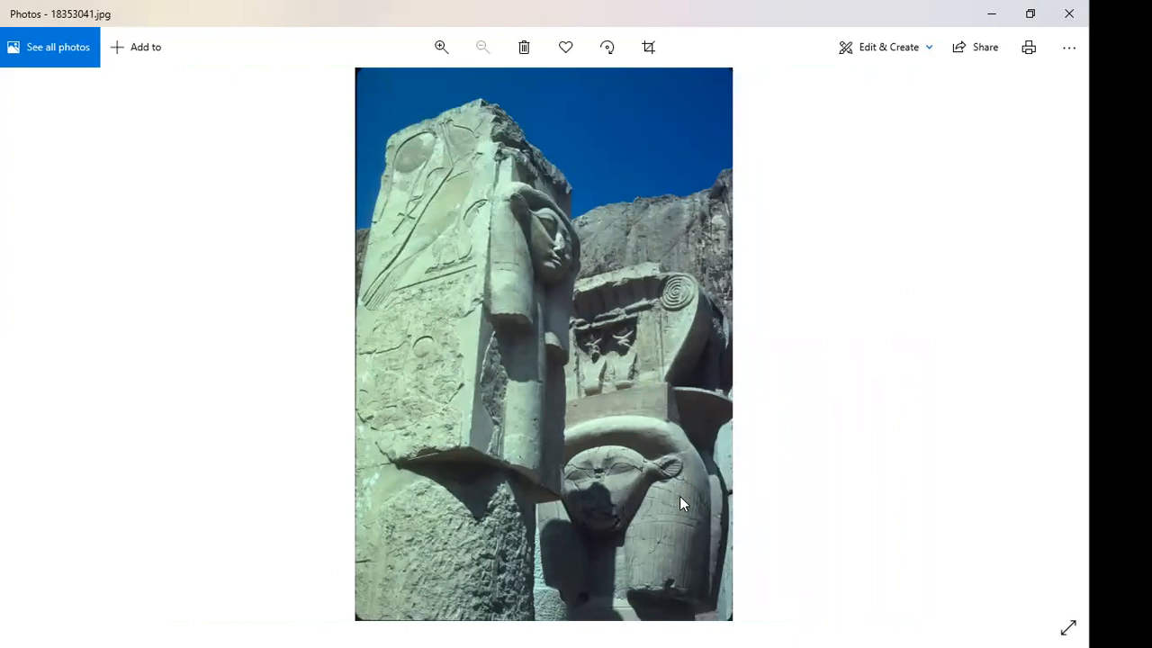
pyautogui.moveTo(630, 376)
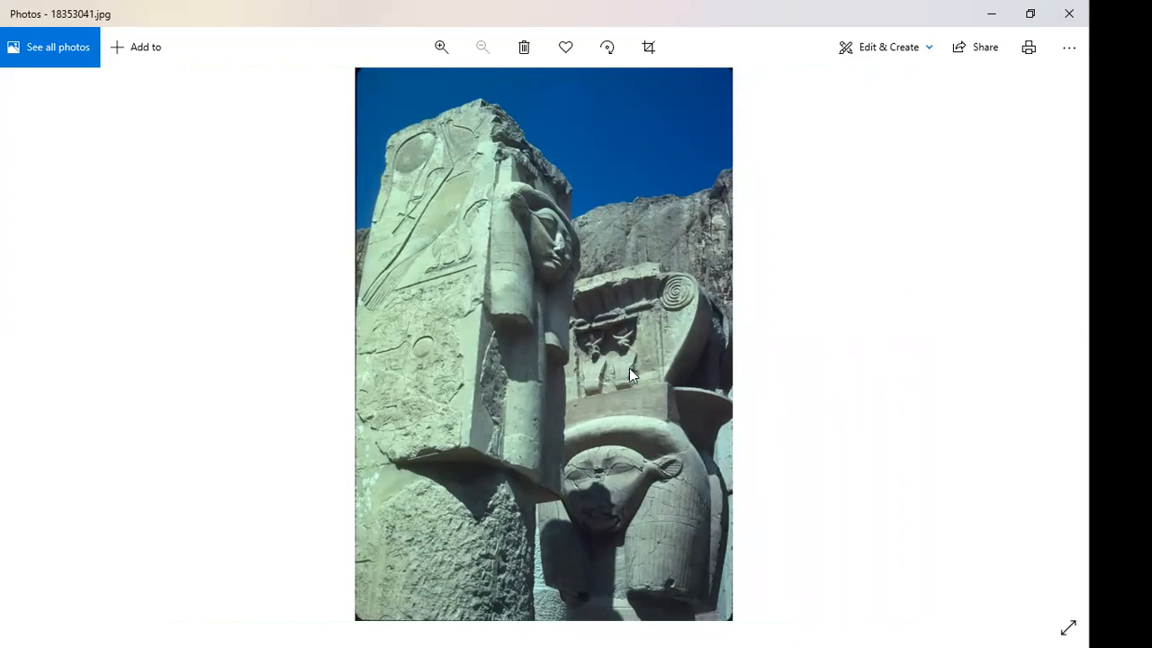
pyautogui.moveTo(630, 371)
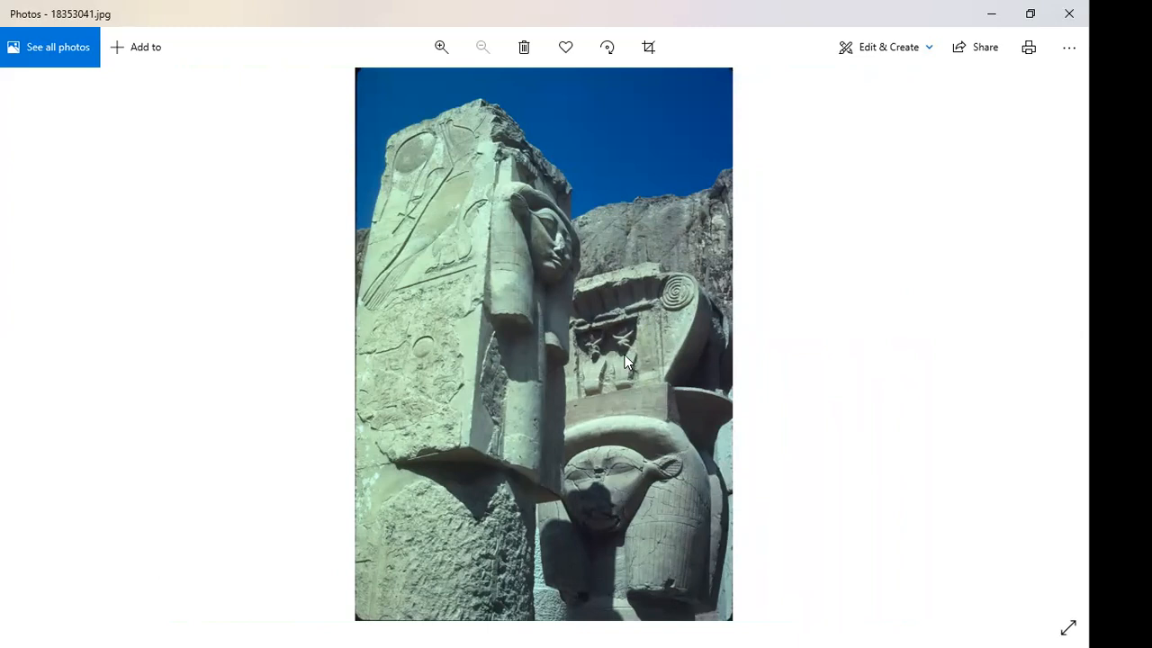
pyautogui.moveTo(990, 376)
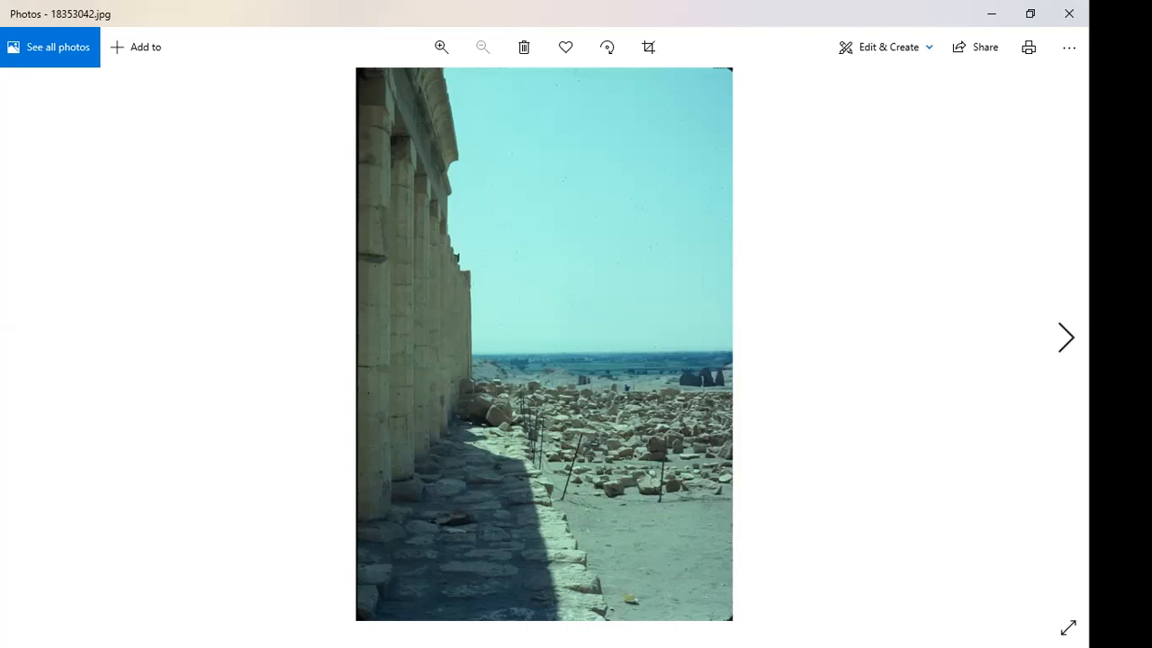
pyautogui.moveTo(810, 227)
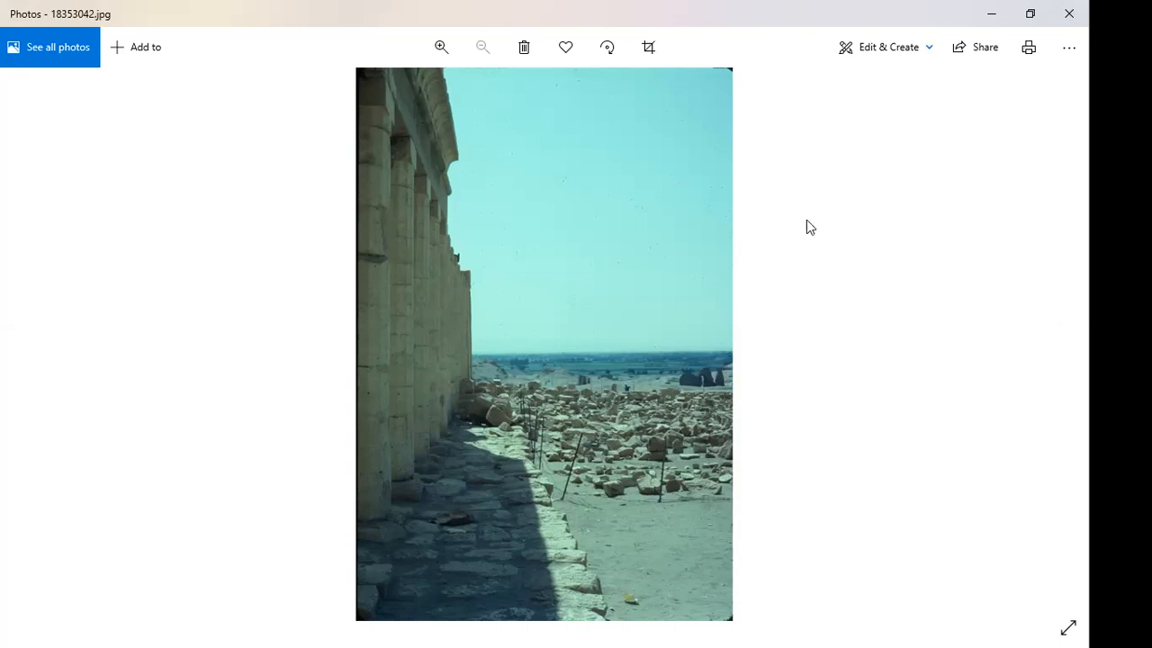
pyautogui.moveTo(500, 133)
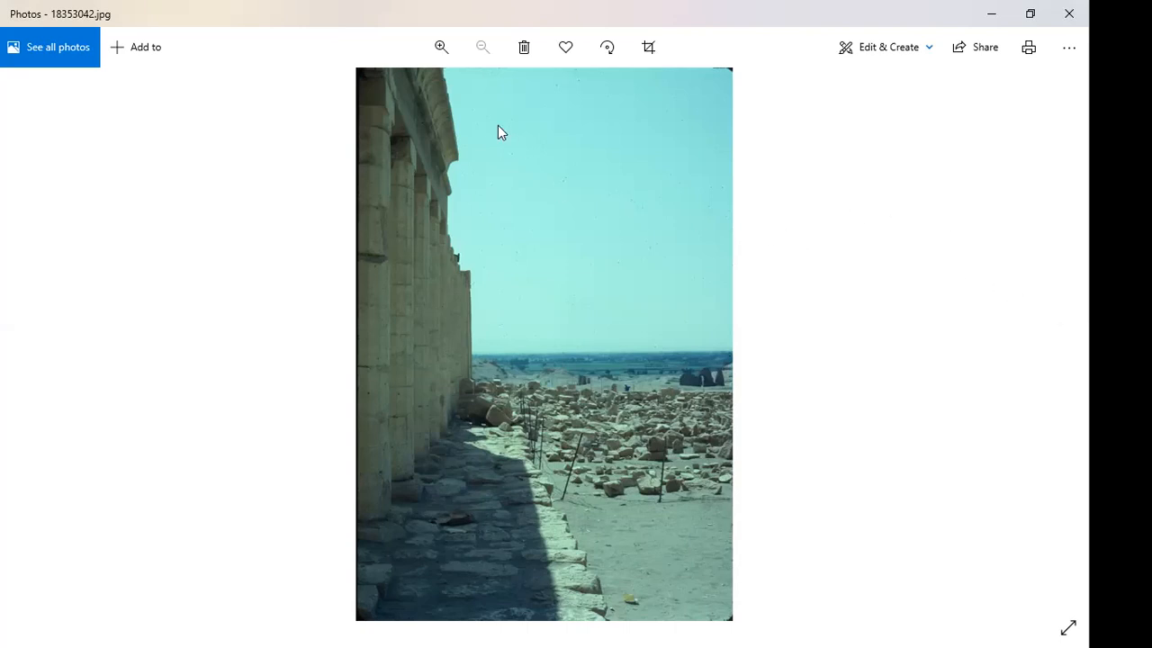
pyautogui.moveTo(626, 99)
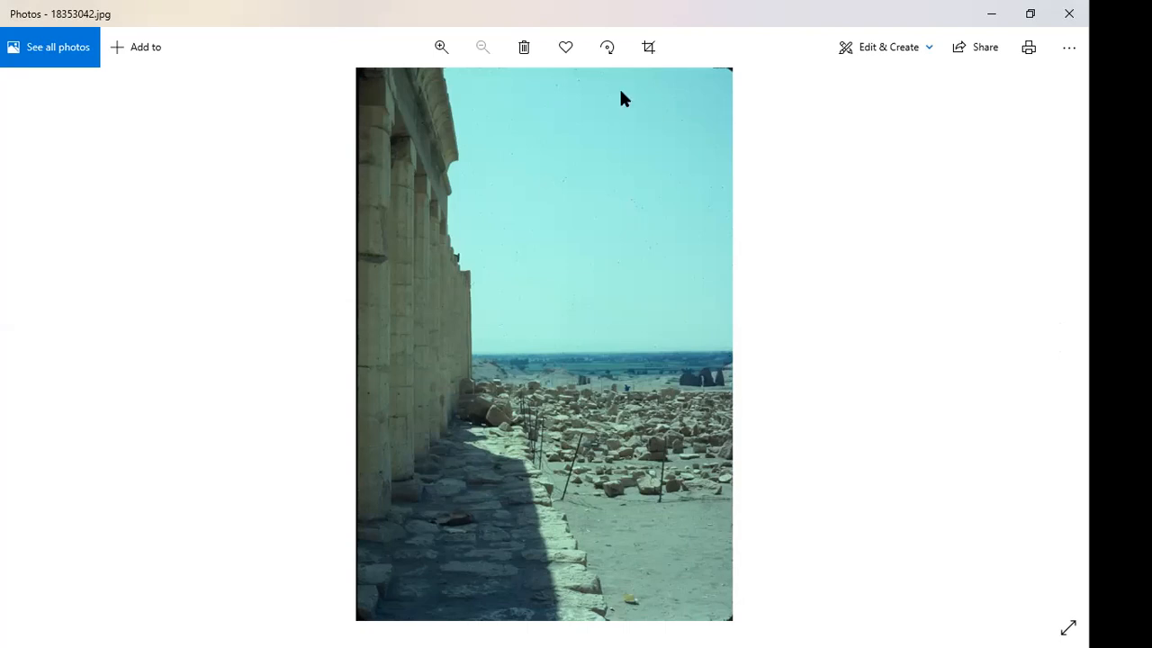
pyautogui.moveTo(685, 83)
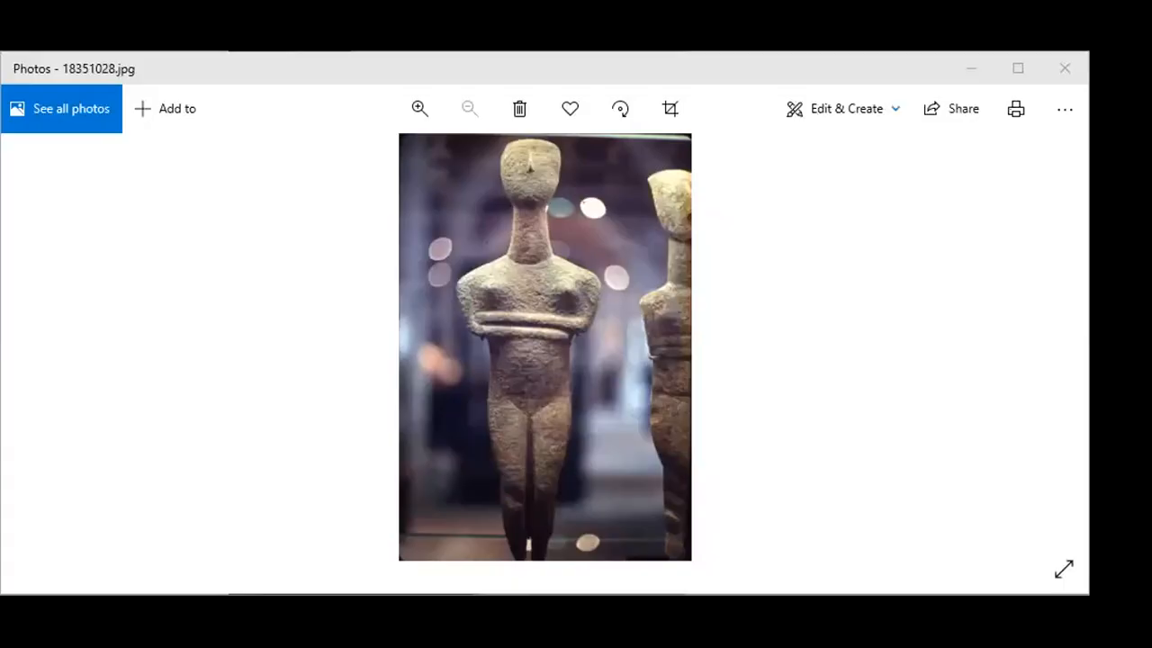
pyautogui.moveTo(1018, 68)
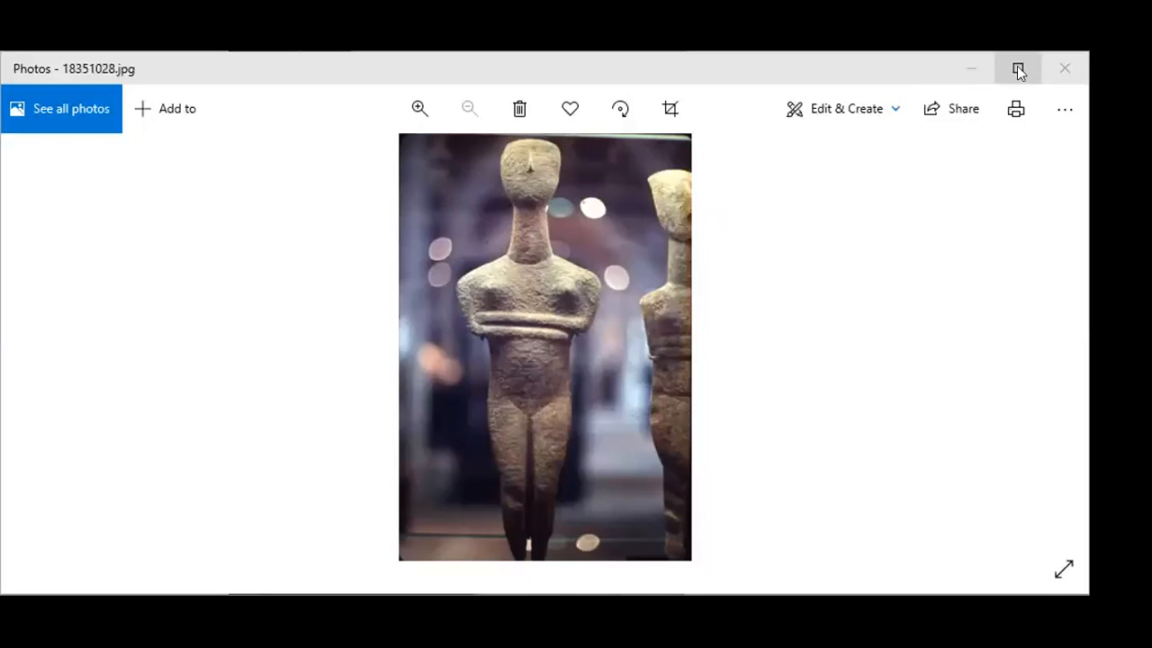
# - Maximize the viewer window and advance to the Knossos palace photo 18351029a.jpg
pyautogui.click(1018, 69)
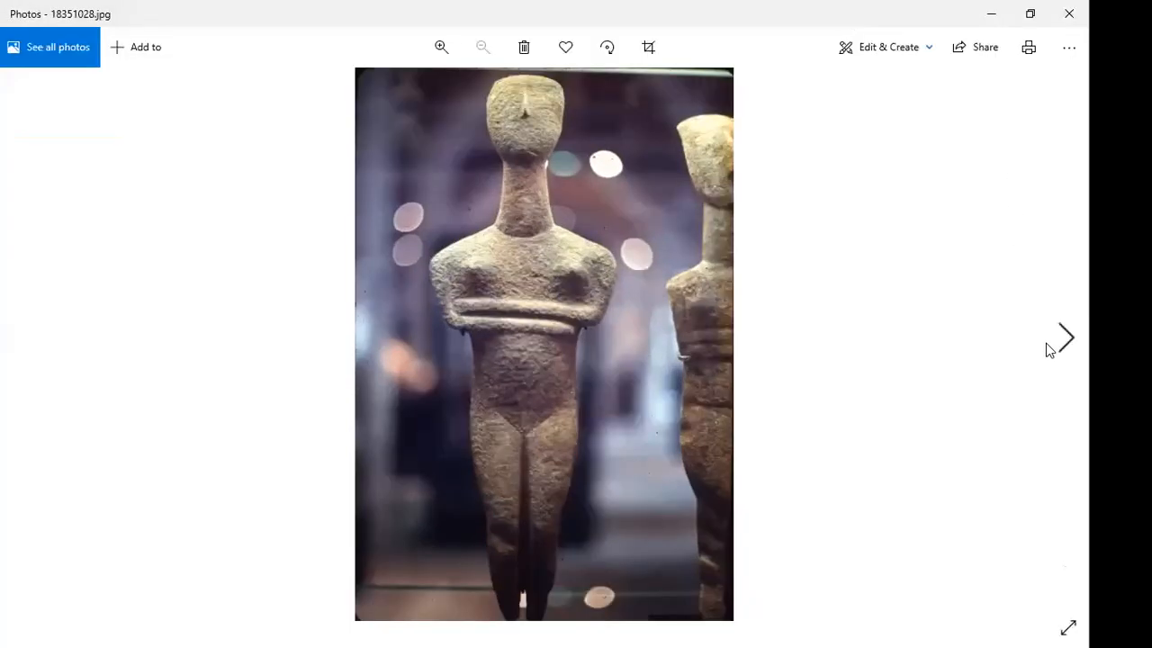
pyautogui.moveTo(1065, 339)
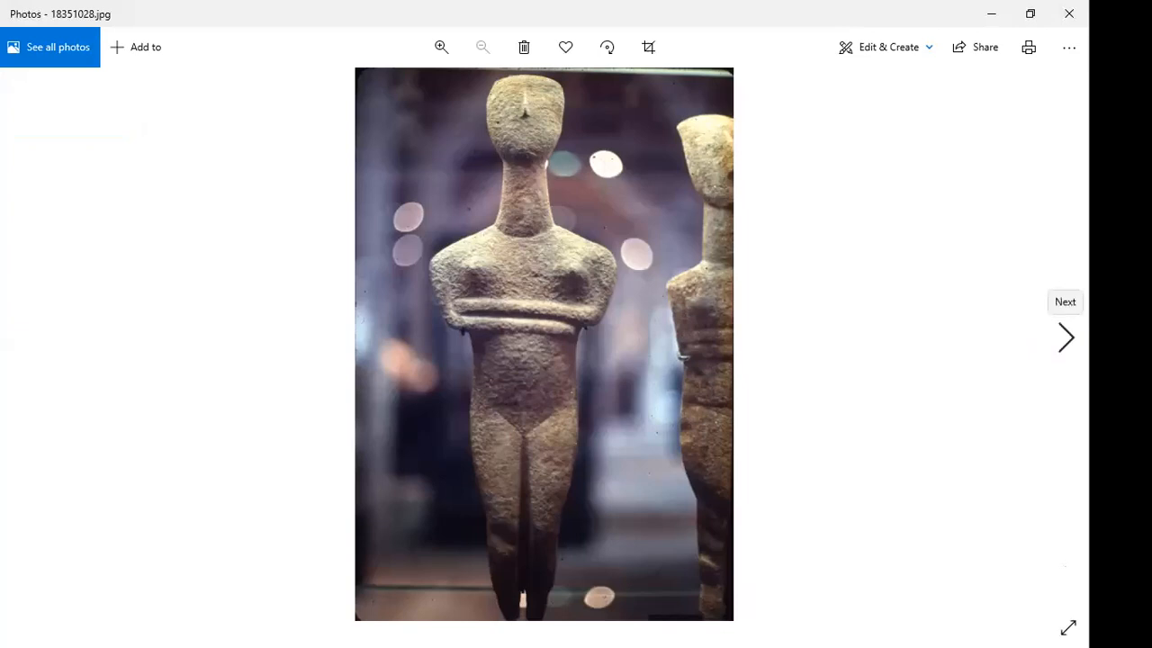
pyautogui.click(1065, 338)
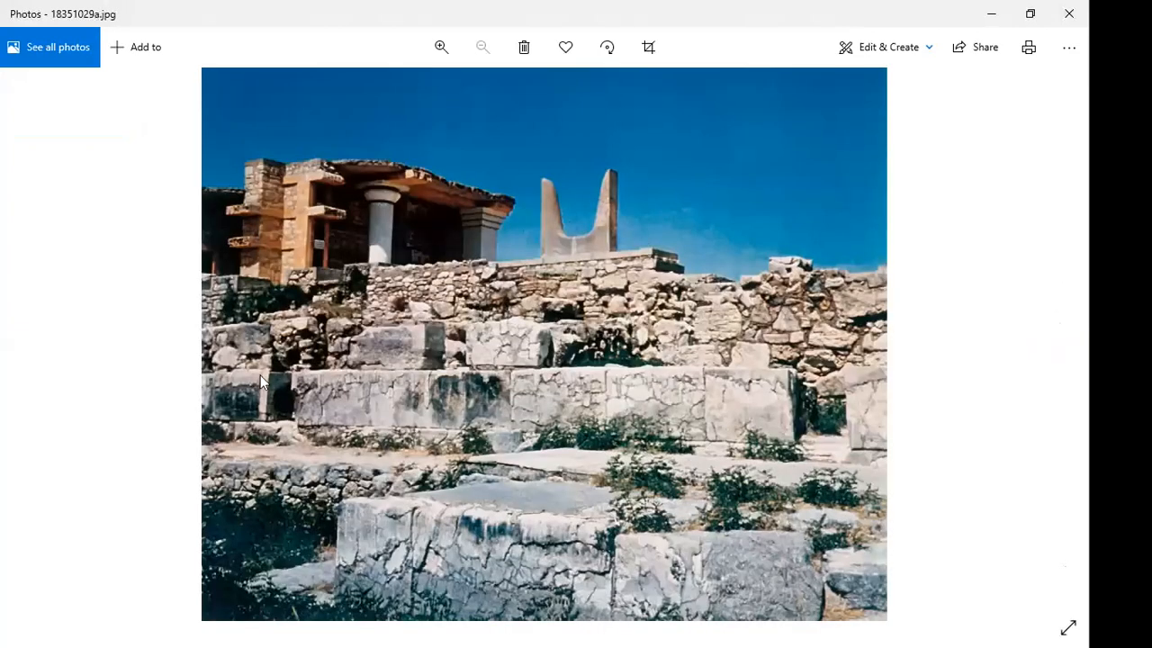
pyautogui.click(22, 337)
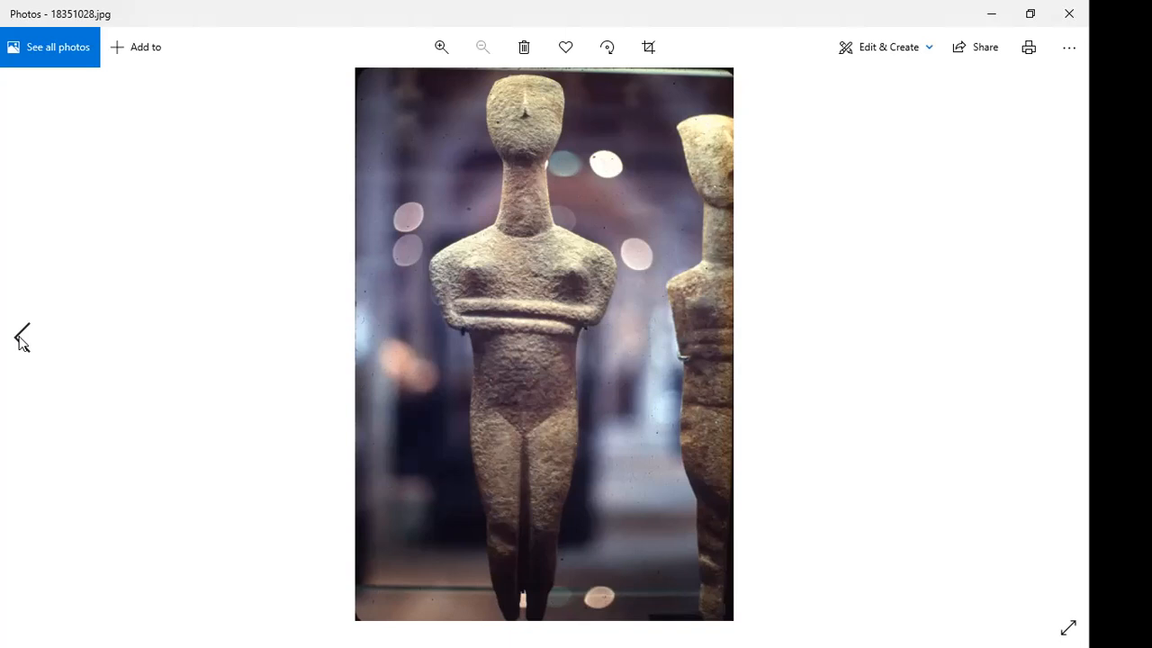
pyautogui.moveTo(511, 513)
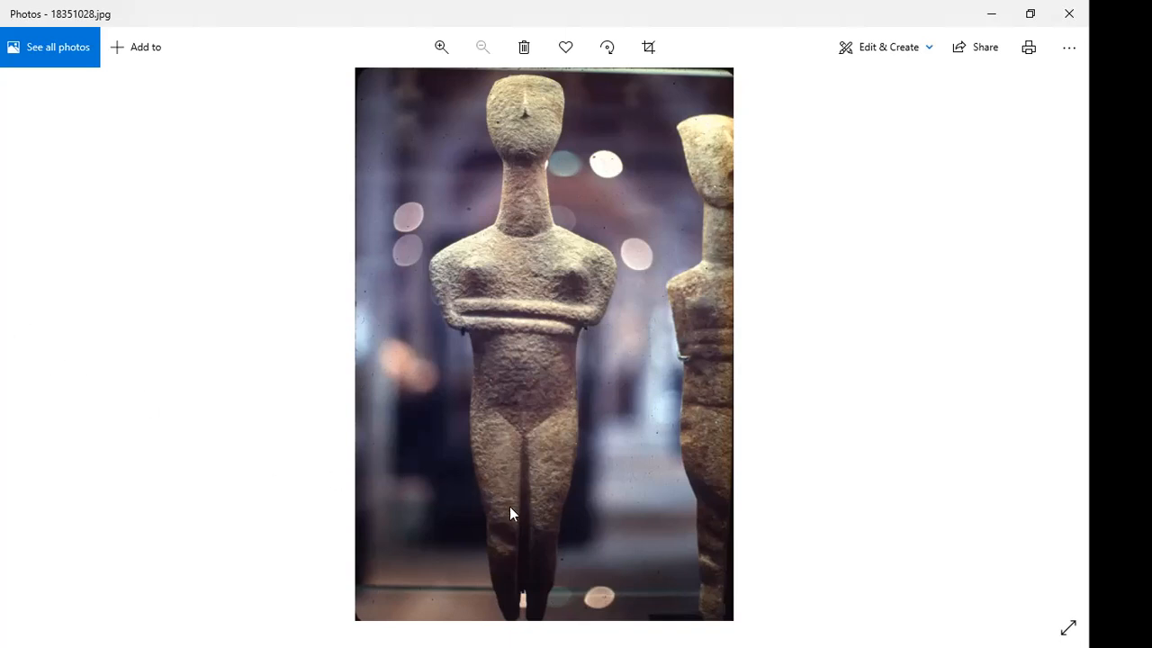
pyautogui.moveTo(530, 179)
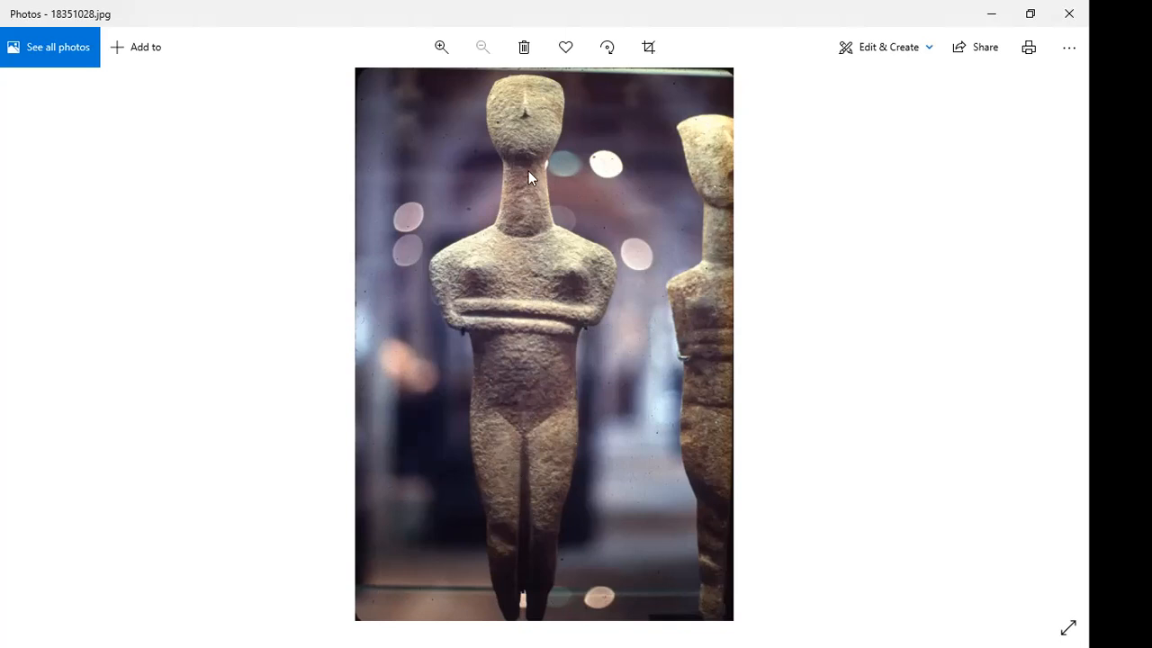
pyautogui.moveTo(592, 347)
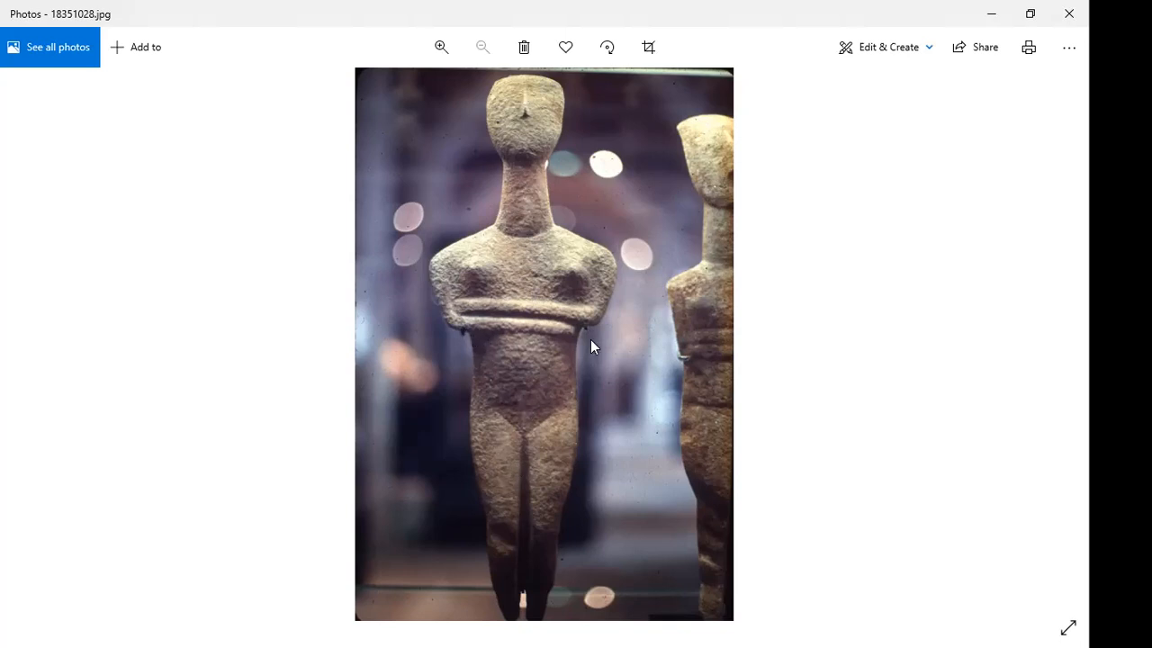
pyautogui.moveTo(579, 360)
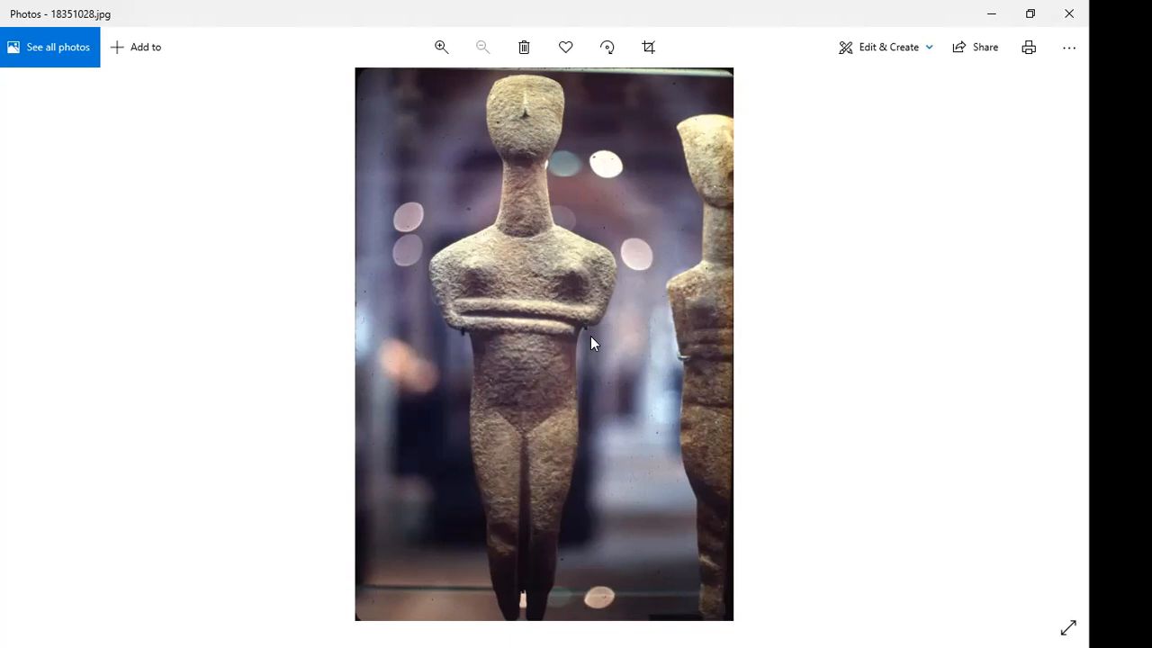
pyautogui.moveTo(495, 340)
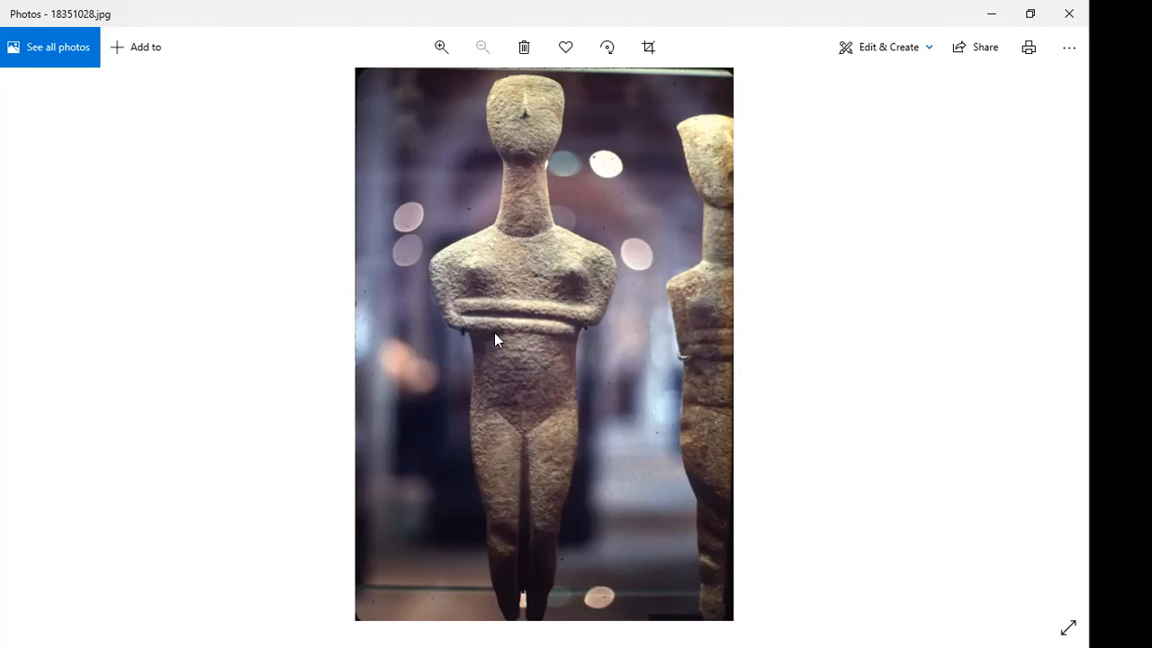
pyautogui.moveTo(526, 333)
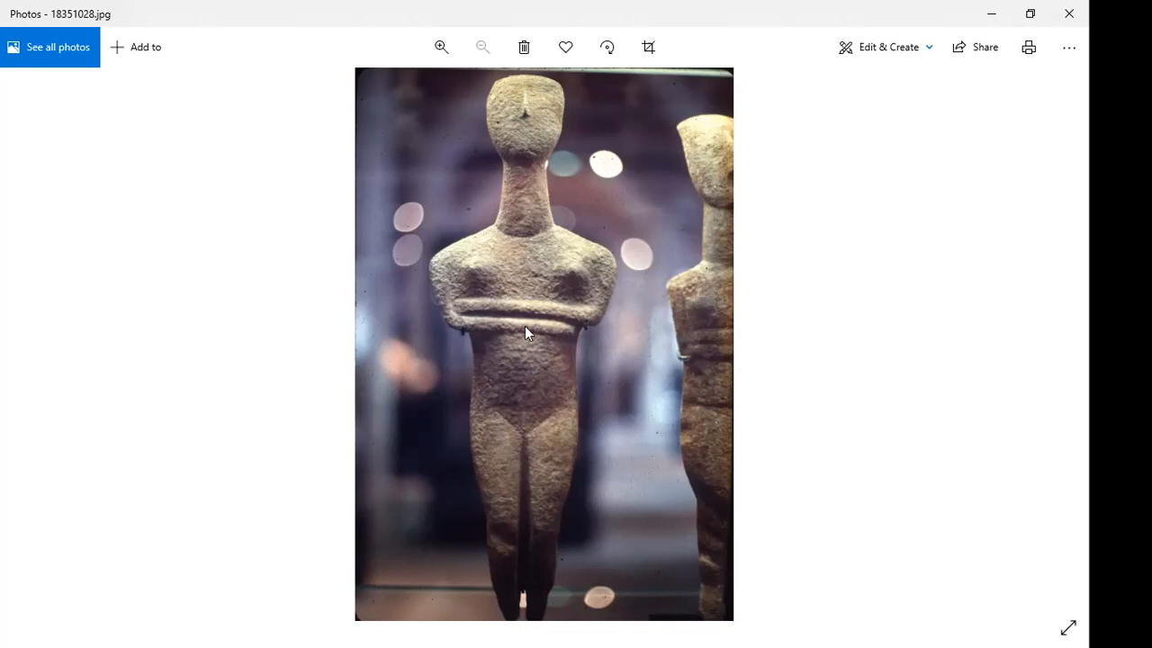
pyautogui.moveTo(670, 325)
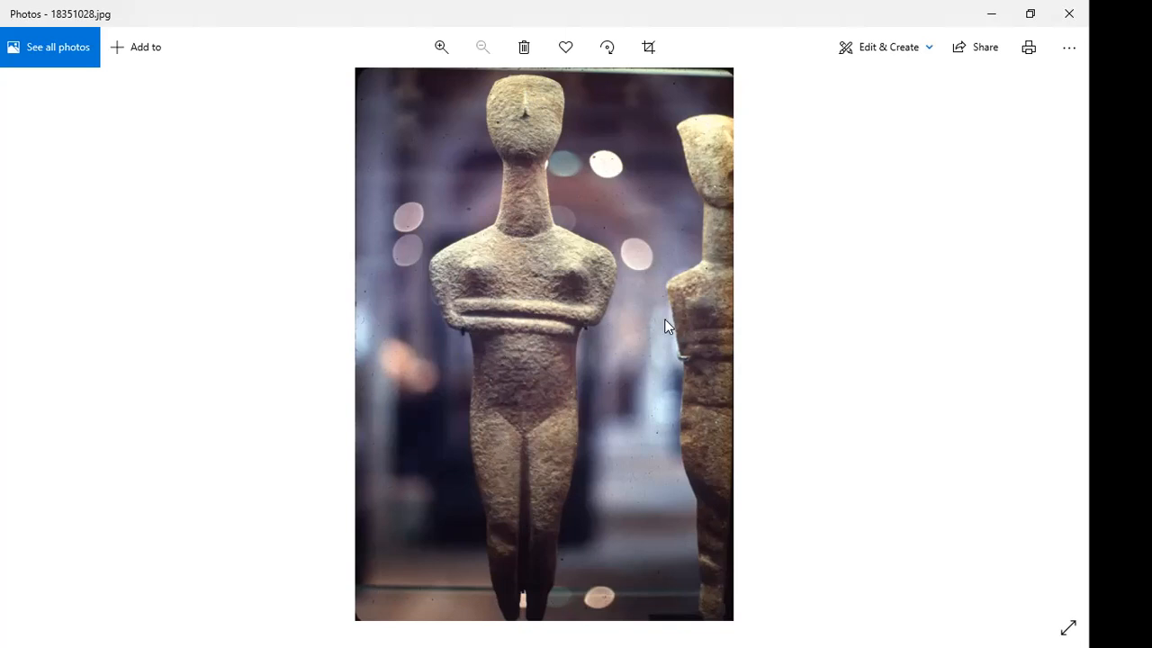
pyautogui.moveTo(536, 399)
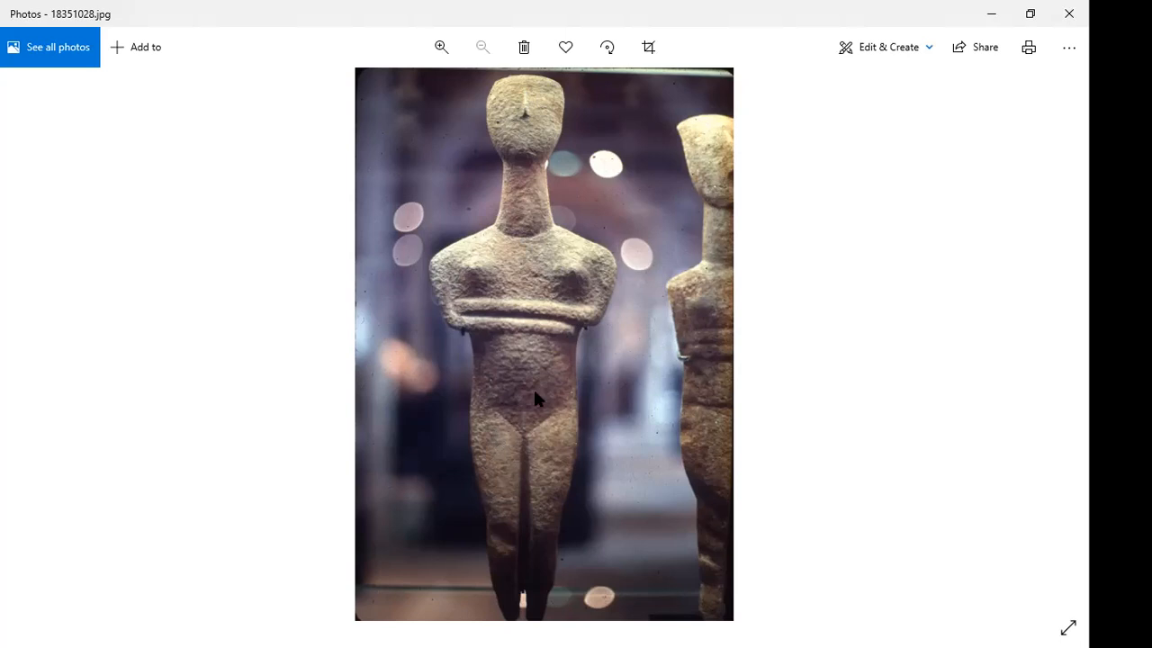
pyautogui.moveTo(565, 315)
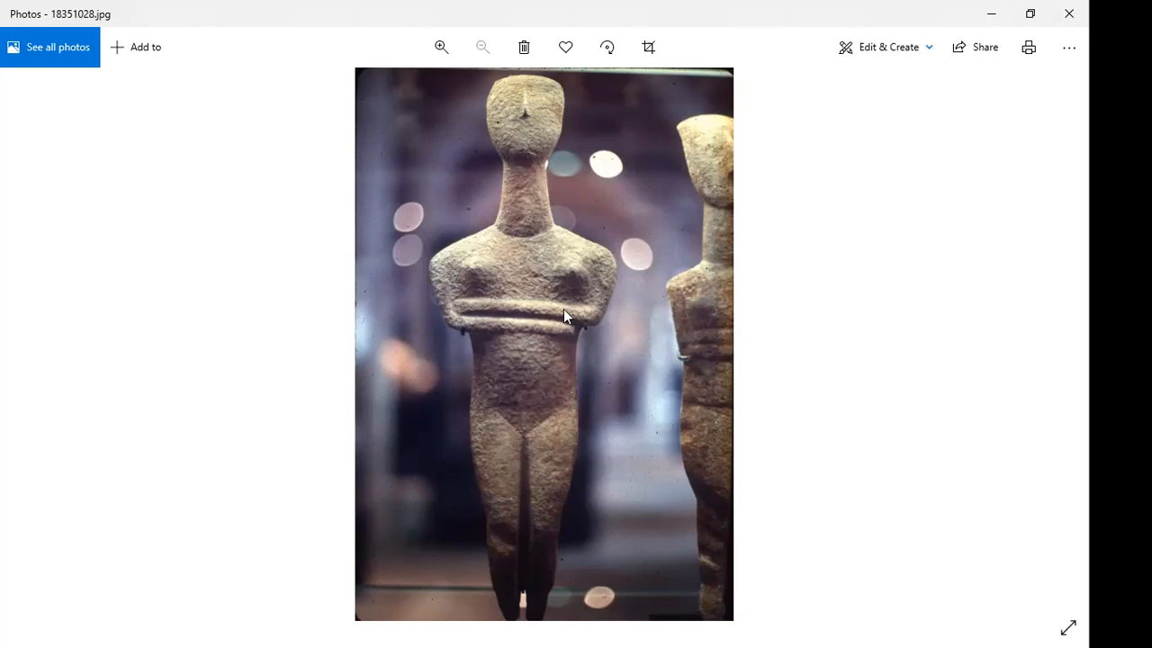
pyautogui.moveTo(577, 309)
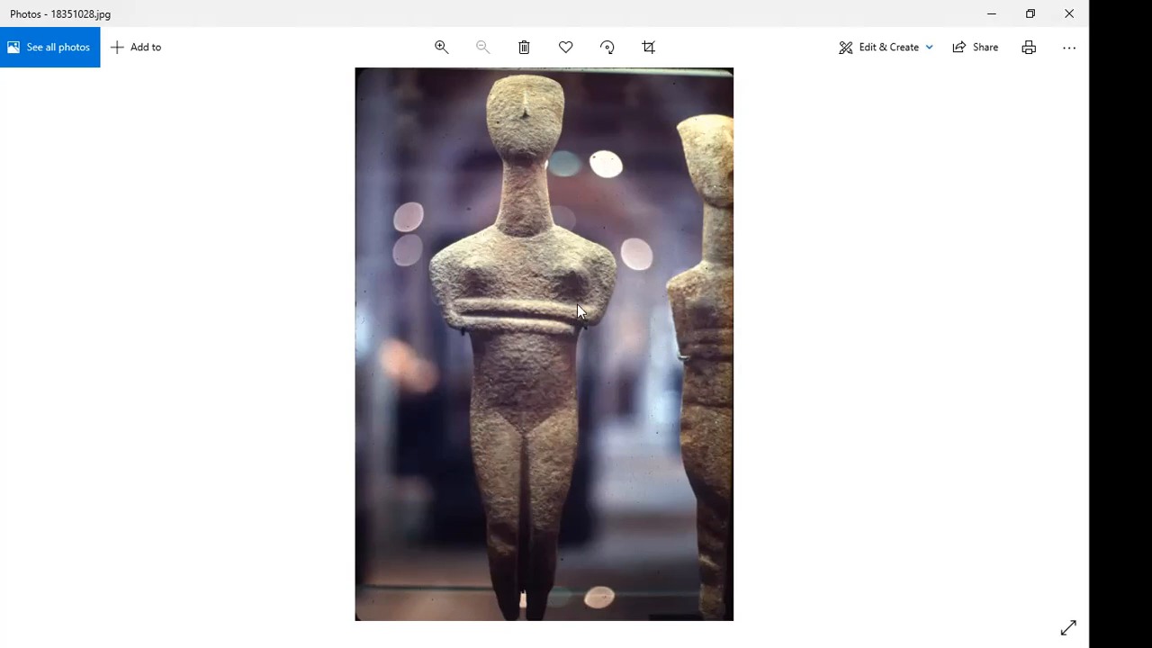
pyautogui.moveTo(464, 317)
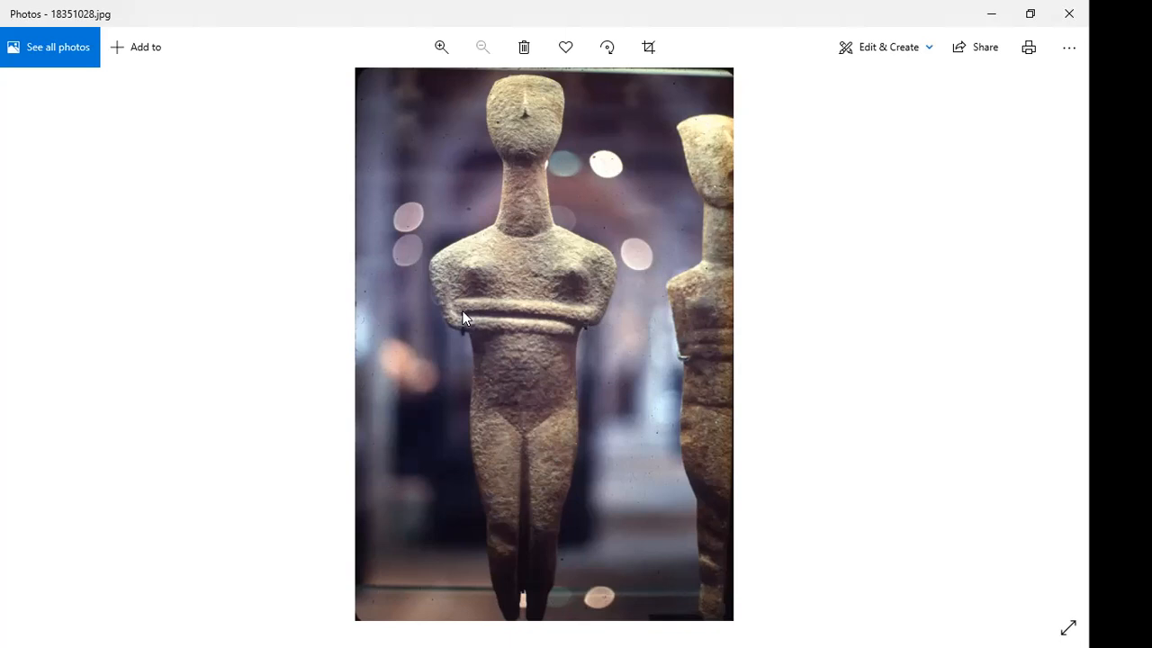
pyautogui.moveTo(530, 316)
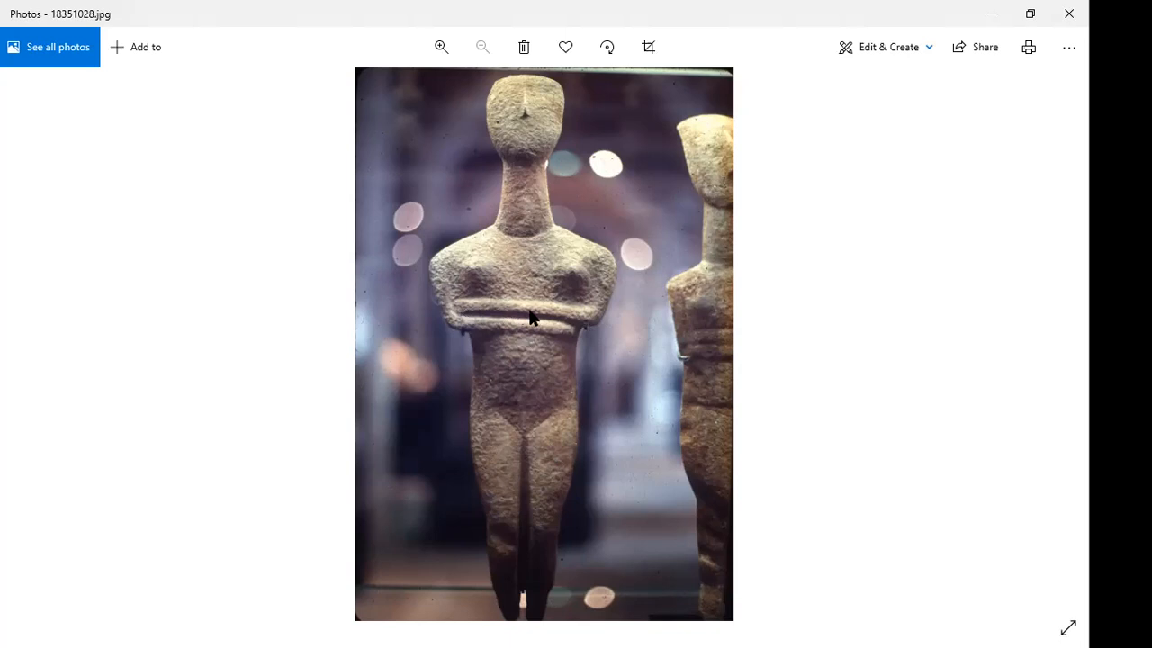
pyautogui.moveTo(565, 317)
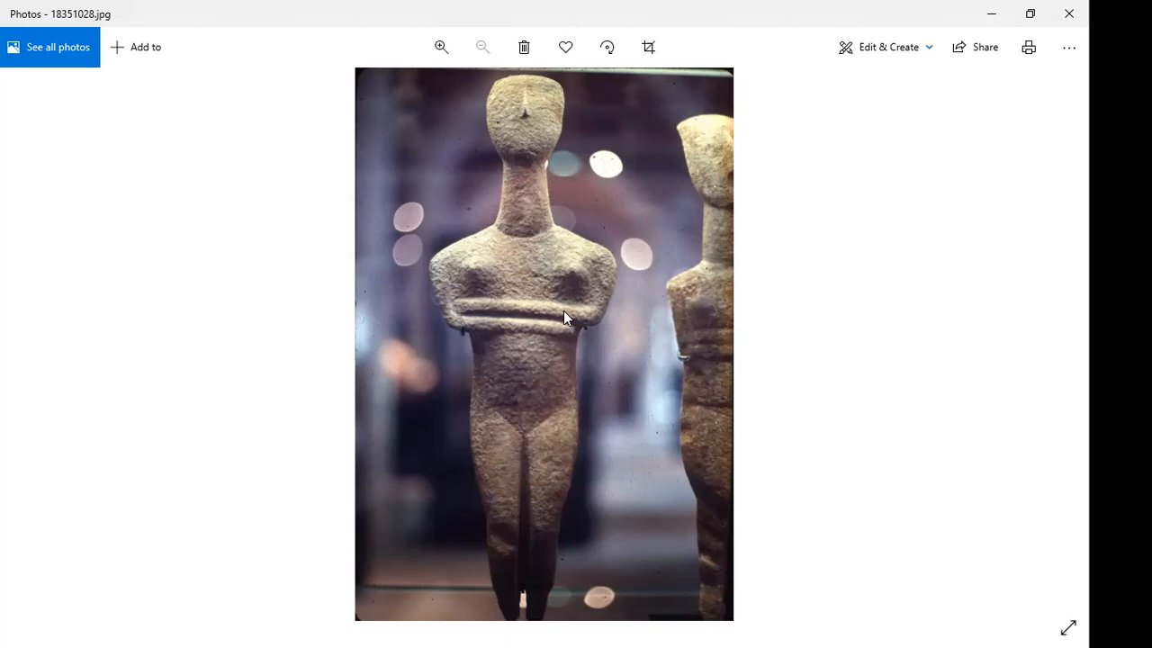
pyautogui.moveTo(538, 126)
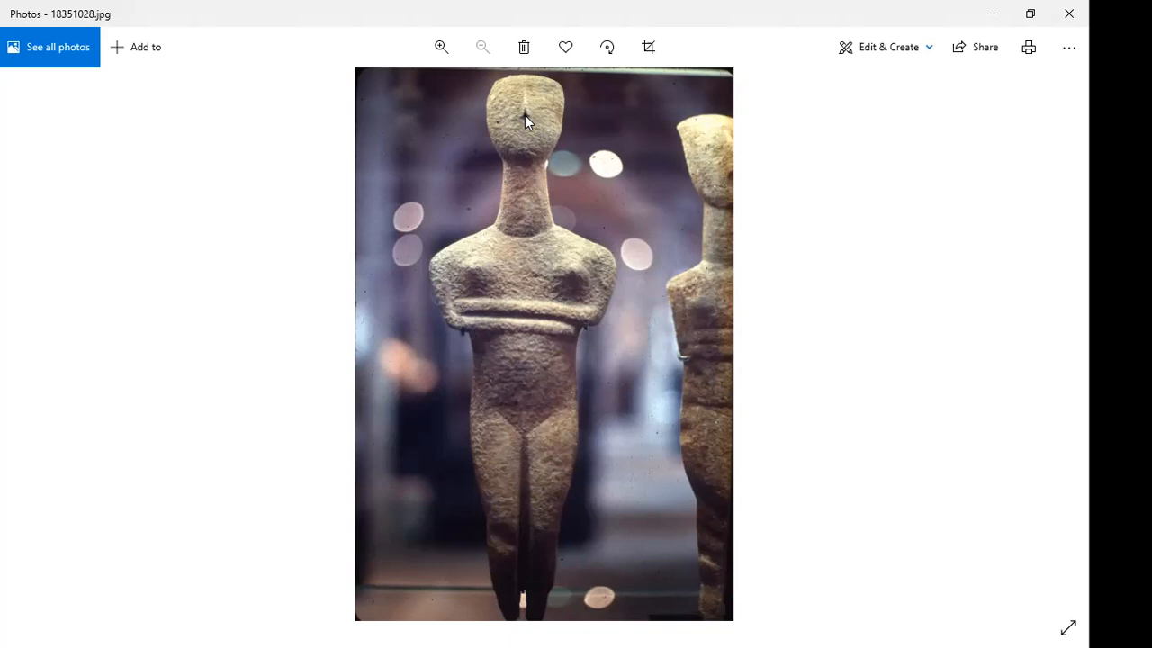
# - Zoom in to 52% on the Cycladic figure's head and folded arms, then return to full view
pyautogui.click(441, 46)
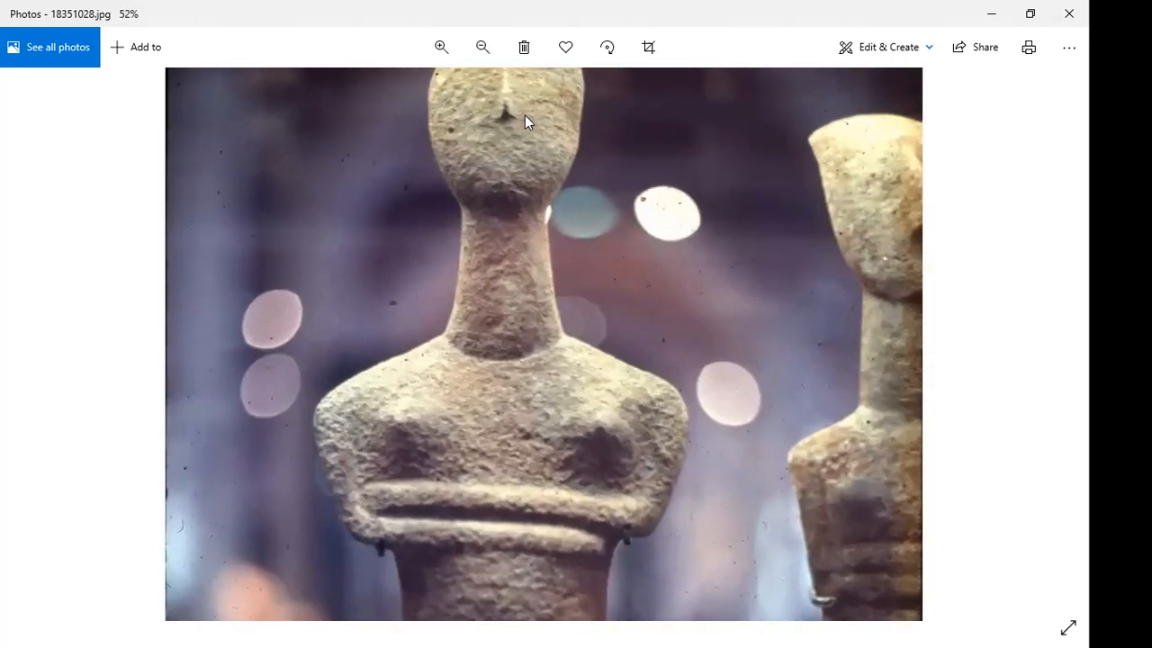
pyautogui.click(483, 47)
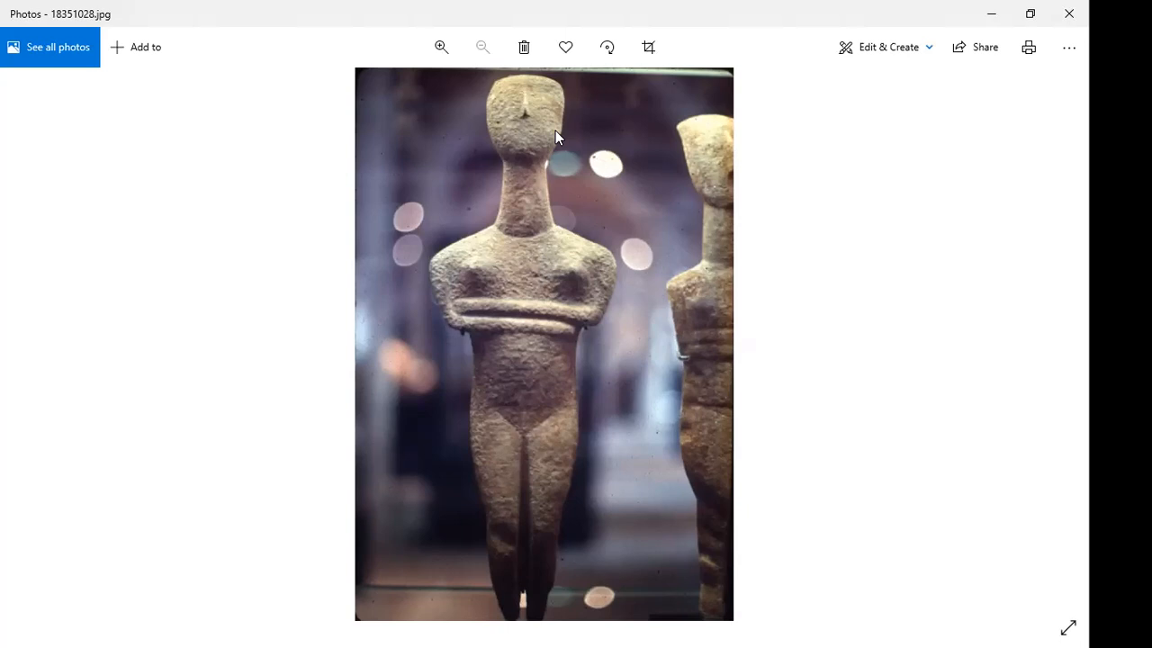
pyautogui.moveTo(526, 236)
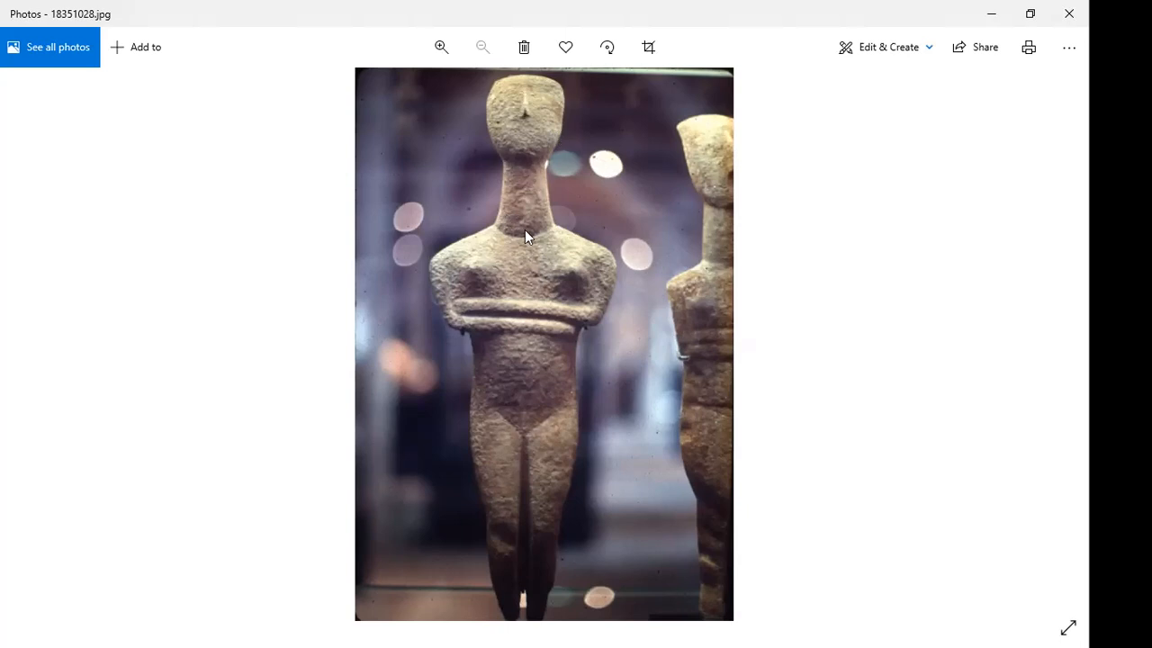
pyautogui.moveTo(526, 306)
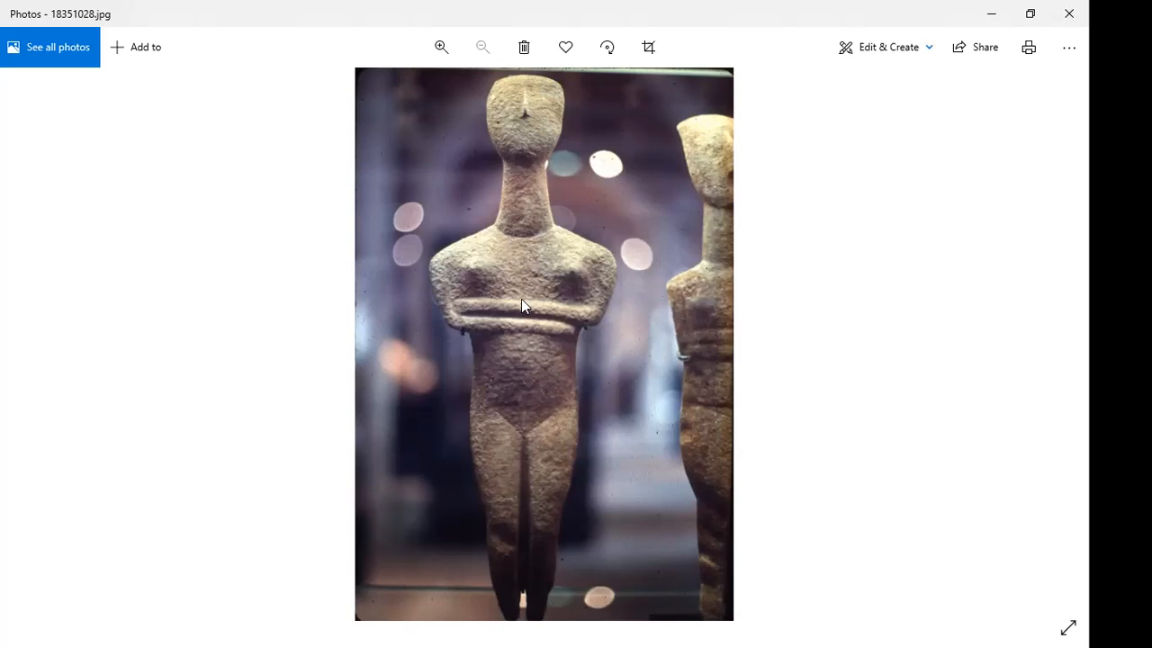
pyautogui.moveTo(489, 626)
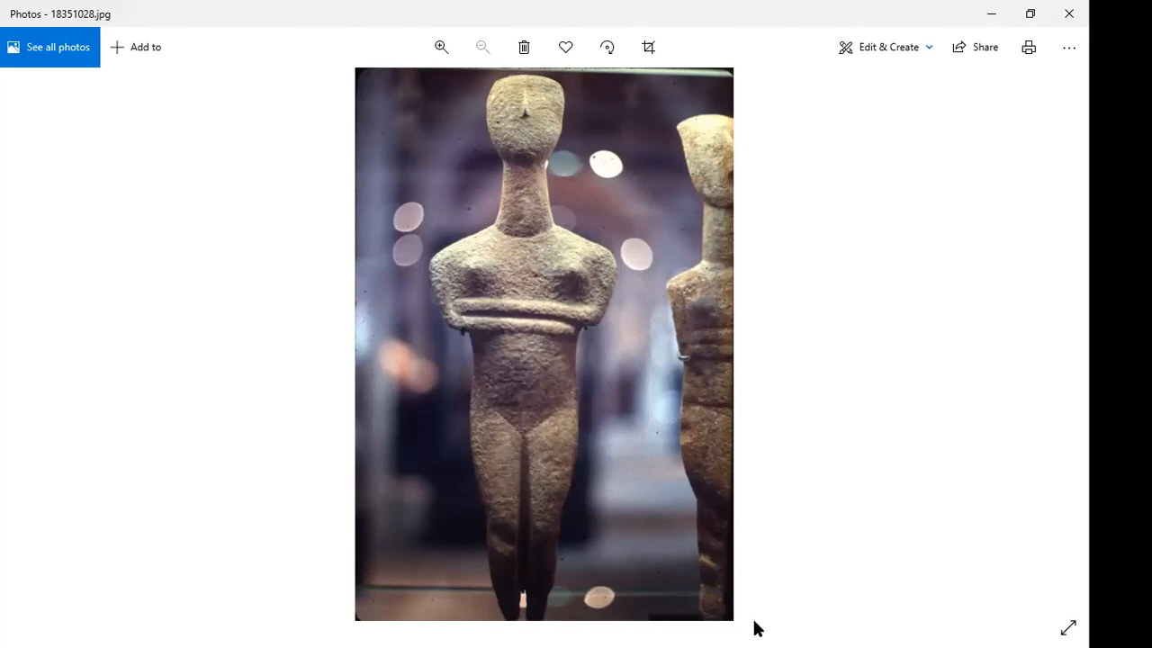
pyautogui.moveTo(1062, 339)
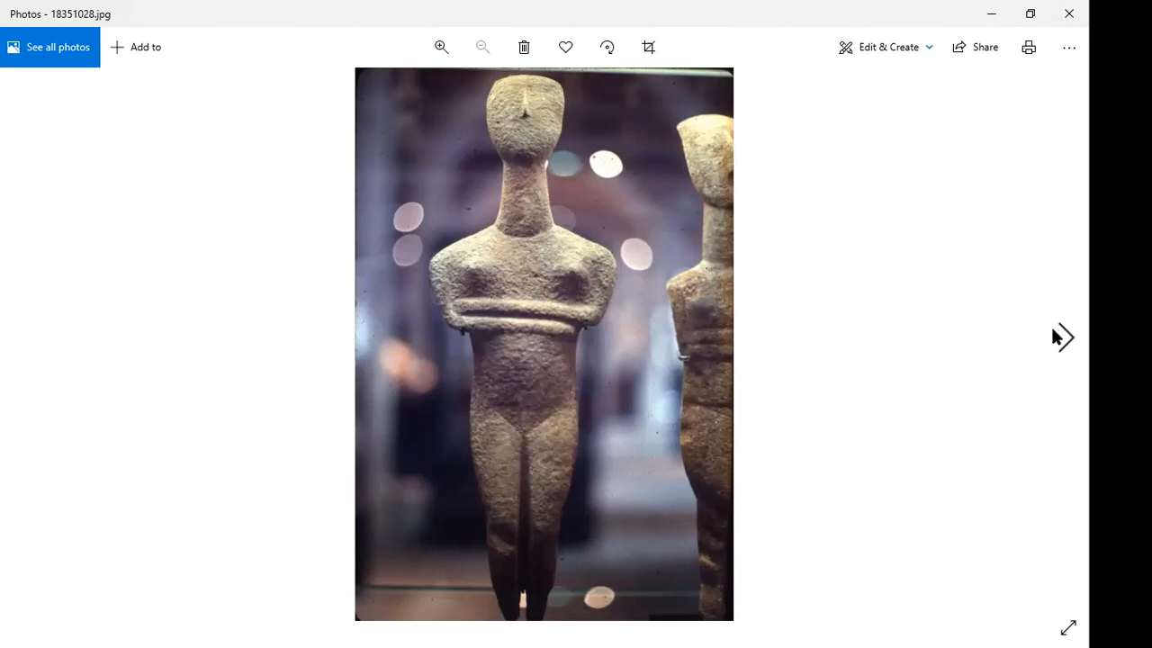
pyautogui.moveTo(1065, 338)
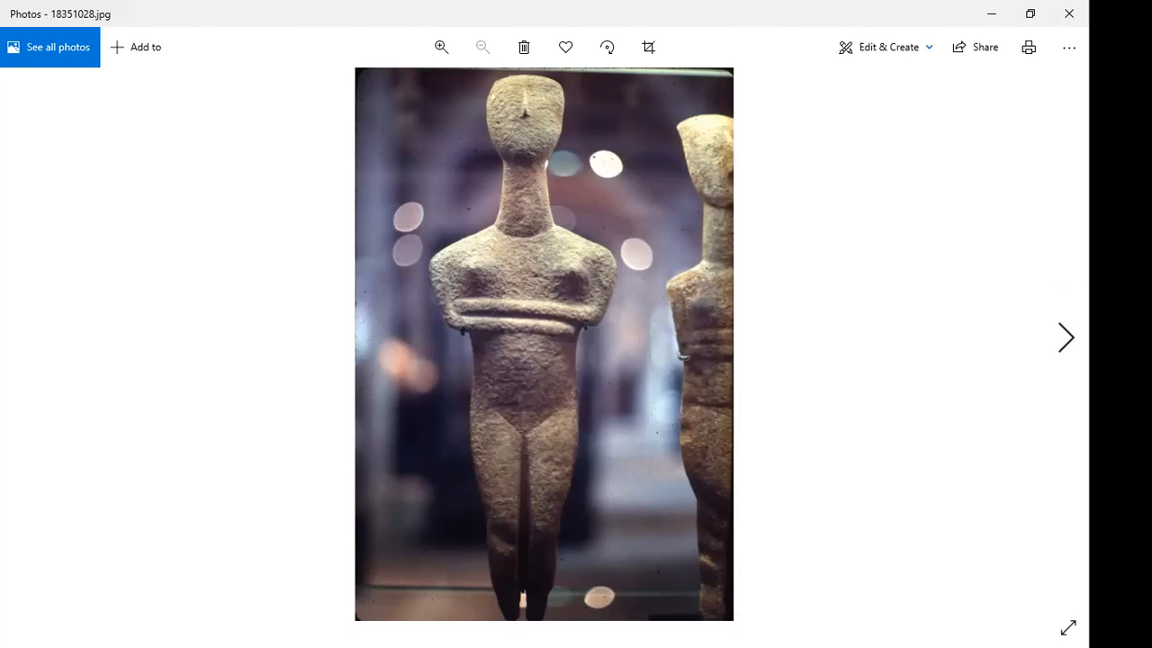
pyautogui.click(1065, 338)
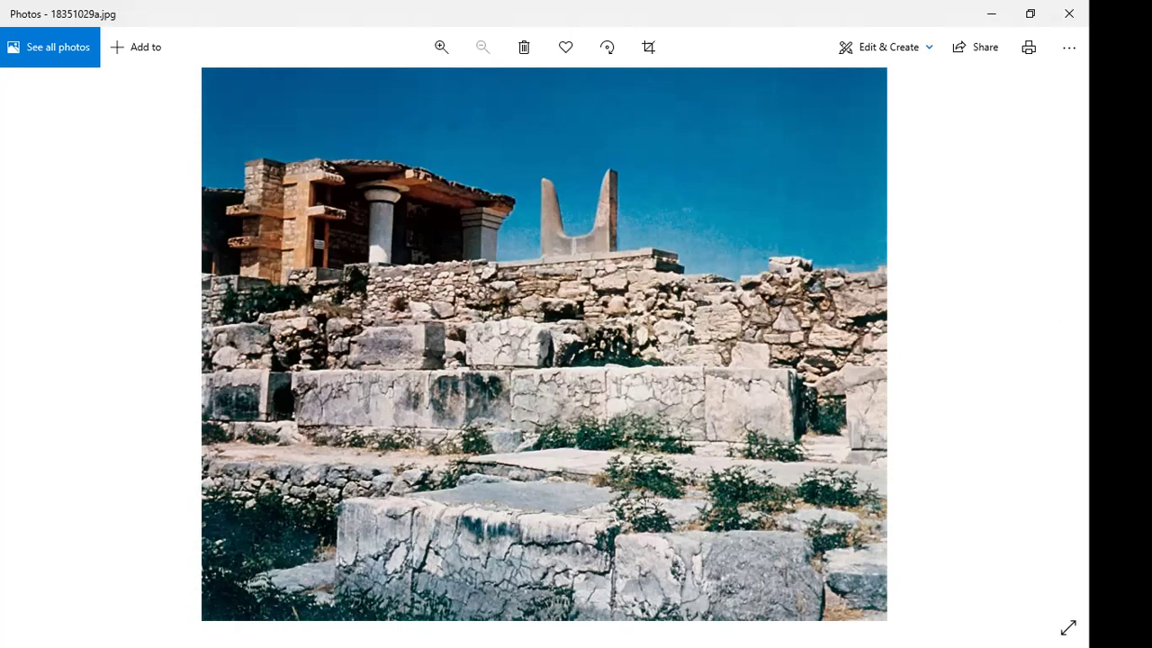
pyautogui.moveTo(723, 160)
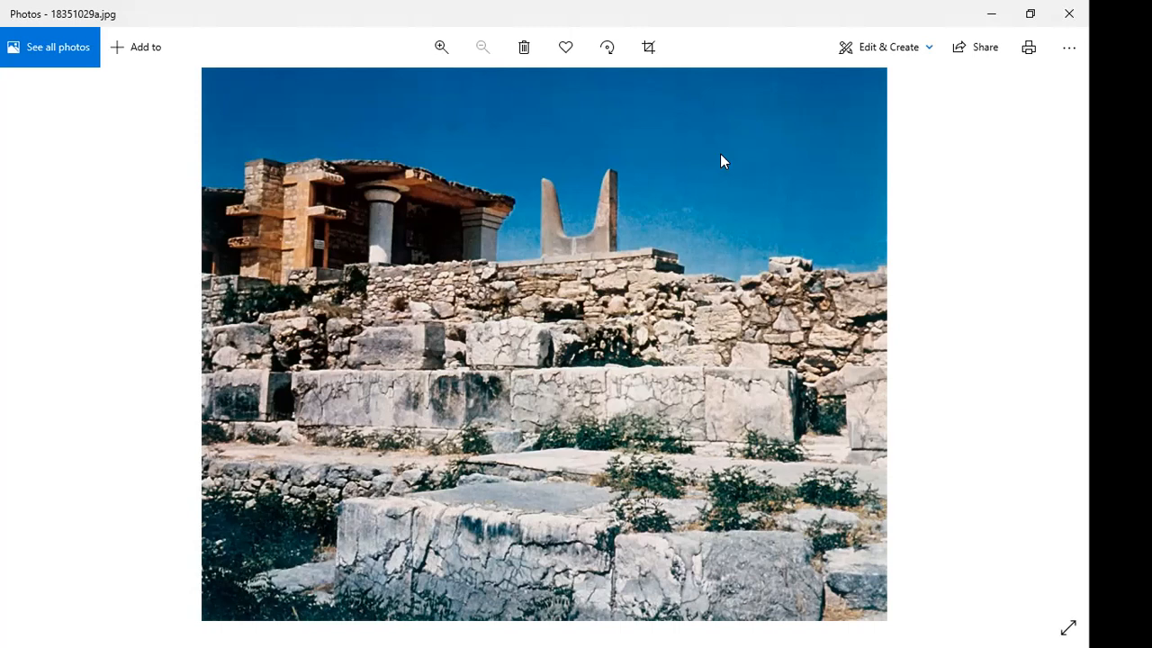
pyautogui.moveTo(526, 223)
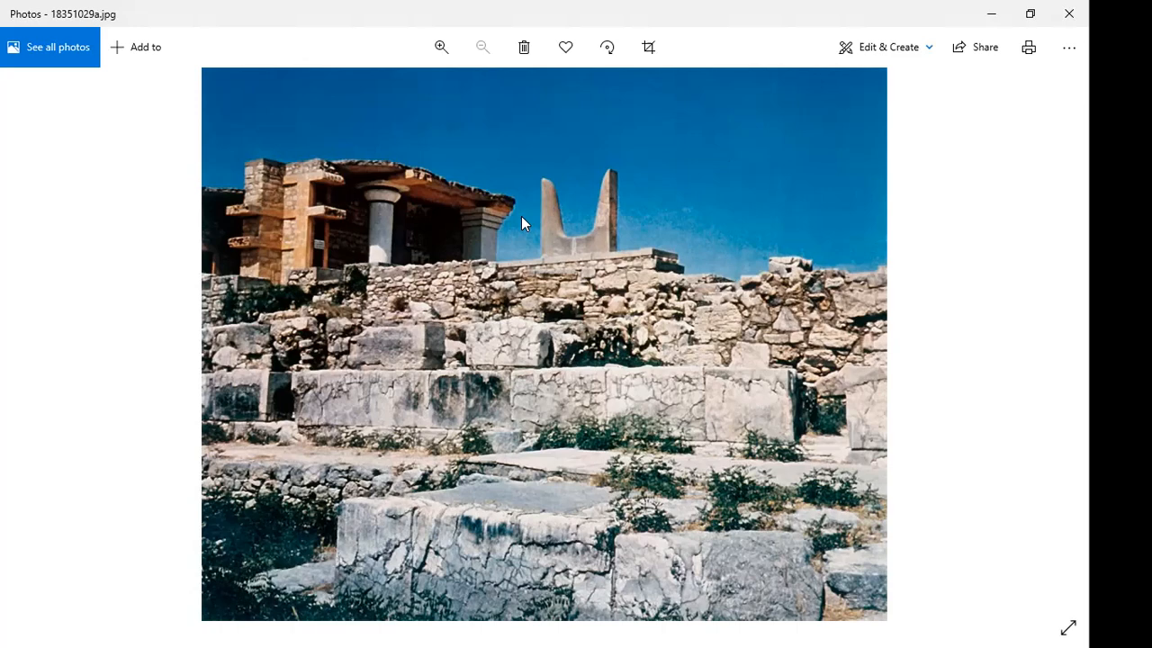
pyautogui.moveTo(569, 236)
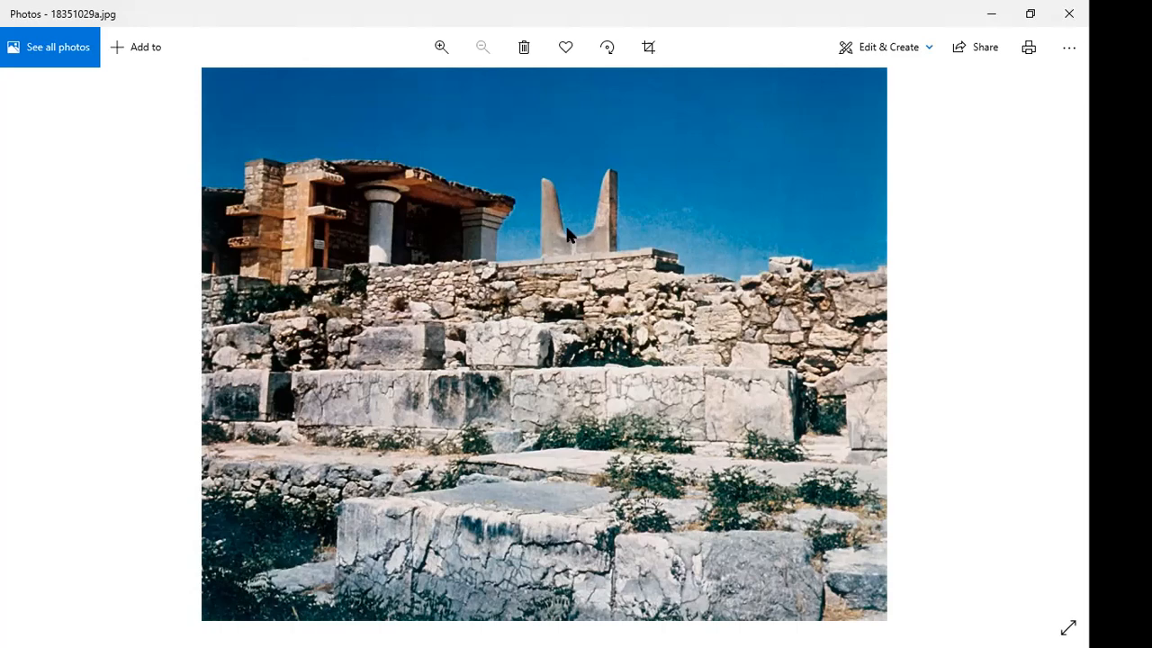
# - Adjust the zoom on the Knossos palace photo 18351029a.jpg showing the stone bull horns
pyautogui.click(440, 47)
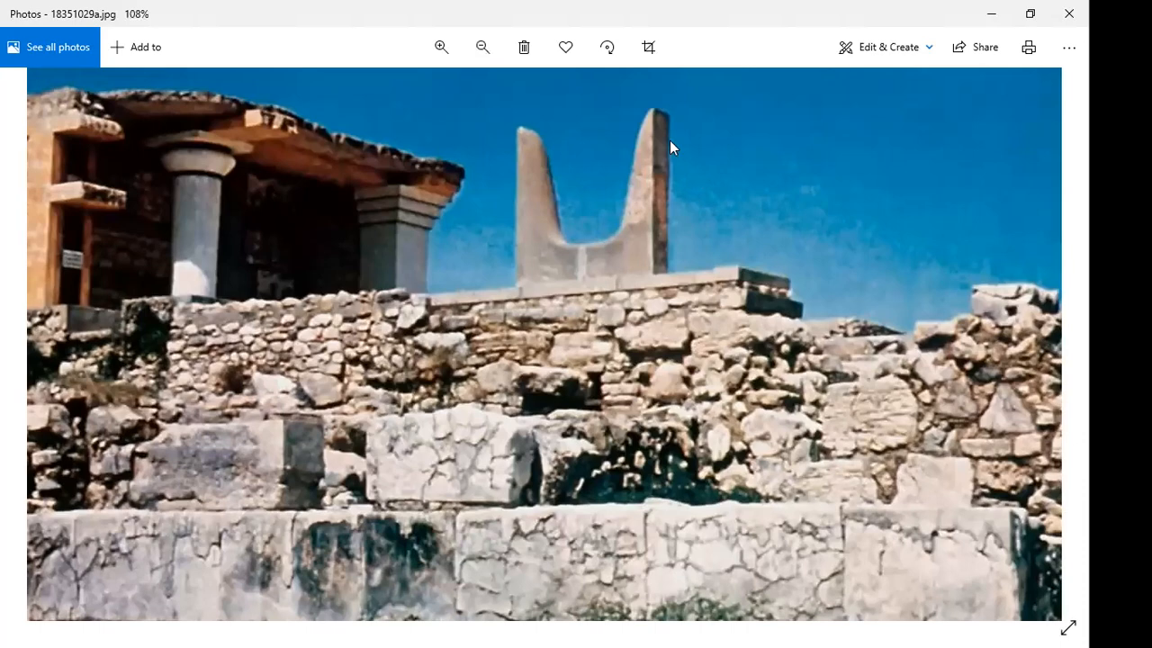
pyautogui.moveTo(525, 135)
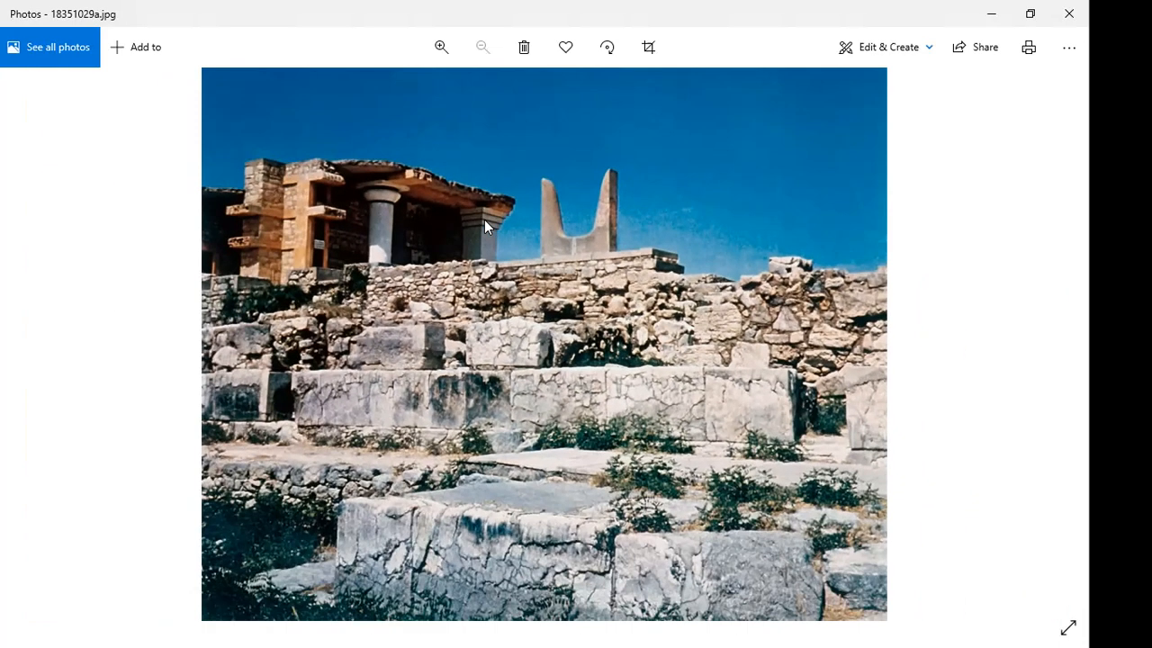
pyautogui.moveTo(520, 141)
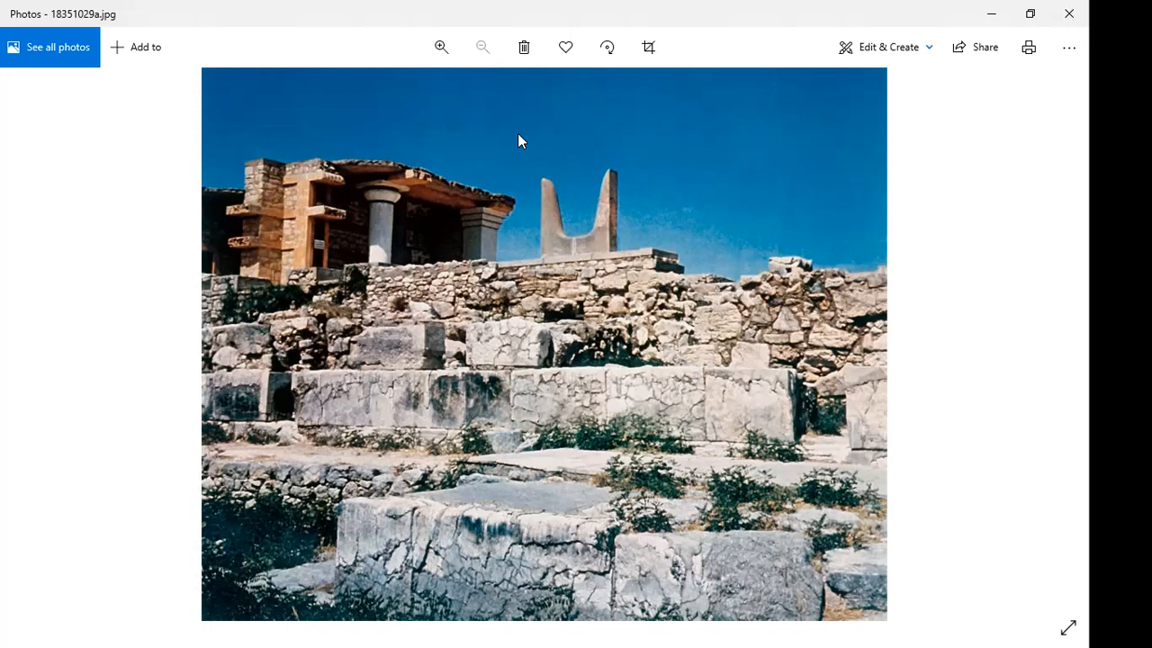
pyautogui.moveTo(520, 189)
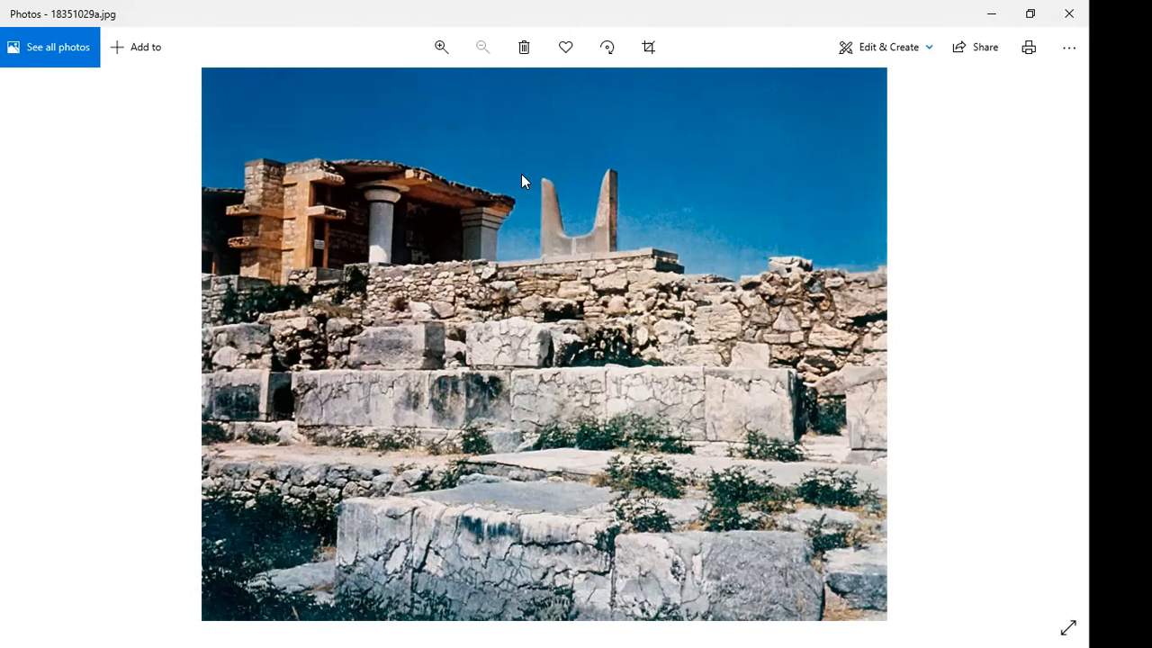
pyautogui.moveTo(441, 242)
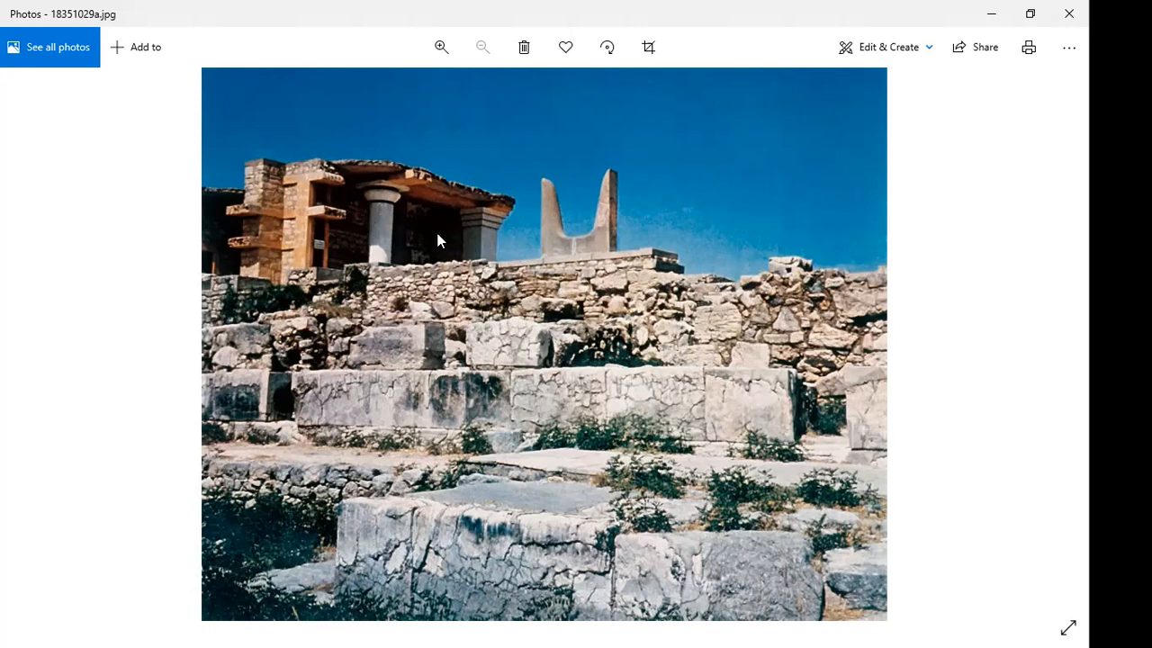
pyautogui.moveTo(429, 230)
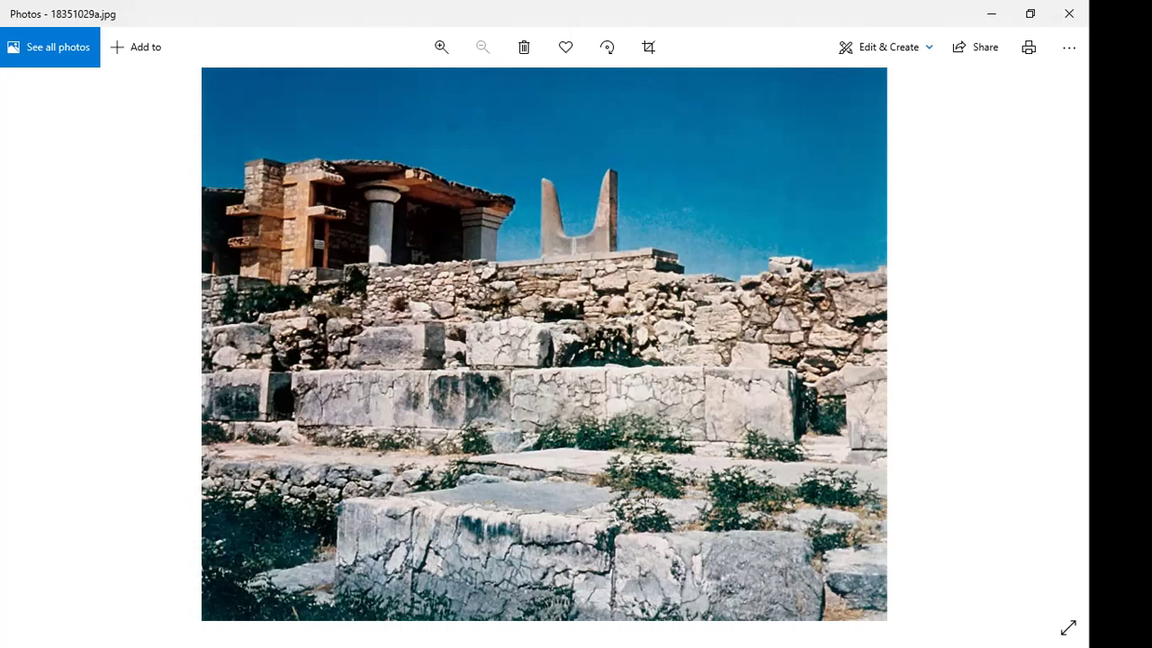
pyautogui.moveTo(576, 251)
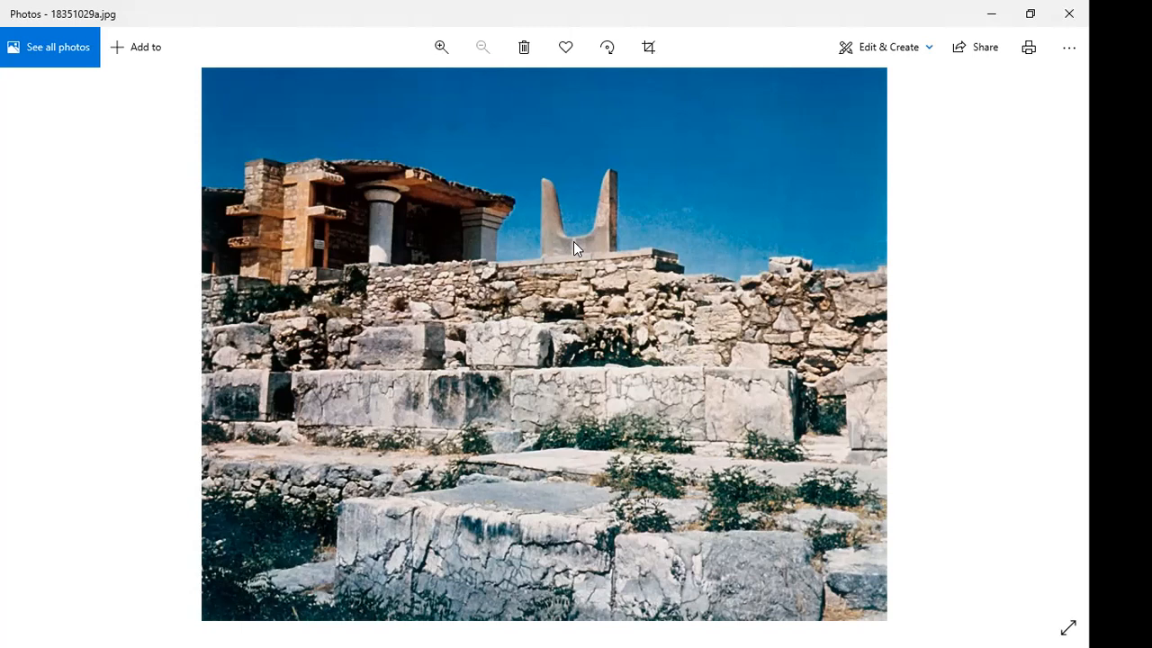
pyautogui.moveTo(457, 241)
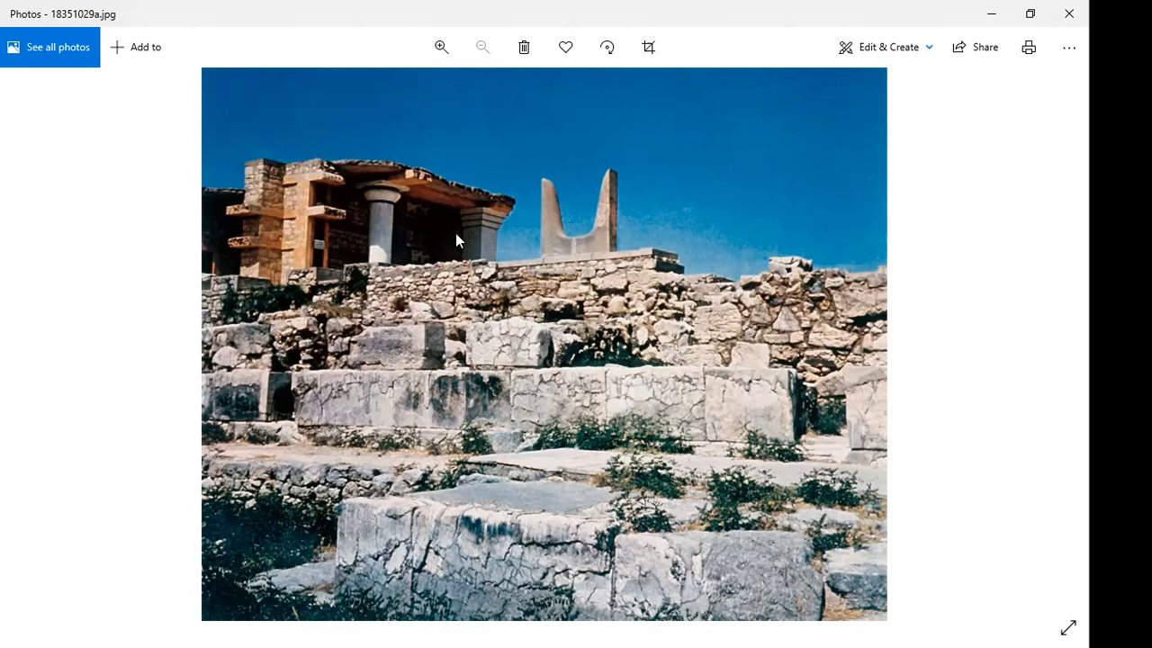
pyautogui.moveTo(442, 243)
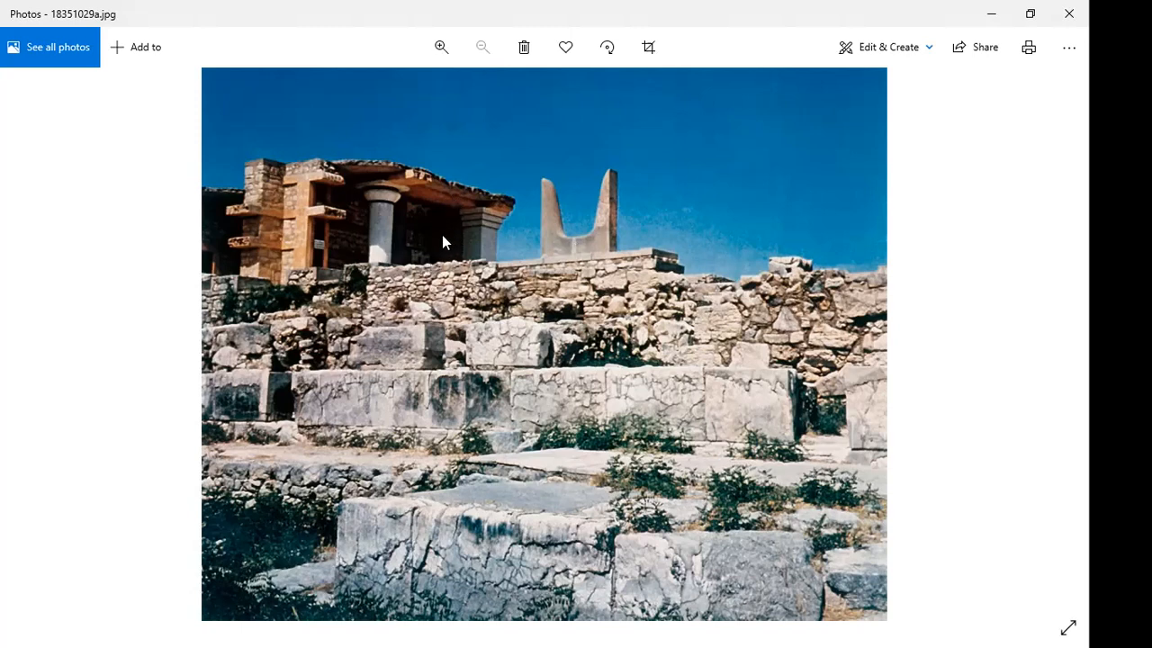
pyautogui.moveTo(432, 214)
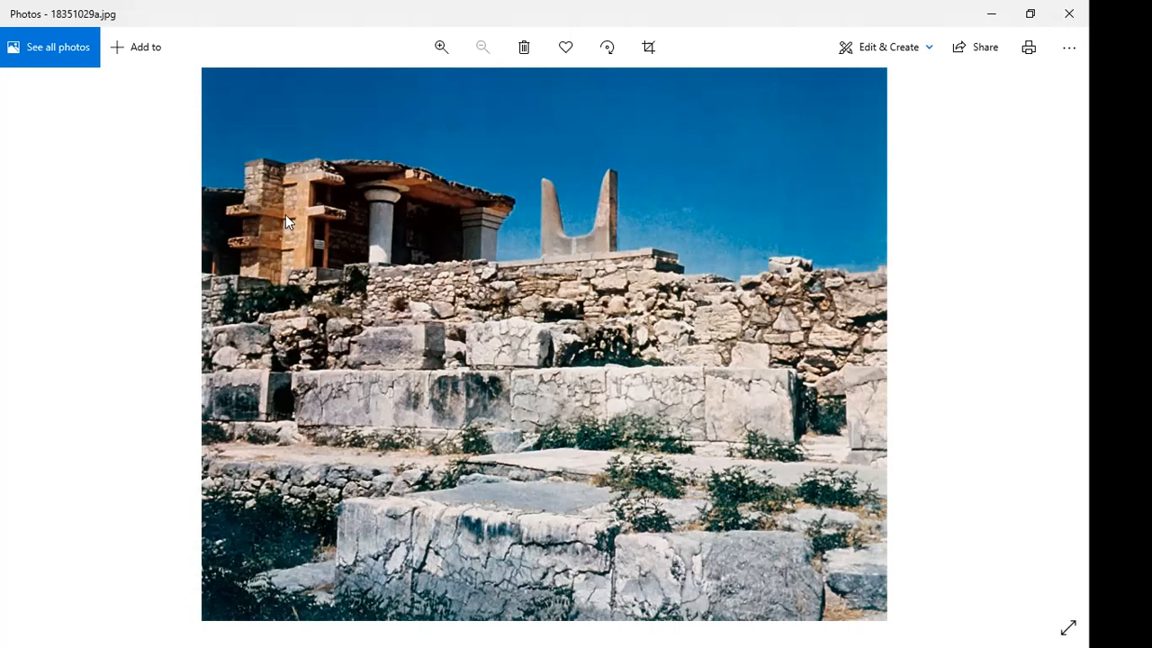
pyautogui.moveTo(472, 234)
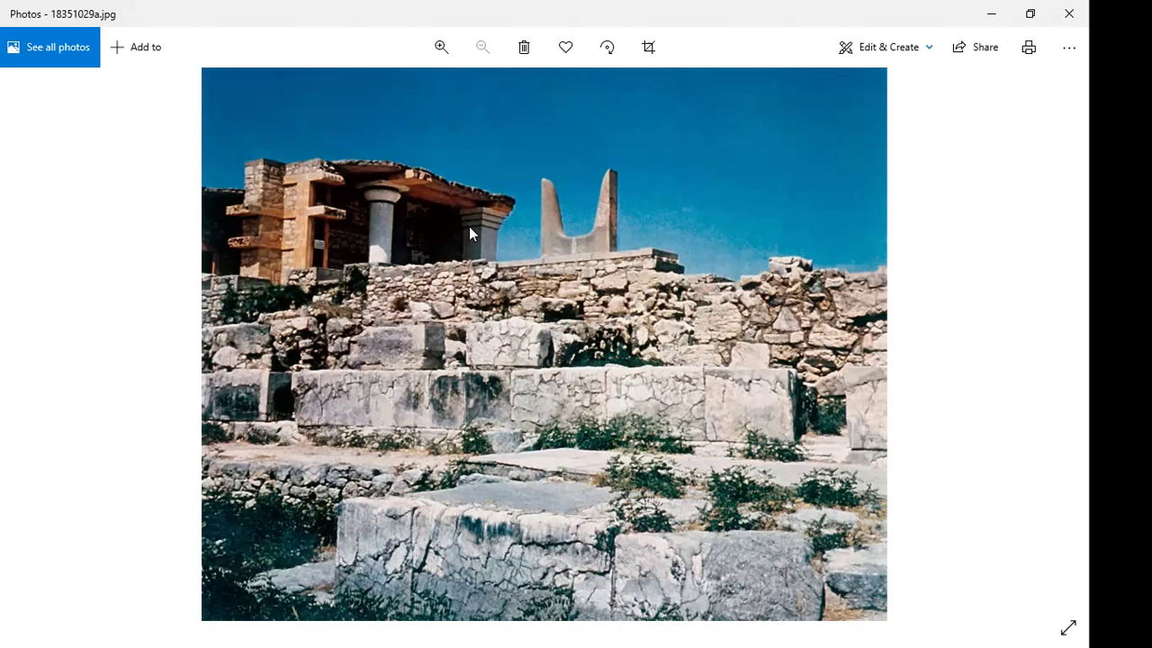
pyautogui.moveTo(446, 241)
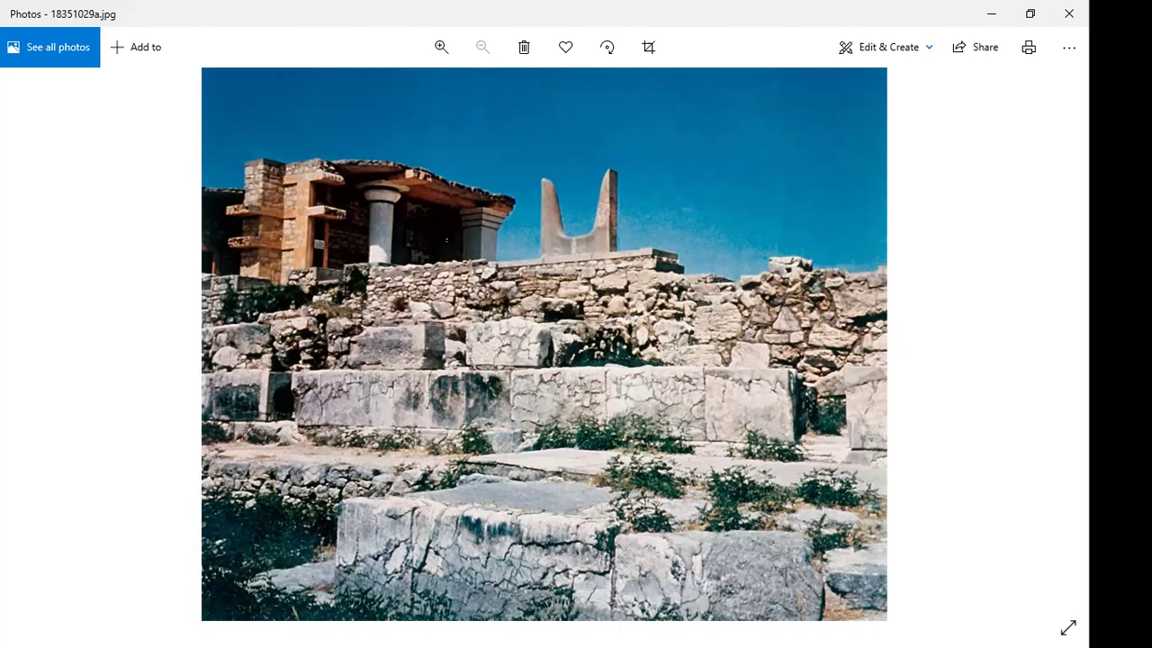
pyautogui.moveTo(443, 233)
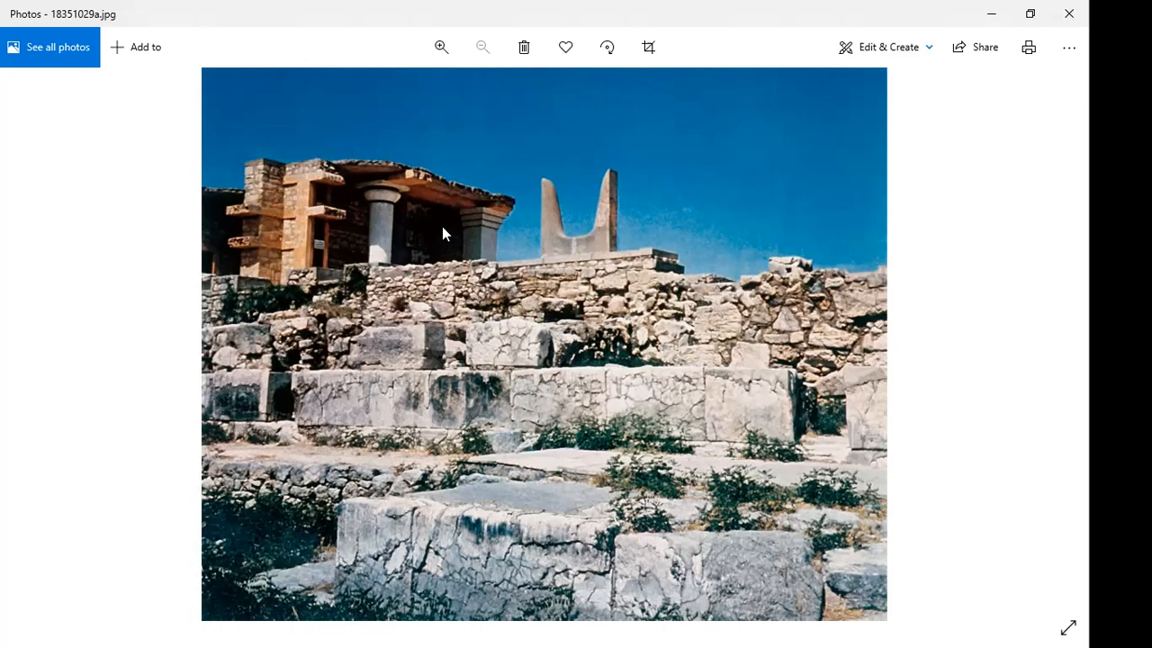
pyautogui.moveTo(432, 212)
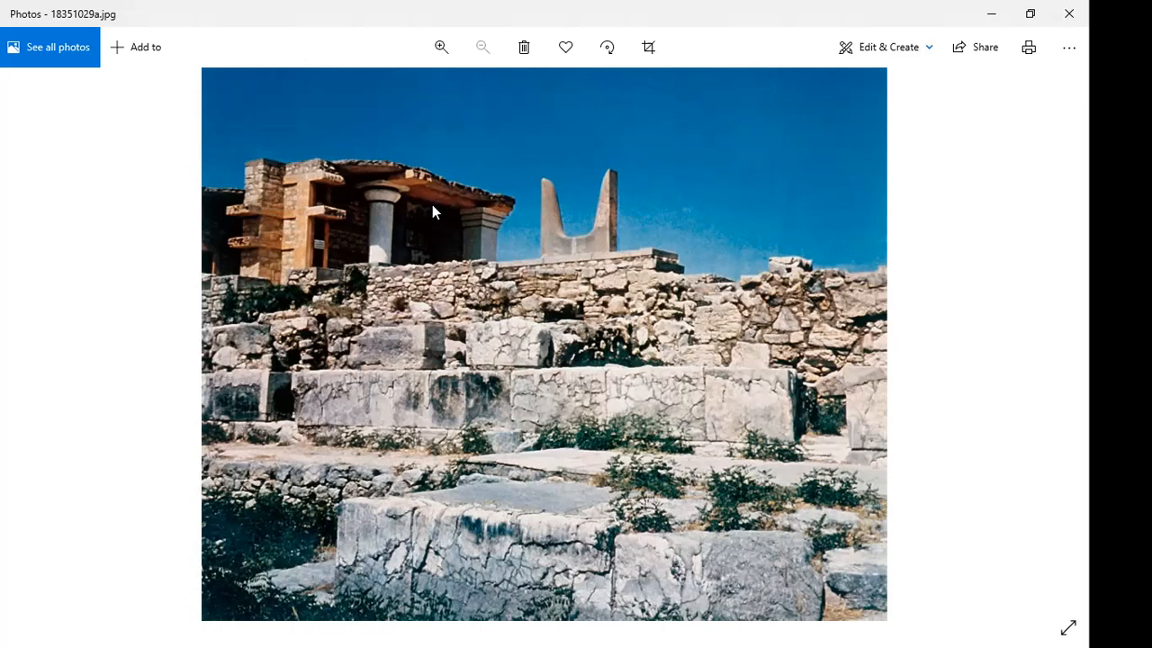
pyautogui.click(441, 47)
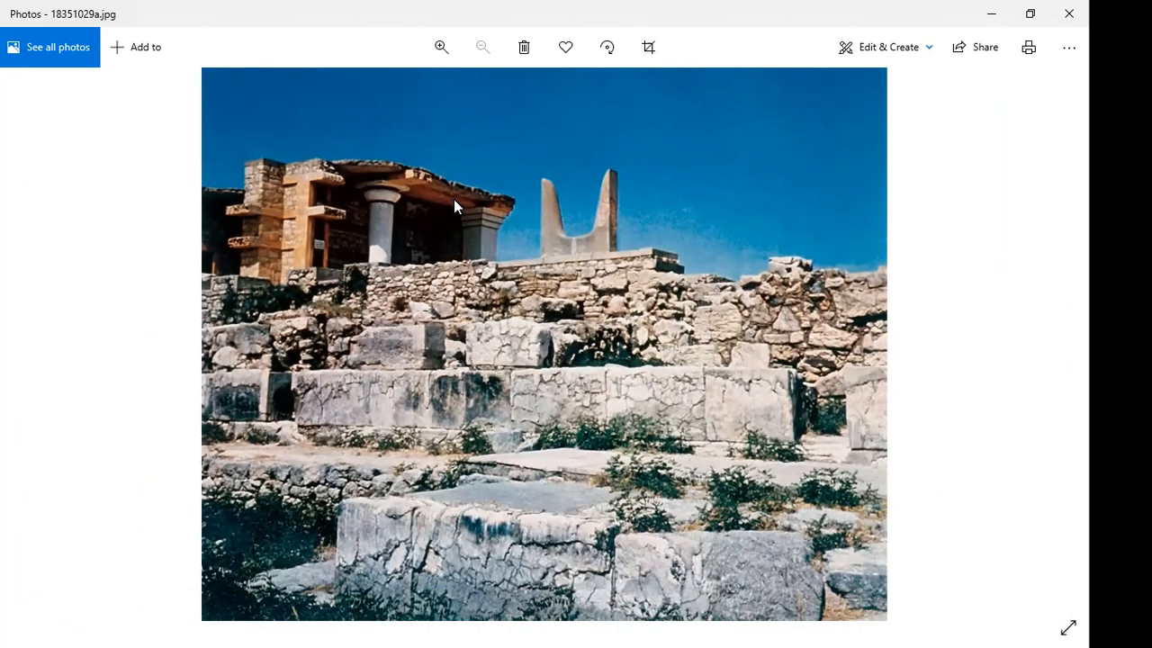
pyautogui.moveTo(394, 201)
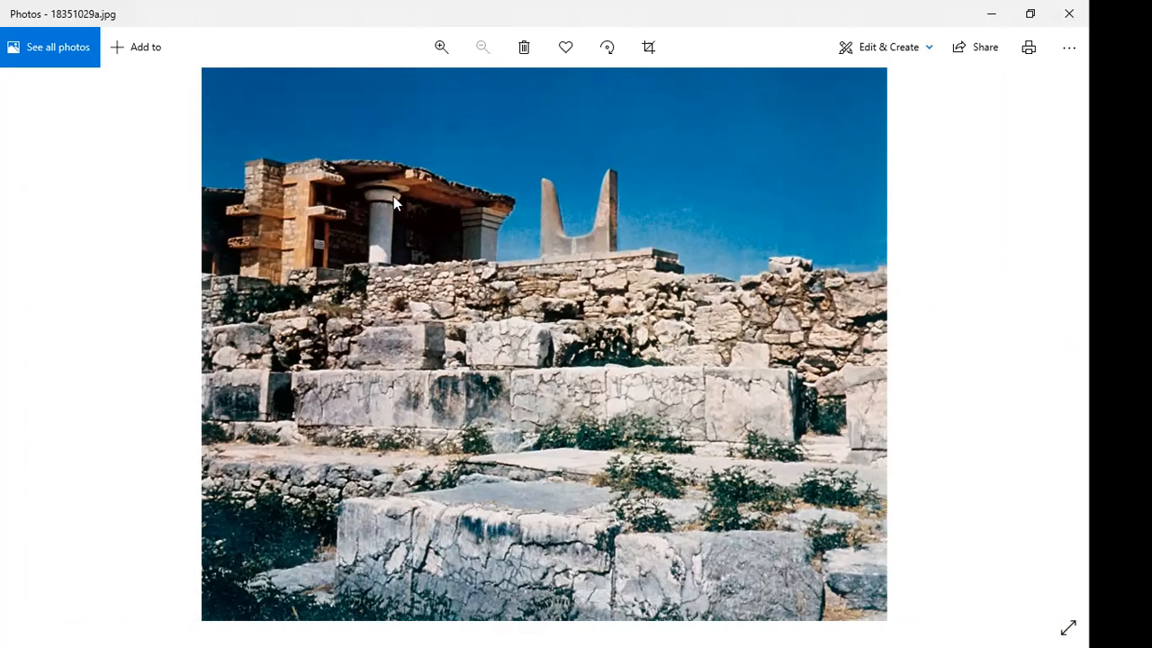
pyautogui.moveTo(363, 203)
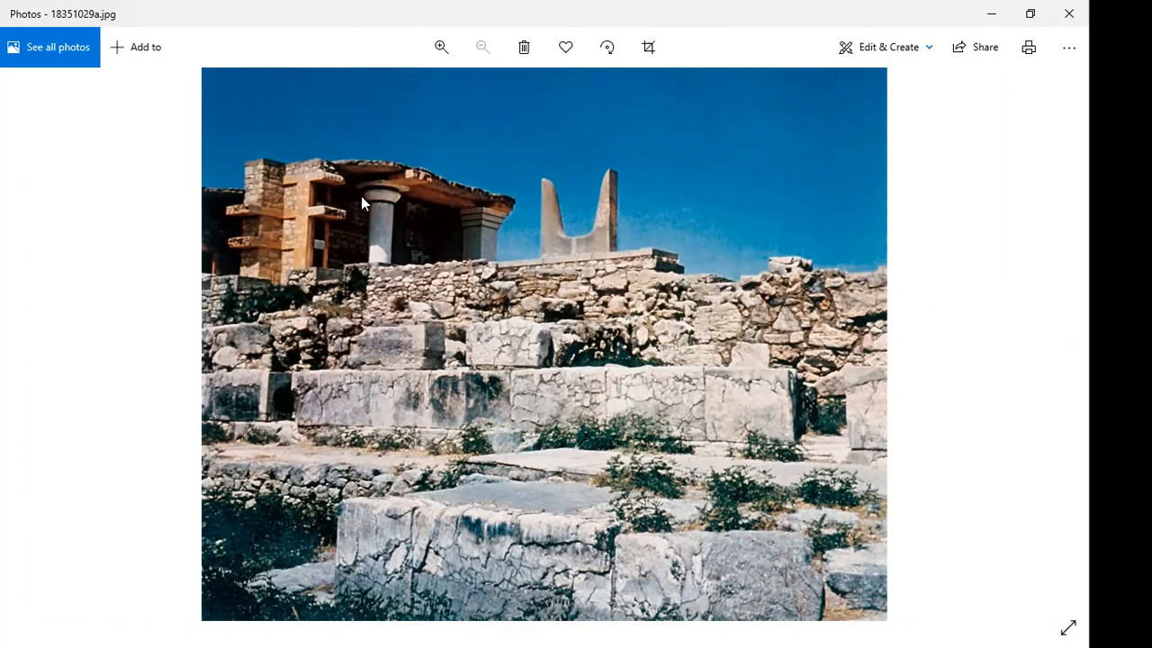
# - Zoom the Knossos photo 18351029a.jpg in to 108% for a closer look at the bull horns
pyautogui.click(441, 47)
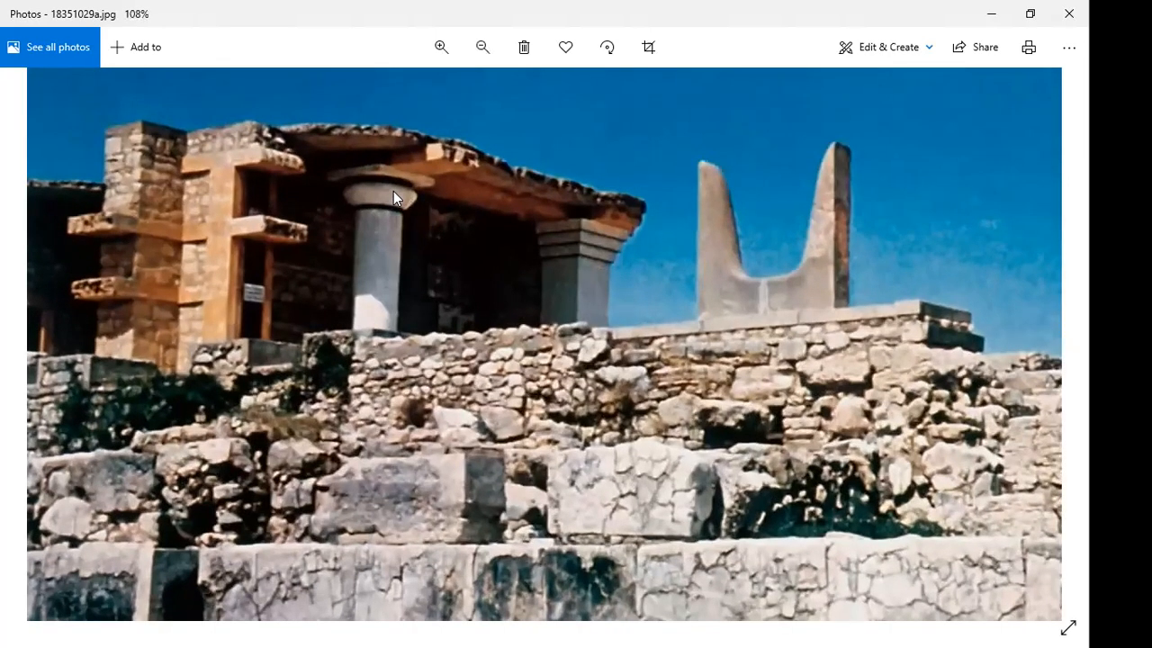
pyautogui.moveTo(619, 256)
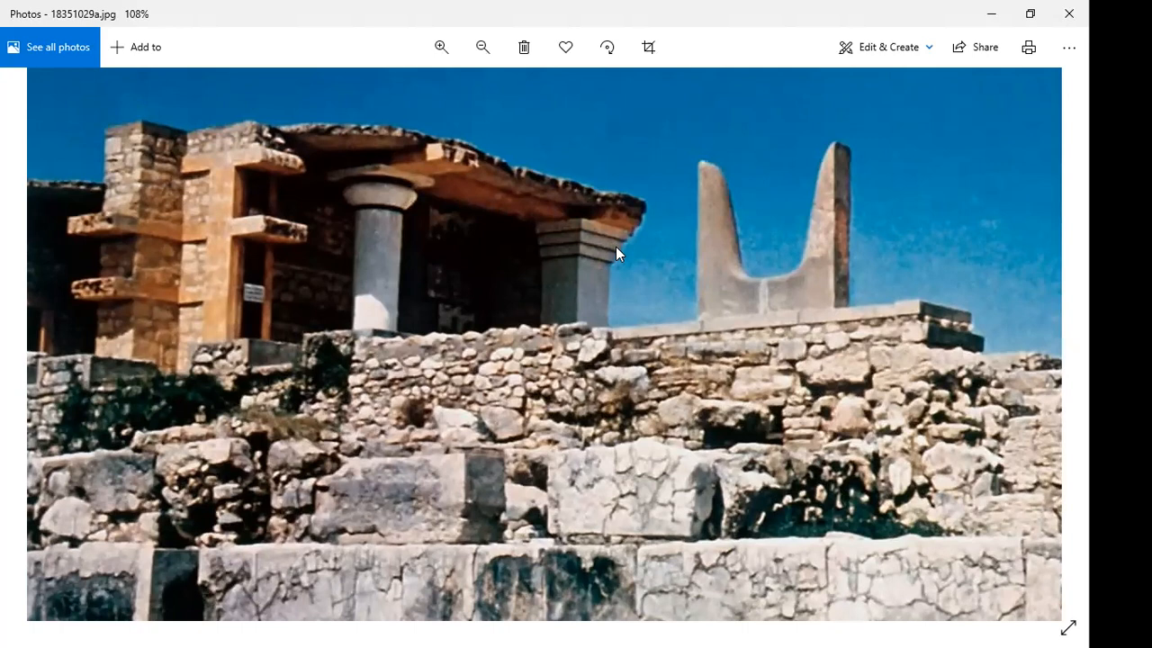
pyautogui.click(482, 47)
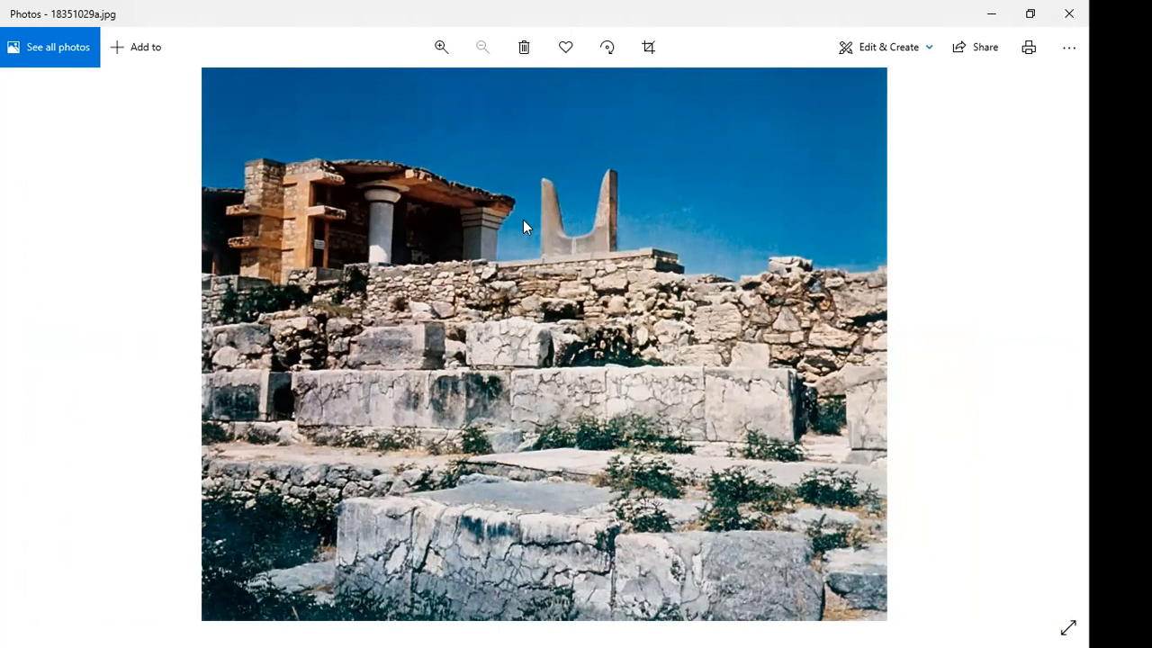
pyautogui.moveTo(363, 243)
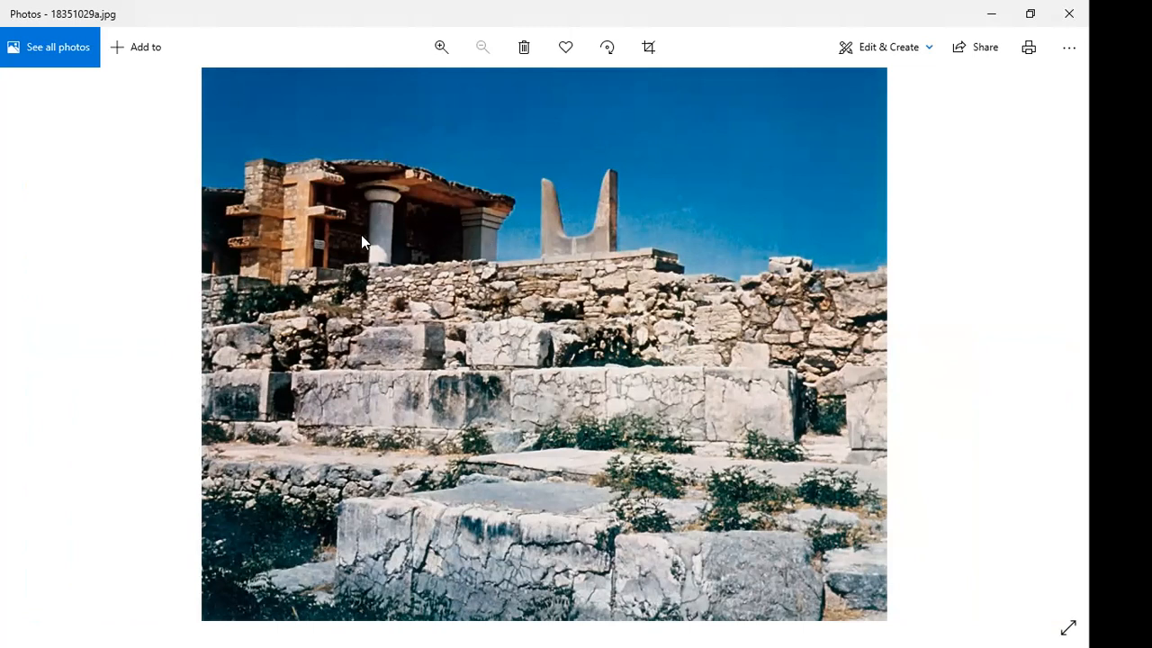
pyautogui.moveTo(290, 223)
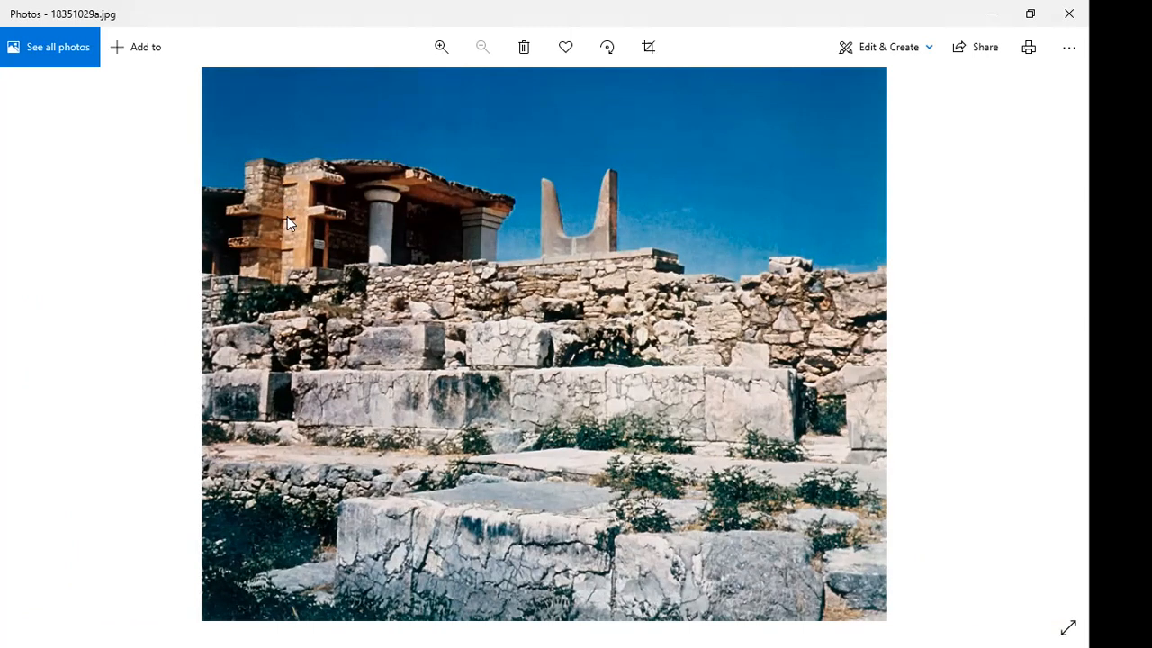
pyautogui.moveTo(292, 185)
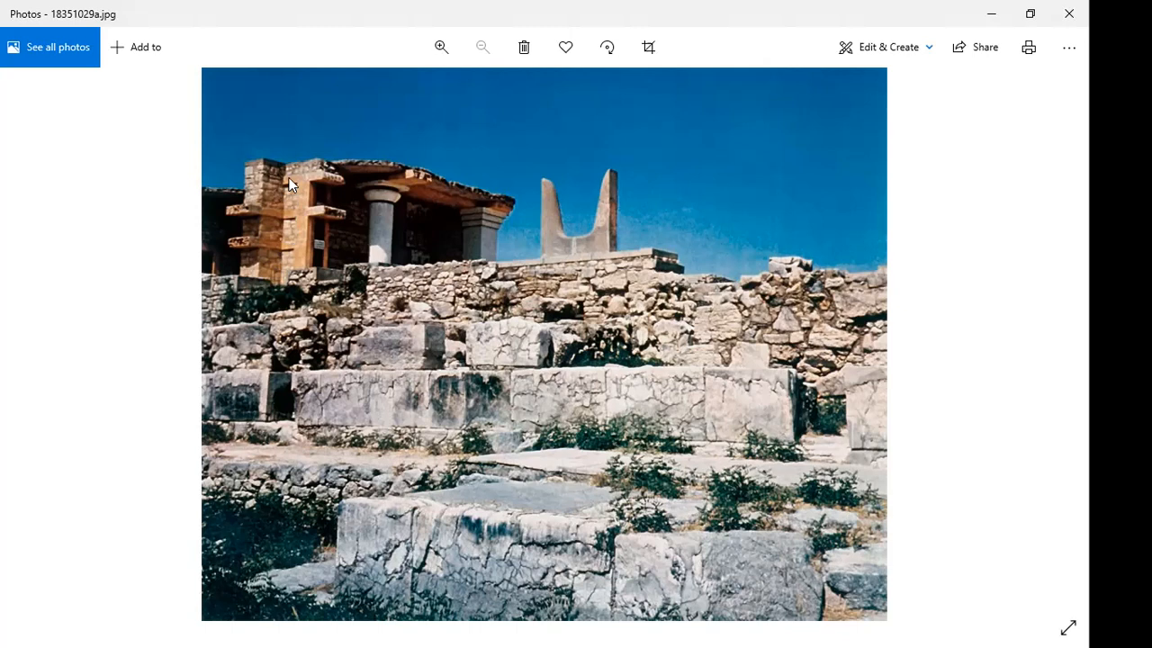
pyautogui.moveTo(608, 223)
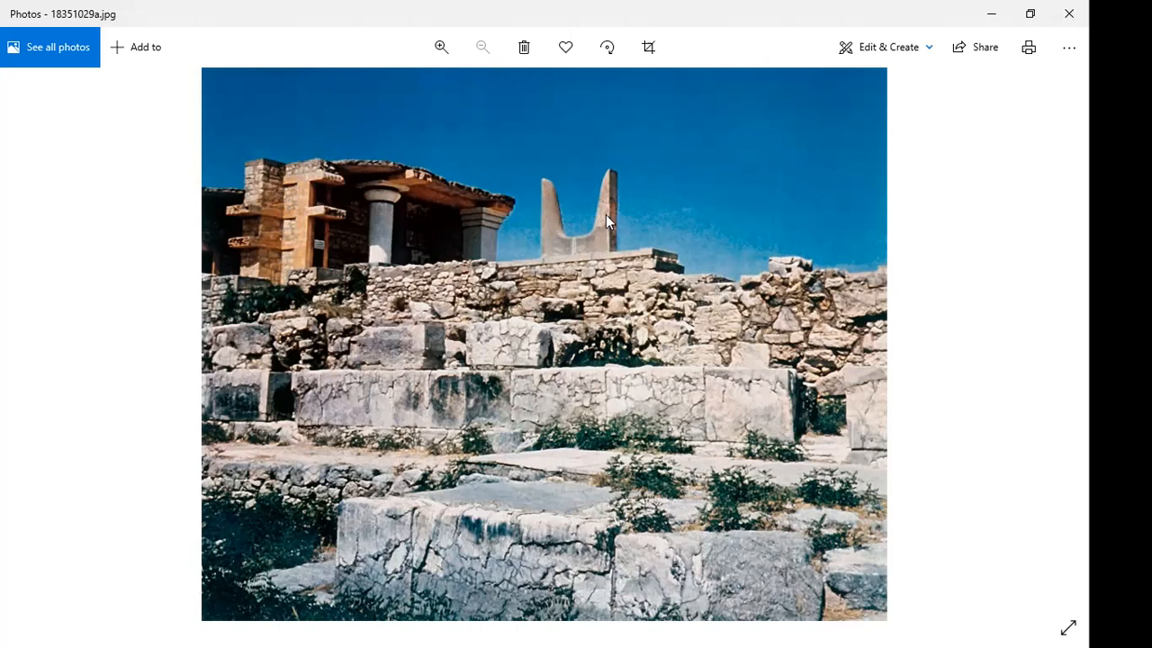
pyautogui.moveTo(550, 291)
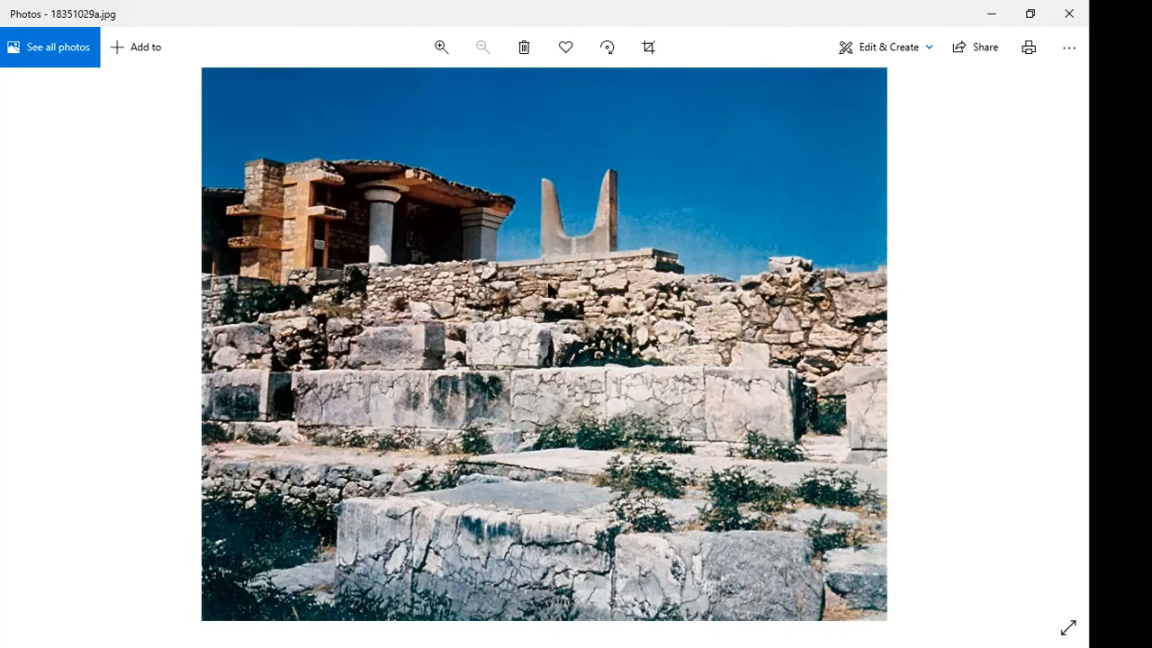
pyautogui.moveTo(295, 238)
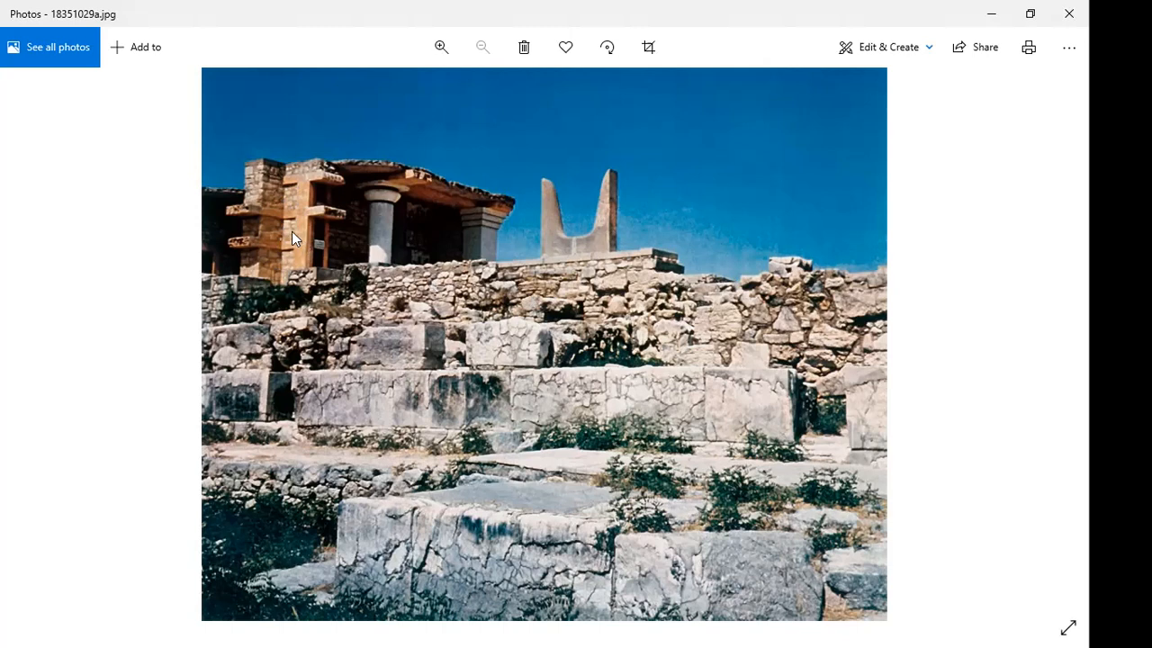
pyautogui.moveTo(457, 256)
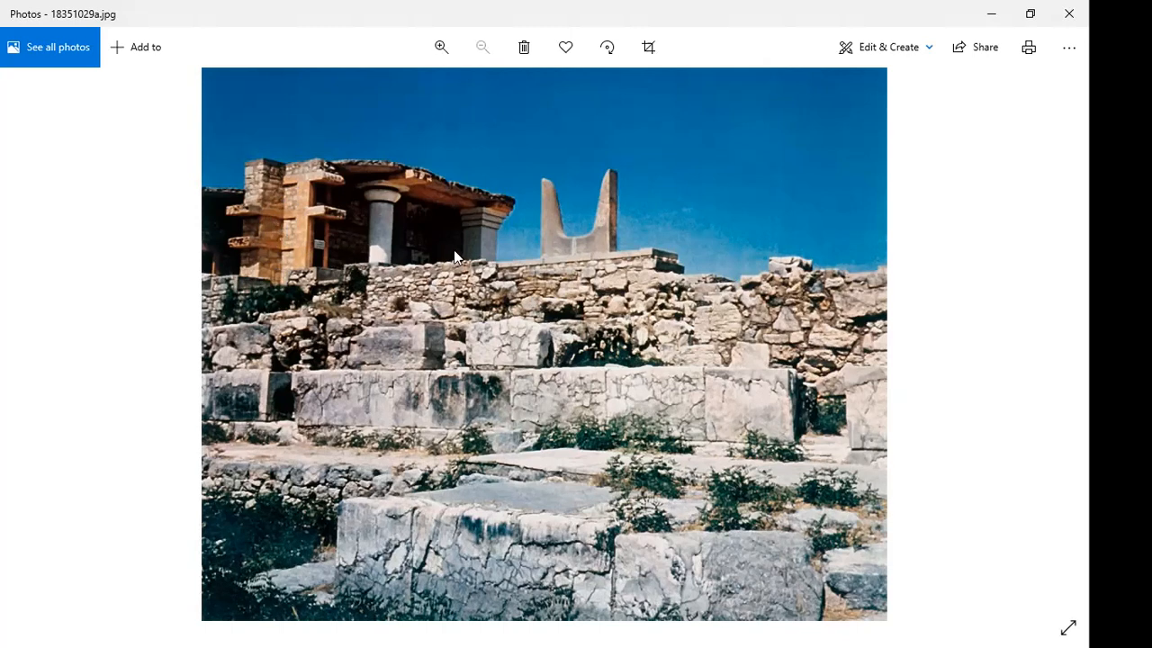
pyautogui.moveTo(489, 226)
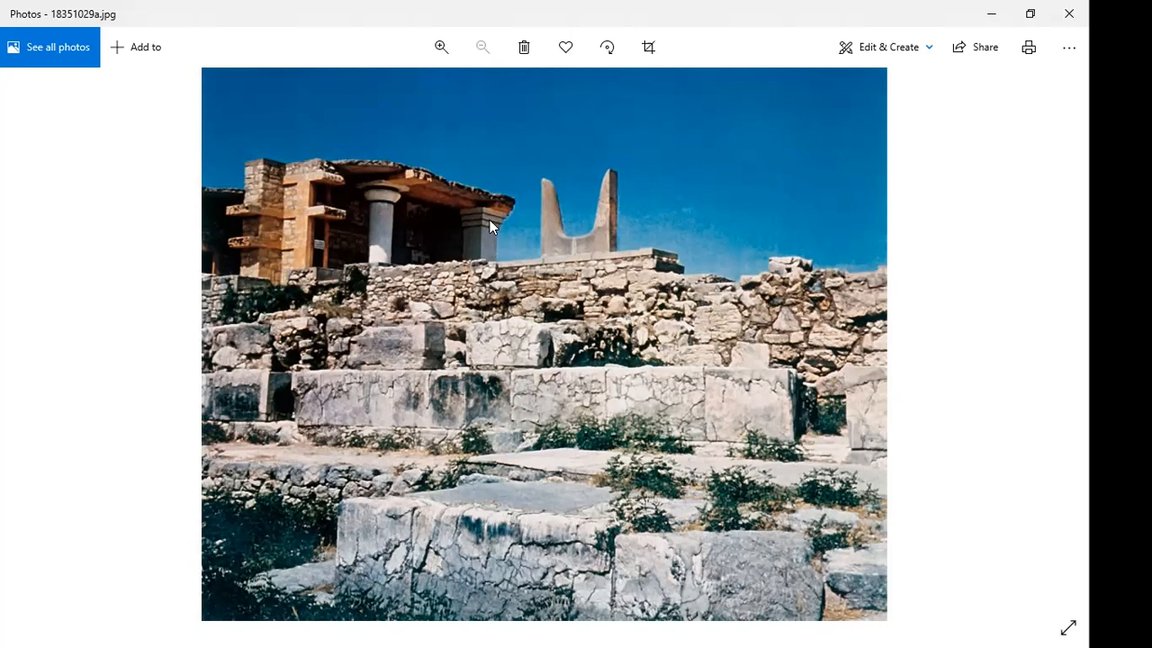
pyautogui.moveTo(432, 281)
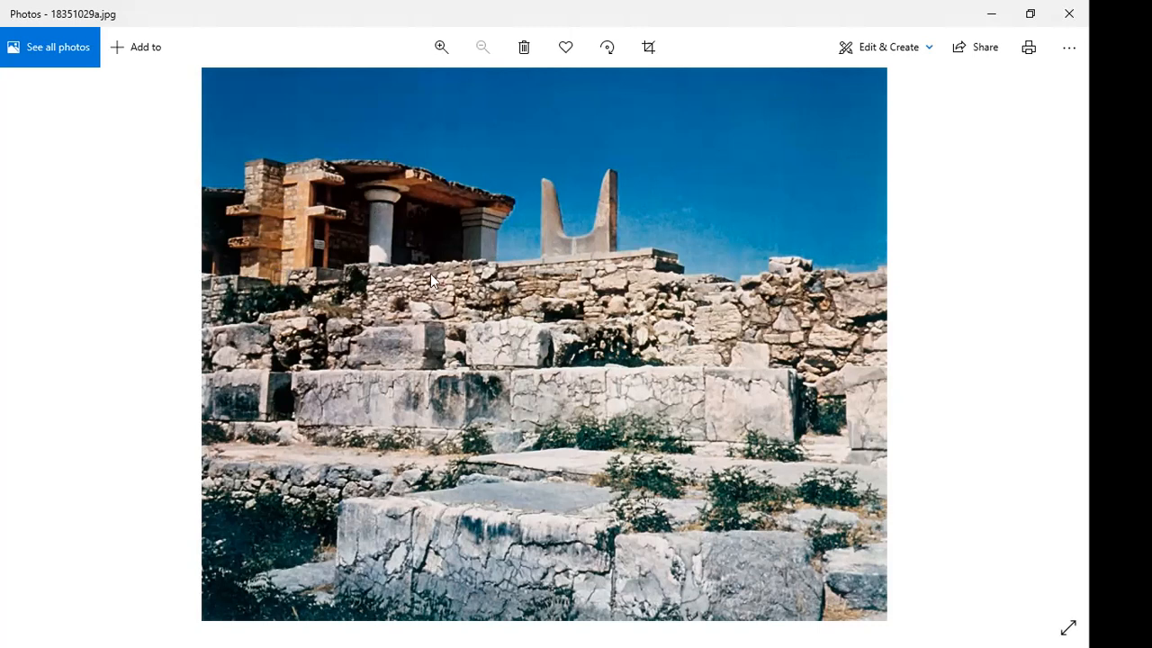
pyautogui.moveTo(513, 396)
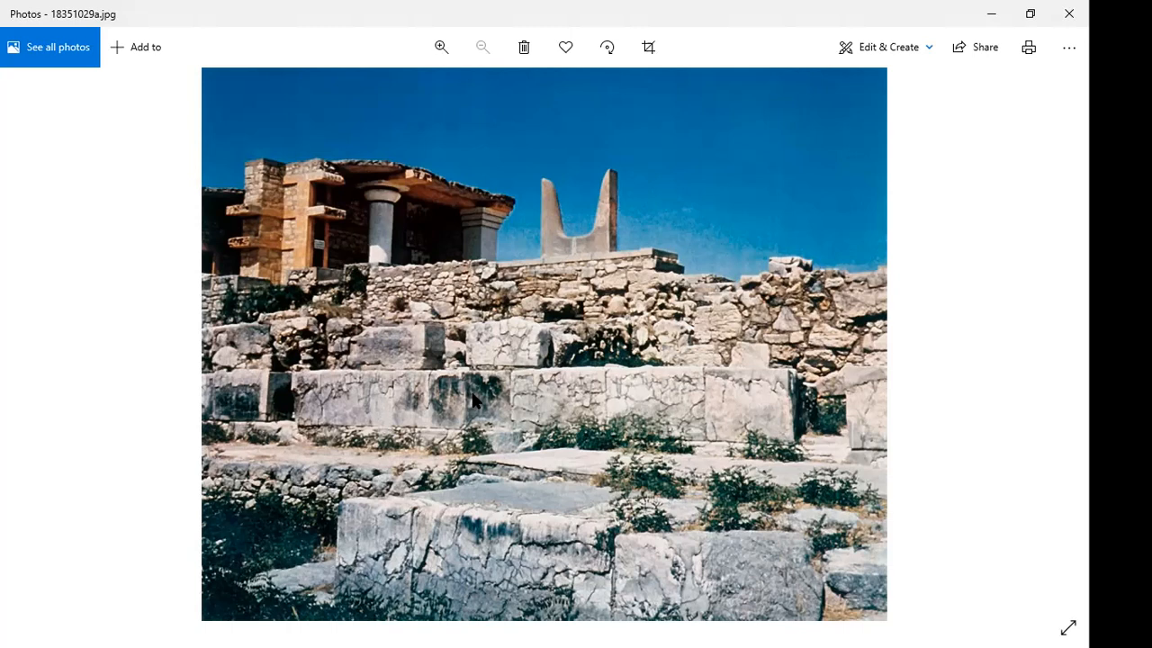
pyautogui.moveTo(334, 426)
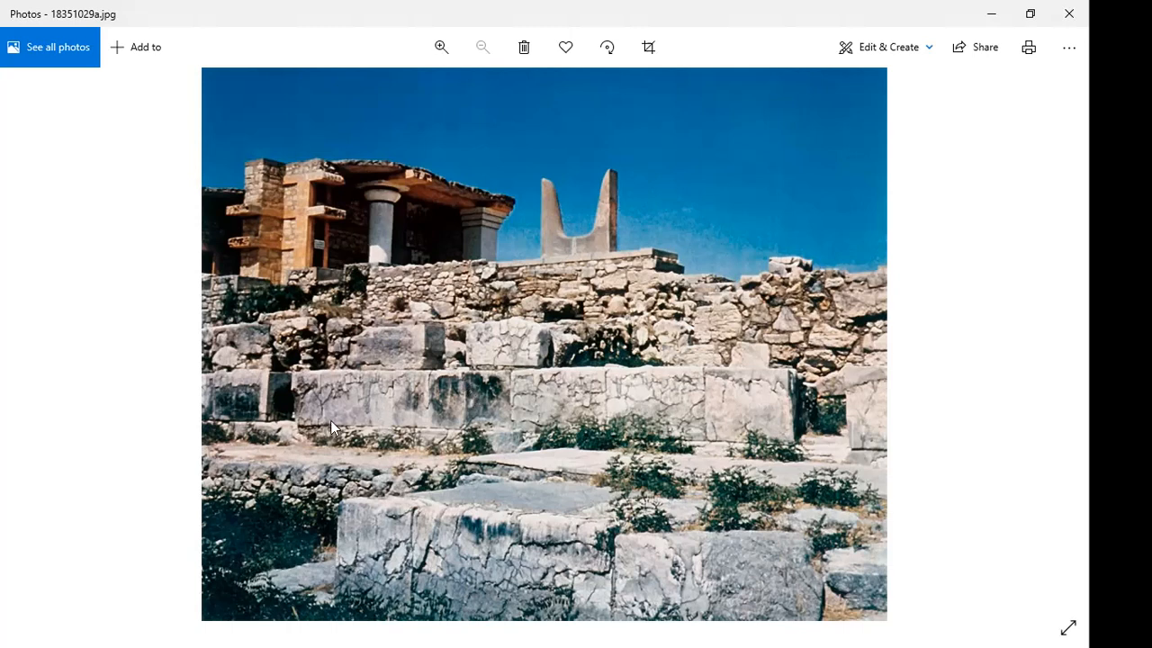
pyautogui.moveTo(295, 261)
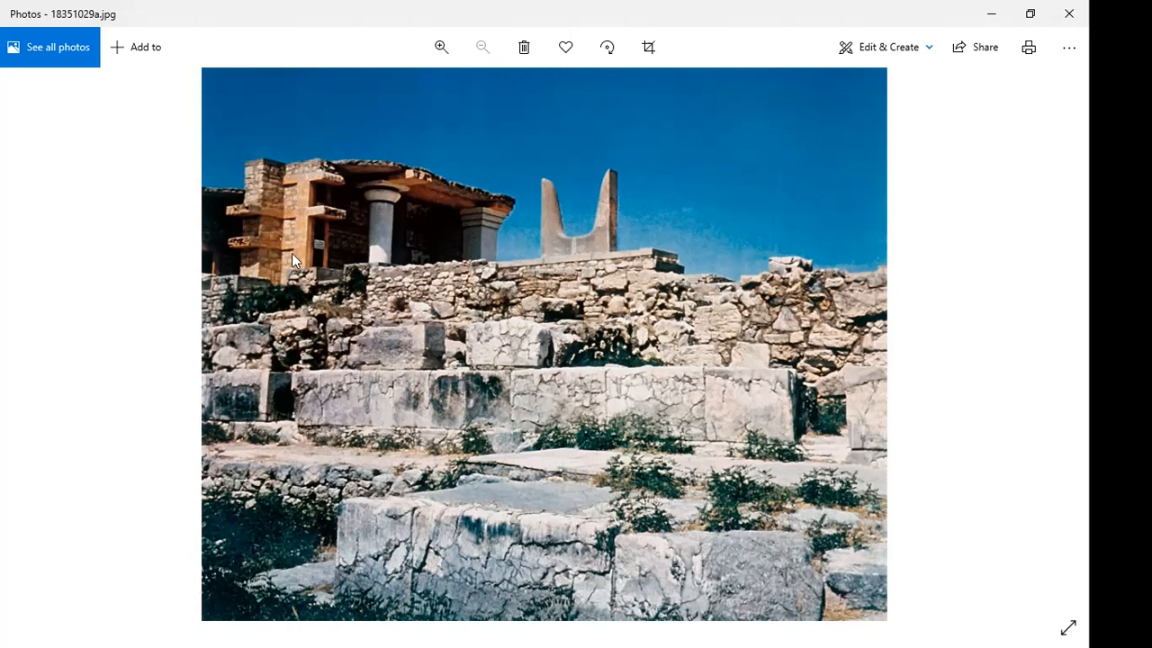
pyautogui.moveTo(299, 194)
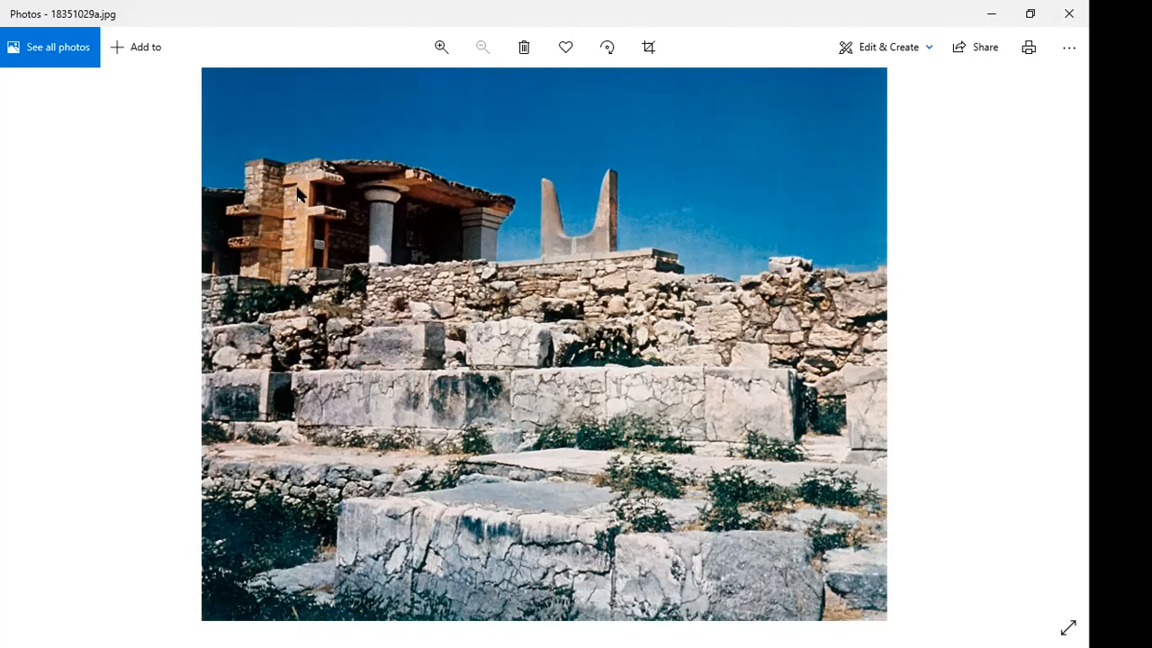
pyautogui.moveTo(284, 233)
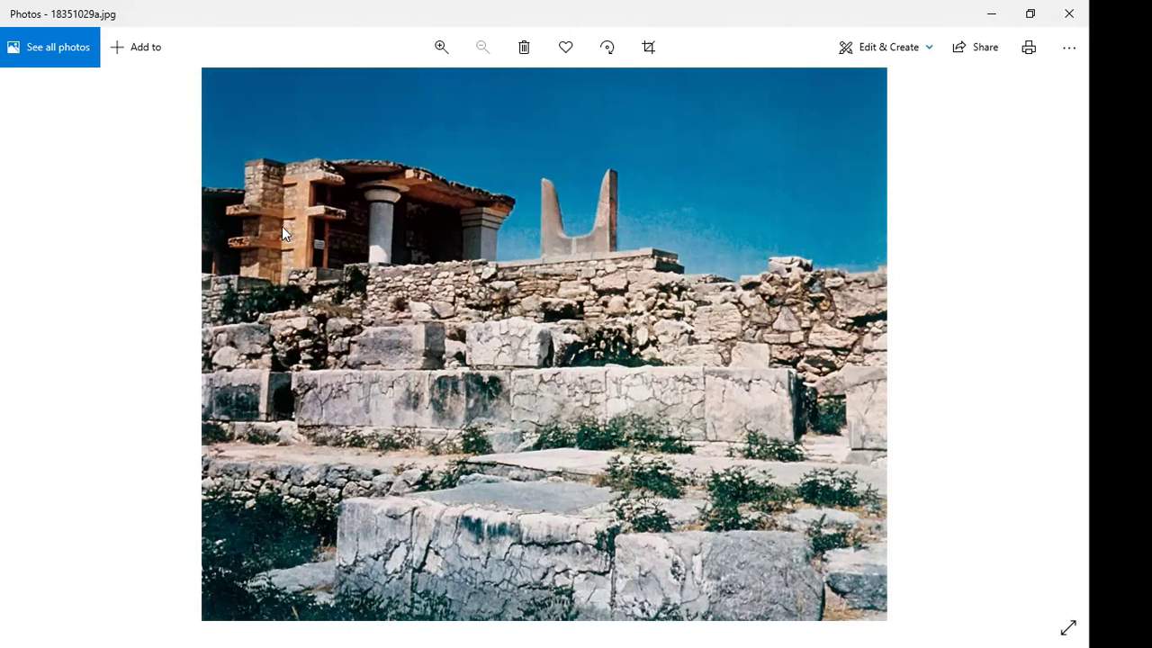
pyautogui.moveTo(544, 399)
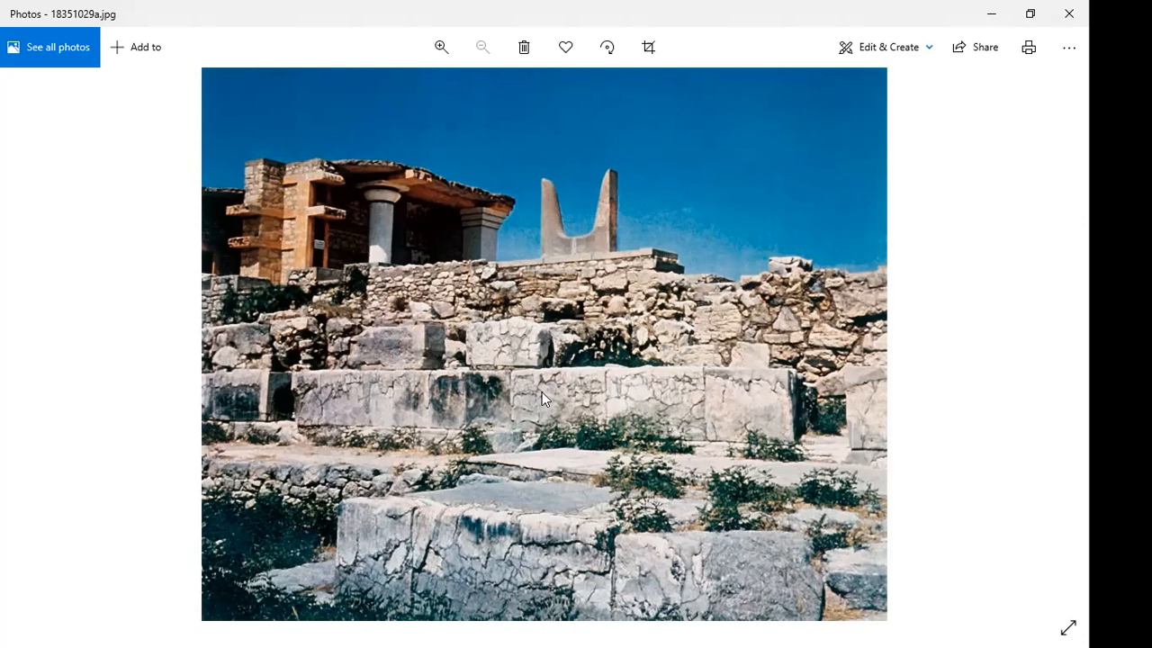
pyautogui.moveTo(605, 399)
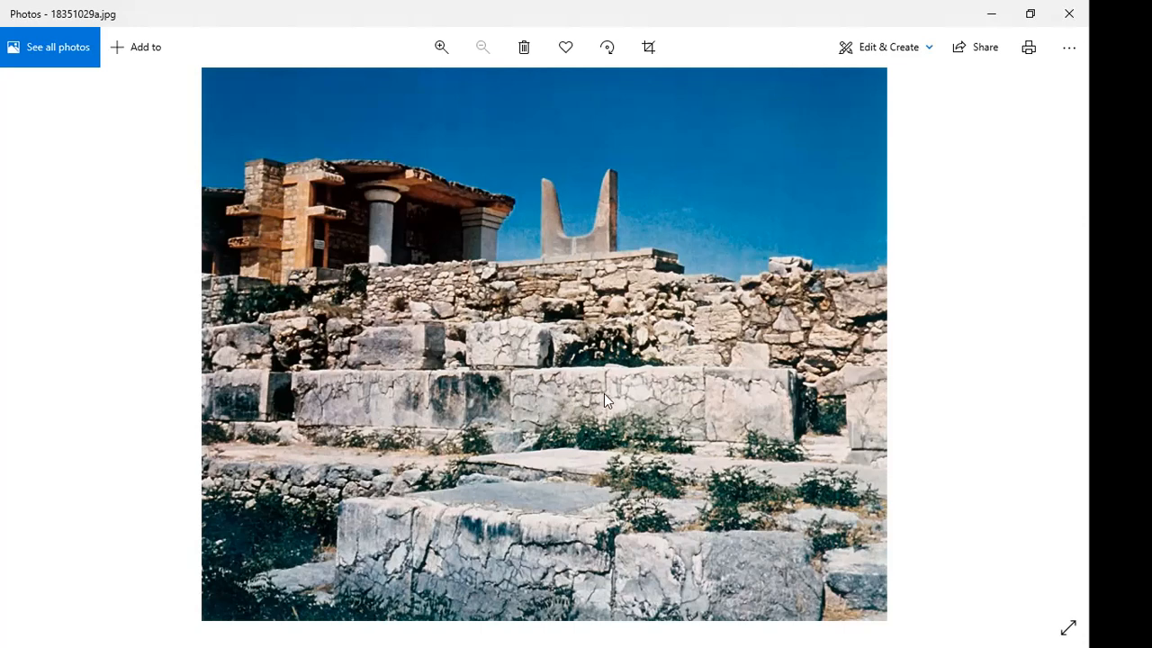
pyautogui.moveTo(593, 238)
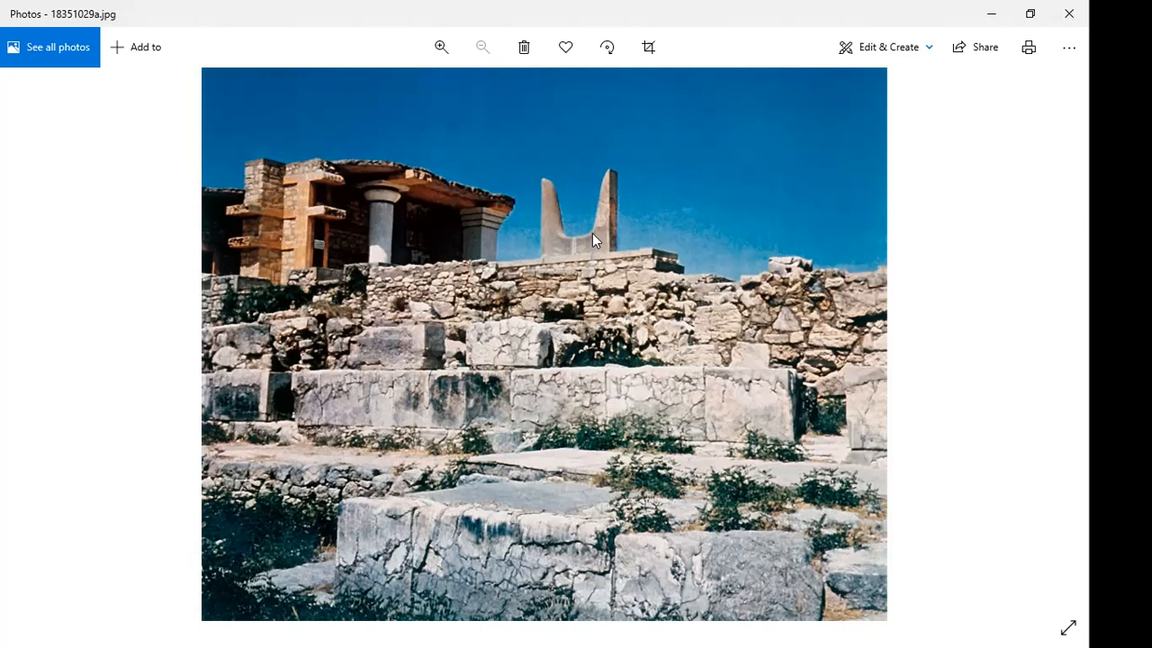
# - Magnify the Knossos photo again so the stone horns and palace columns fill the view
pyautogui.click(441, 47)
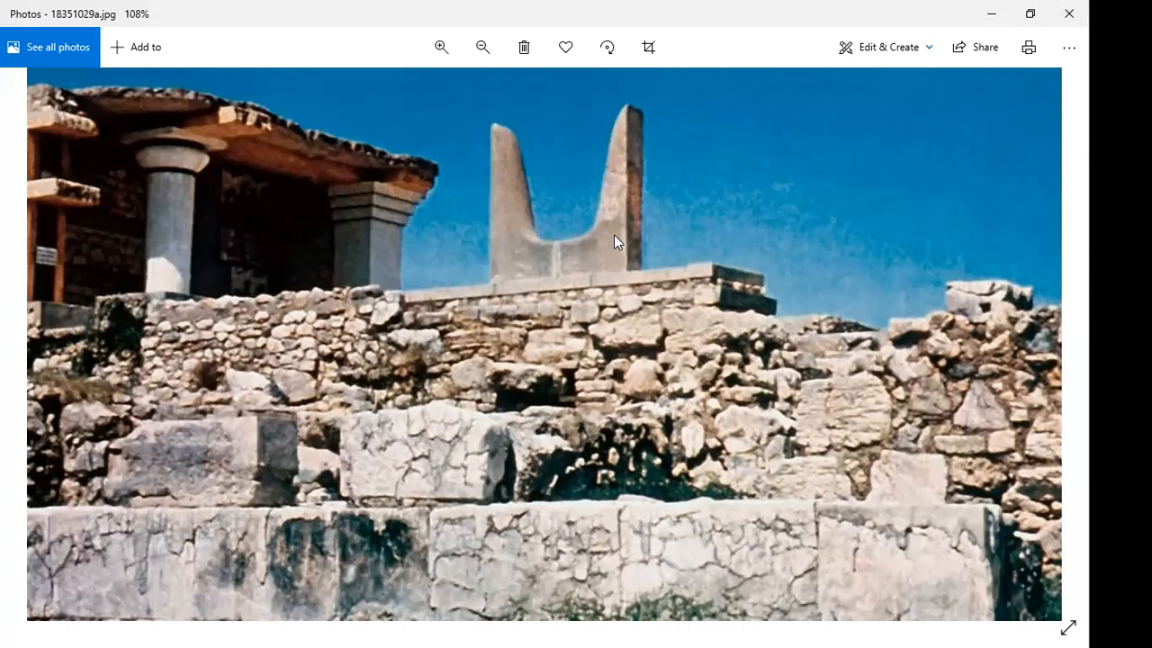
# - Zoom back out so the whole Knossos palace photo fits the window
pyautogui.click(482, 47)
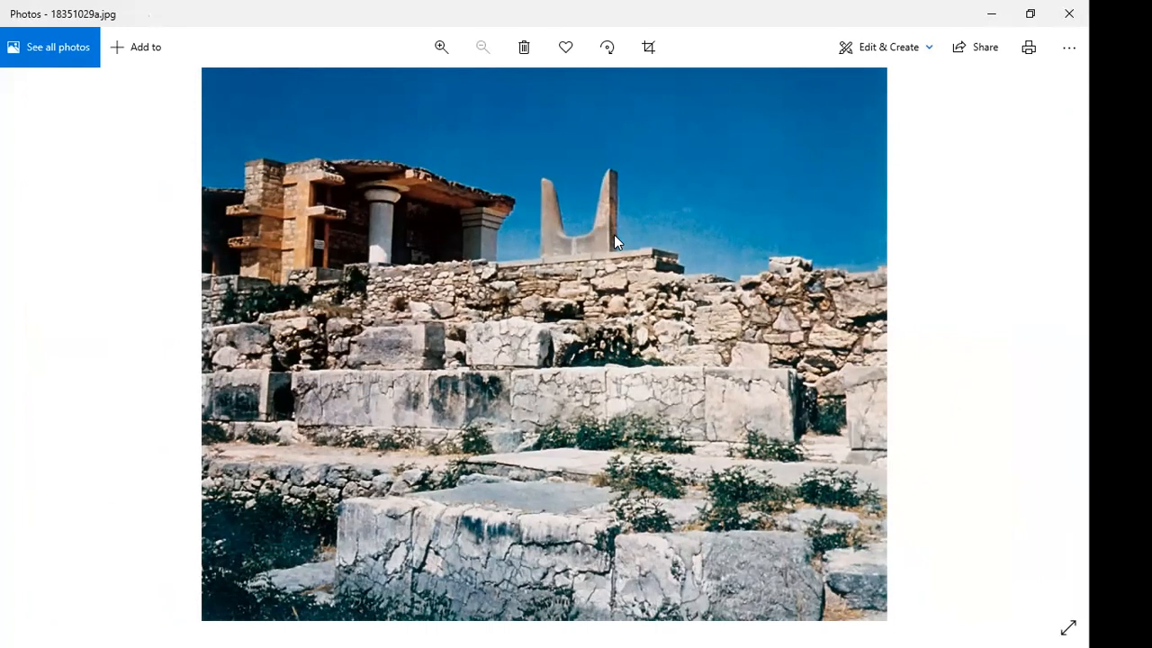
pyautogui.moveTo(629, 268)
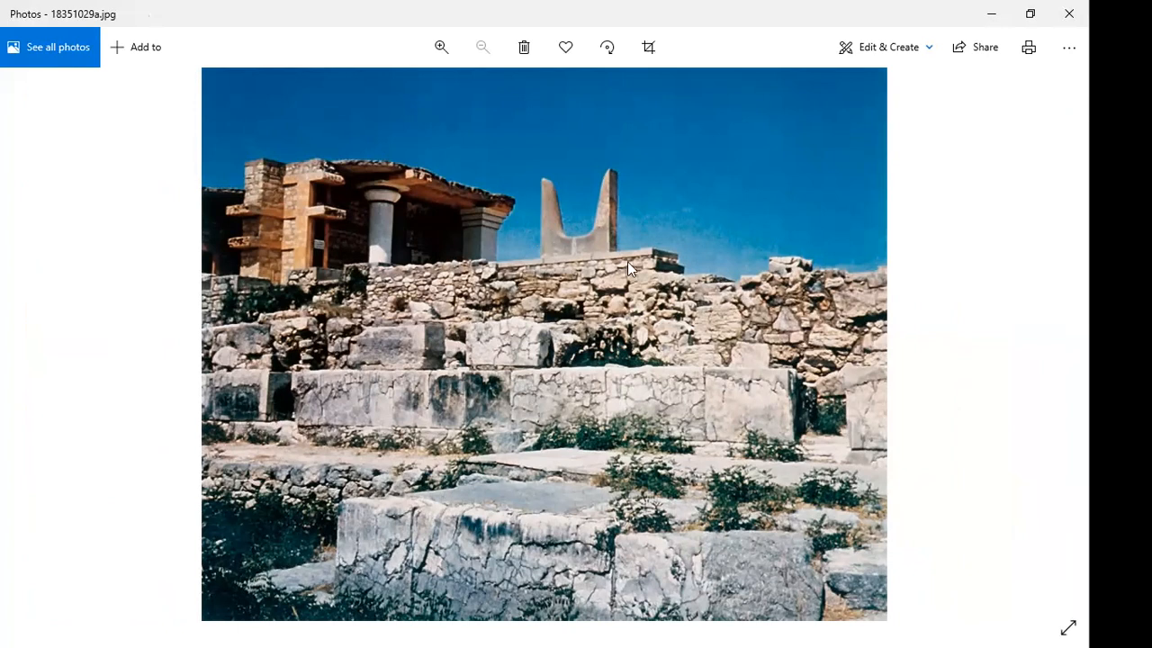
pyautogui.moveTo(484, 257)
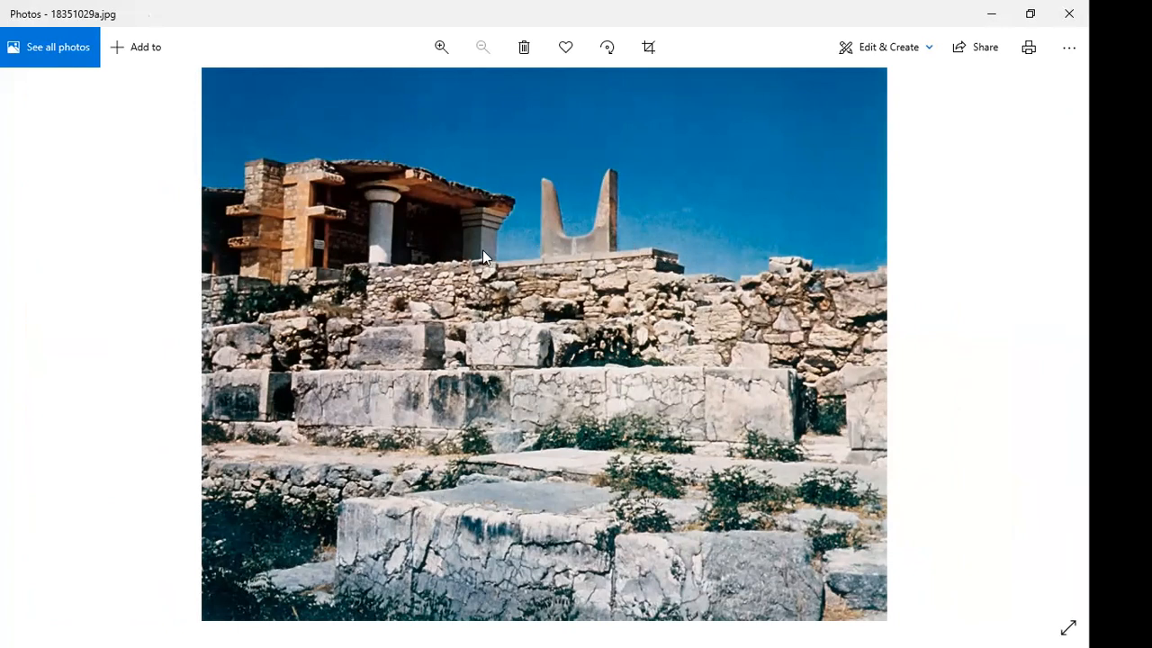
pyautogui.moveTo(561, 223)
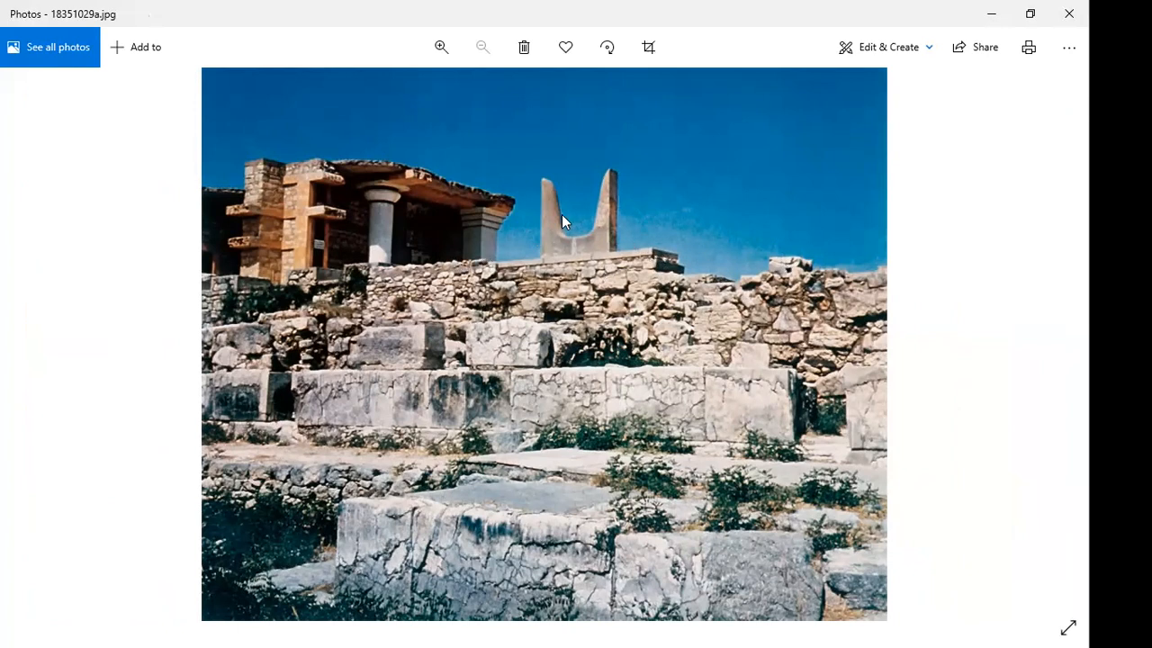
pyautogui.moveTo(519, 261)
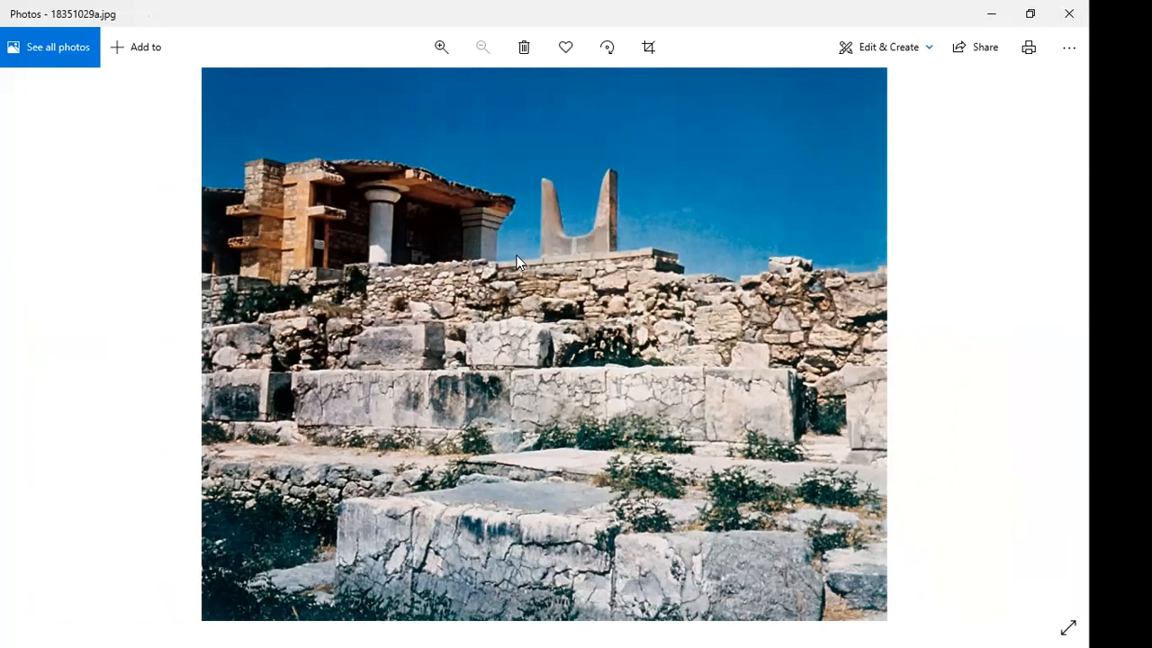
pyautogui.moveTo(417, 175)
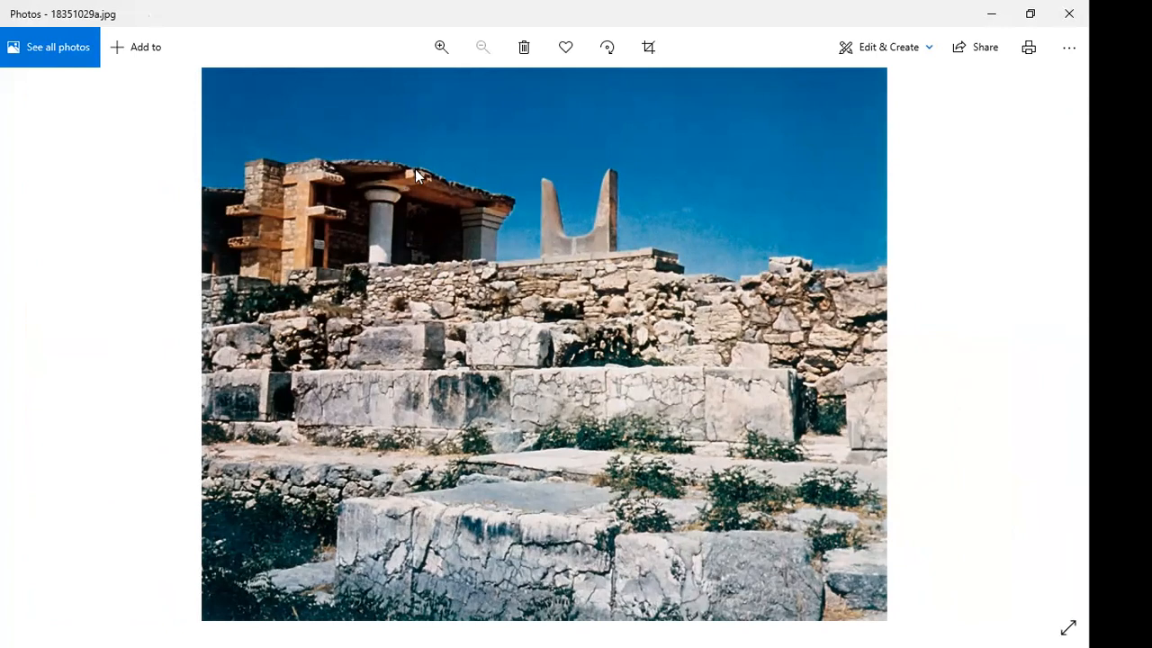
pyautogui.moveTo(273, 224)
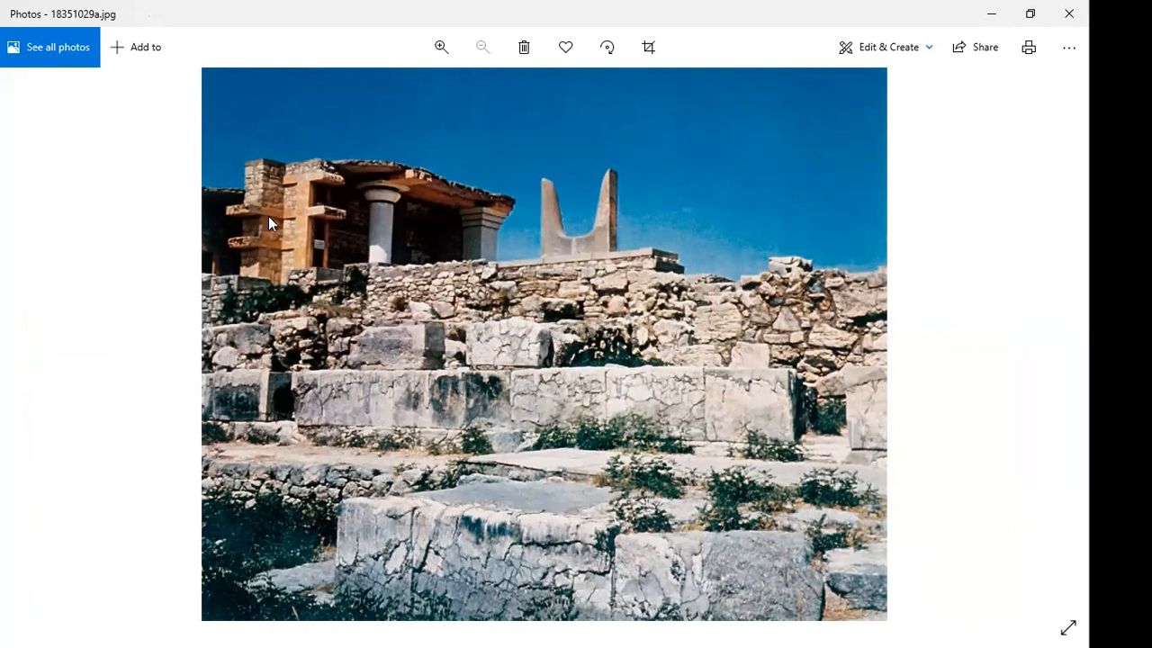
pyautogui.moveTo(475, 232)
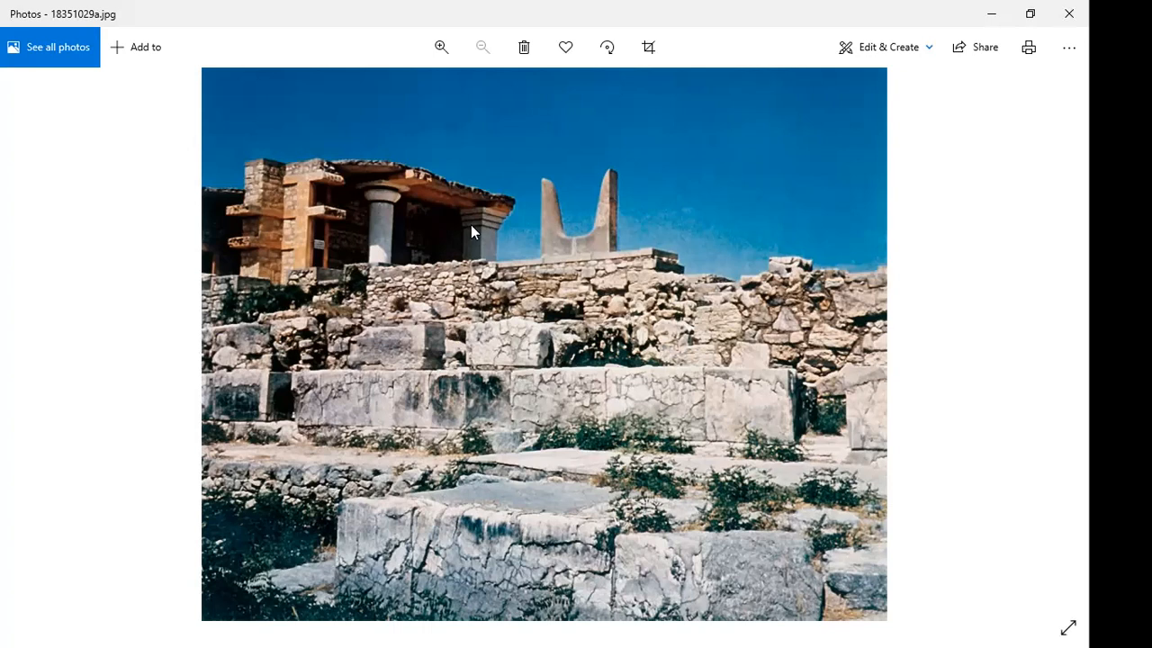
pyautogui.moveTo(556, 220)
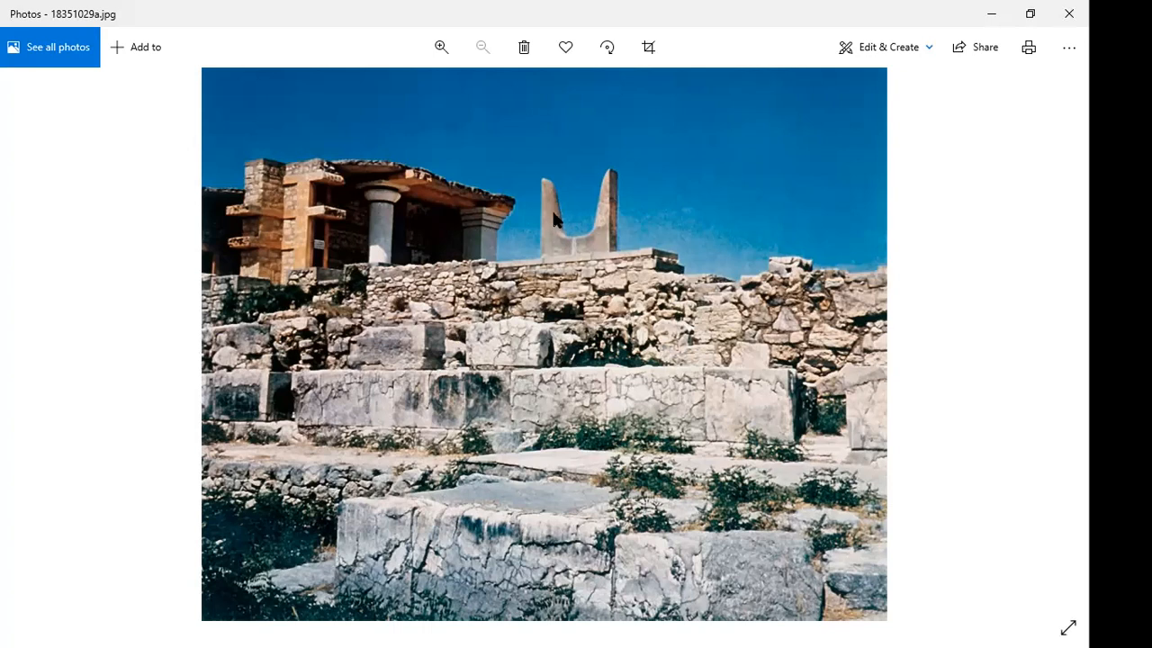